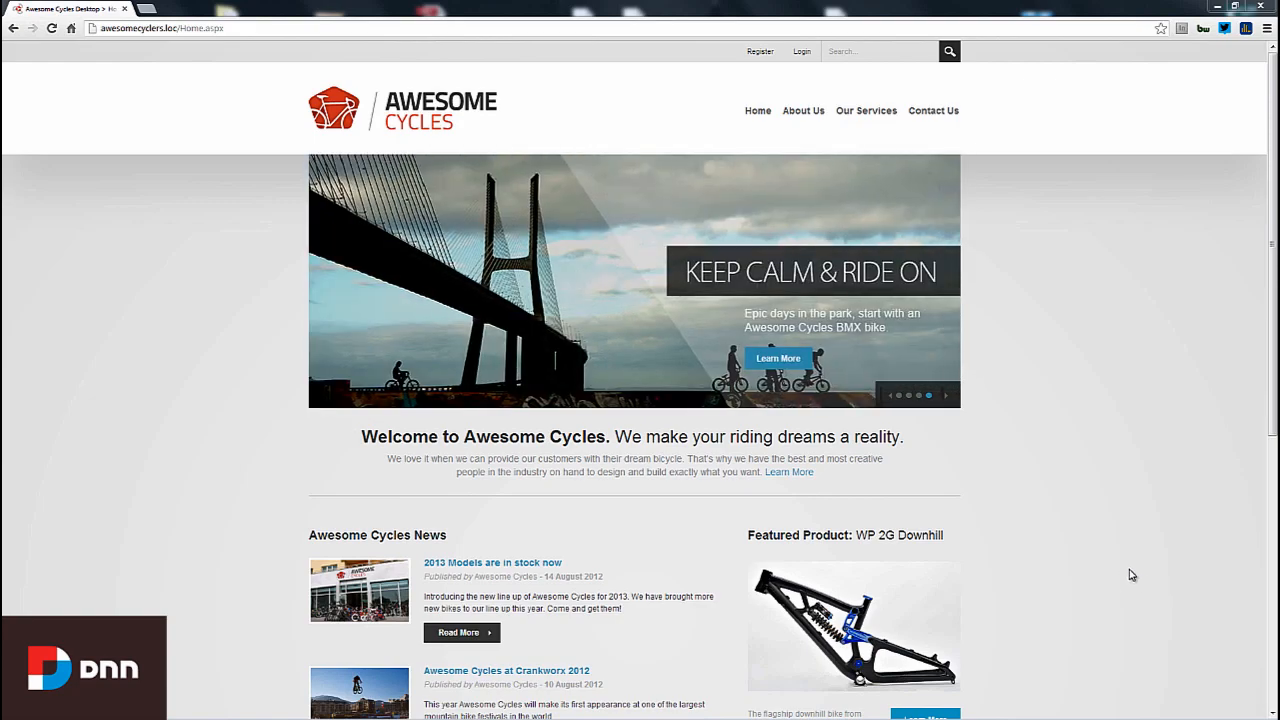
- Log in to the Awesome Cycles site as the host superuser
{"action": "left_click", "coordinate": [800, 52]}
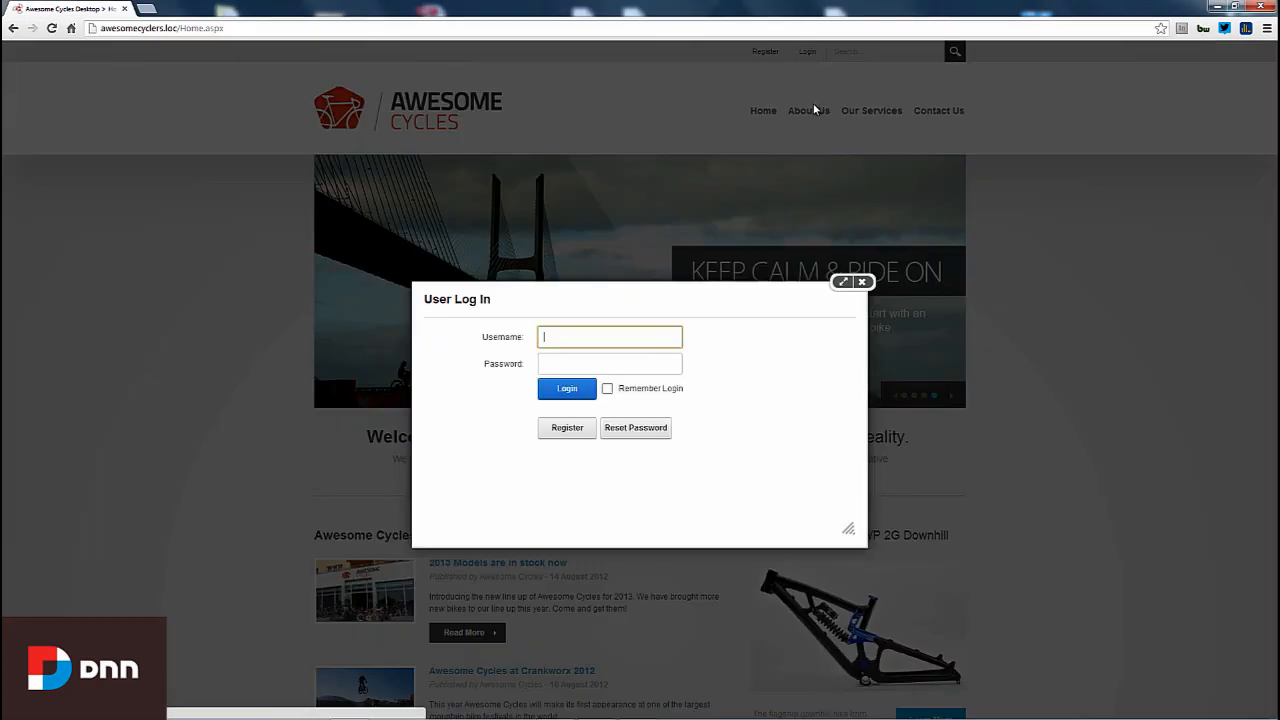
{"action": "type", "text": "host"}
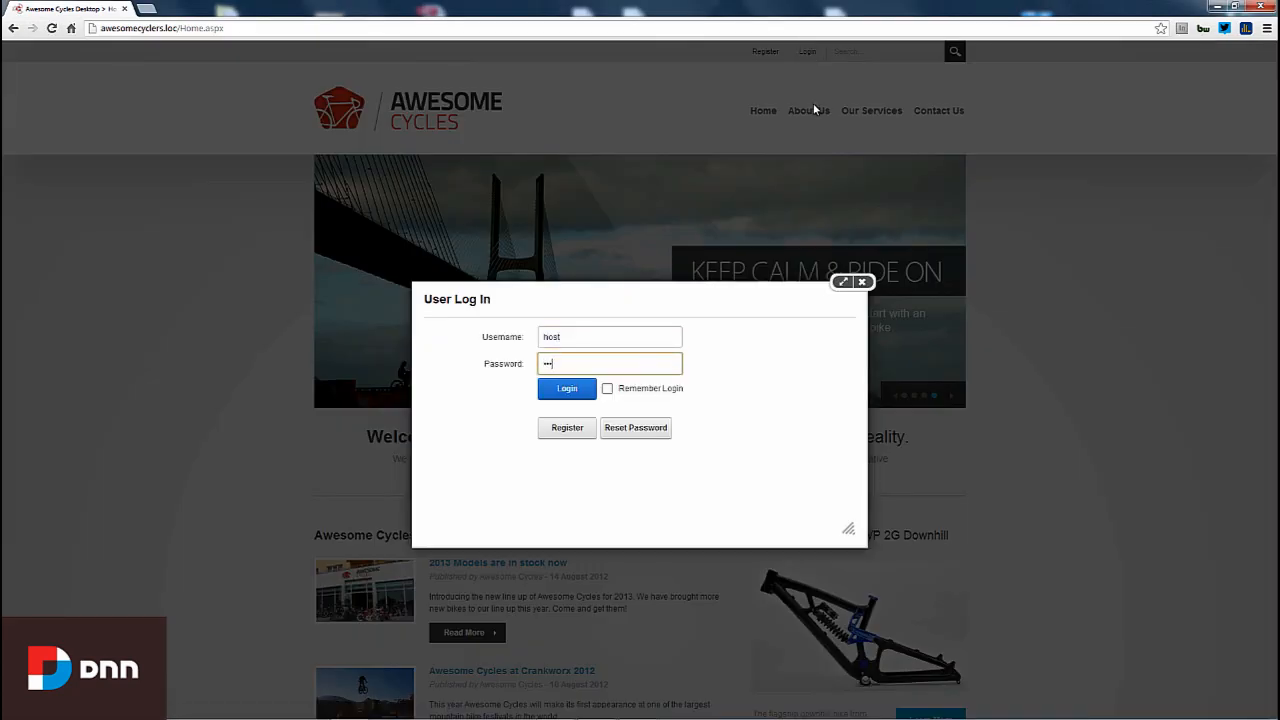
{"action": "left_click", "coordinate": [568, 388]}
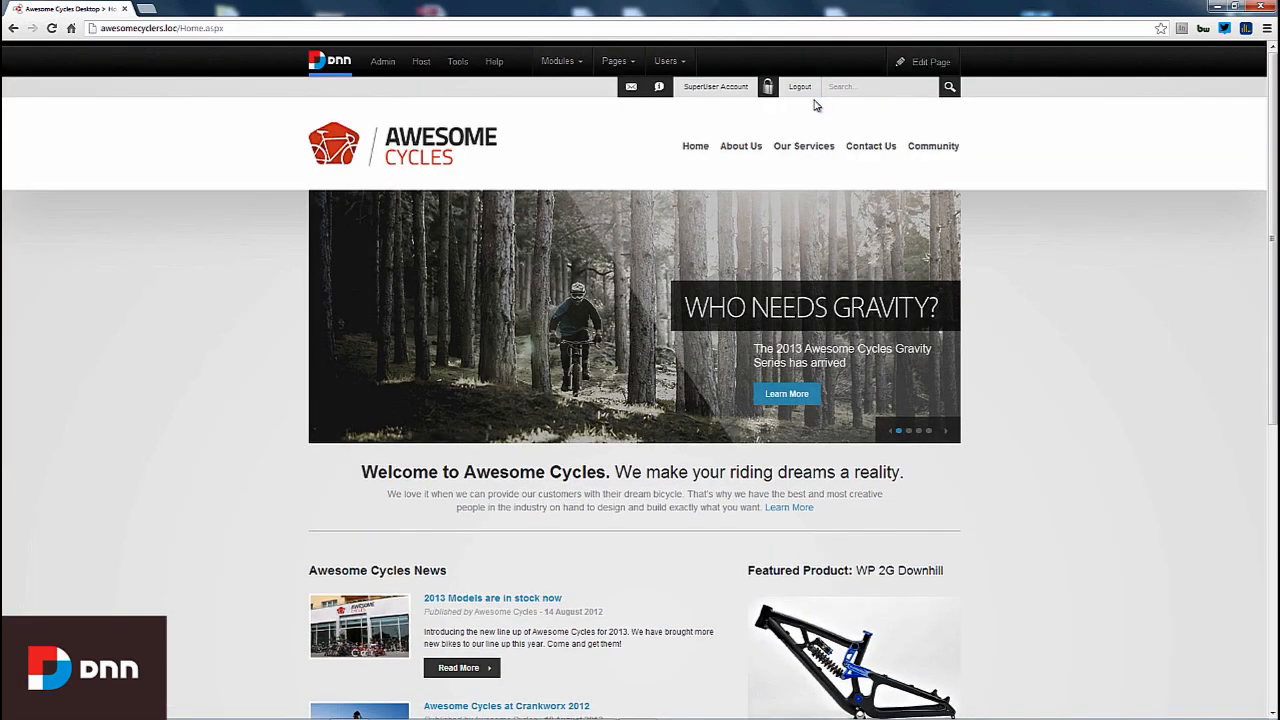
{"action": "mouse_move", "coordinate": [742, 104]}
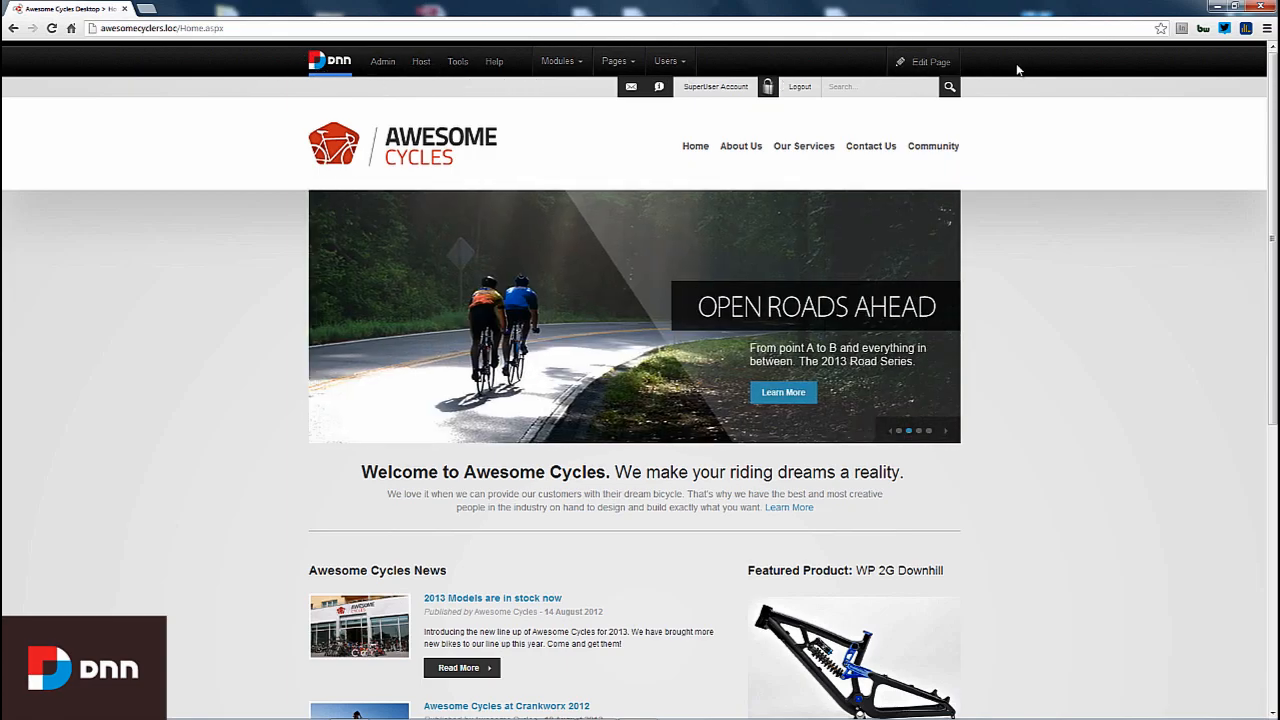
{"action": "mouse_move", "coordinate": [1076, 204]}
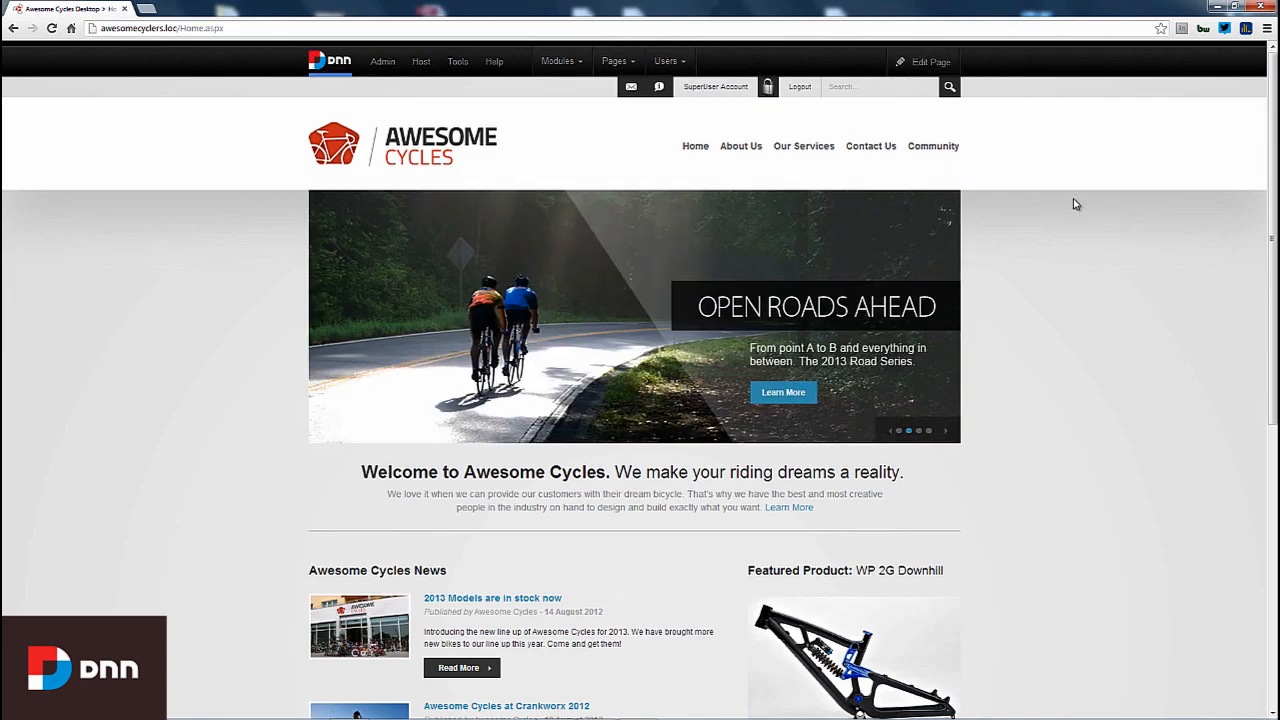
{"action": "scroll", "scroll_direction": "down", "scroll_amount": 3}
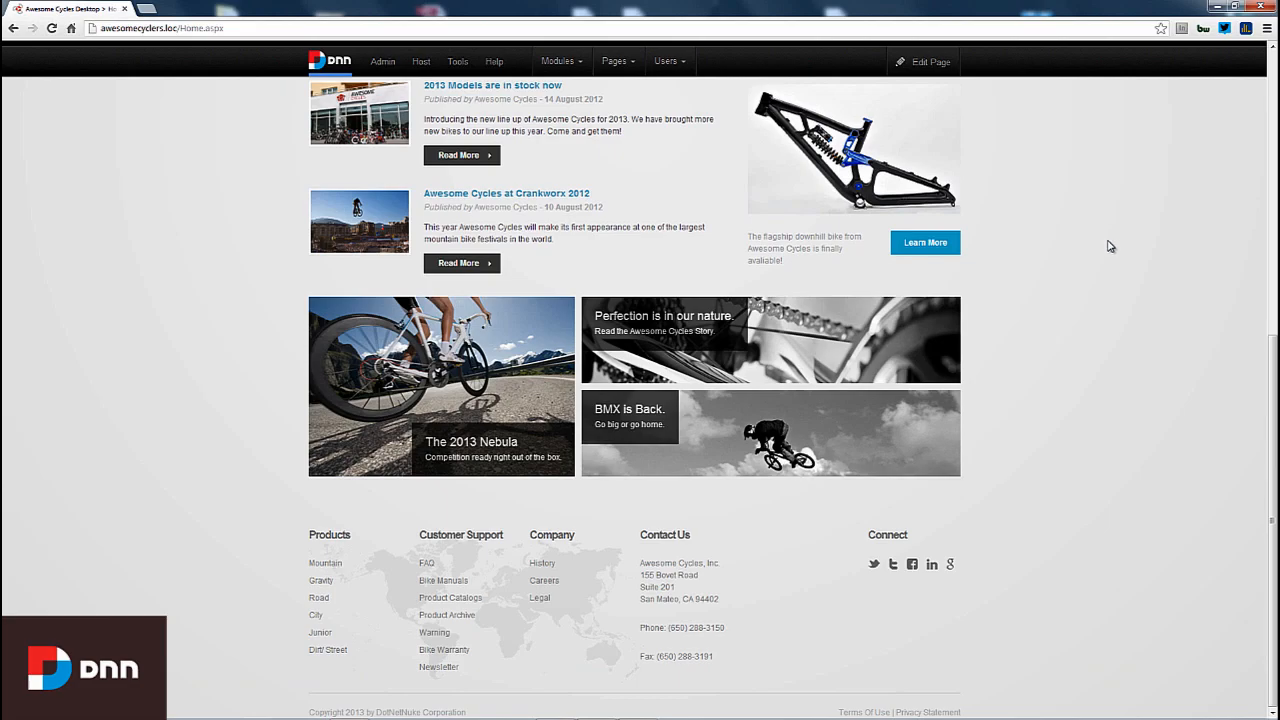
{"action": "scroll", "scroll_direction": "up", "scroll_amount": 3}
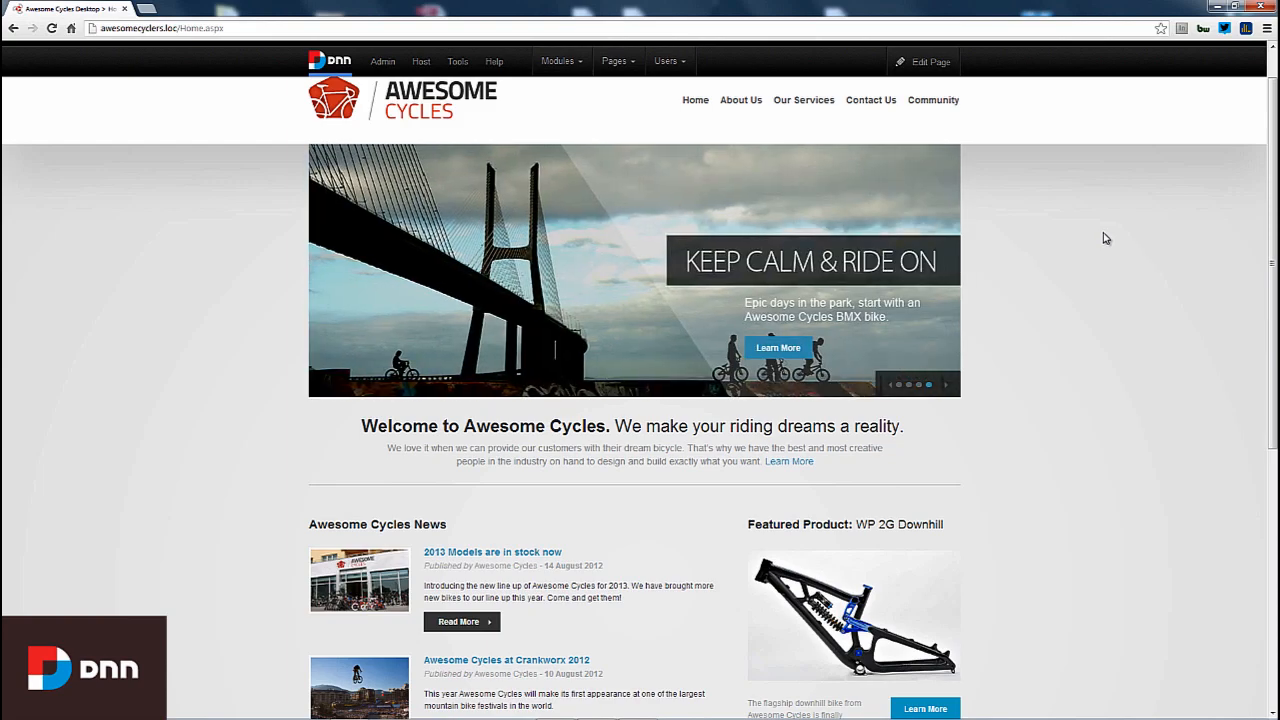
{"action": "mouse_move", "coordinate": [1136, 304]}
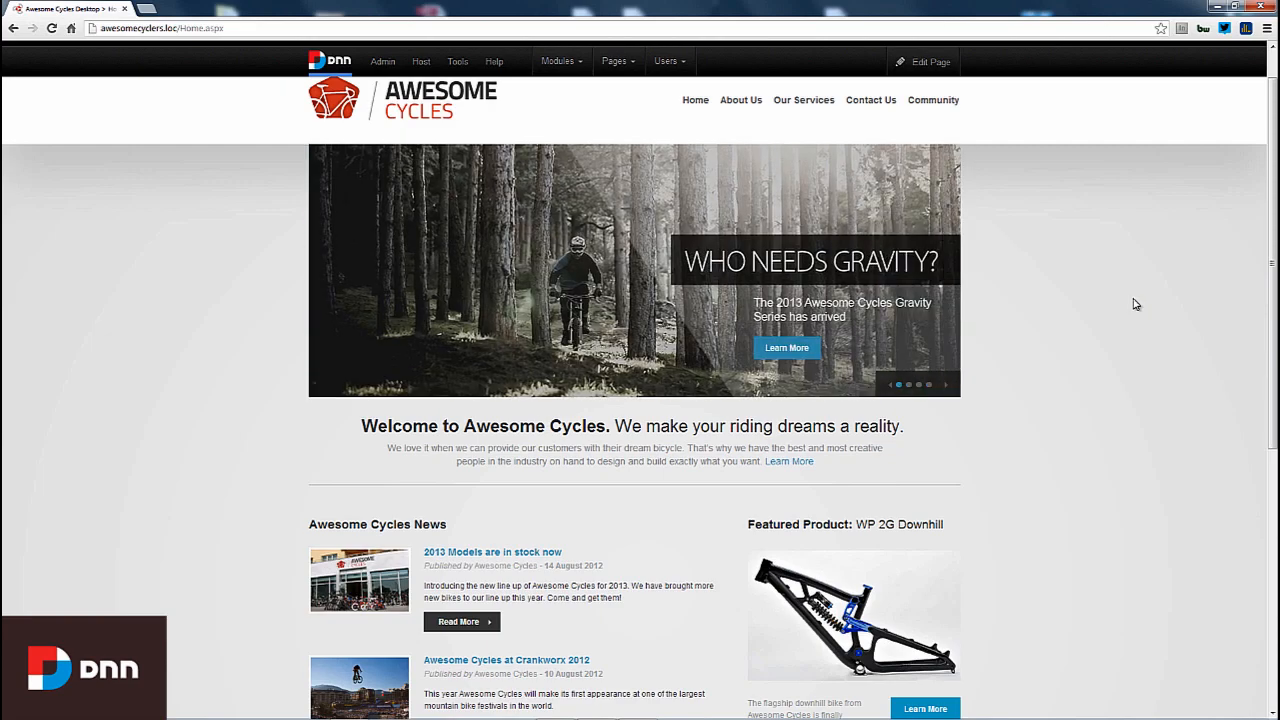
{"action": "mouse_move", "coordinate": [1128, 310]}
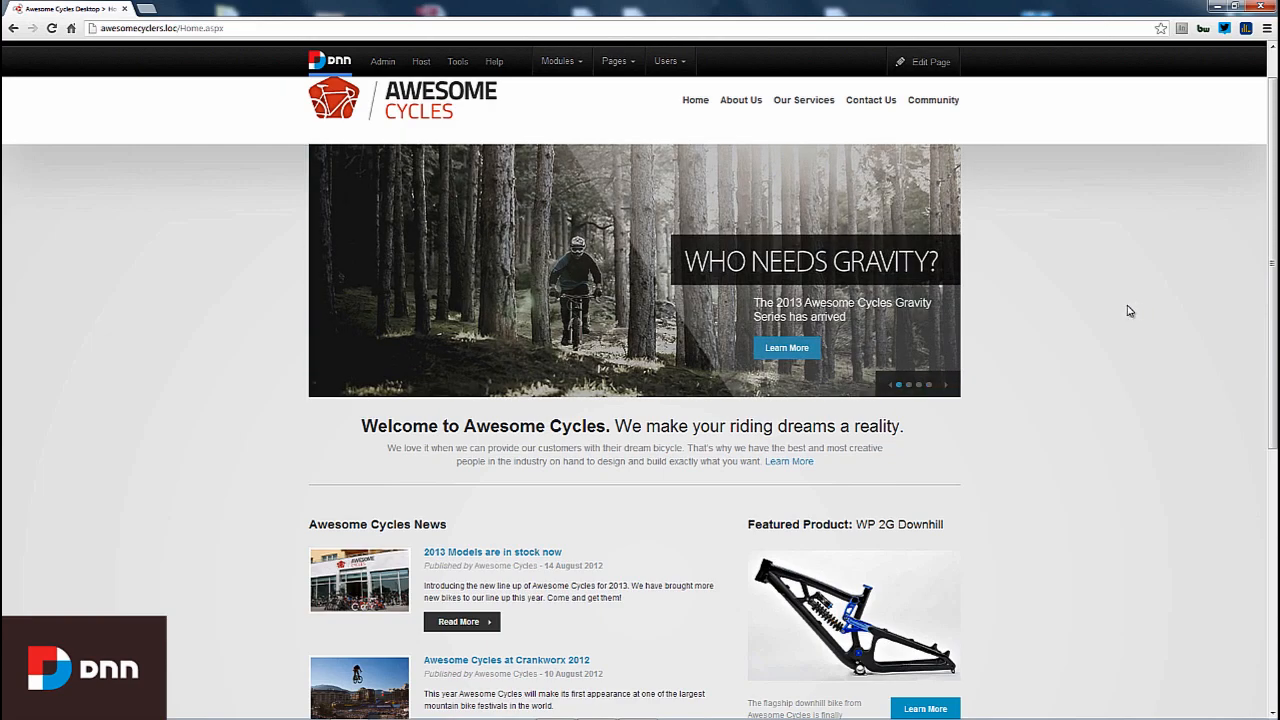
{"action": "mouse_move", "coordinate": [1088, 298]}
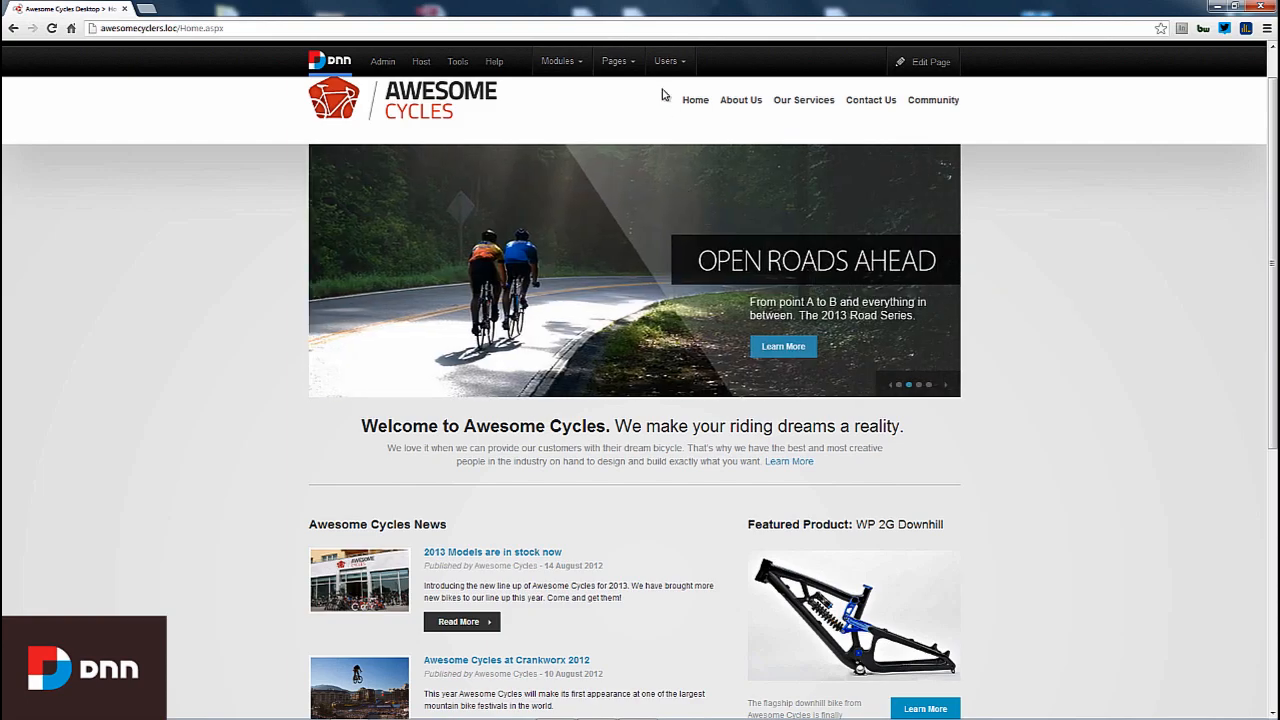
{"action": "left_click", "coordinate": [668, 60]}
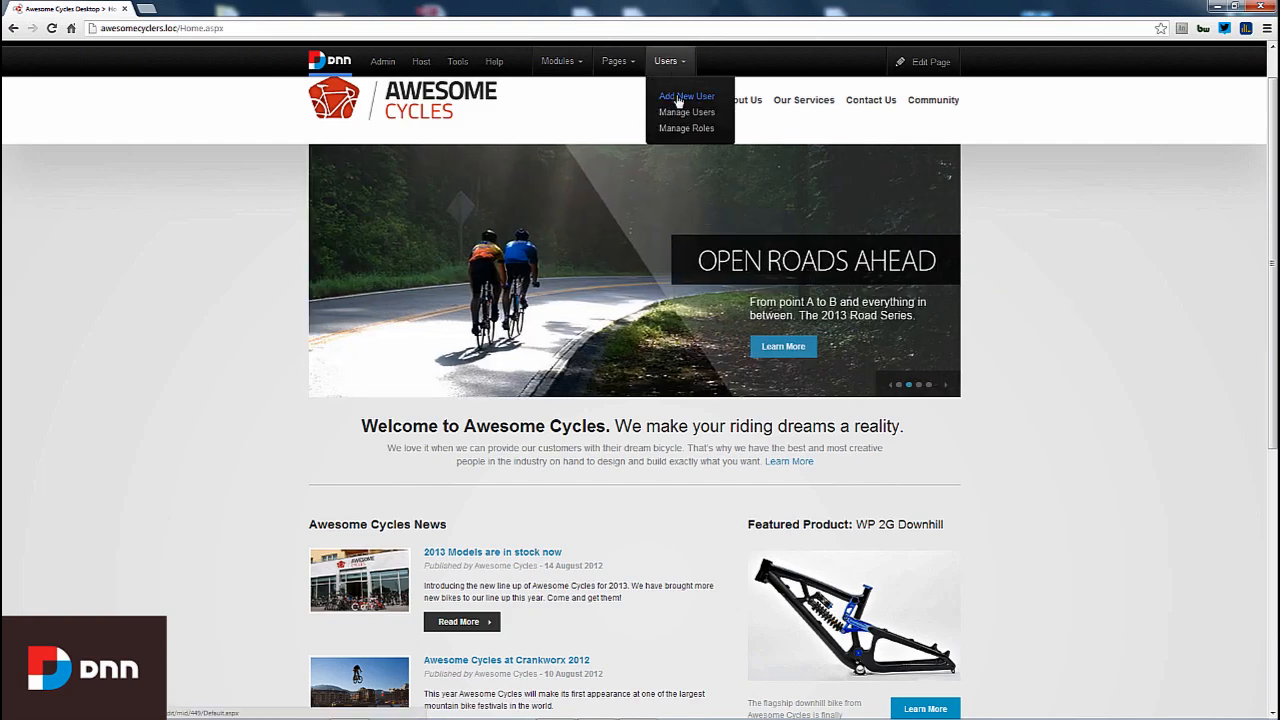
{"action": "left_click", "coordinate": [686, 96]}
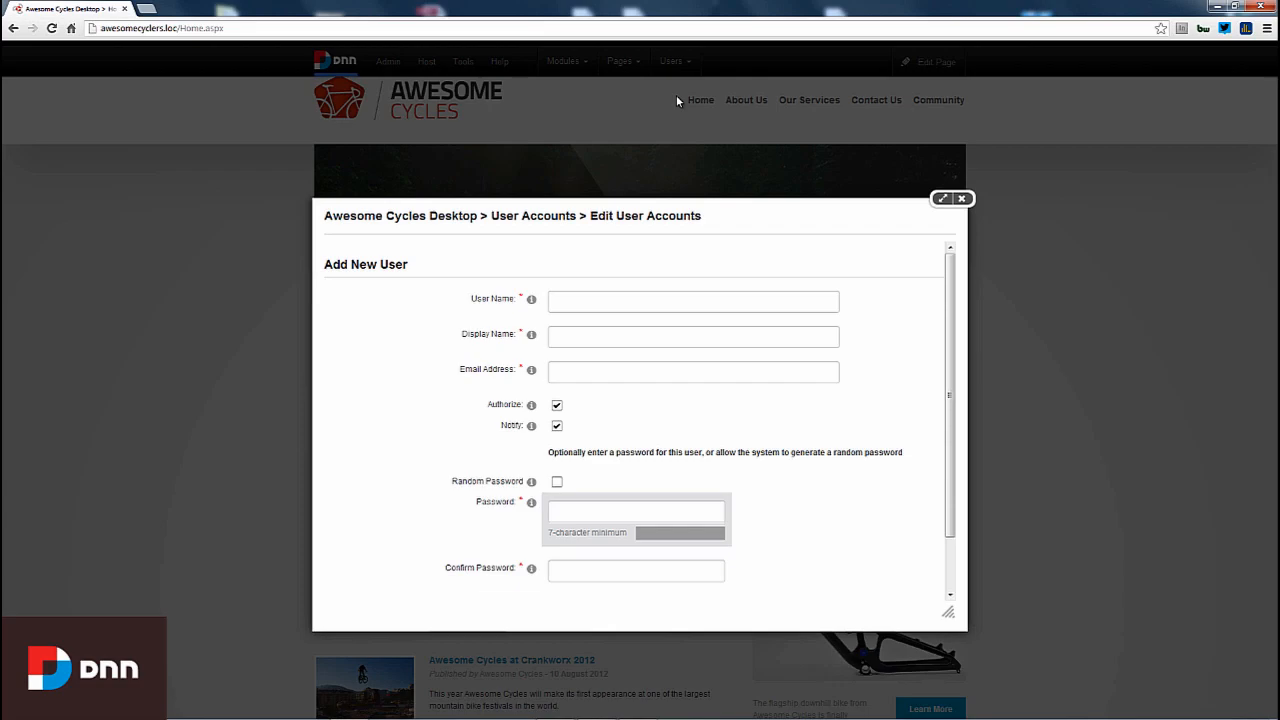
{"action": "mouse_move", "coordinate": [670, 290]}
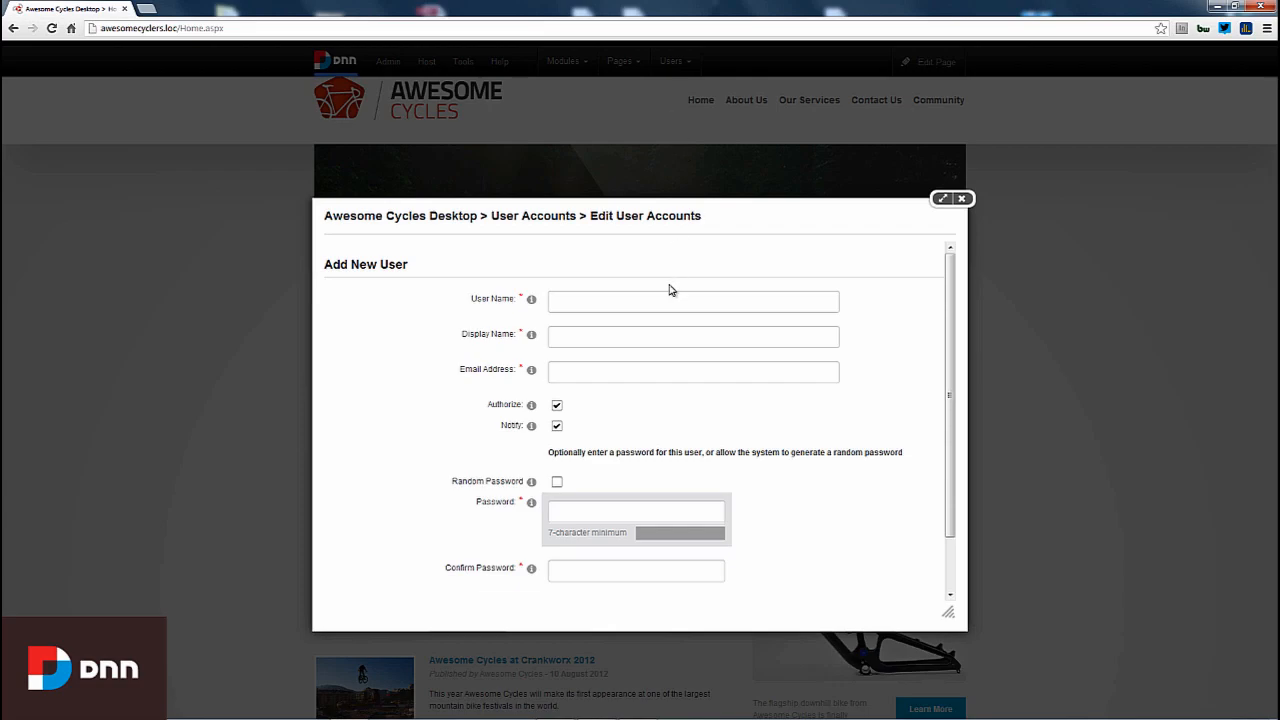
{"action": "left_click", "coordinate": [692, 300]}
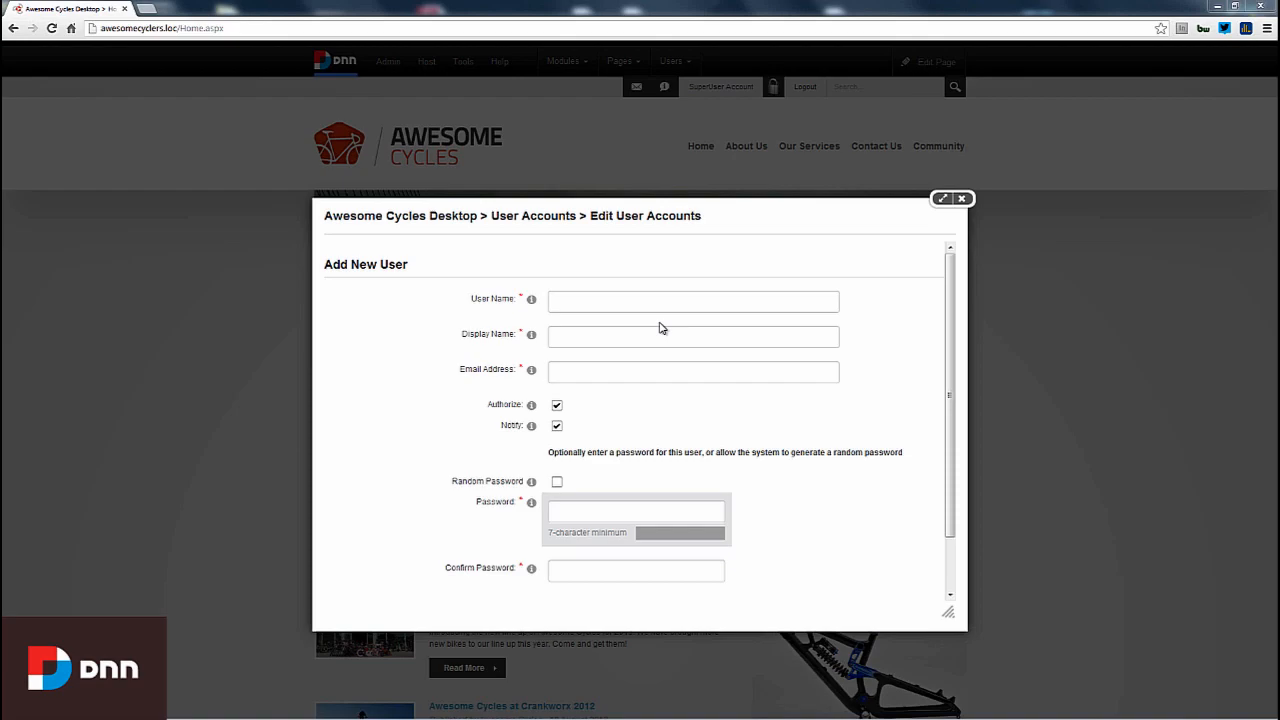
{"action": "left_click", "coordinate": [692, 300]}
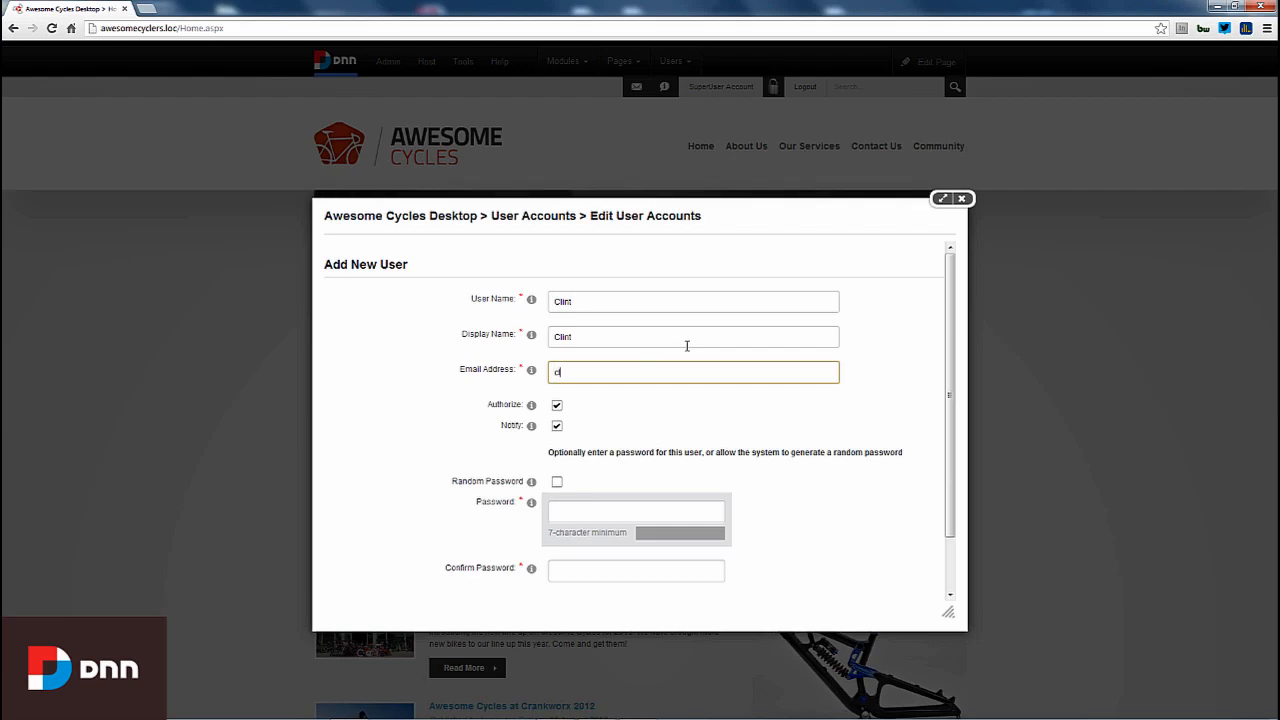
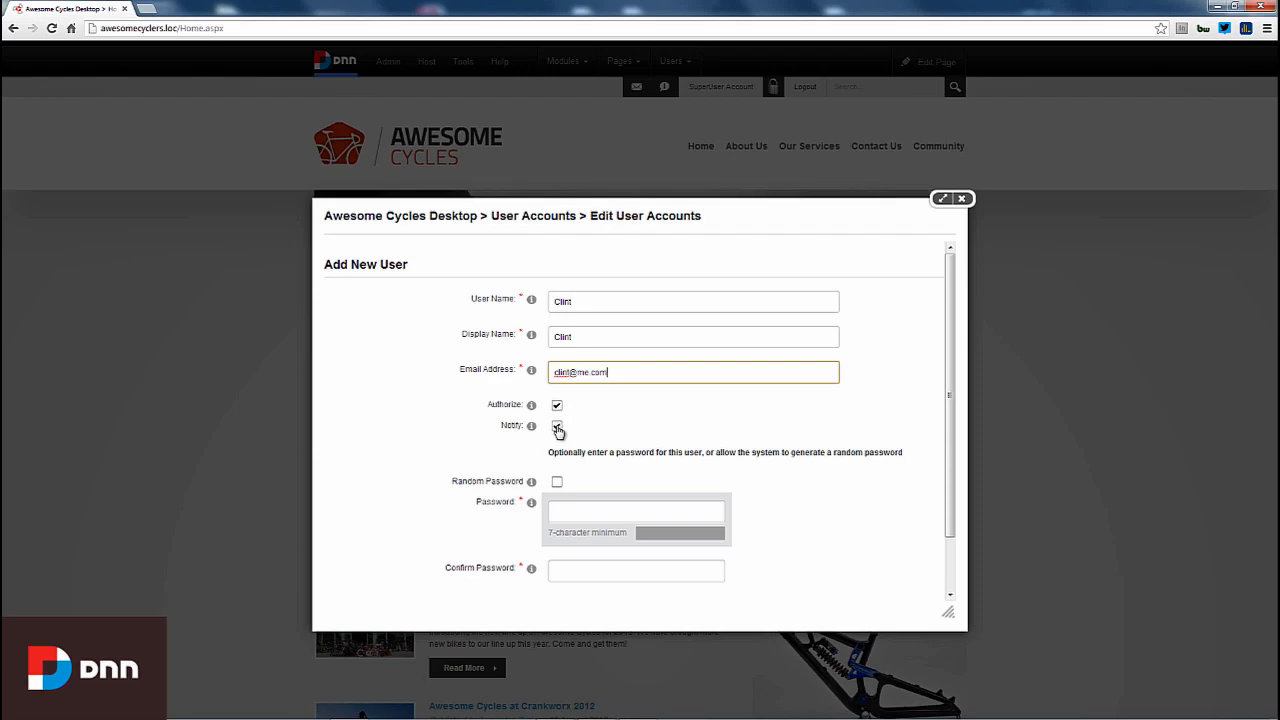
- Turn off the notification, enter and confirm the password, and create the account
{"action": "left_click", "coordinate": [556, 428]}
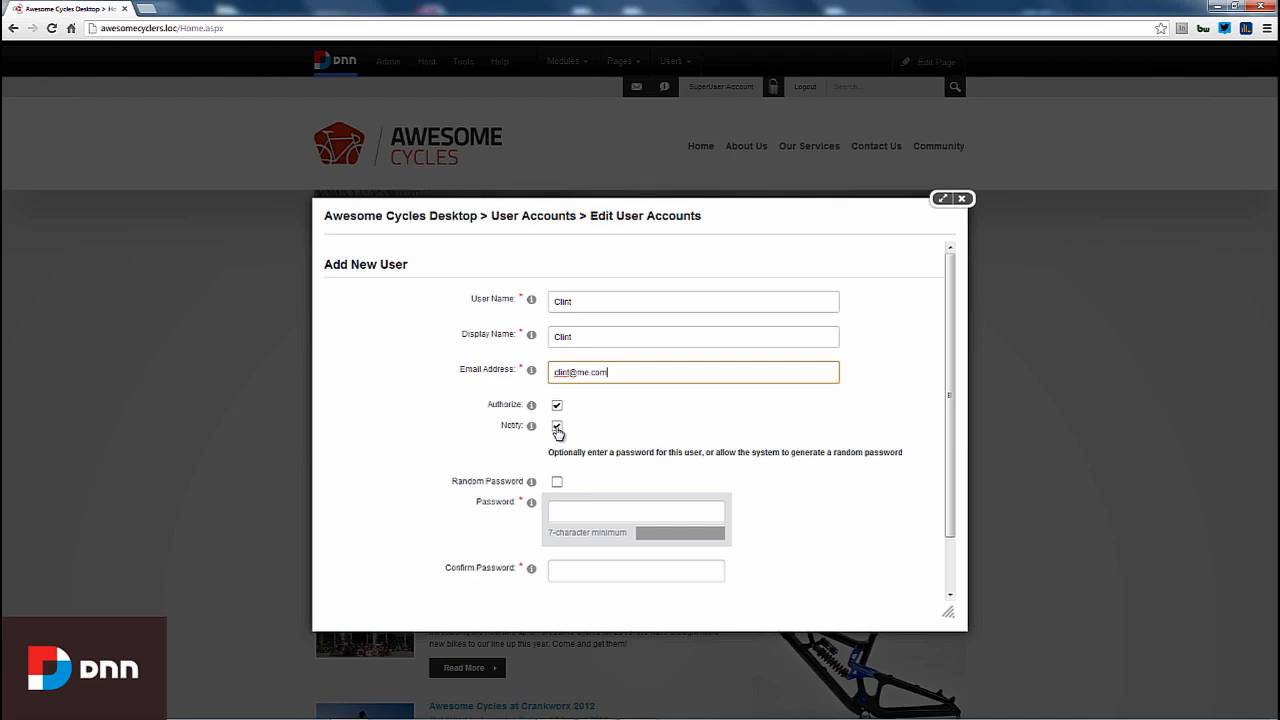
{"action": "left_click", "coordinate": [556, 422]}
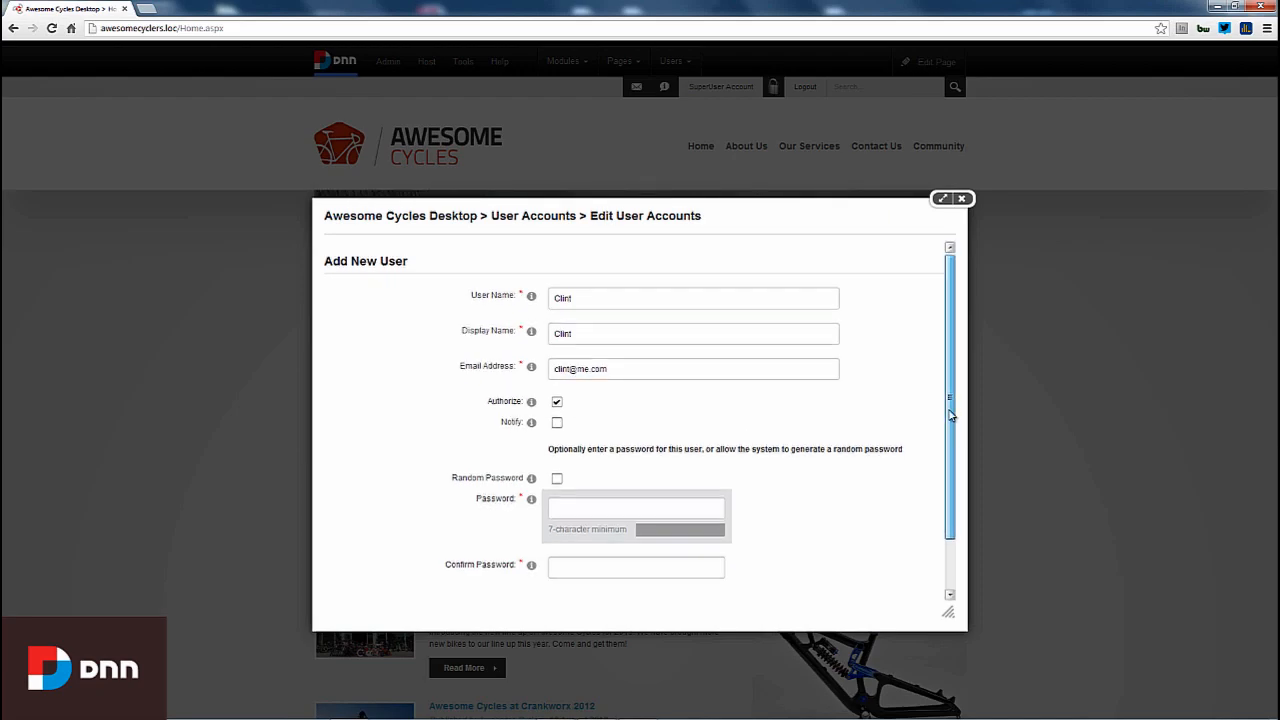
{"action": "scroll", "scroll_direction": "down", "scroll_amount": 3}
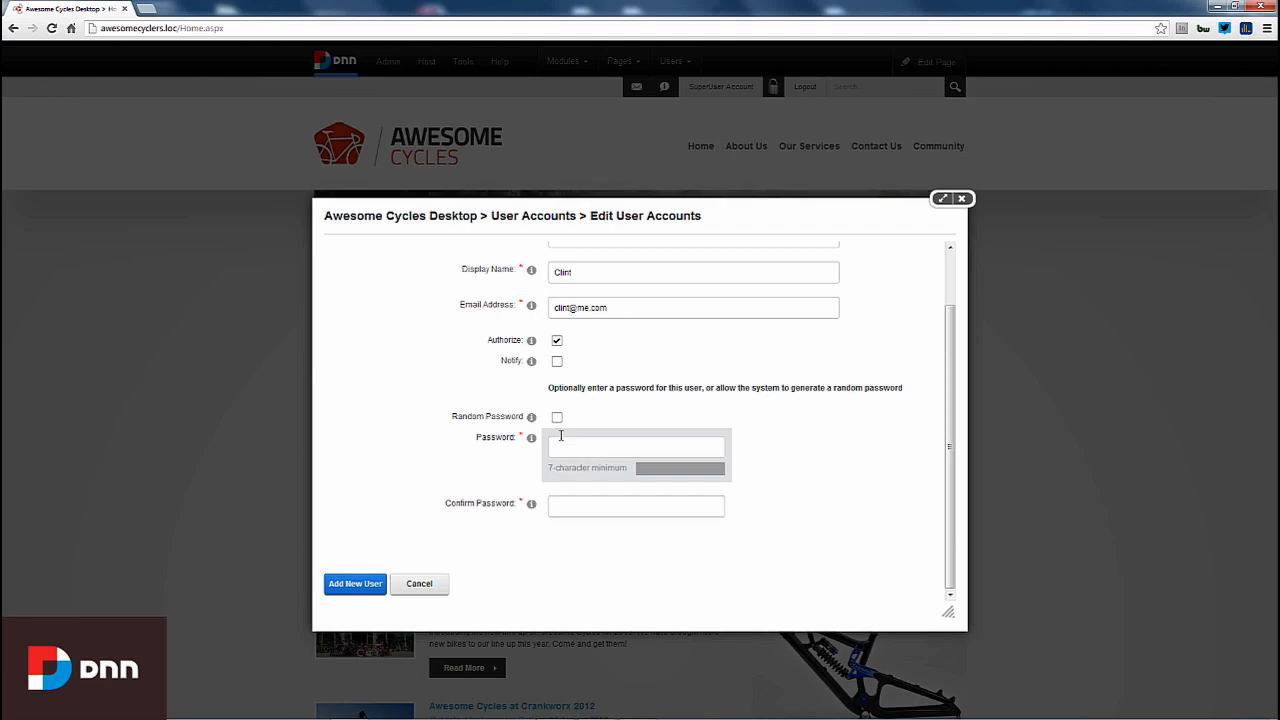
{"action": "left_click", "coordinate": [636, 446]}
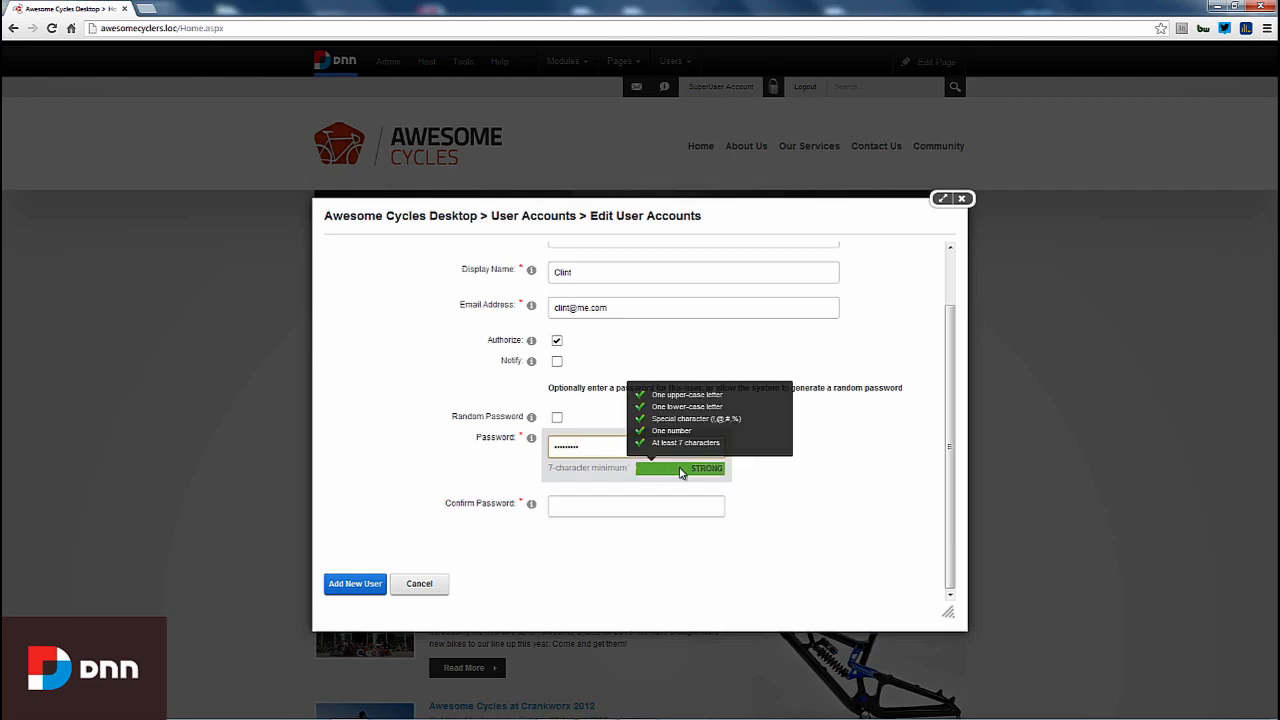
{"action": "left_click", "coordinate": [636, 504]}
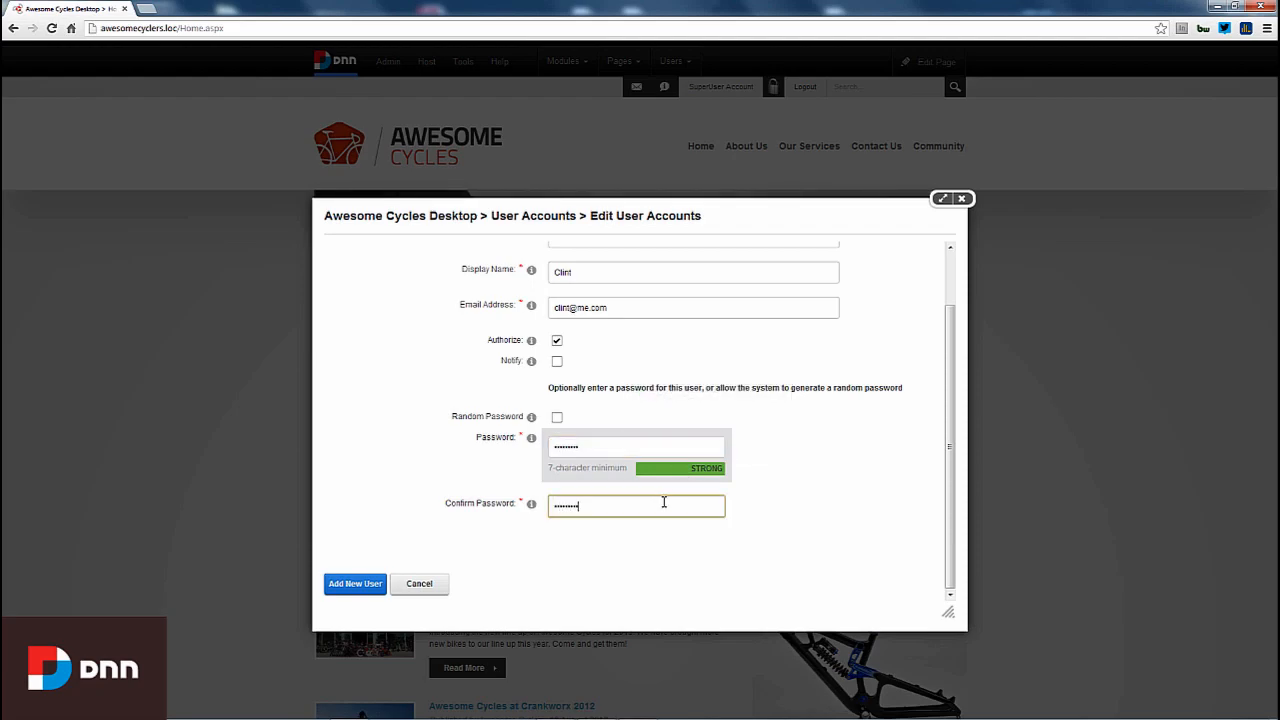
{"action": "left_click", "coordinate": [354, 584]}
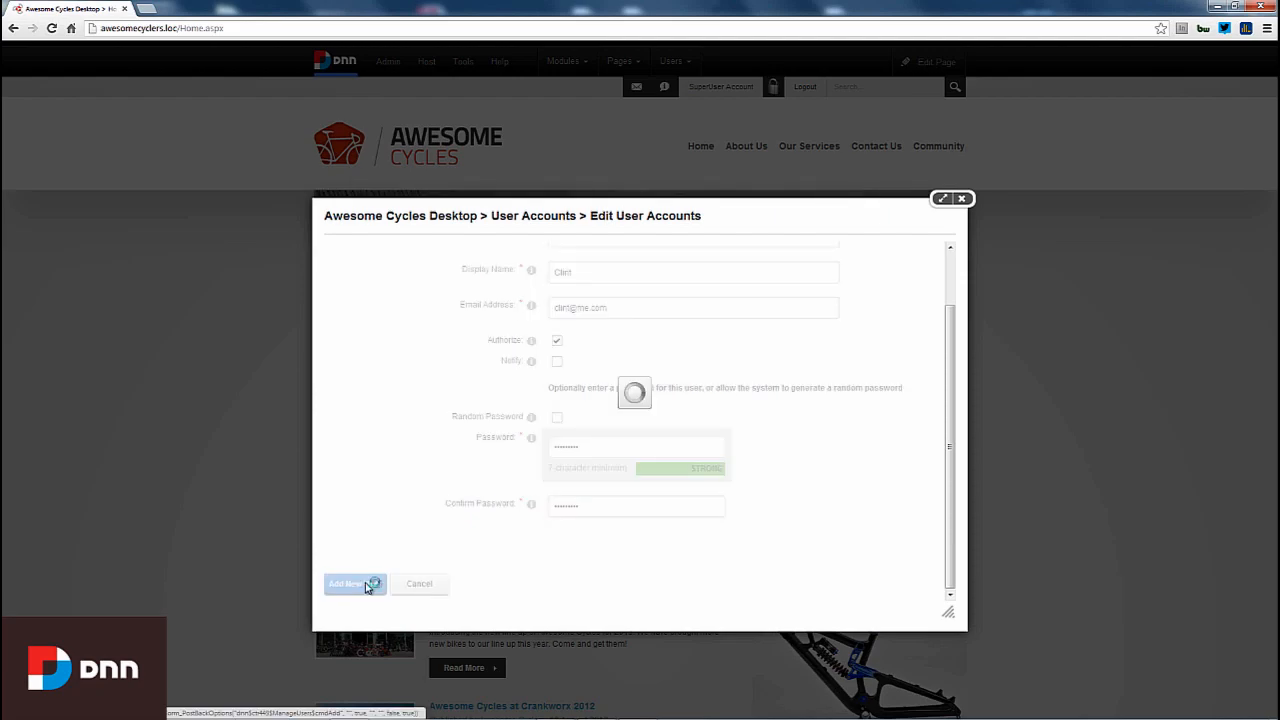
{"action": "left_click", "coordinate": [348, 584]}
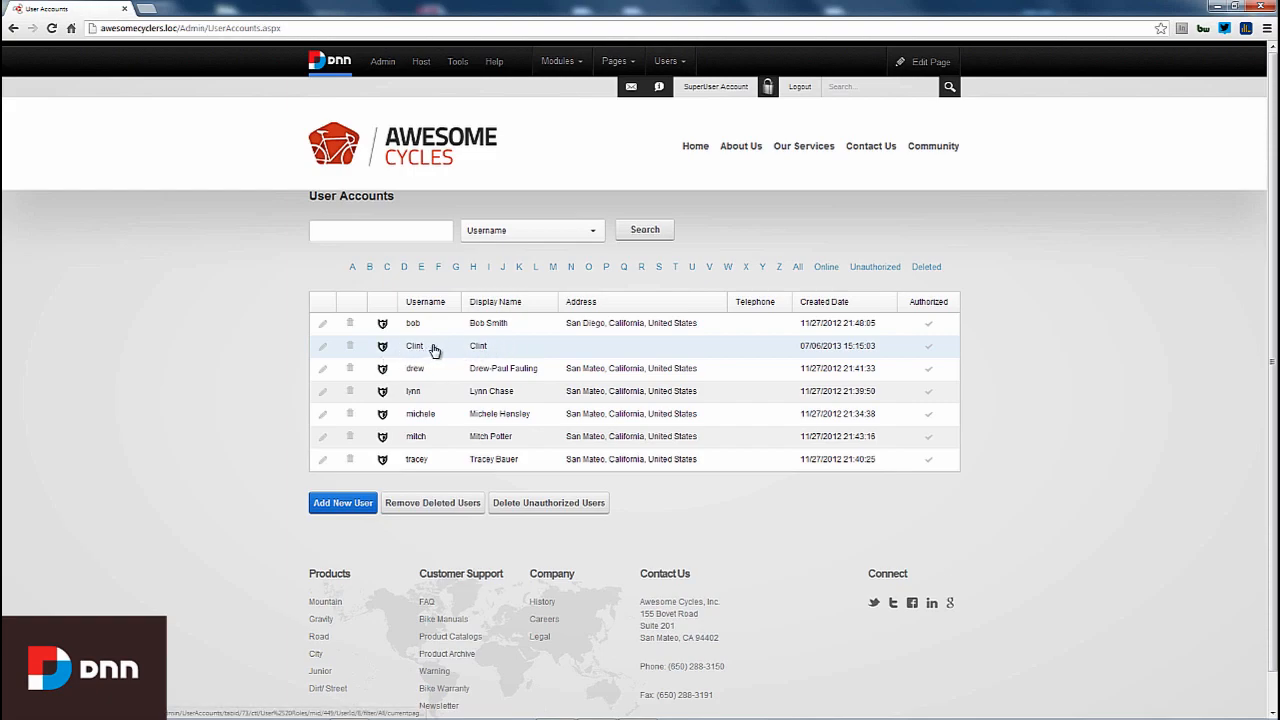
{"action": "mouse_move", "coordinate": [508, 352]}
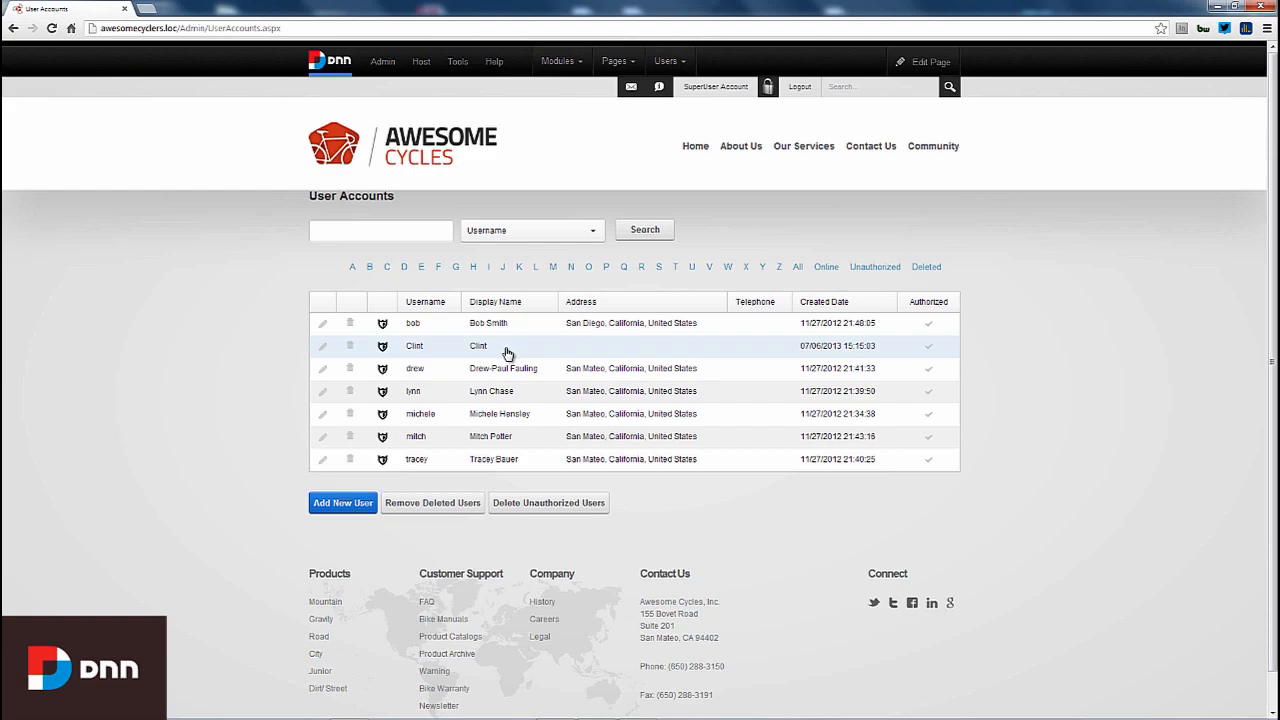
{"action": "mouse_move", "coordinate": [620, 196]}
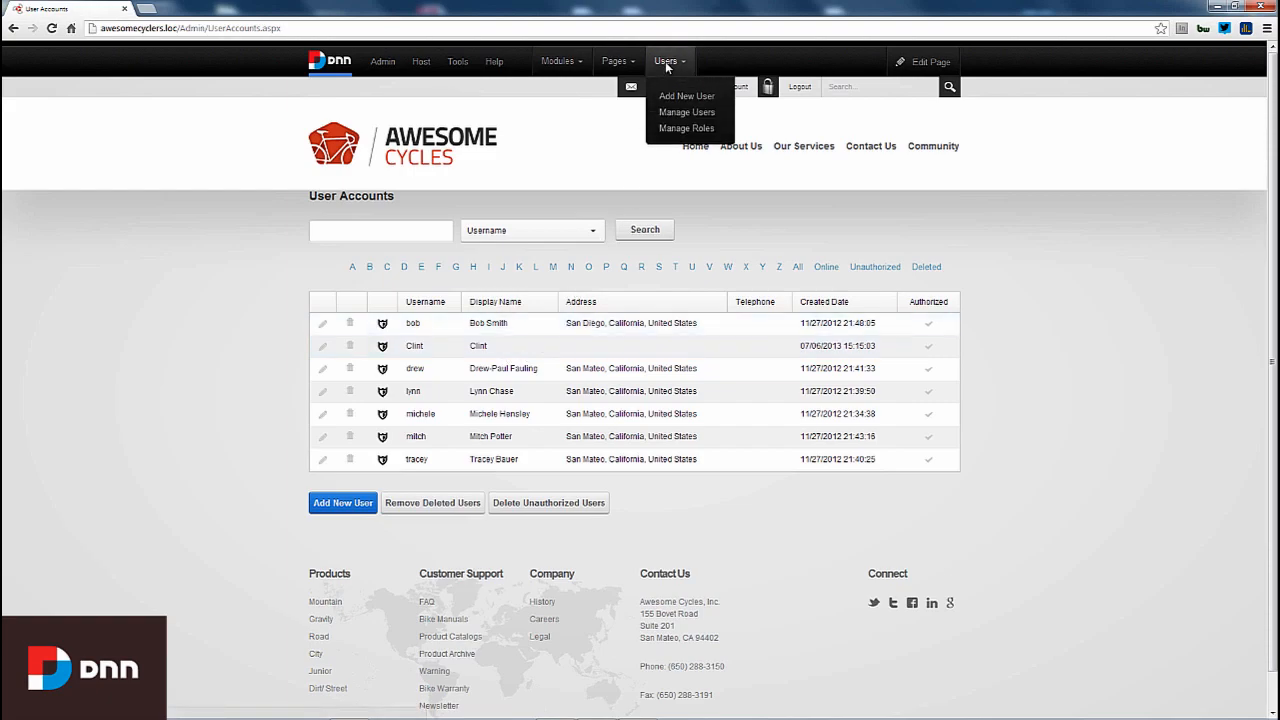
{"action": "mouse_move", "coordinate": [688, 112]}
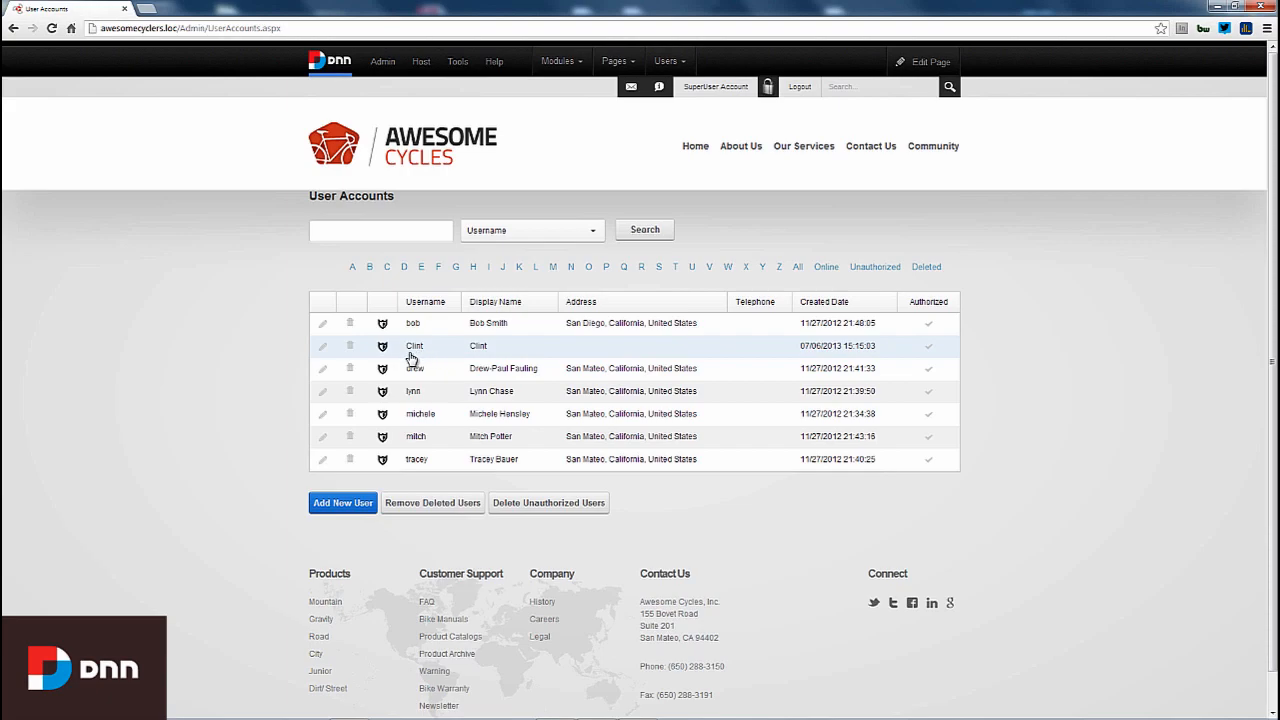
{"action": "mouse_move", "coordinate": [418, 362]}
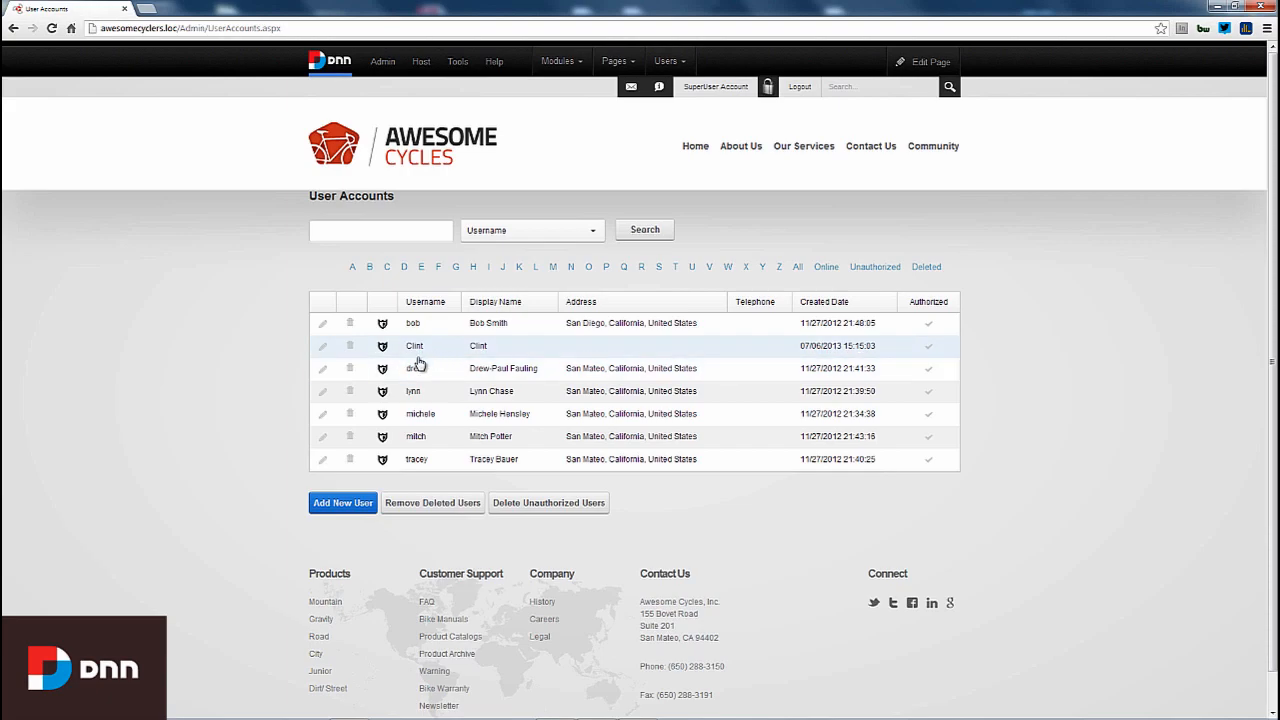
{"action": "mouse_move", "coordinate": [384, 346]}
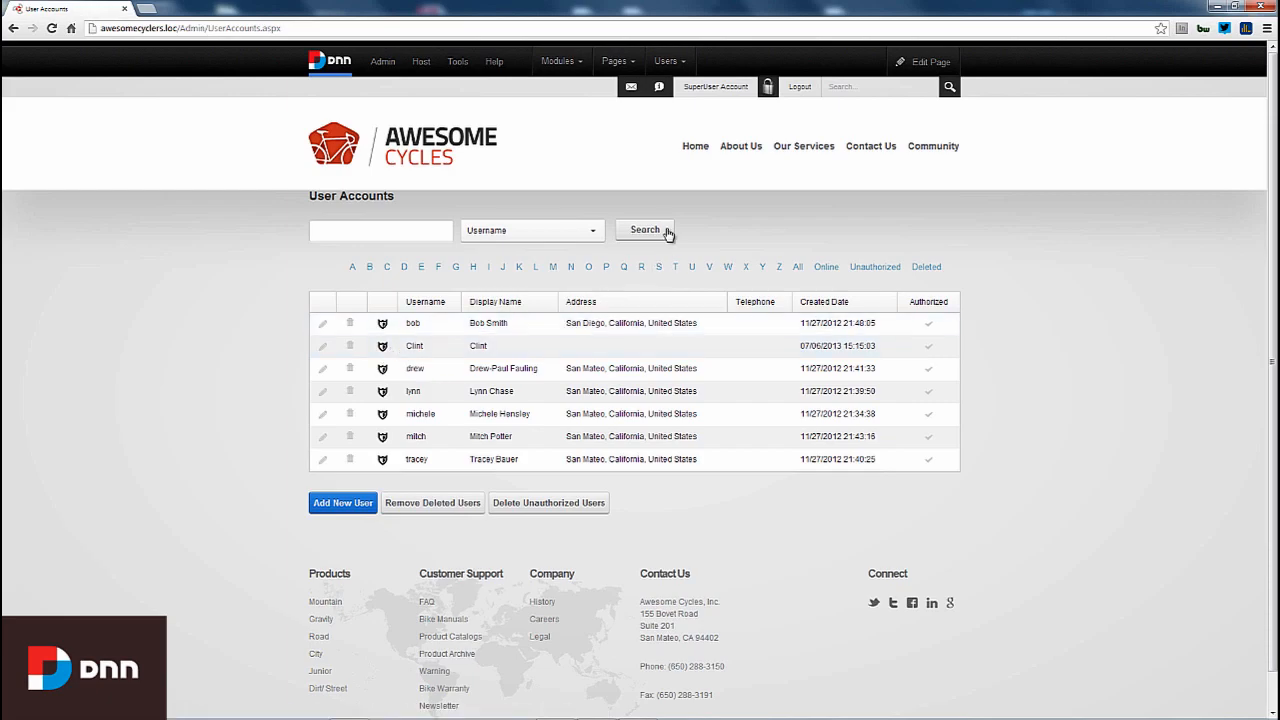
- Bring up the Users menu from the control bar
{"action": "left_click", "coordinate": [668, 60]}
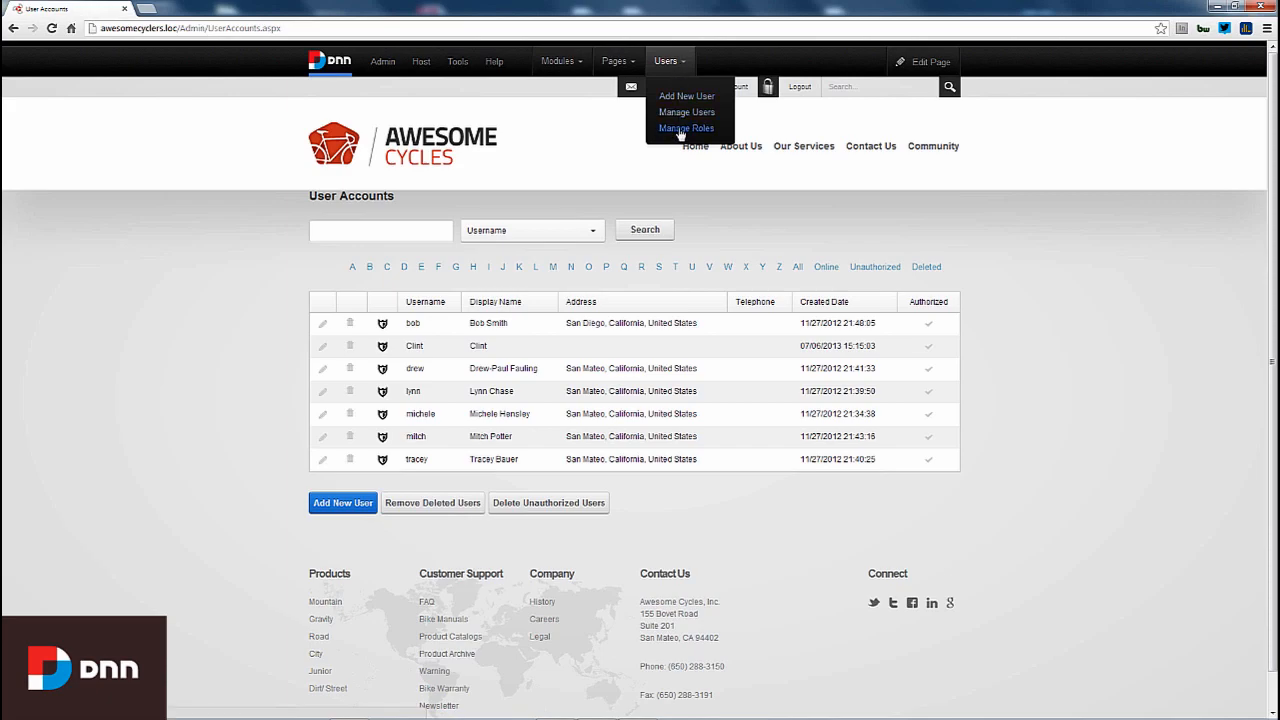
- Show the Security Roles list and look through the existing roles
{"action": "left_click", "coordinate": [688, 128]}
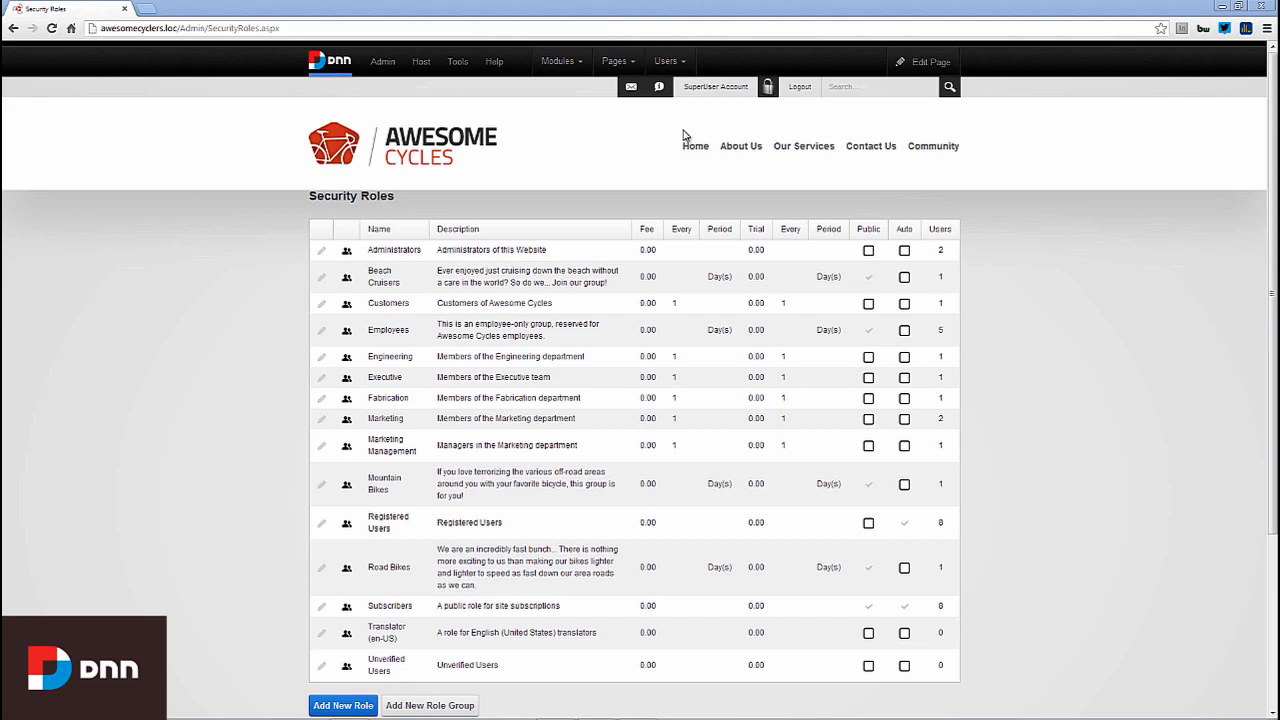
{"action": "mouse_move", "coordinate": [1008, 264]}
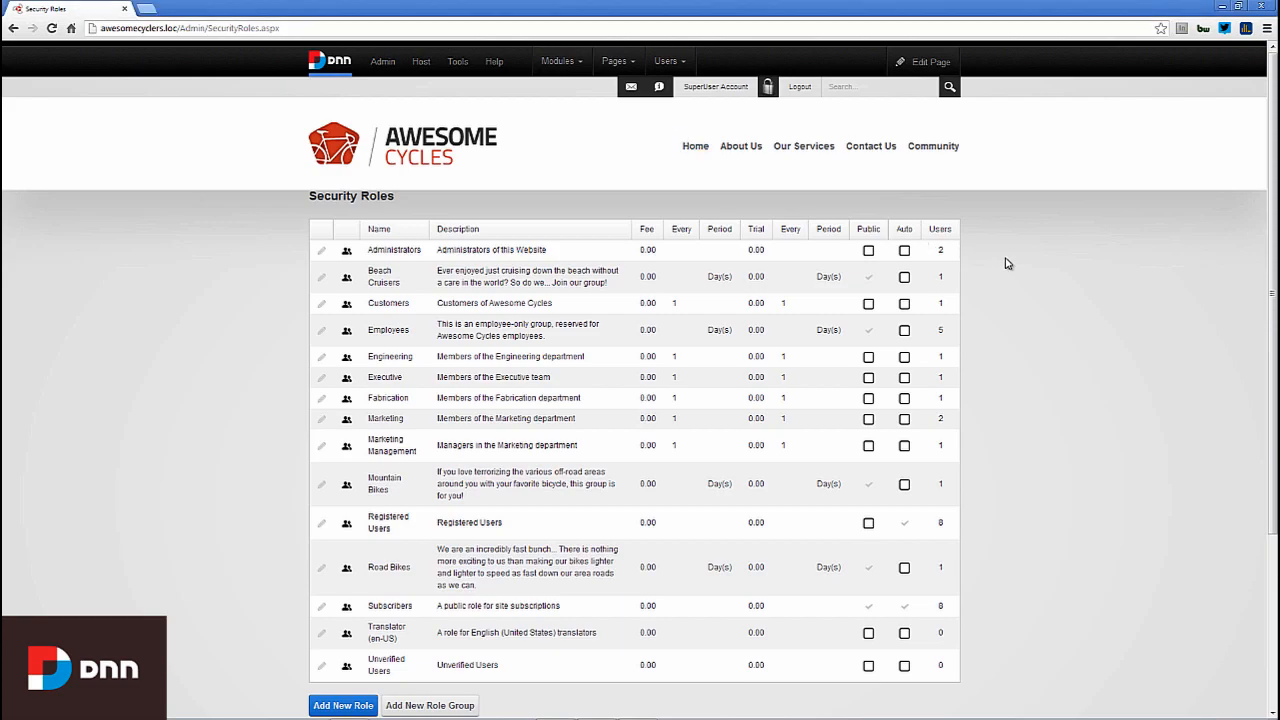
{"action": "scroll", "scroll_direction": "down", "scroll_amount": 3}
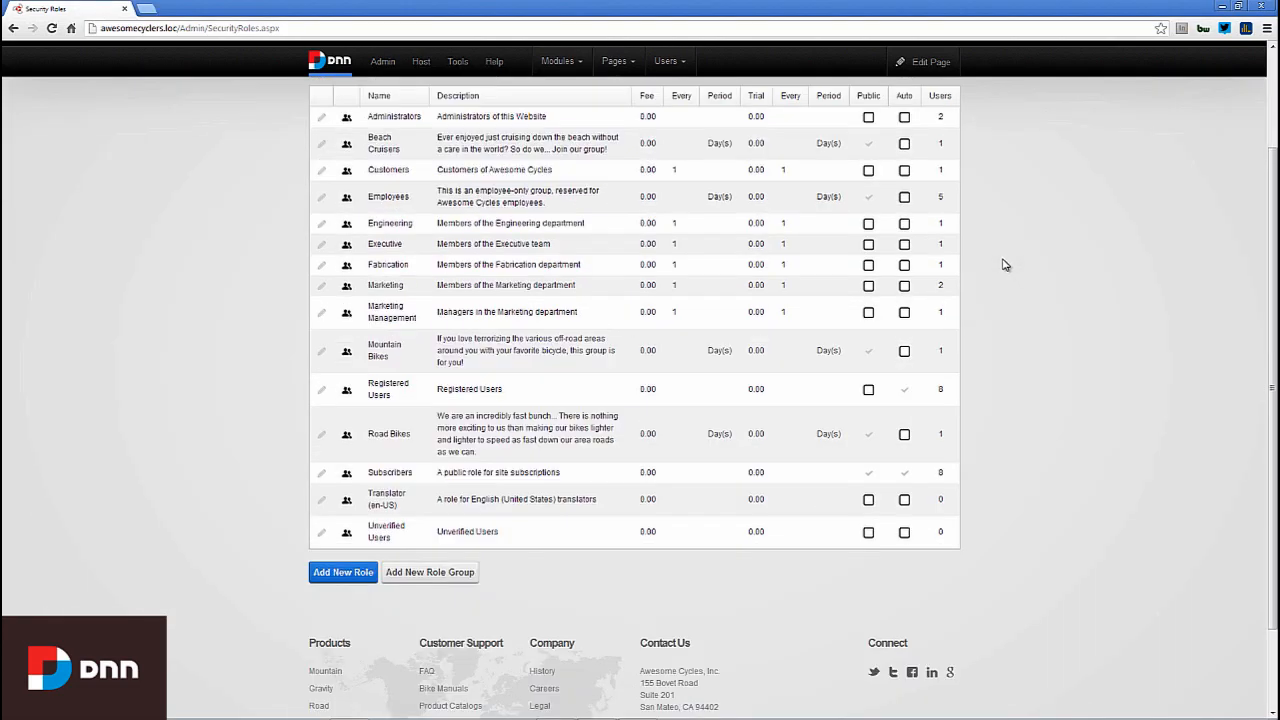
{"action": "mouse_move", "coordinate": [390, 464]}
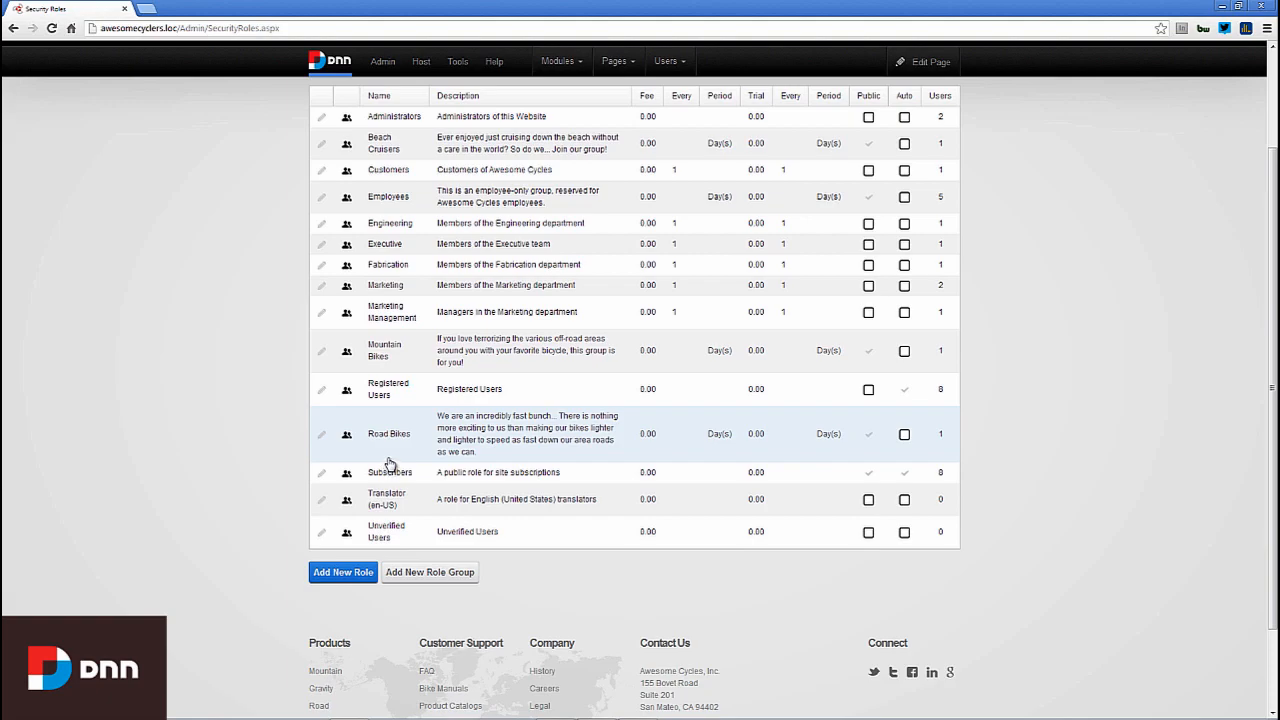
{"action": "mouse_move", "coordinate": [384, 536]}
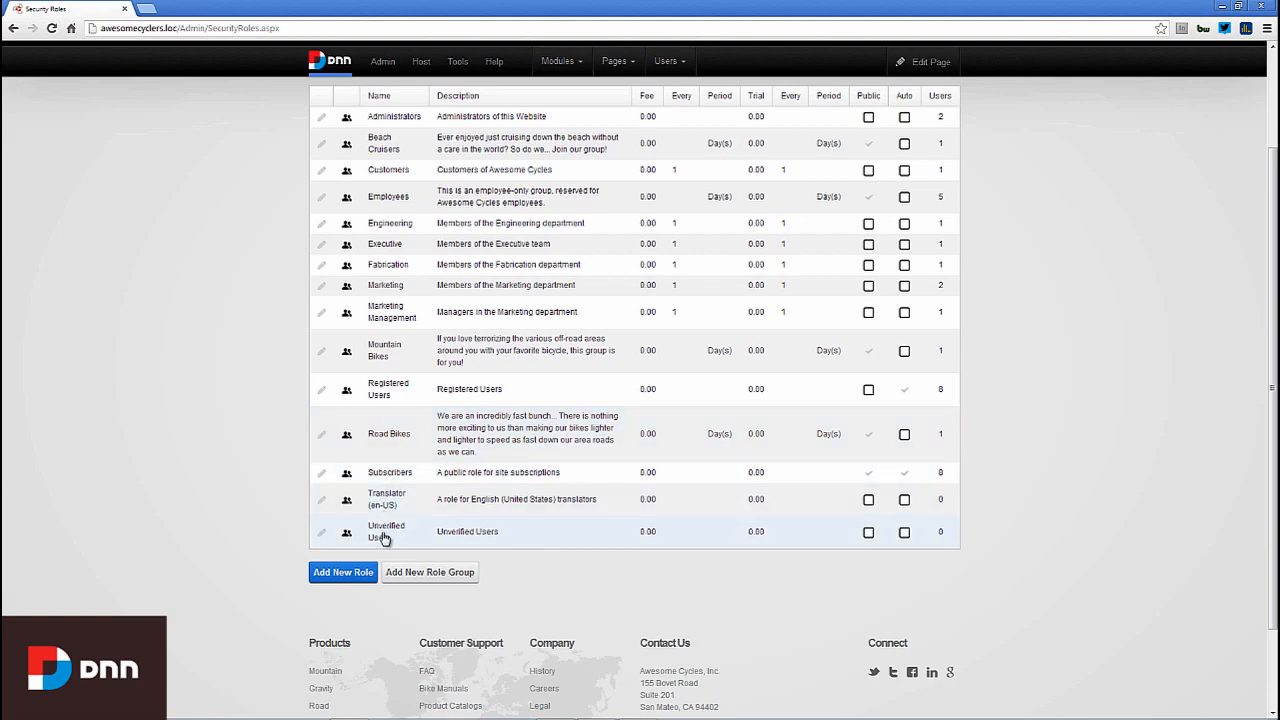
{"action": "mouse_move", "coordinate": [390, 480]}
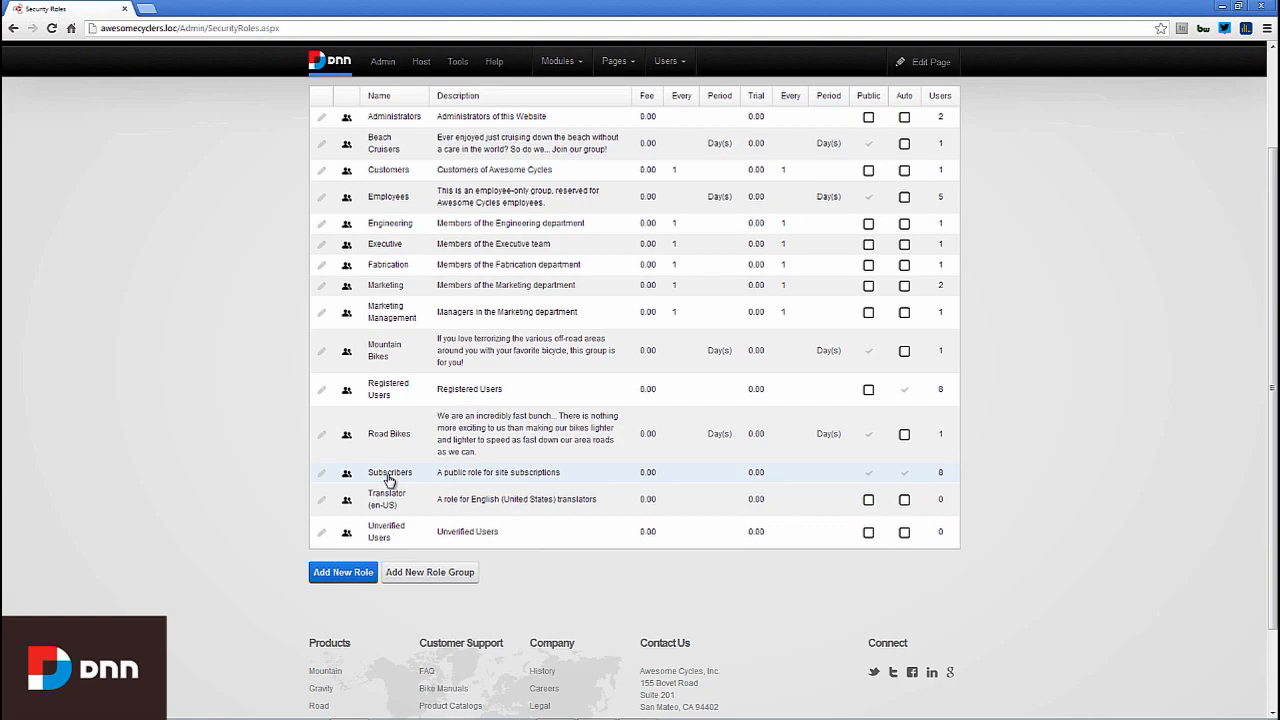
{"action": "mouse_move", "coordinate": [384, 392]}
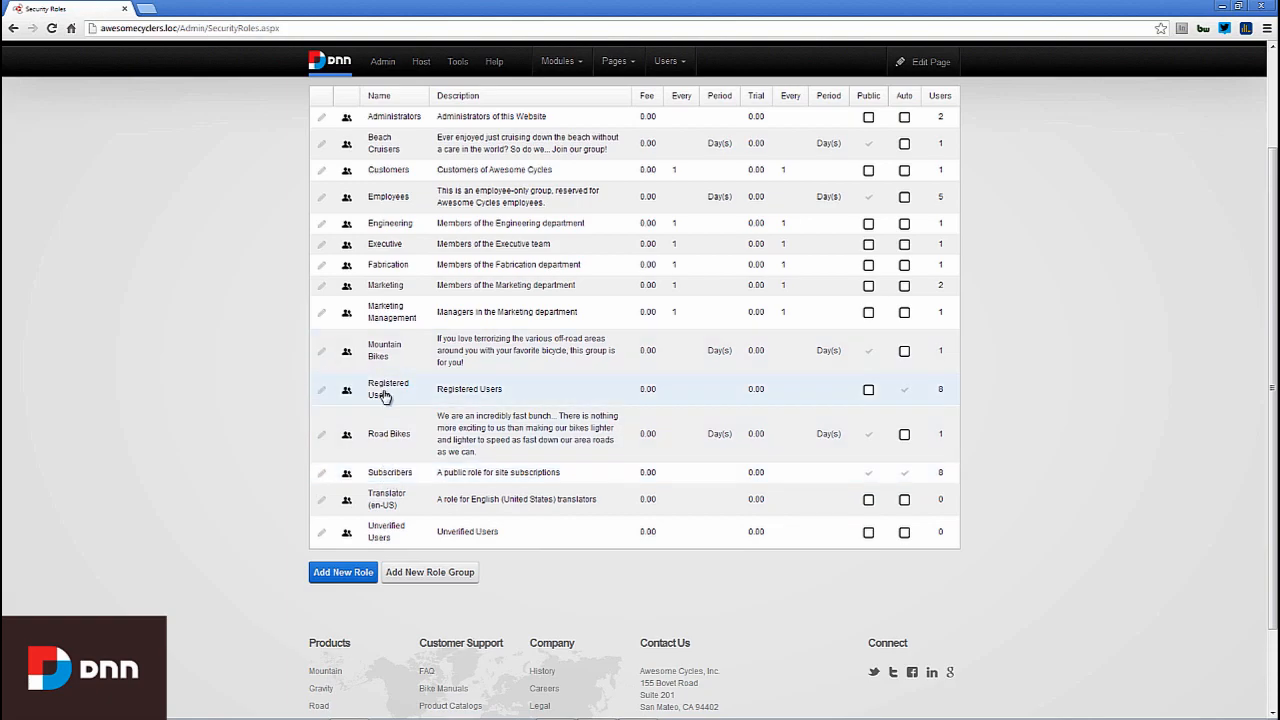
{"action": "scroll", "scroll_direction": "up", "scroll_amount": 3}
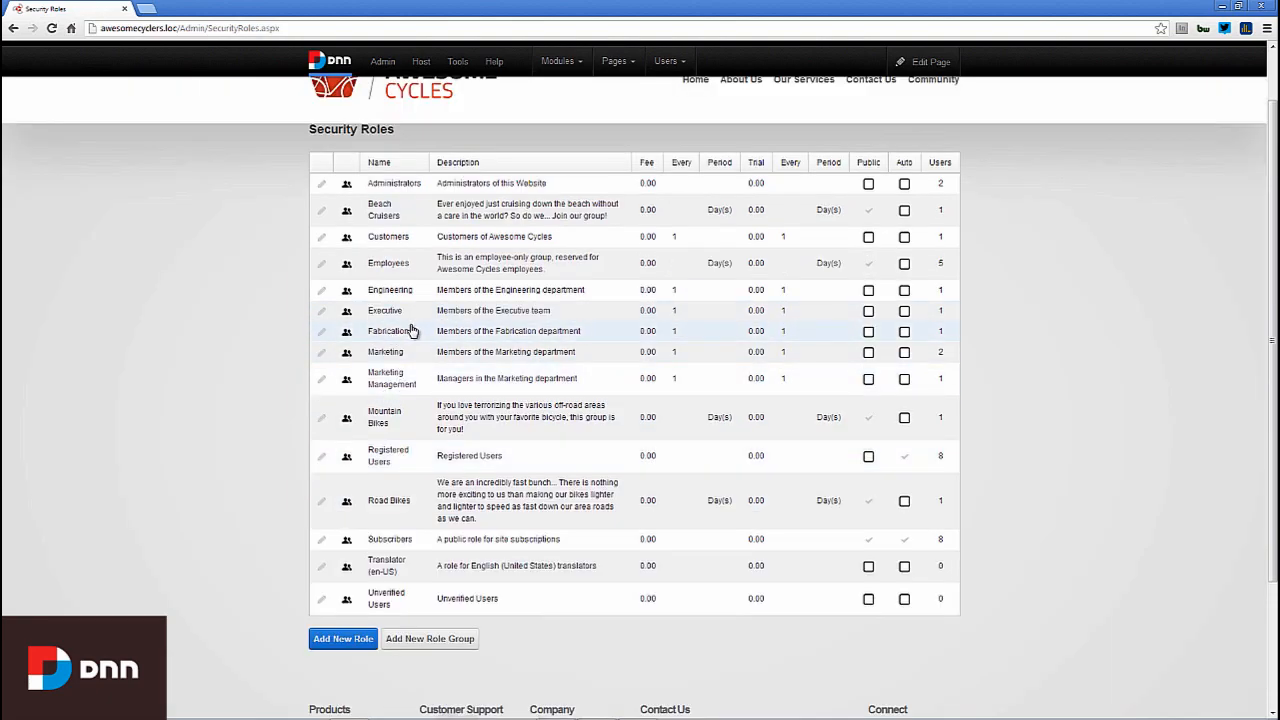
{"action": "mouse_move", "coordinate": [404, 336]}
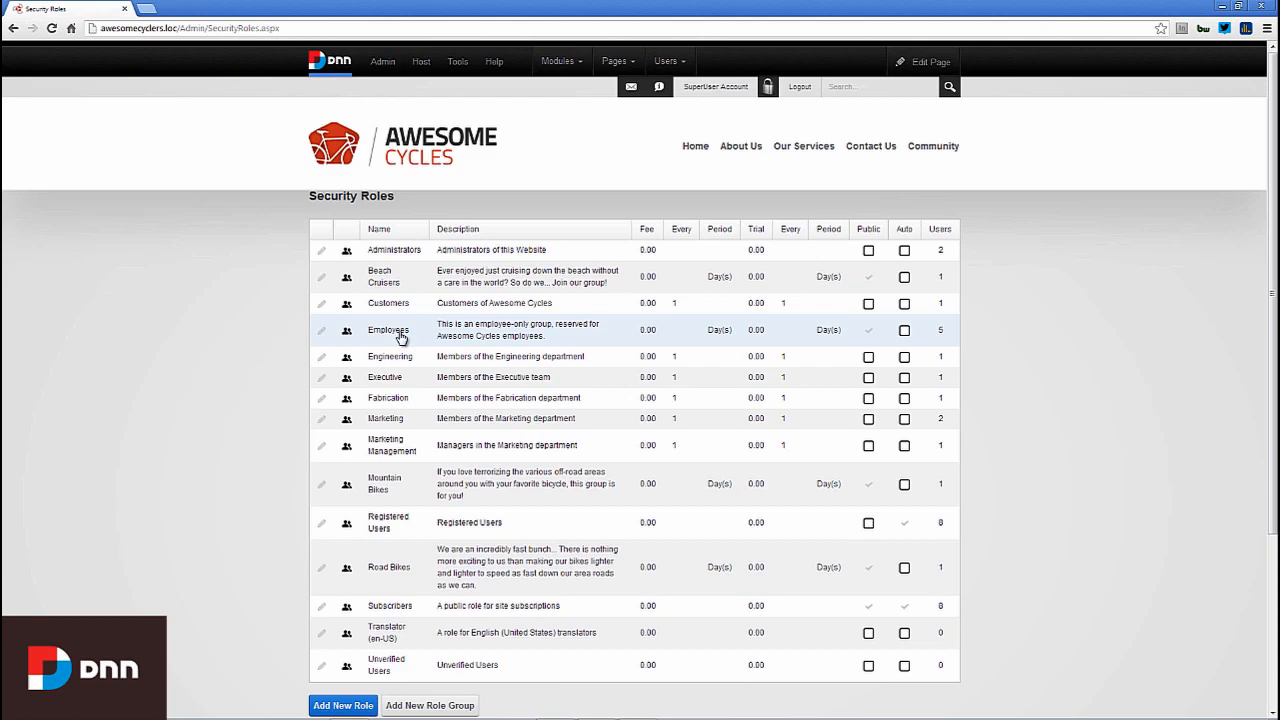
{"action": "mouse_move", "coordinate": [448, 408]}
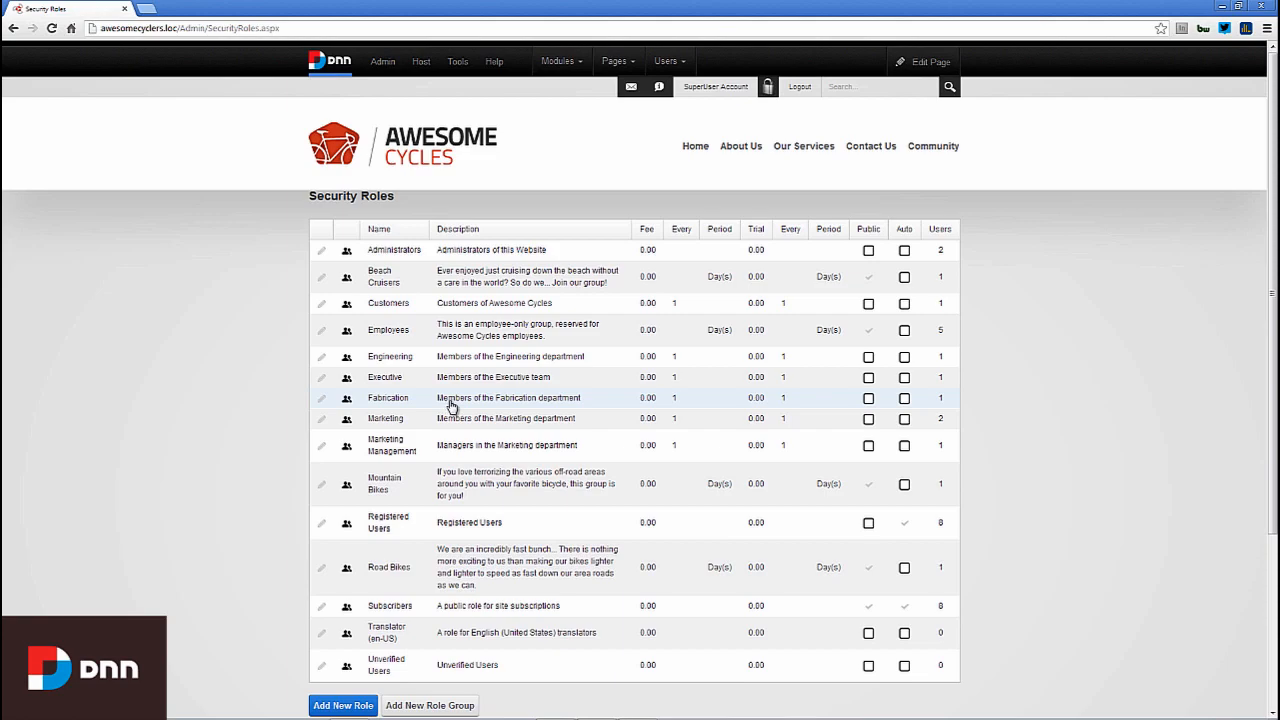
{"action": "mouse_move", "coordinate": [456, 414]}
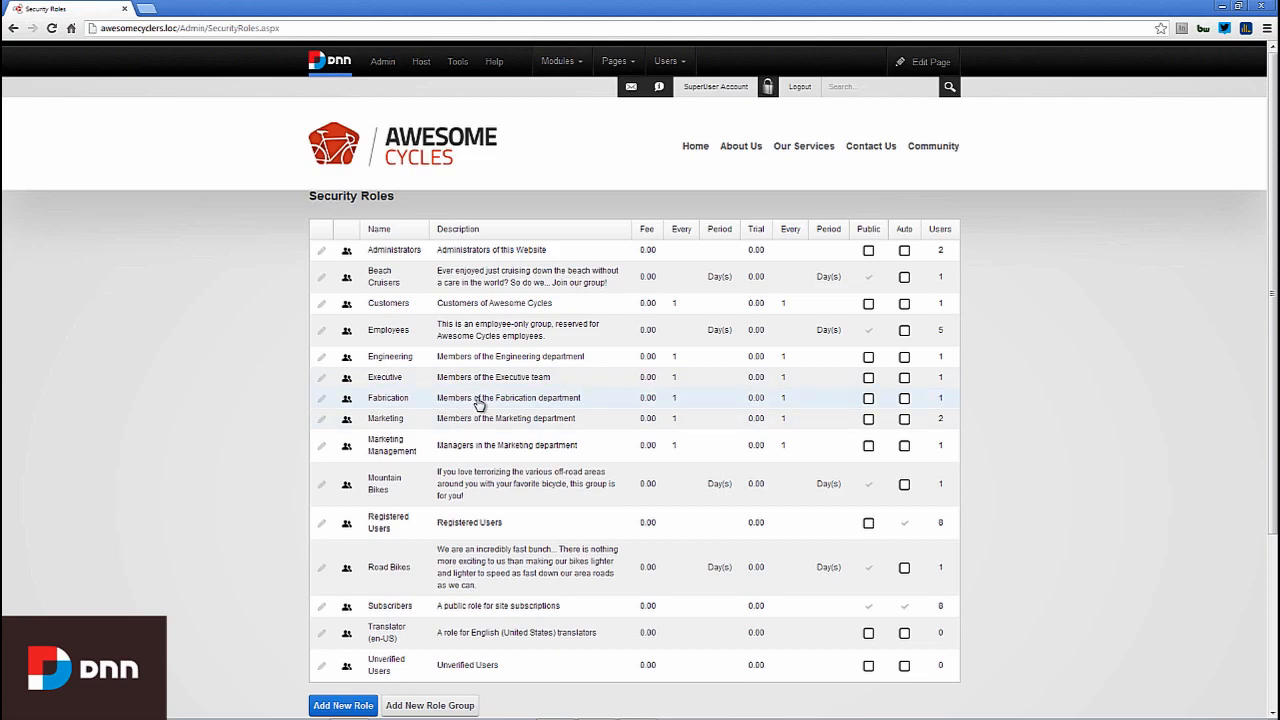
- Add a security role named 'Awesome Cycles Demo Role' and save it
{"action": "scroll", "scroll_direction": "down", "scroll_amount": 3}
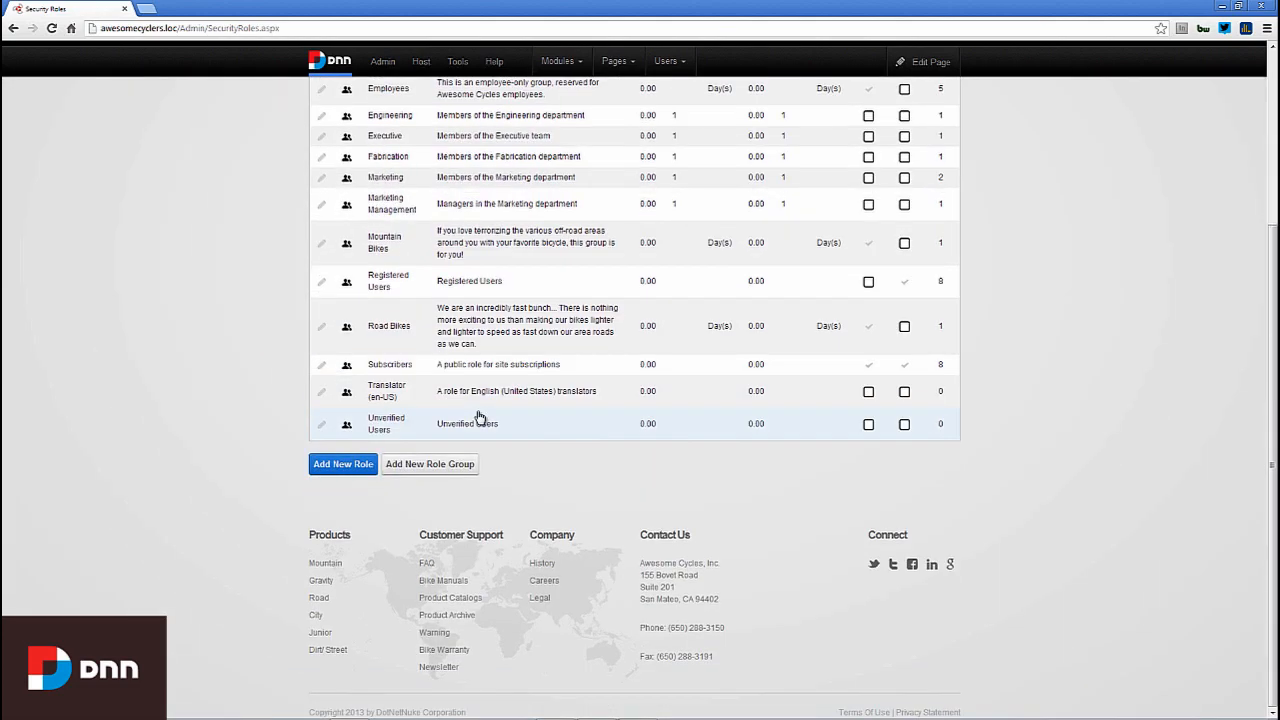
{"action": "mouse_move", "coordinate": [344, 464]}
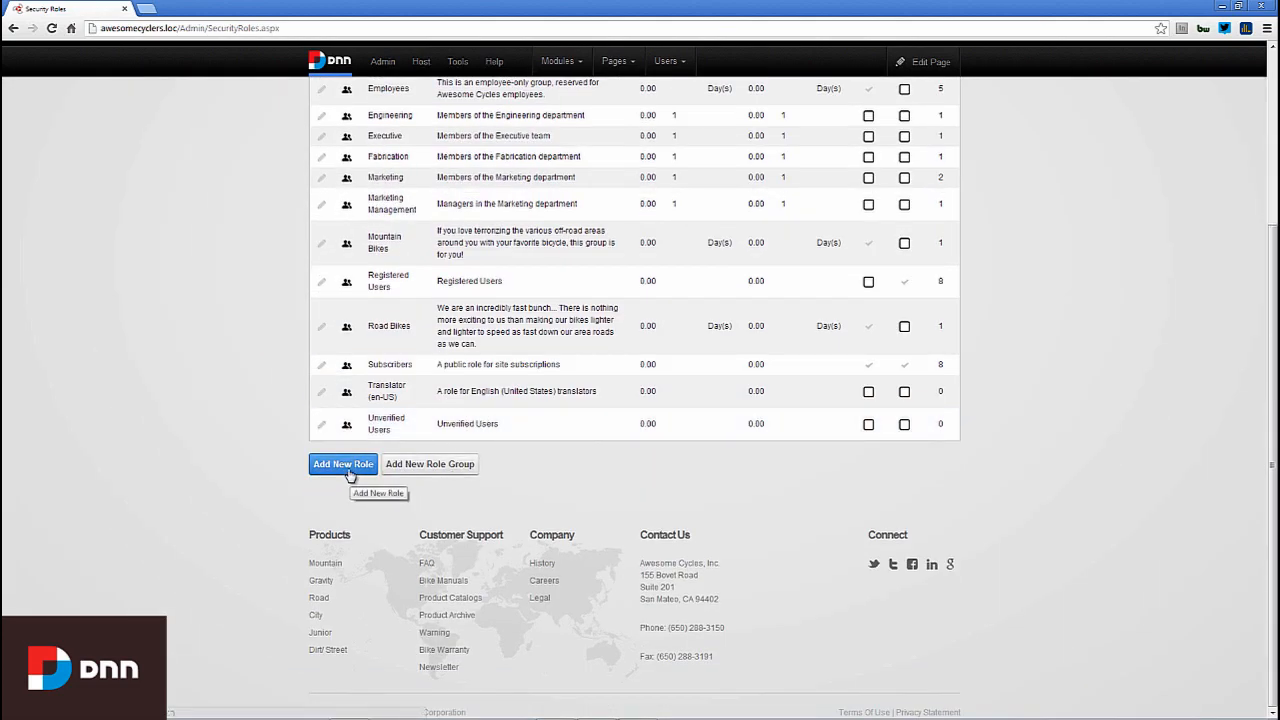
{"action": "left_click", "coordinate": [344, 464]}
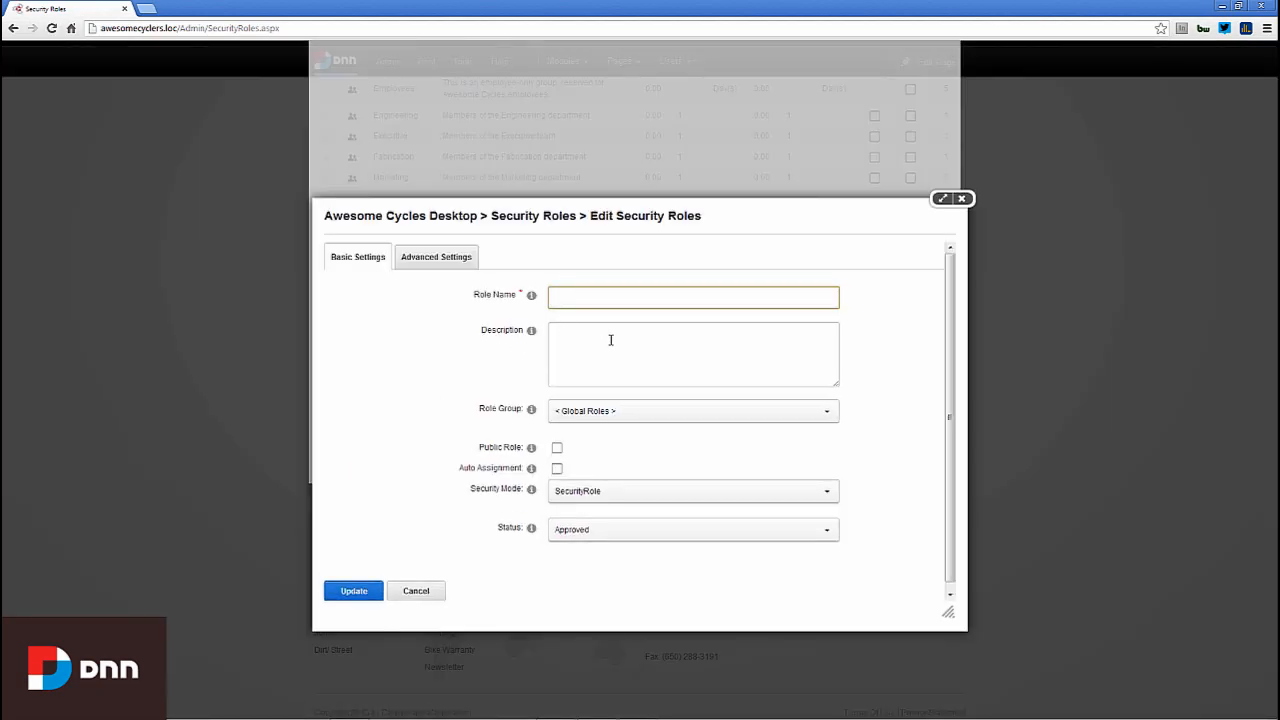
{"action": "type", "text": "Awesome Cycles Demo Rol"}
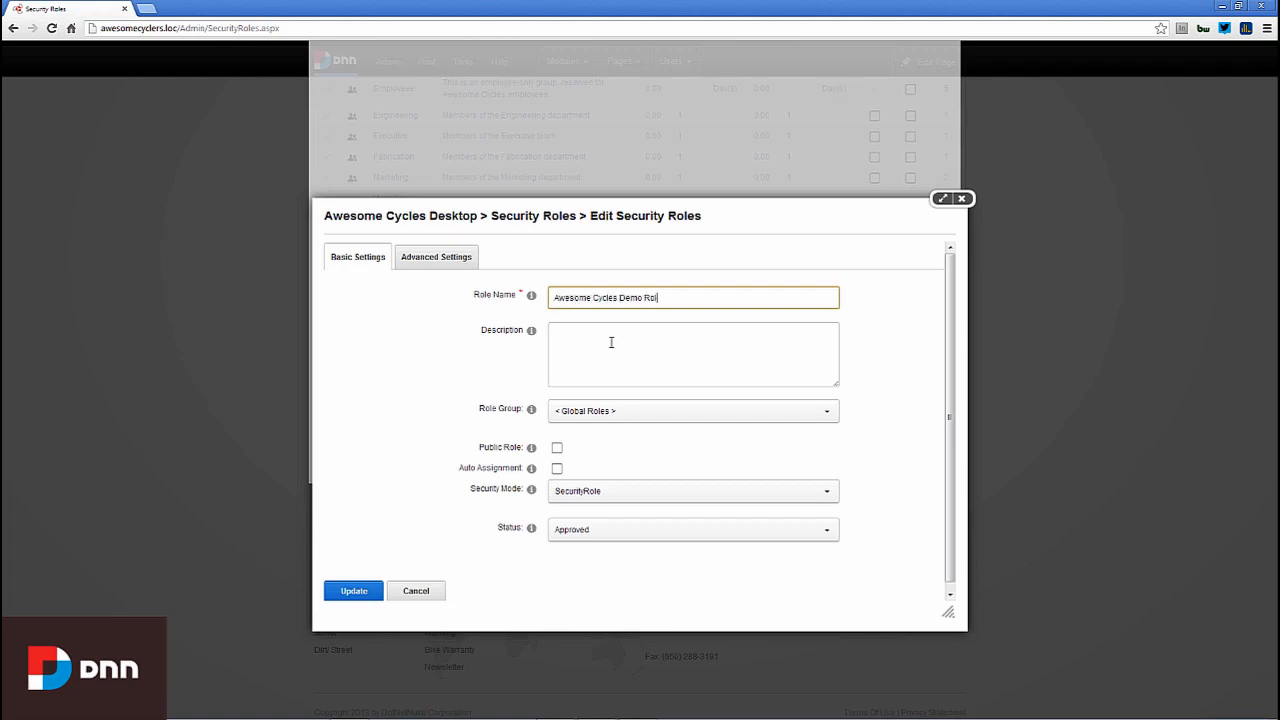
{"action": "type", "text": "e"}
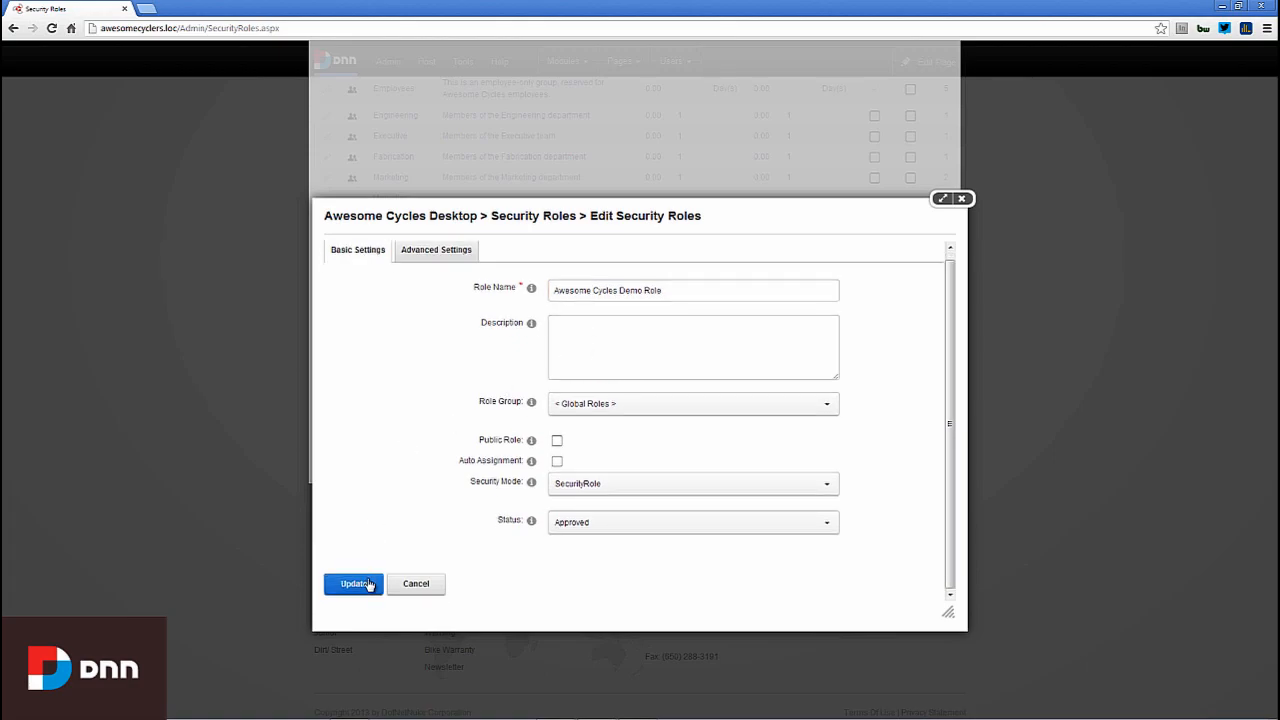
{"action": "left_click", "coordinate": [354, 584]}
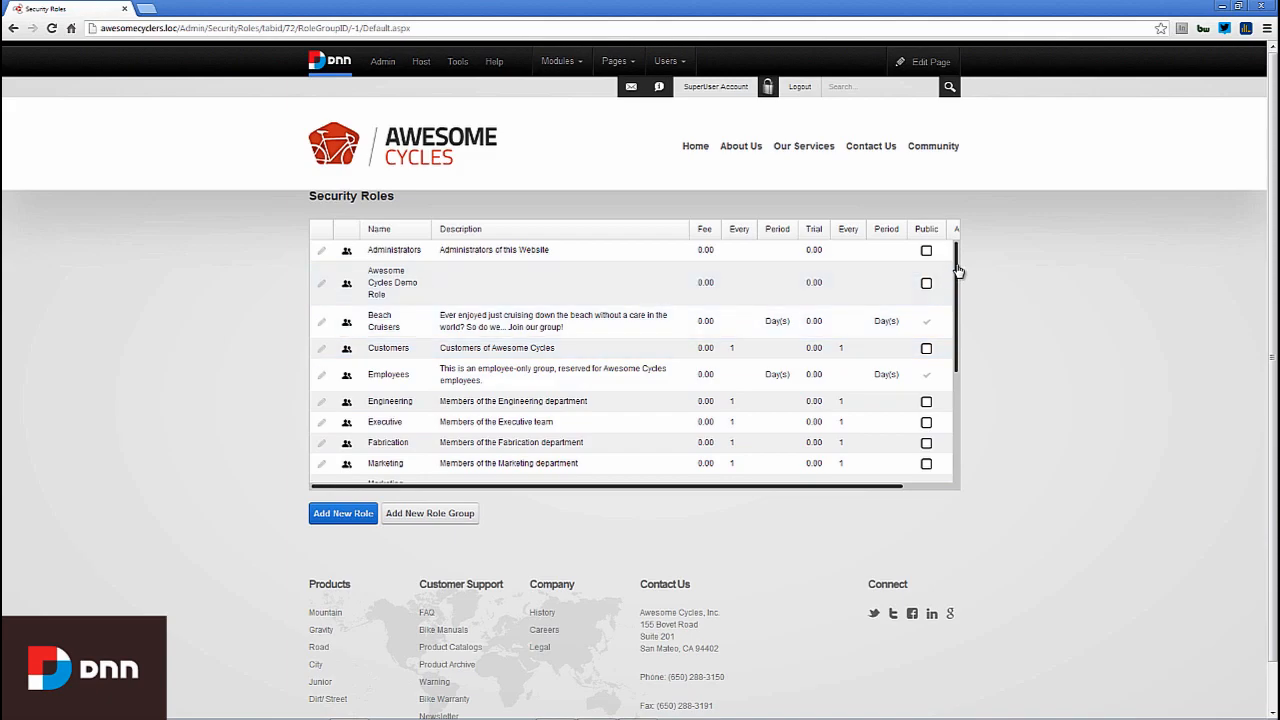
{"action": "scroll", "scroll_direction": "down", "scroll_amount": 3}
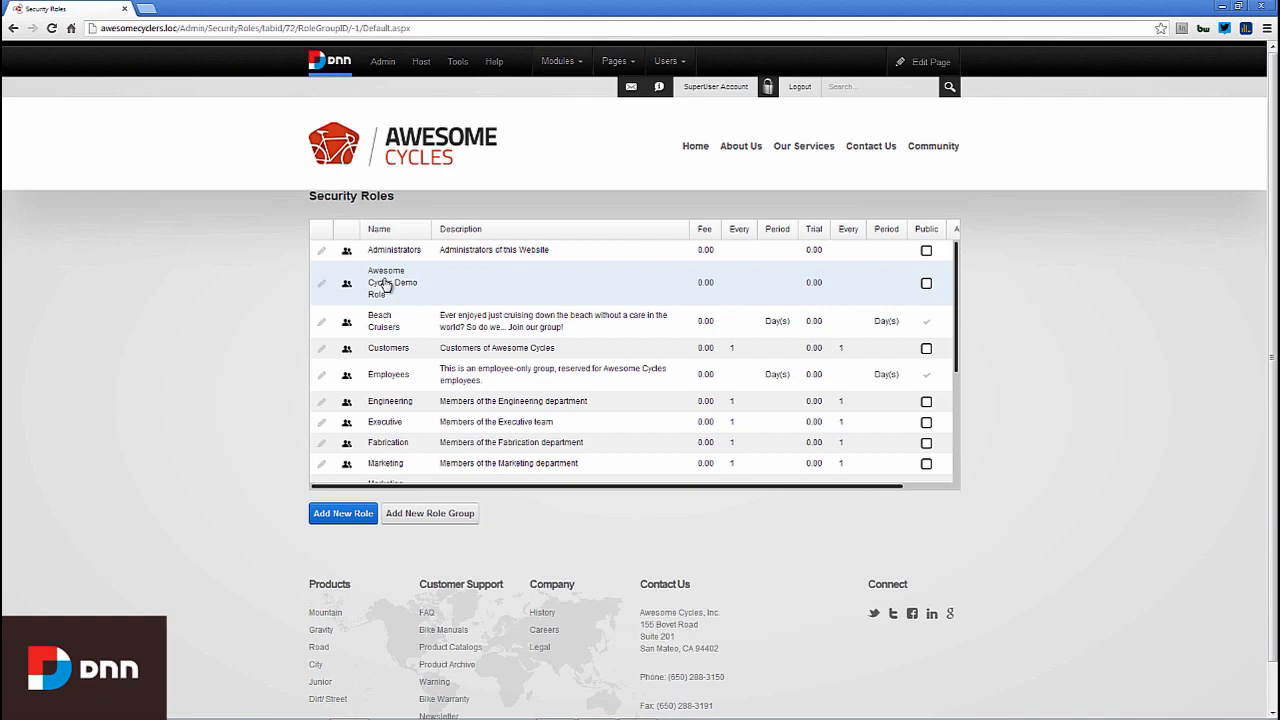
{"action": "mouse_move", "coordinate": [346, 284]}
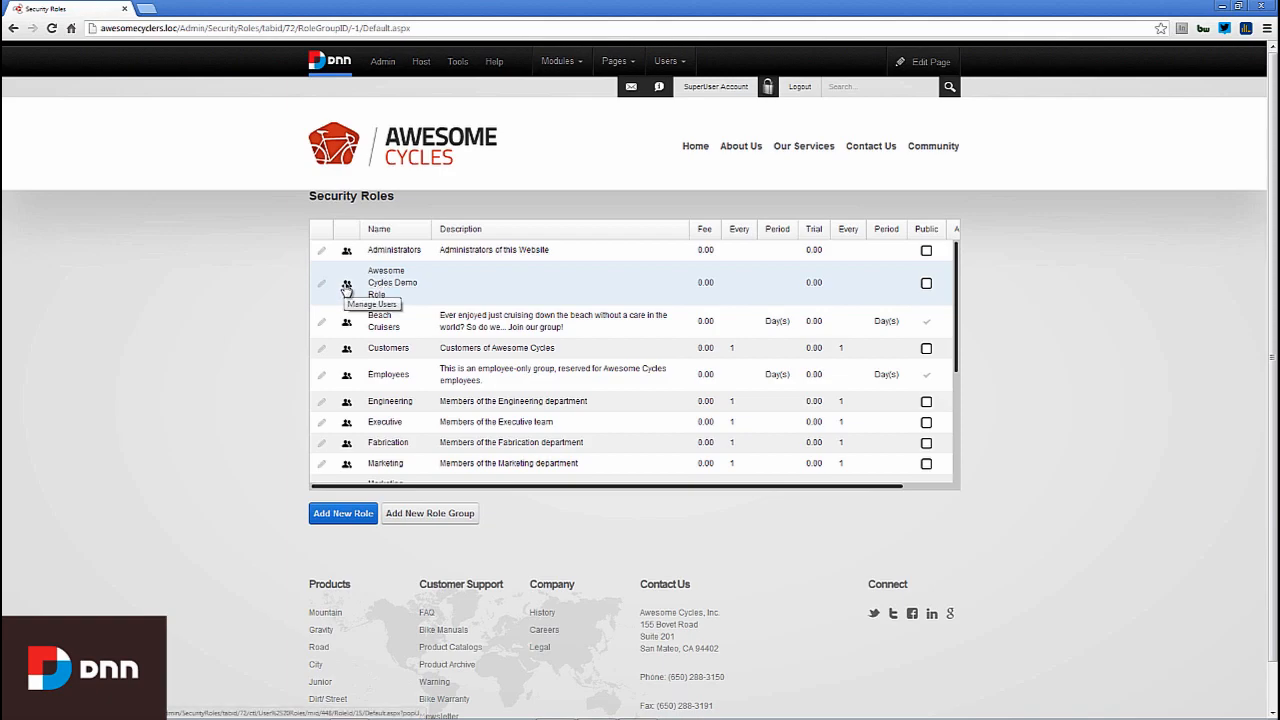
- Manage the demo role's users and pick Clint, leaving effective and expiry dates
{"action": "left_click", "coordinate": [348, 288]}
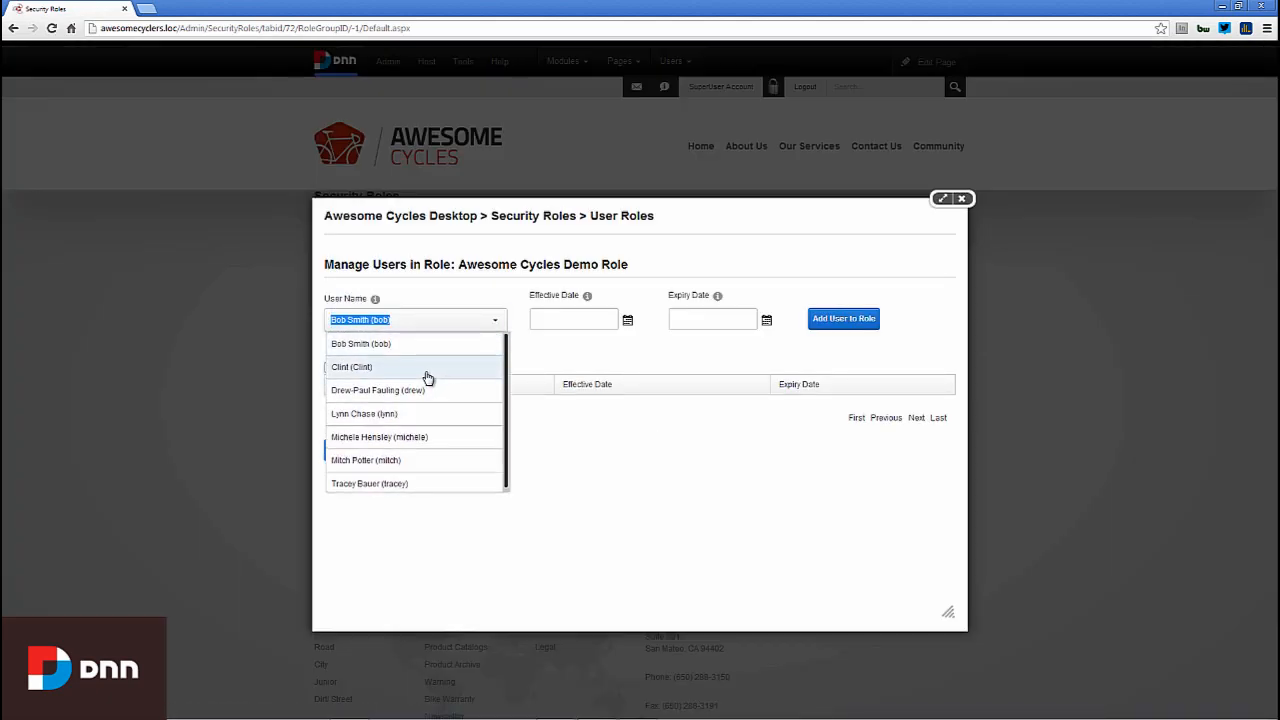
{"action": "left_click", "coordinate": [352, 368]}
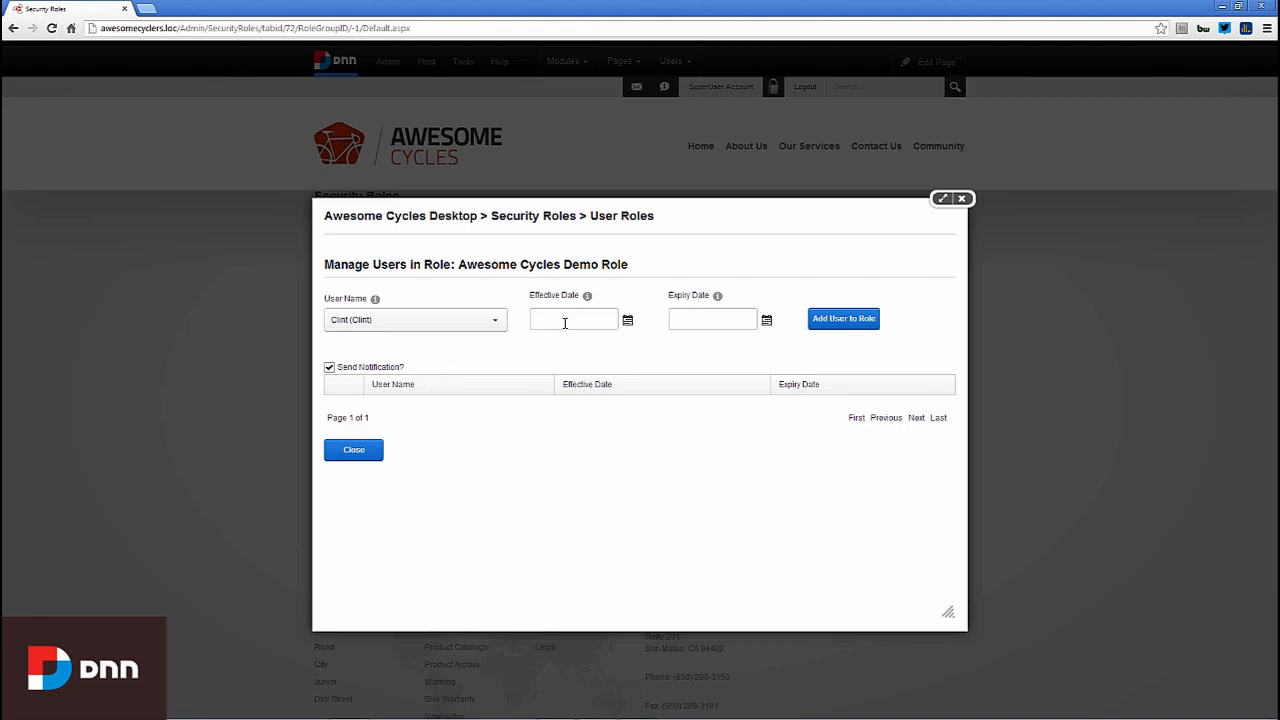
{"action": "left_click", "coordinate": [572, 320]}
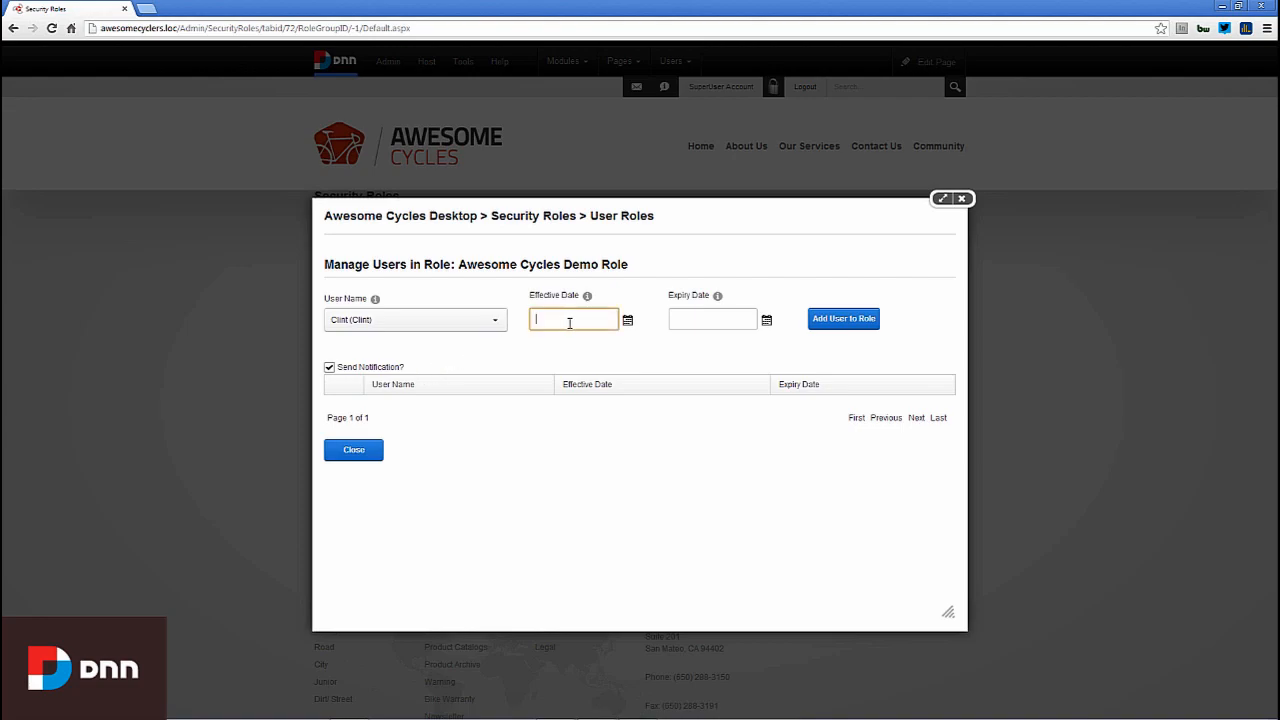
{"action": "left_click", "coordinate": [712, 320]}
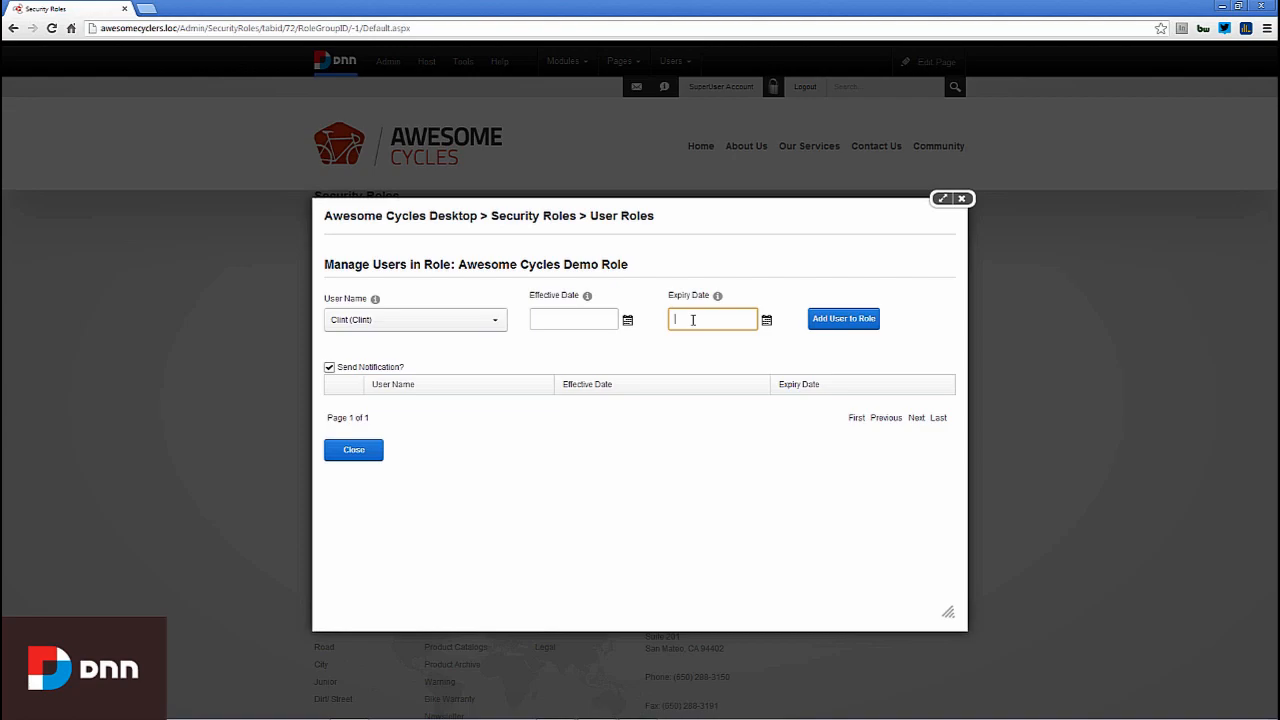
{"action": "mouse_move", "coordinate": [840, 336]}
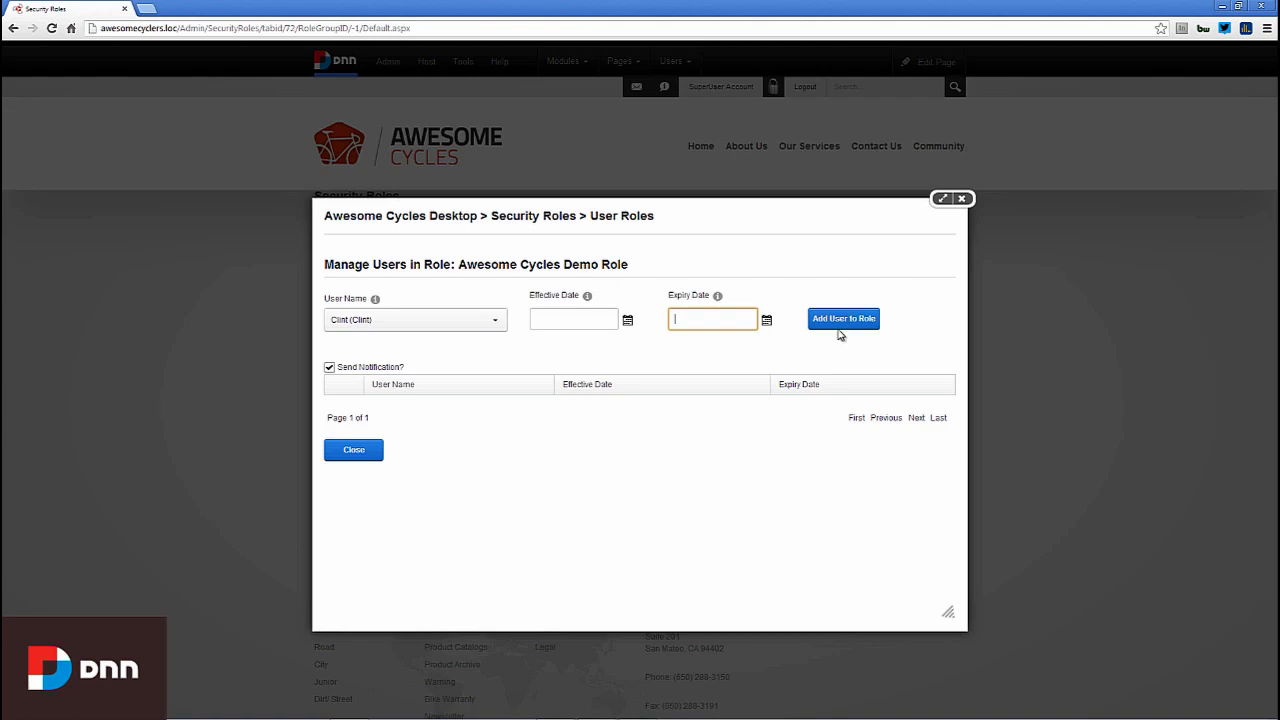
{"action": "mouse_move", "coordinate": [404, 374]}
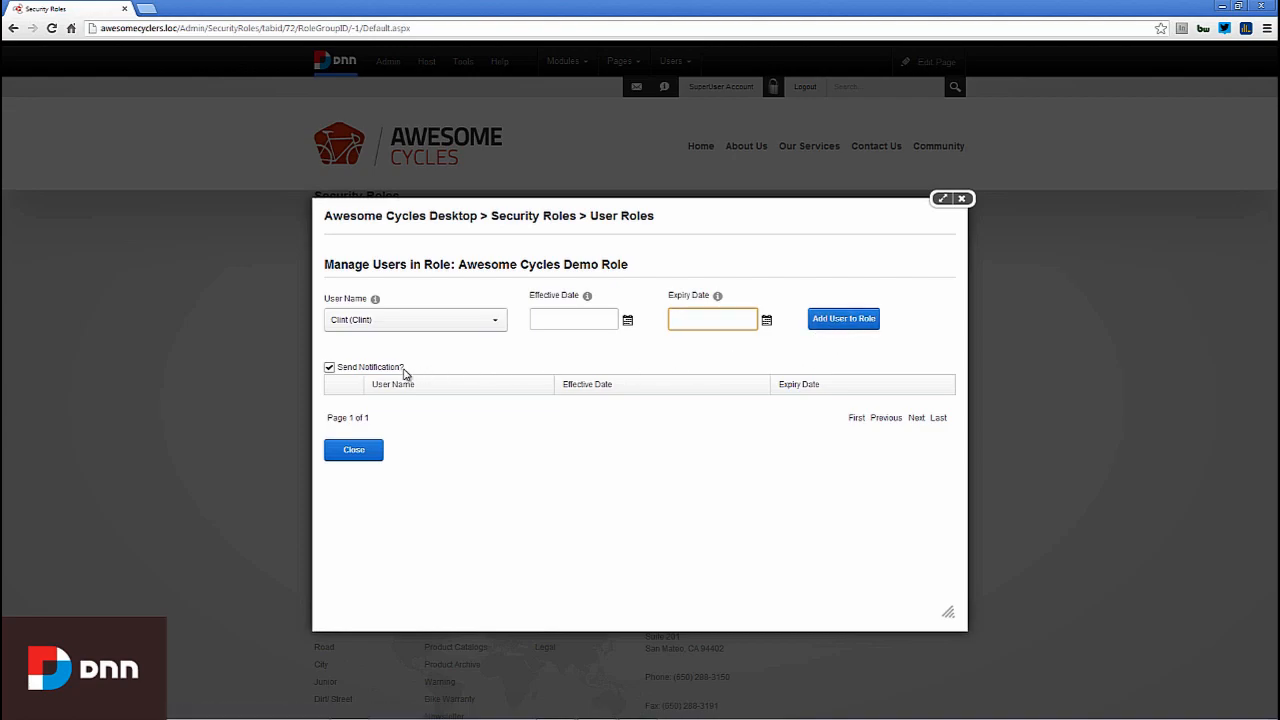
- Add Clint to the role without sending a notification, then close the window
{"action": "left_click", "coordinate": [330, 368]}
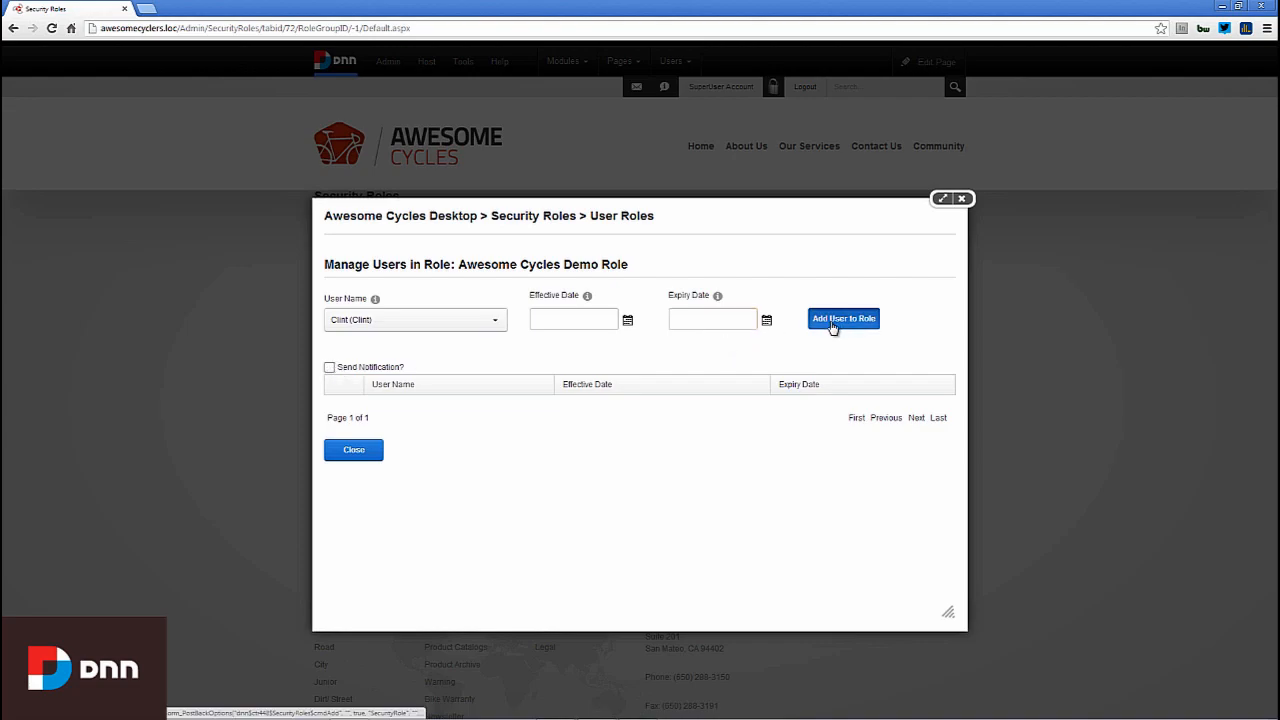
{"action": "left_click", "coordinate": [844, 318]}
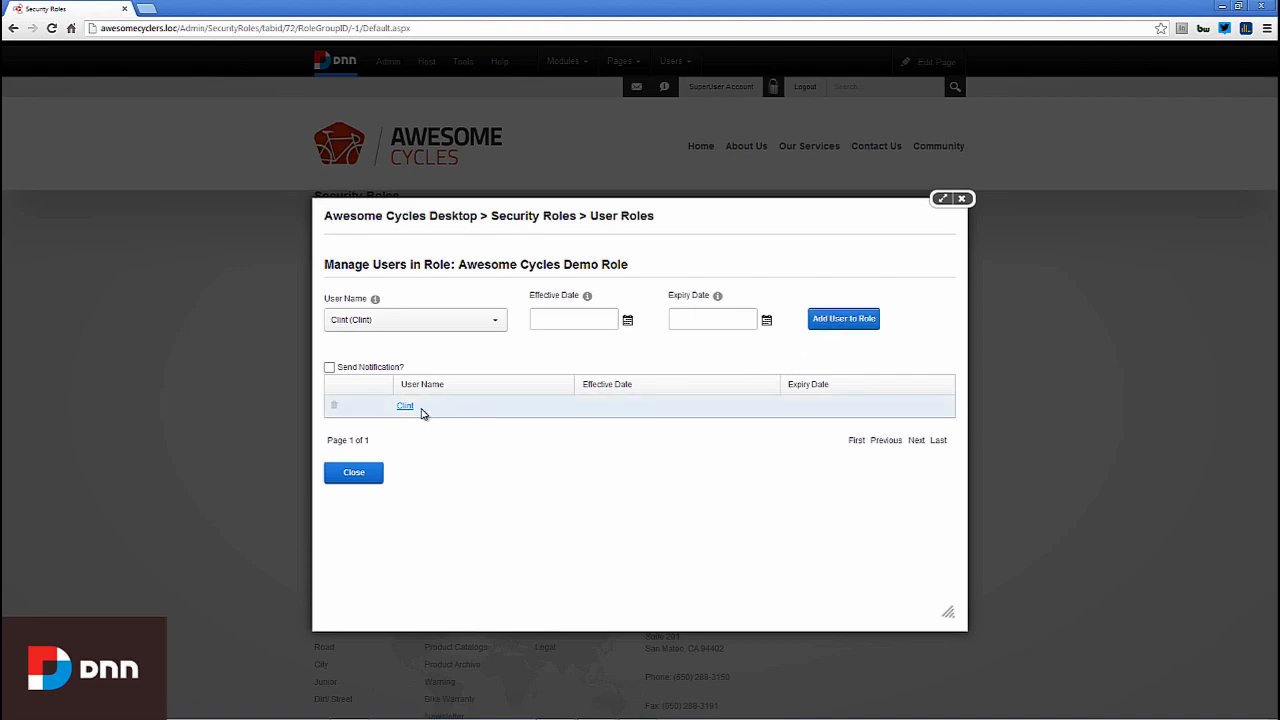
{"action": "mouse_move", "coordinate": [456, 410]}
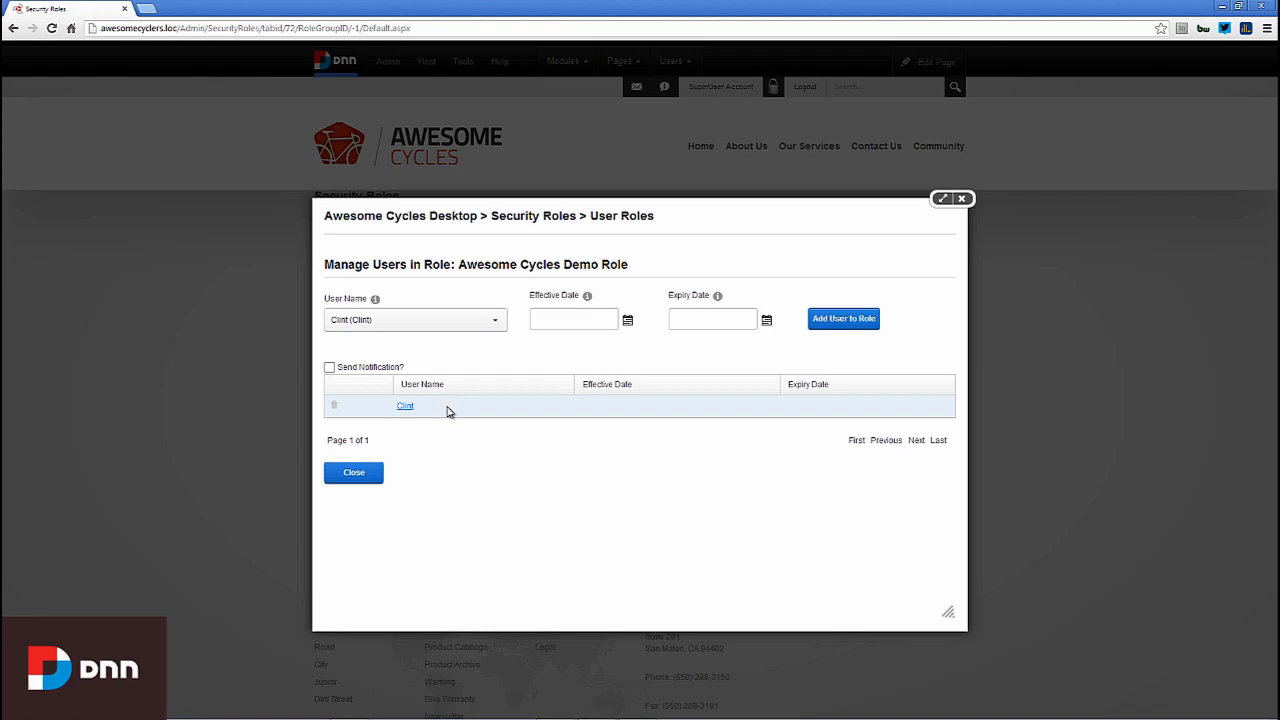
{"action": "left_click", "coordinate": [352, 472]}
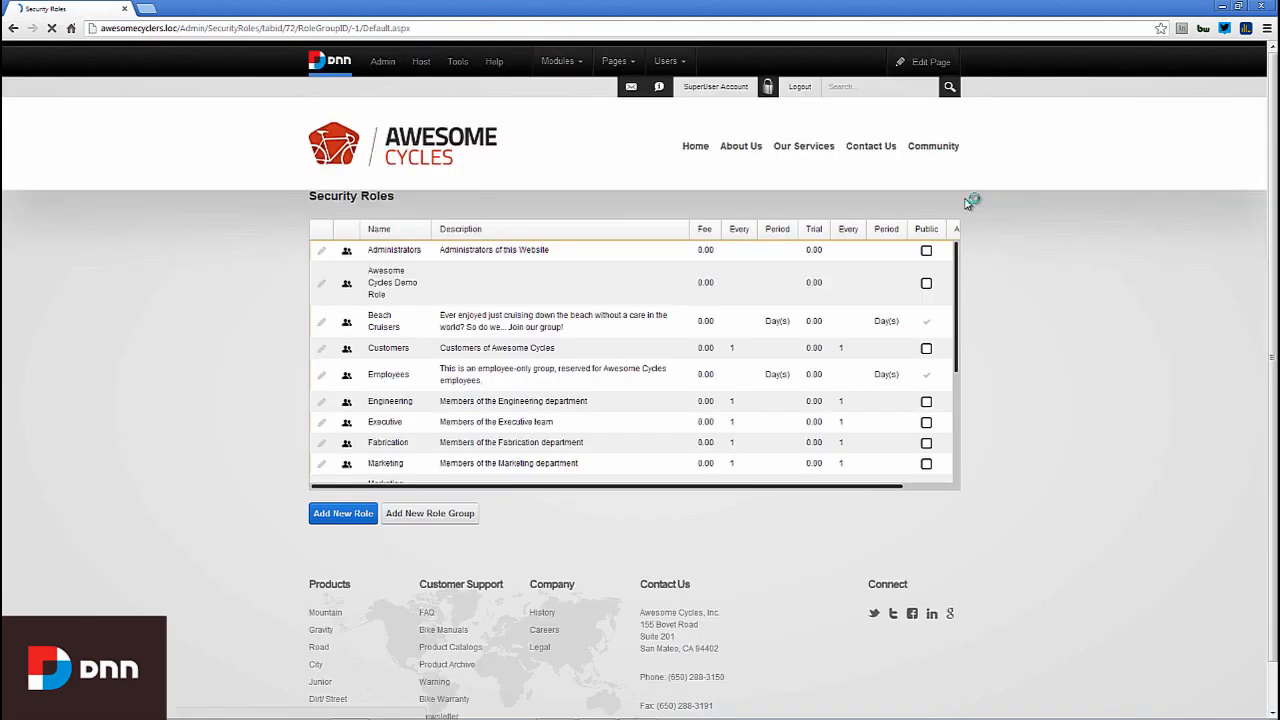
- From User Accounts, check Clint's roles (Subscribers, Awesome Cycles Demo Role) and close
{"action": "left_click", "coordinate": [668, 60]}
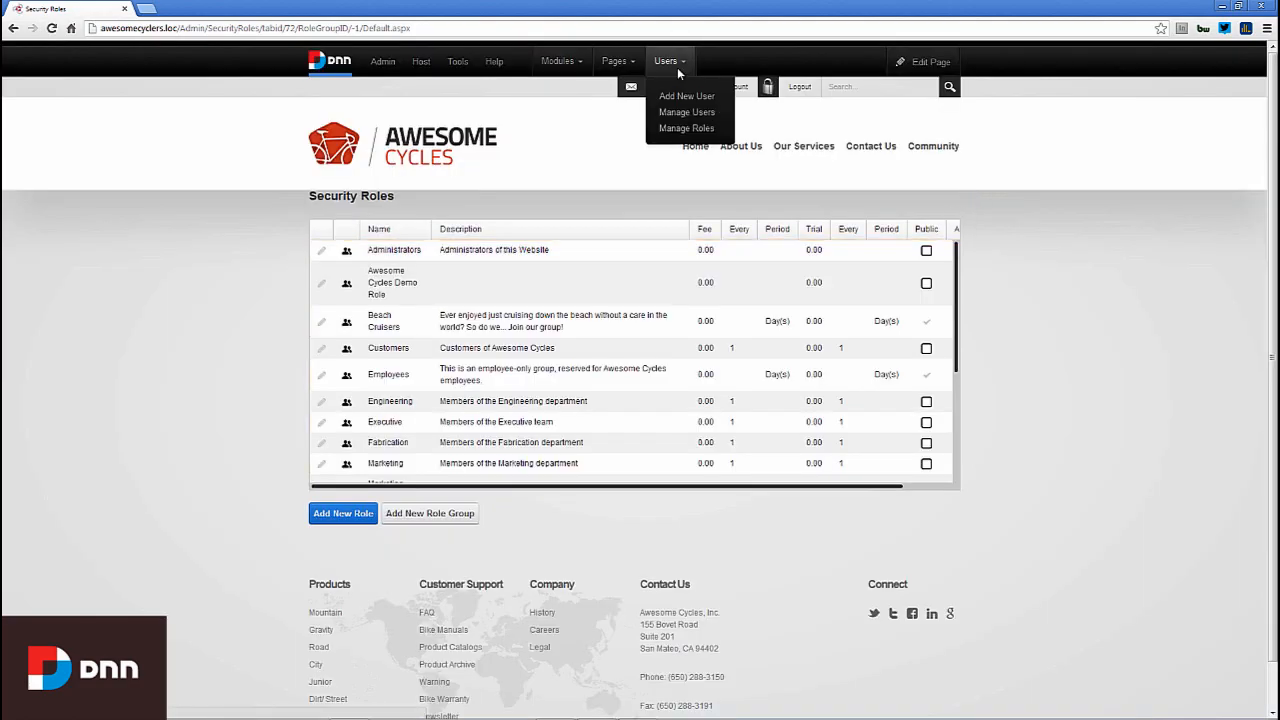
{"action": "mouse_move", "coordinate": [688, 112]}
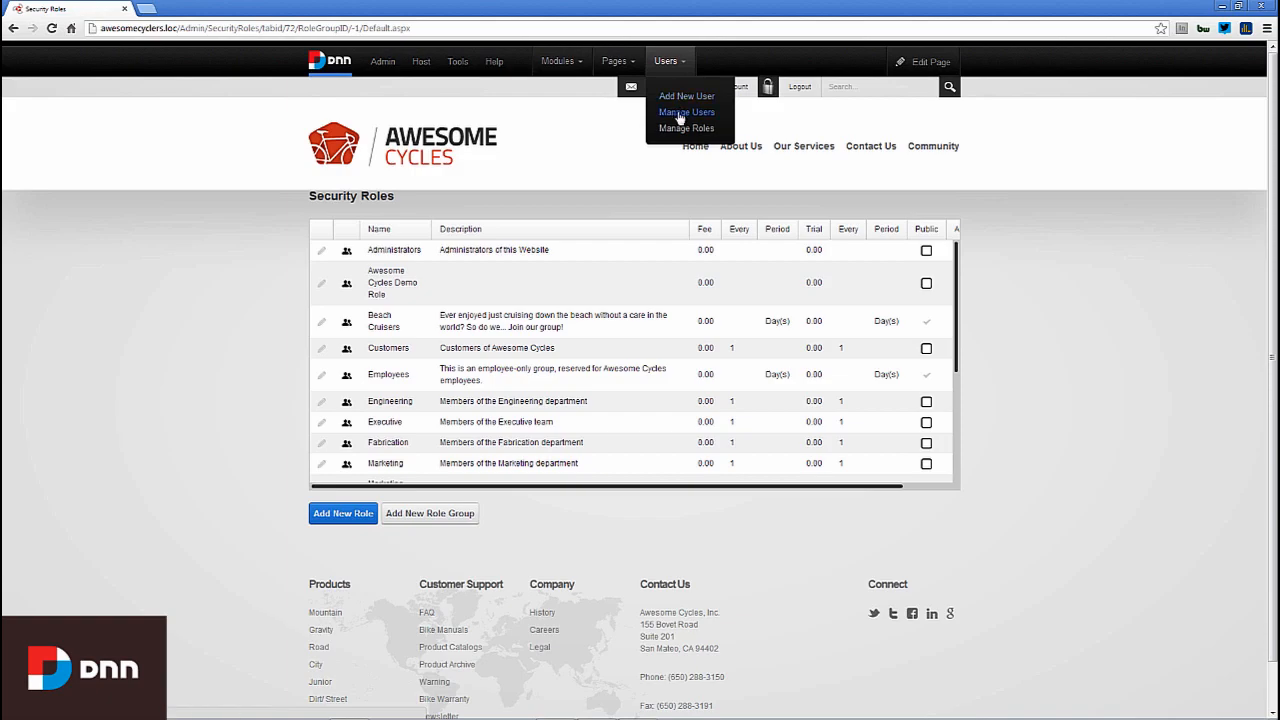
{"action": "left_click", "coordinate": [688, 112]}
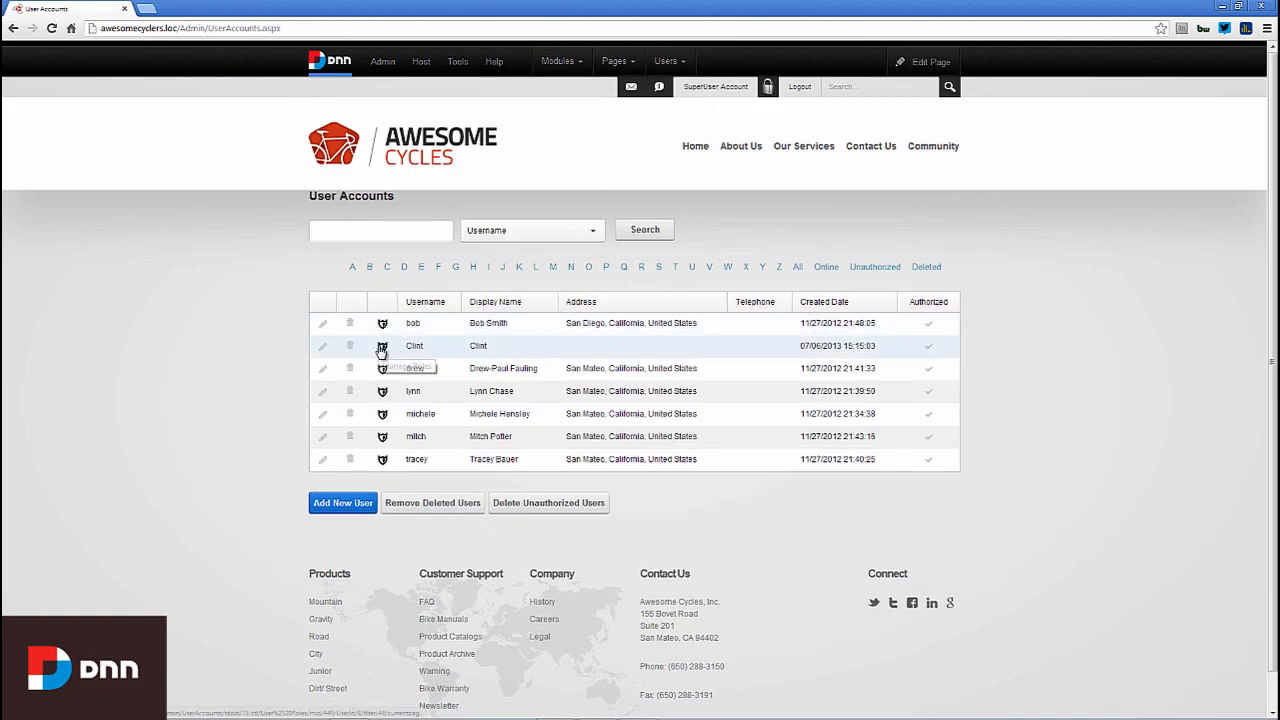
{"action": "mouse_move", "coordinate": [382, 344]}
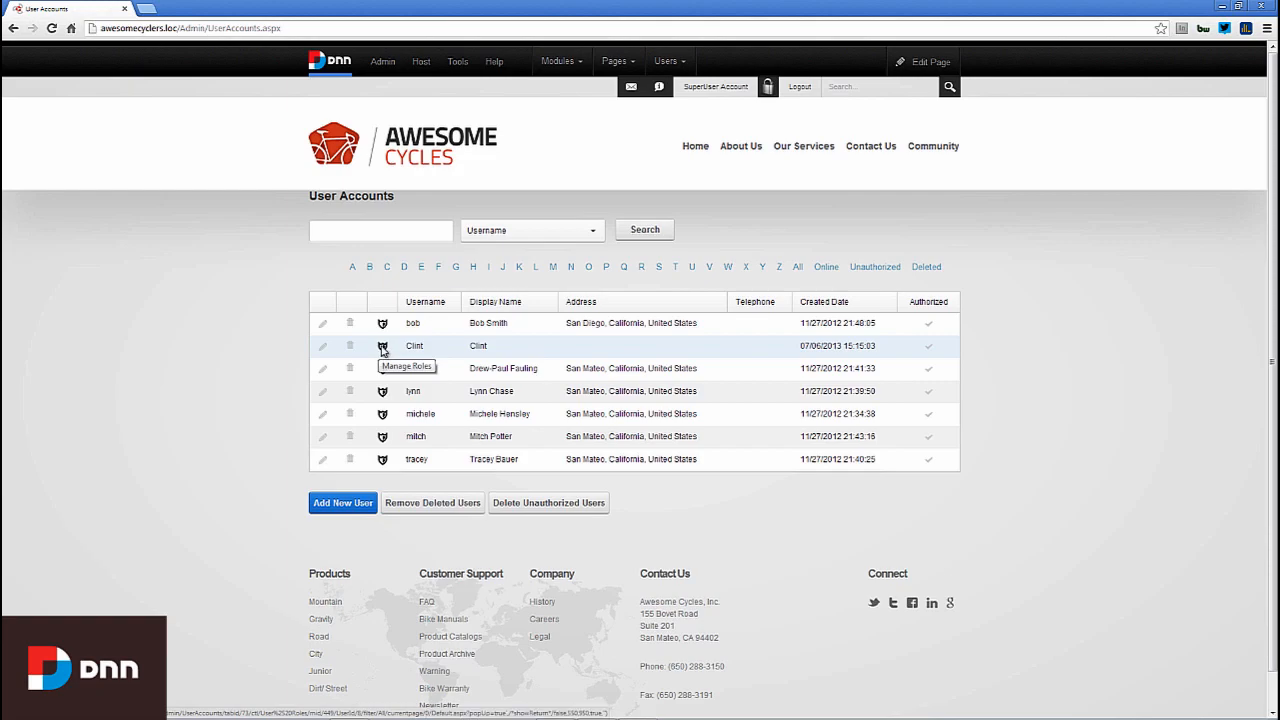
{"action": "left_click", "coordinate": [382, 344]}
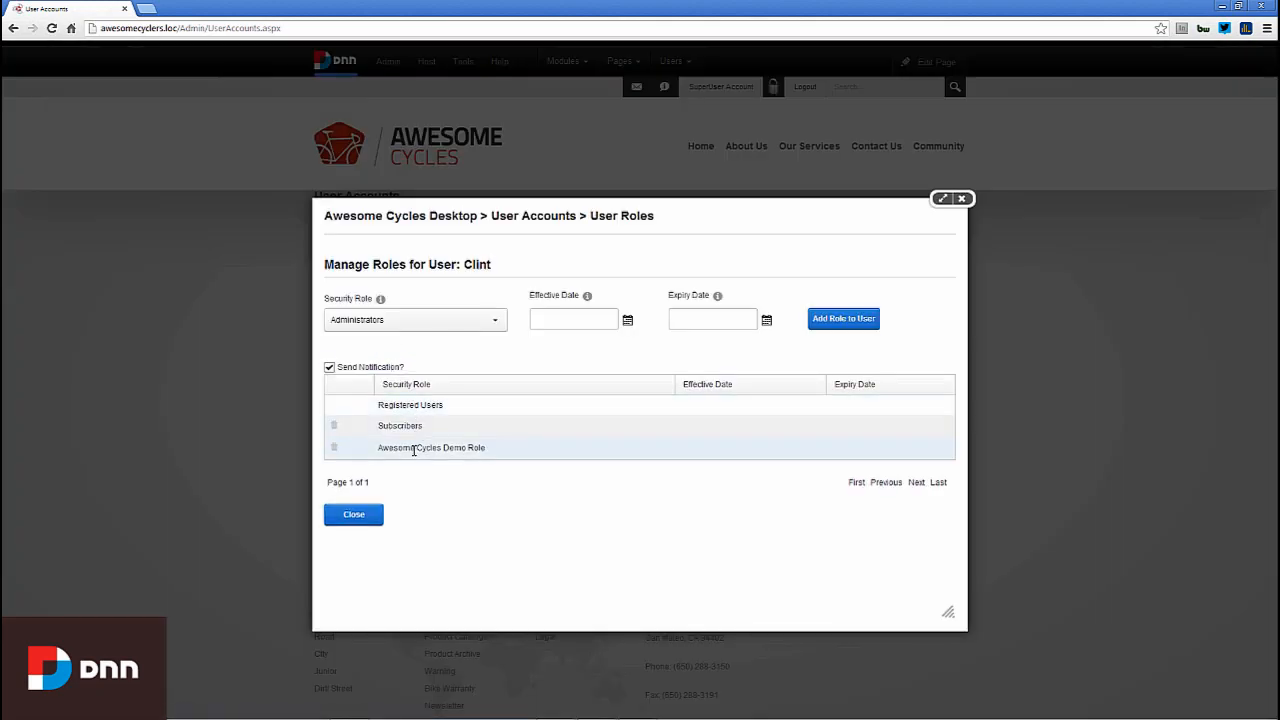
{"action": "mouse_move", "coordinate": [484, 456]}
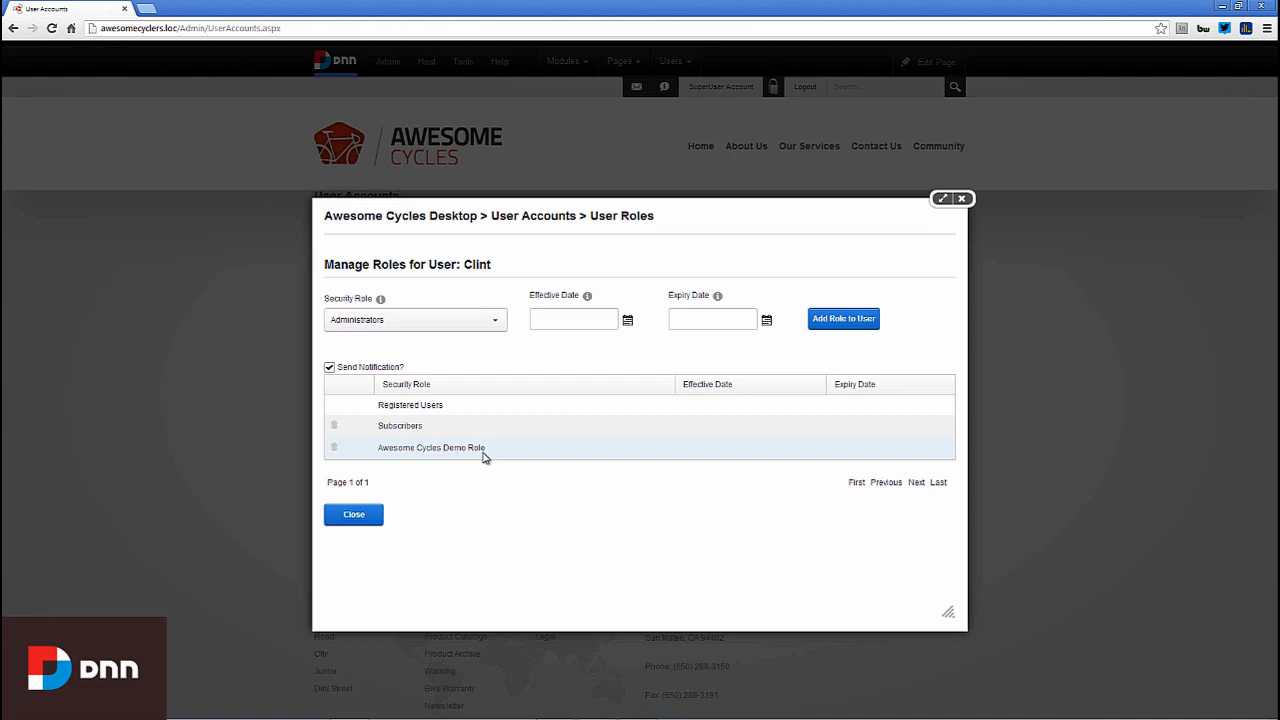
{"action": "mouse_move", "coordinate": [400, 450]}
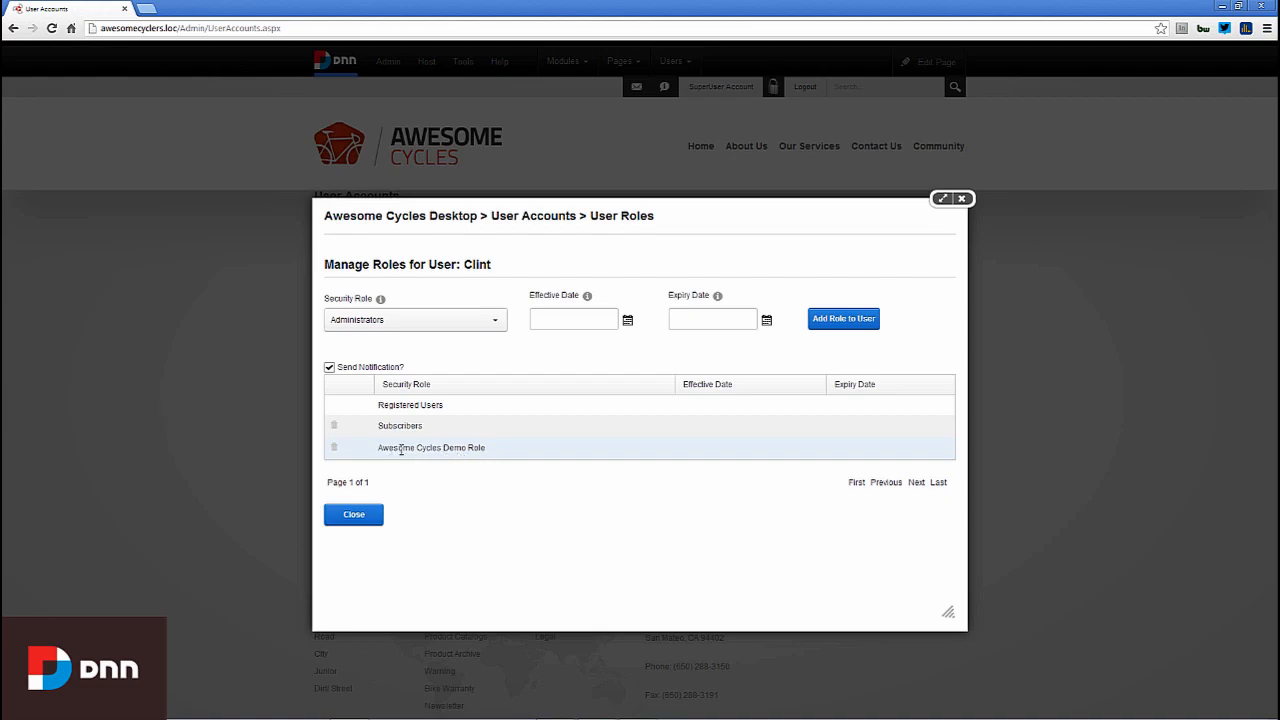
{"action": "mouse_move", "coordinate": [456, 448]}
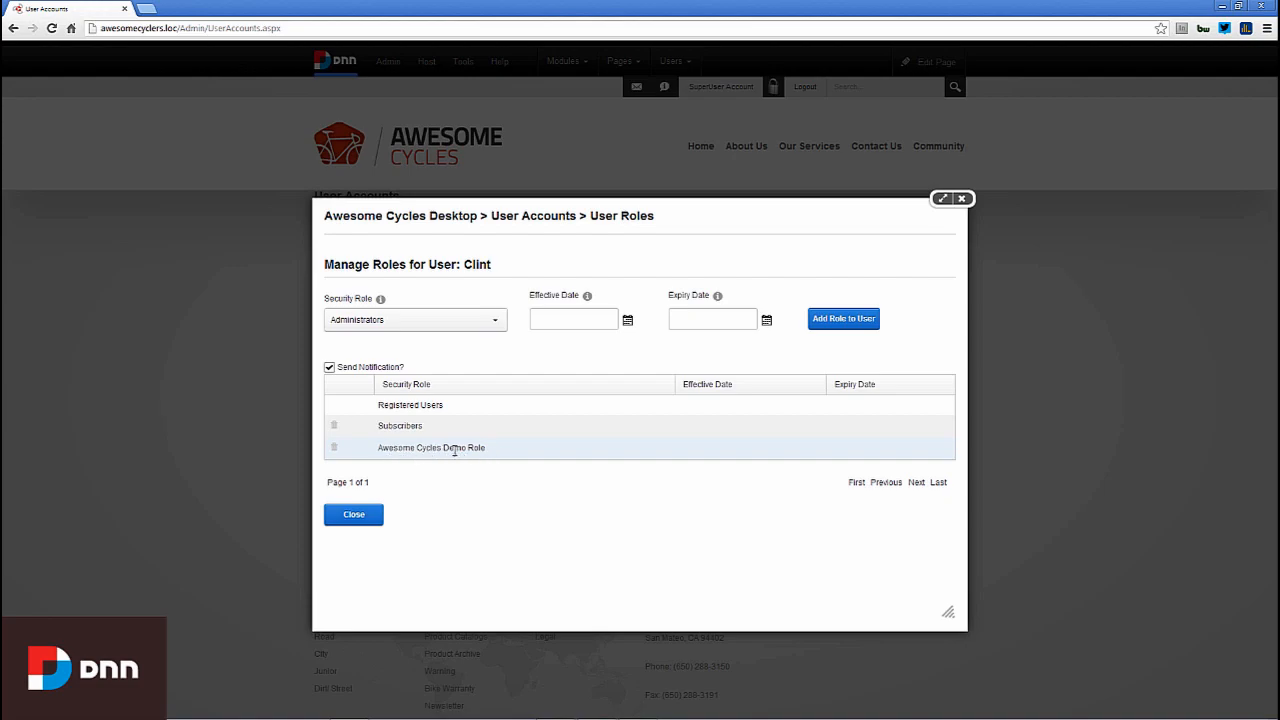
{"action": "left_click", "coordinate": [352, 514]}
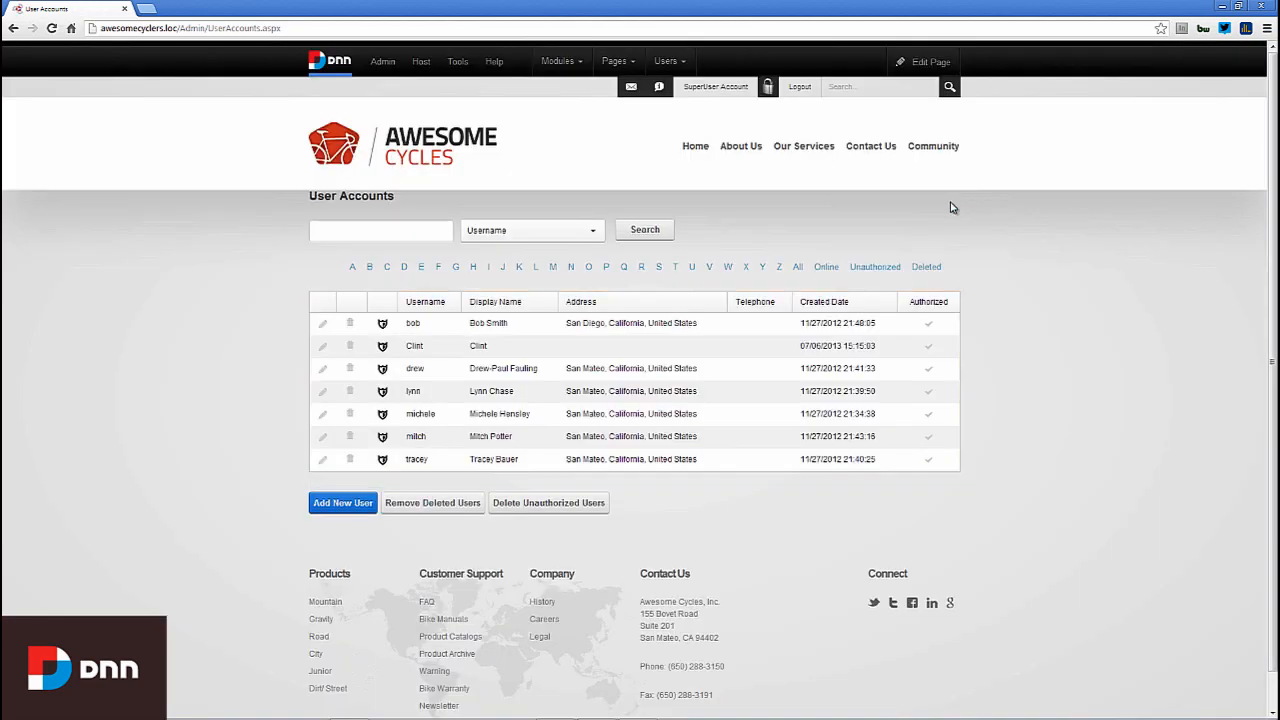
{"action": "mouse_move", "coordinate": [942, 216]}
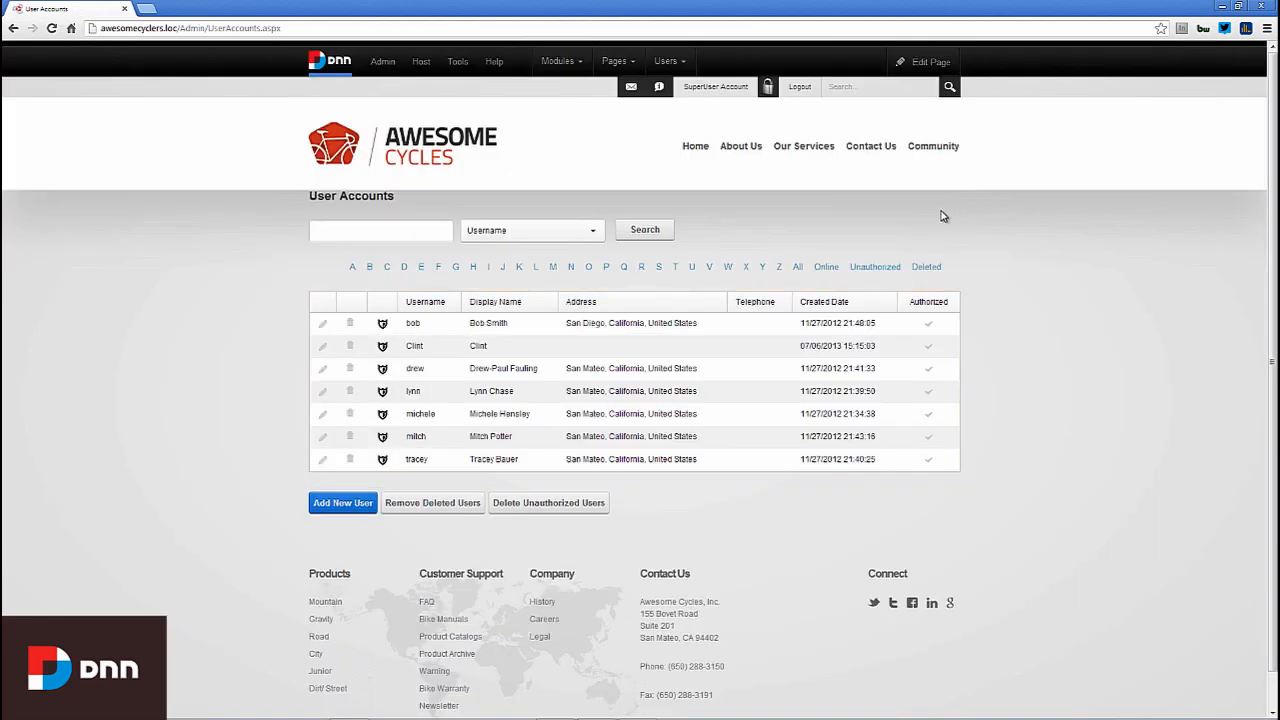
- Return to the Home page and bring up the Pages management options
{"action": "left_click", "coordinate": [696, 146]}
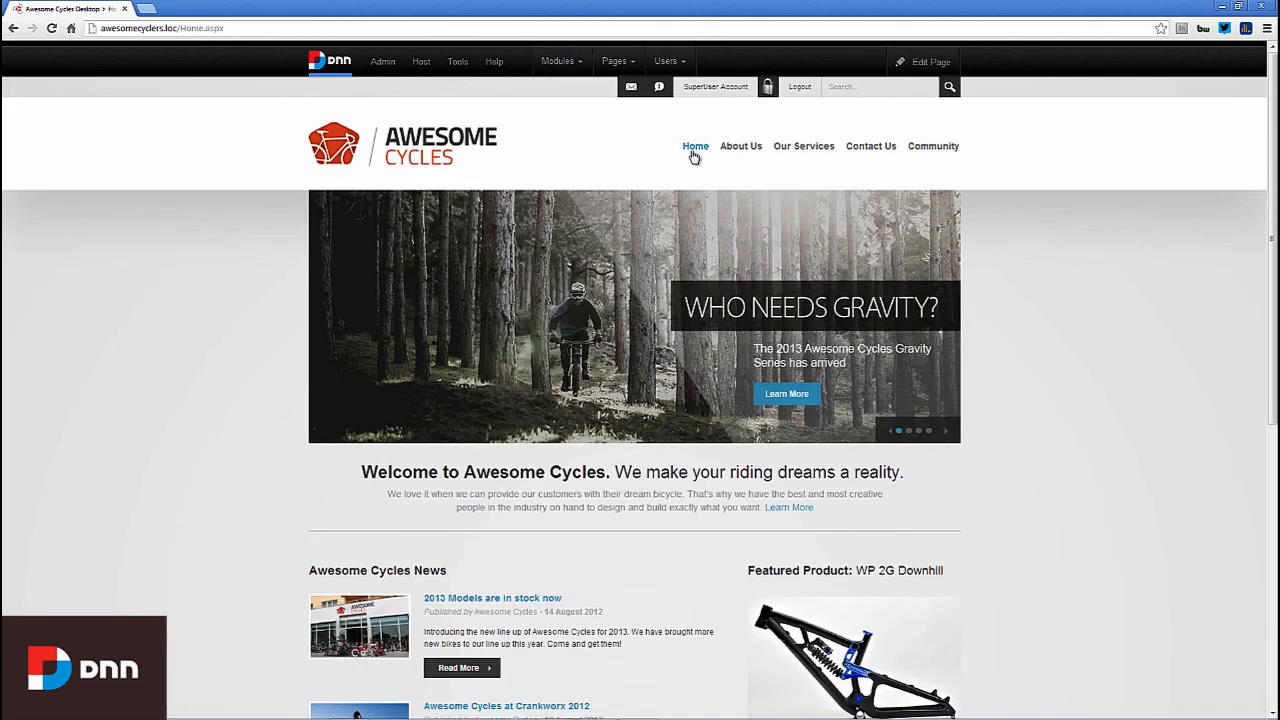
{"action": "mouse_move", "coordinate": [634, 160]}
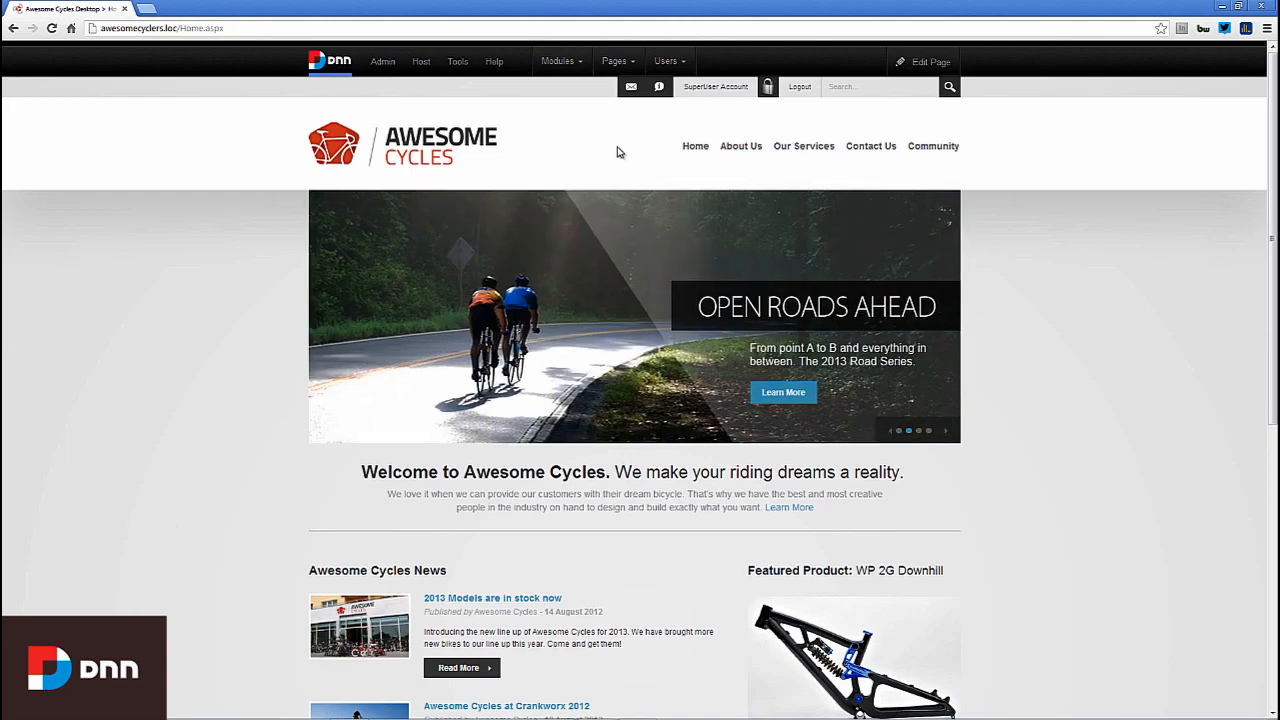
{"action": "left_click", "coordinate": [616, 60]}
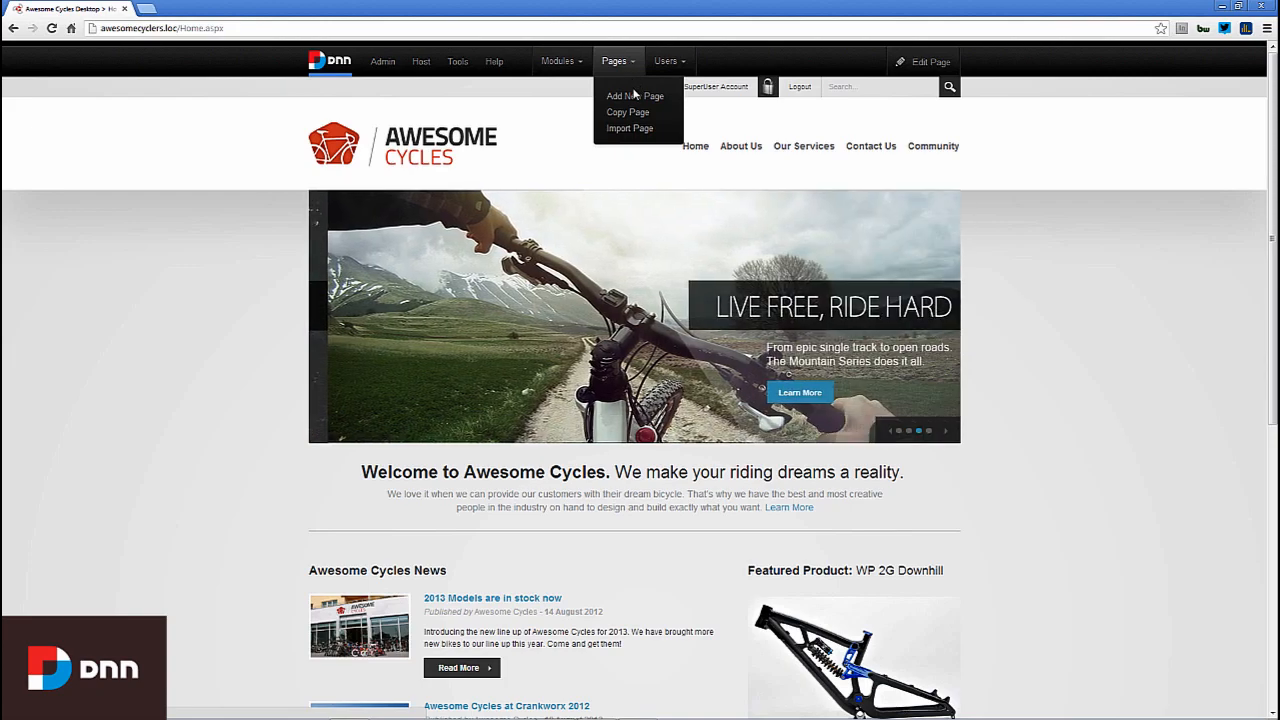
- Begin a new page named Locations in the Add Page form
{"action": "left_click", "coordinate": [636, 96]}
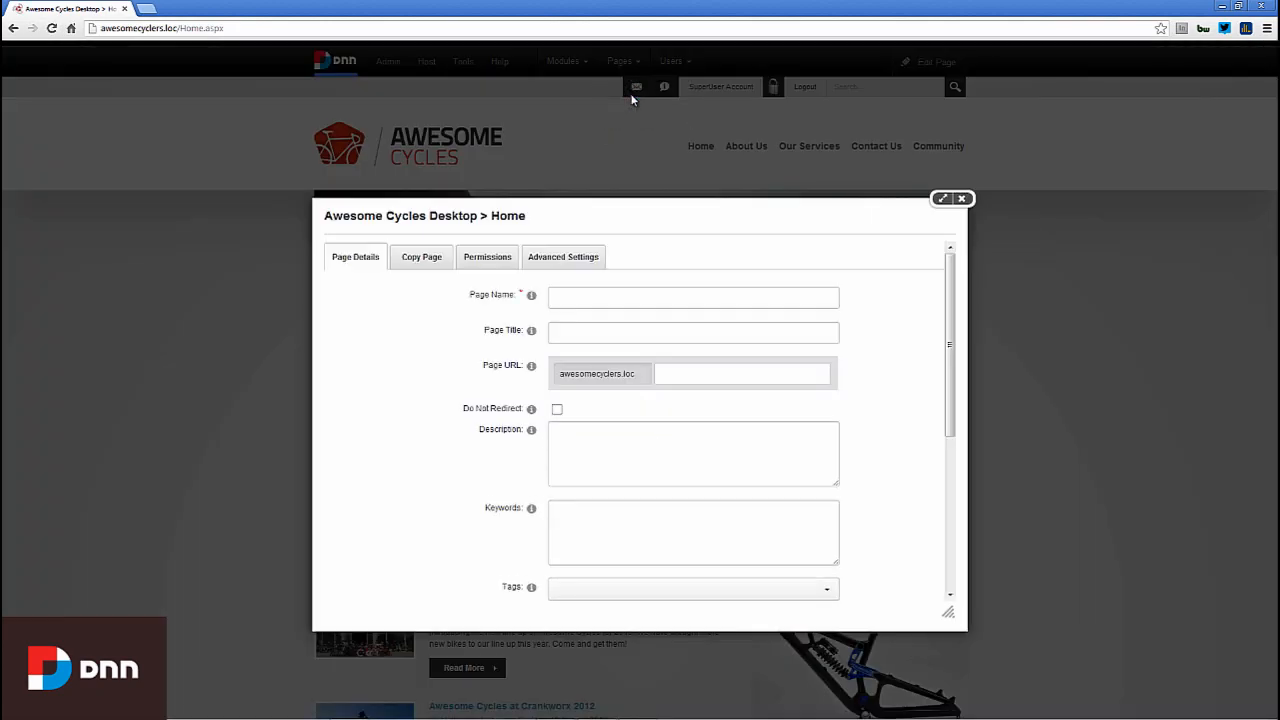
{"action": "left_click", "coordinate": [692, 296]}
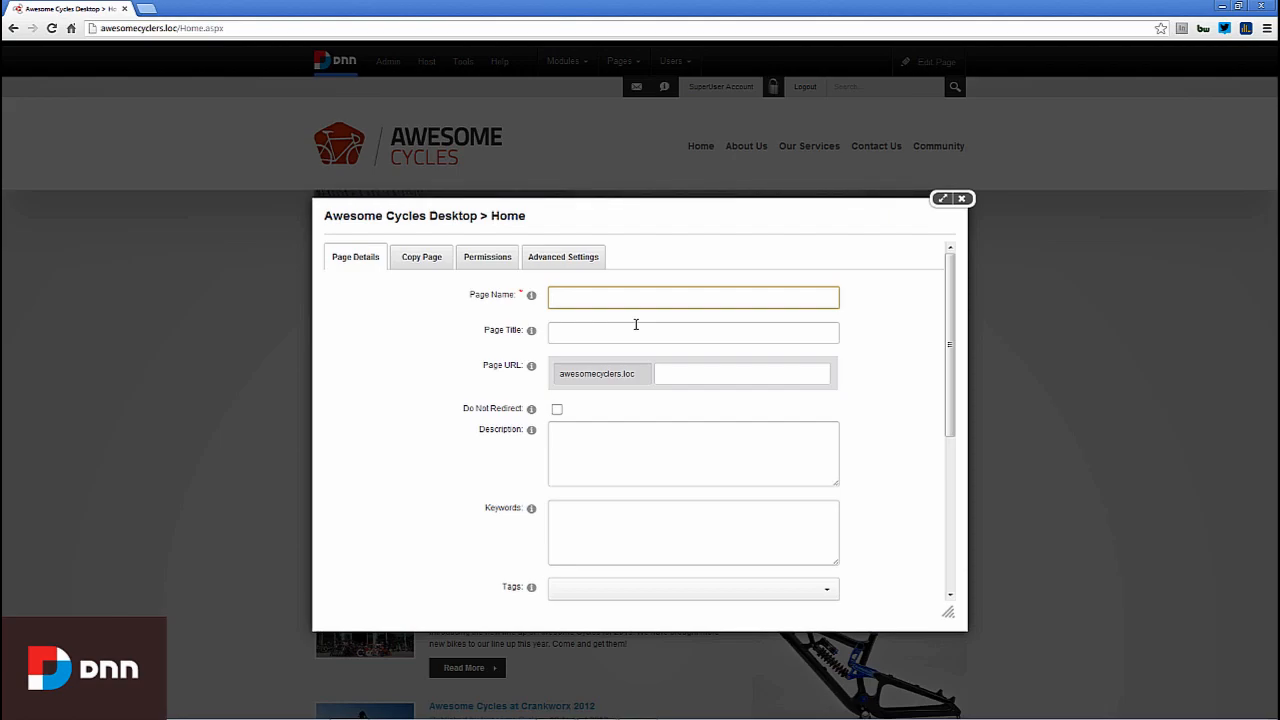
{"action": "type", "text": "Locations"}
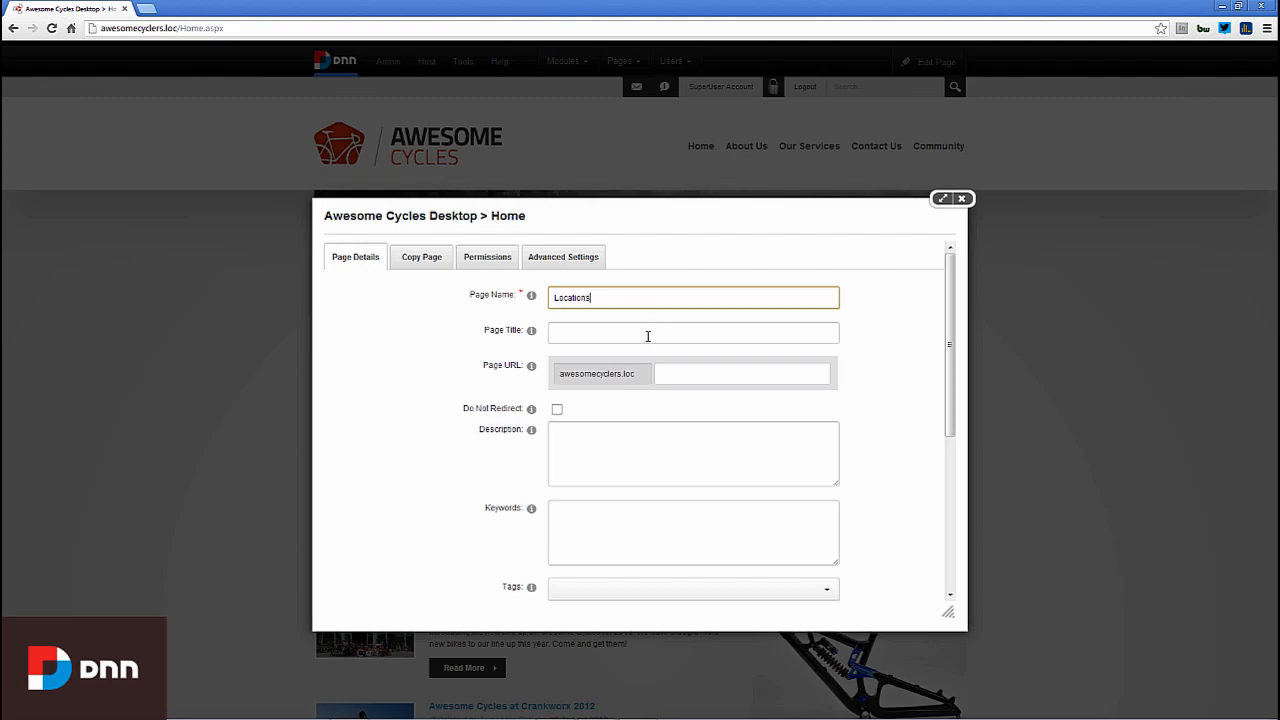
{"action": "left_click", "coordinate": [742, 374]}
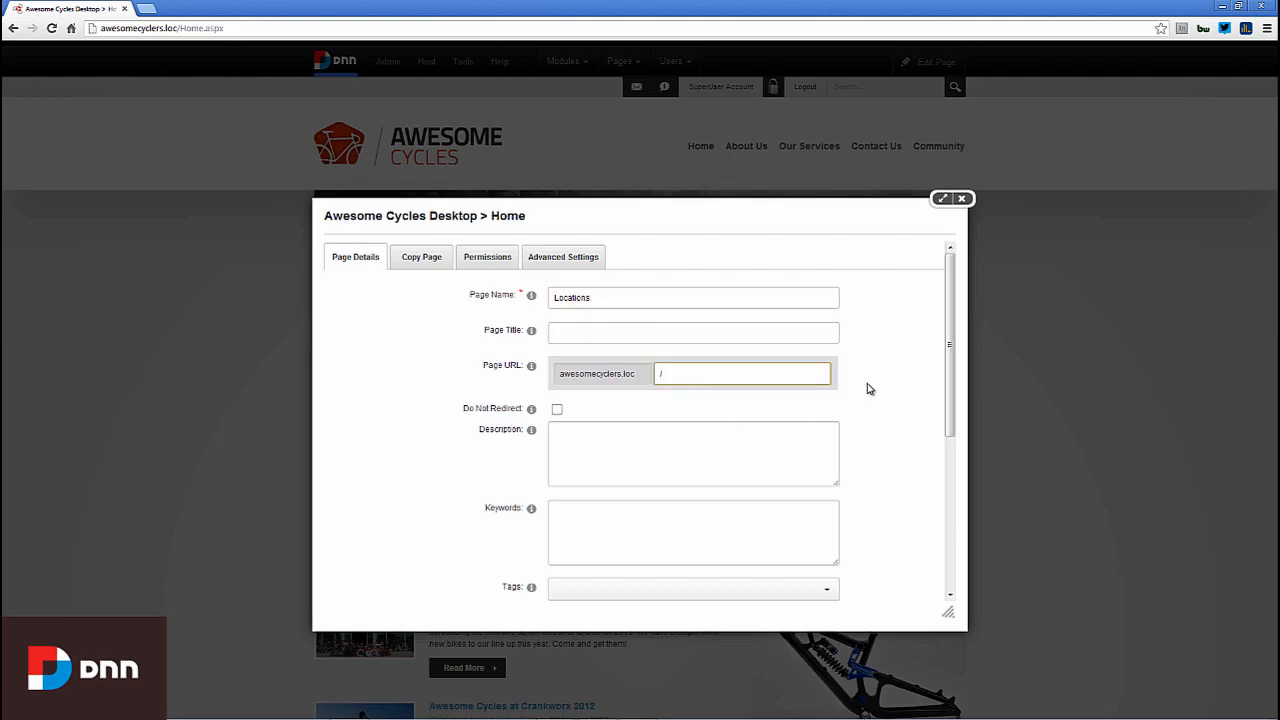
- Place the page after Home and keep it included in the site menu
{"action": "scroll", "scroll_direction": "down", "scroll_amount": 3}
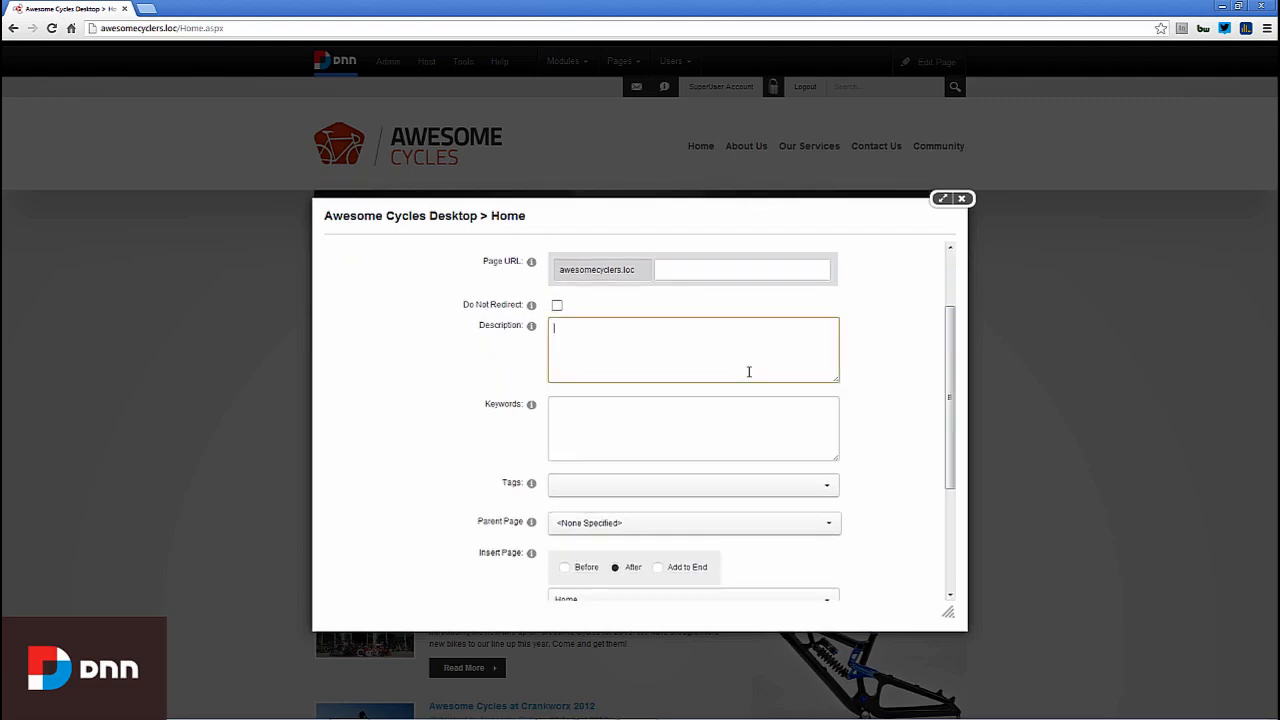
{"action": "scroll", "scroll_direction": "down", "scroll_amount": 3}
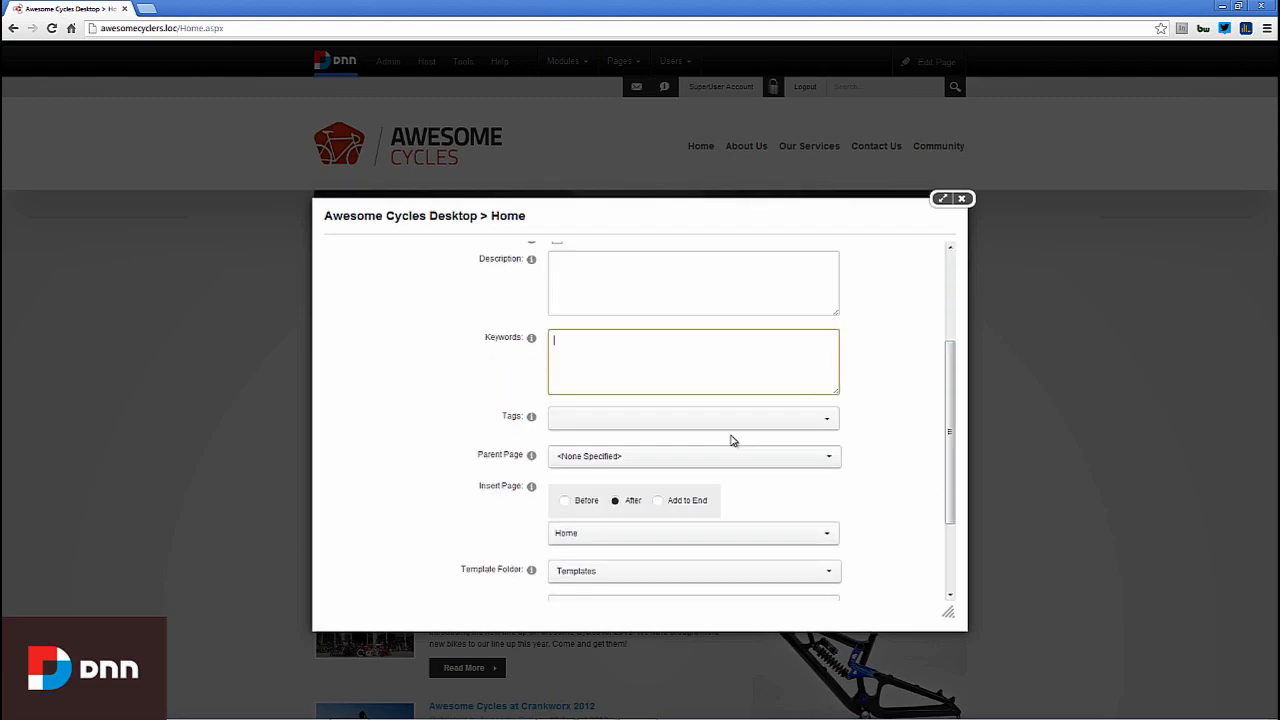
{"action": "scroll", "scroll_direction": "down", "scroll_amount": 3}
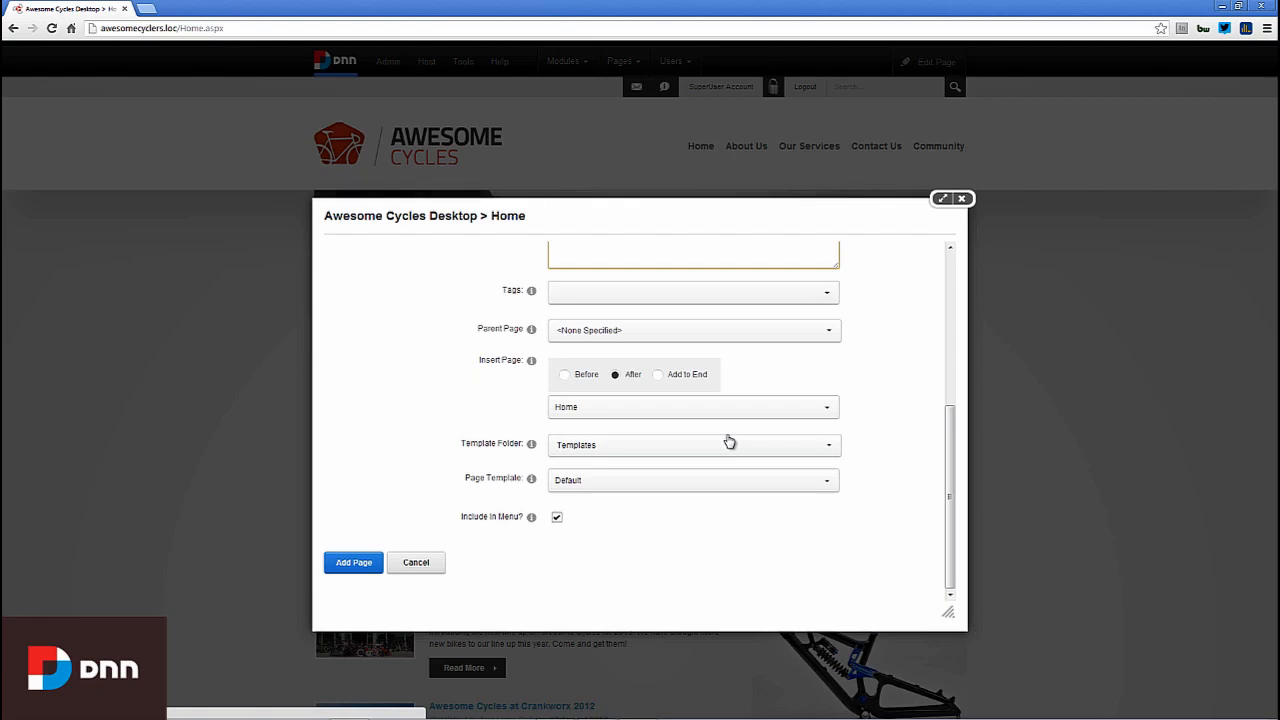
{"action": "mouse_move", "coordinate": [508, 368]}
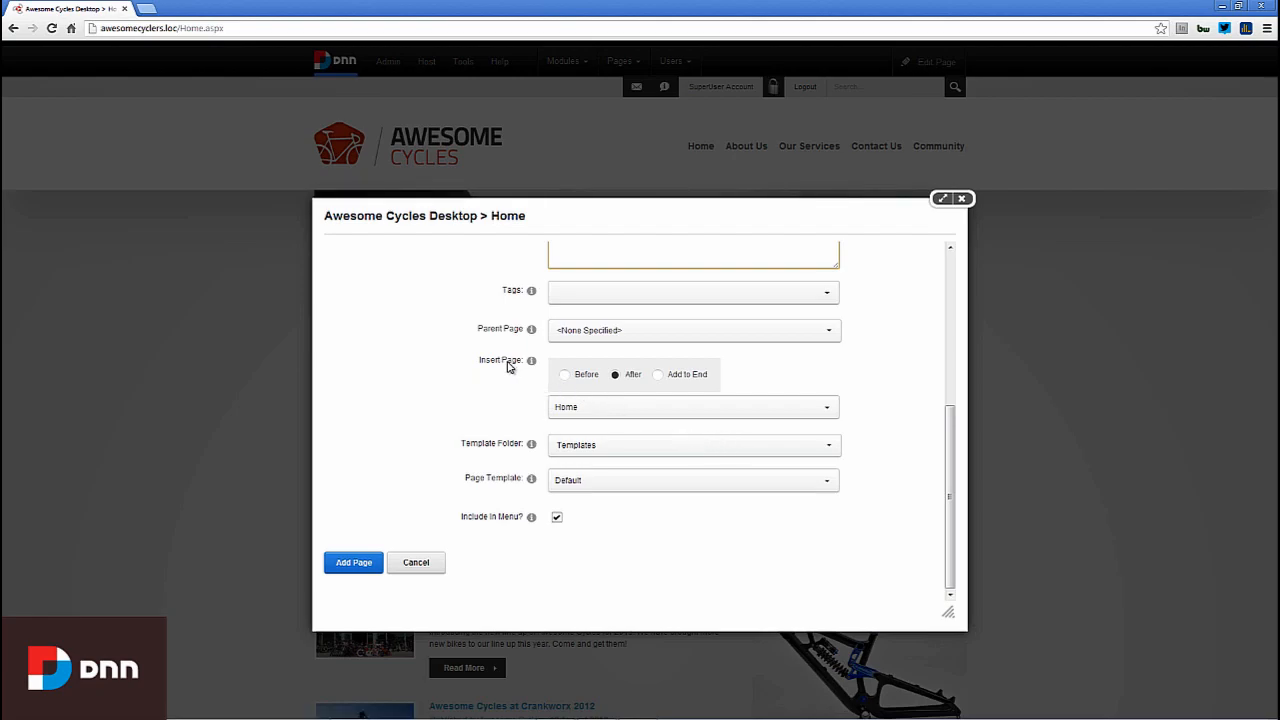
{"action": "mouse_move", "coordinate": [500, 364]}
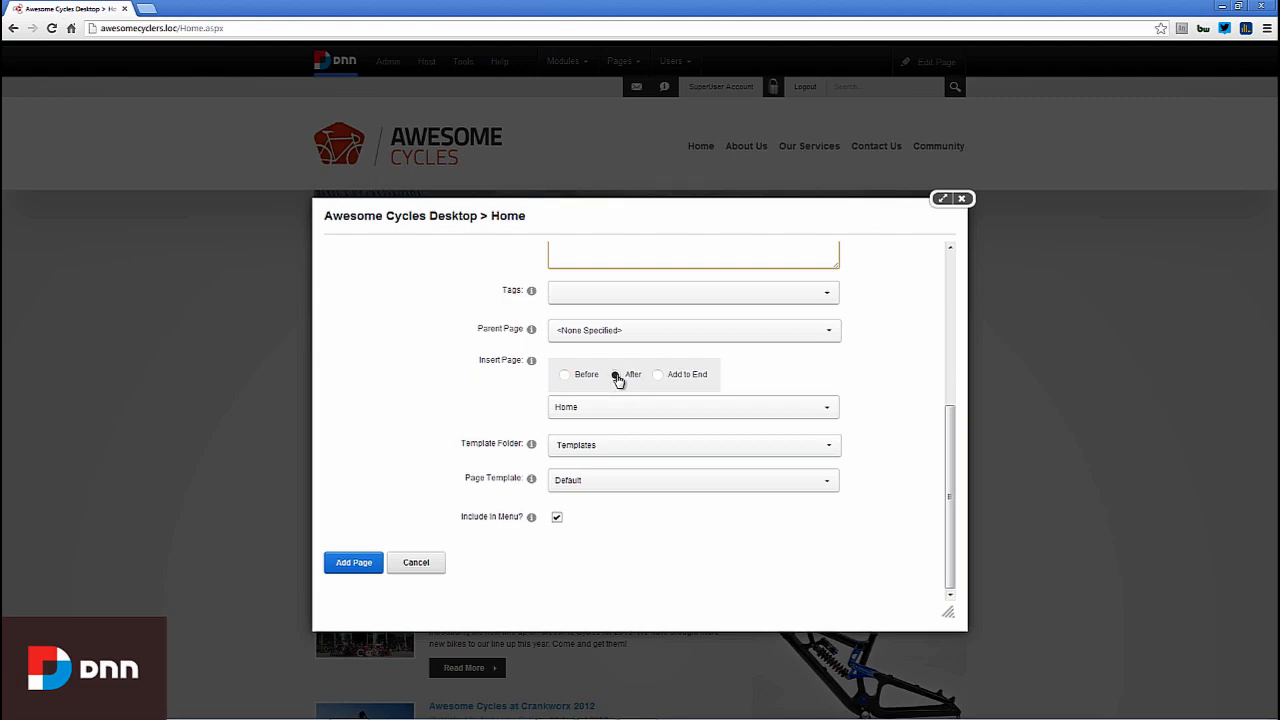
{"action": "left_click", "coordinate": [616, 374]}
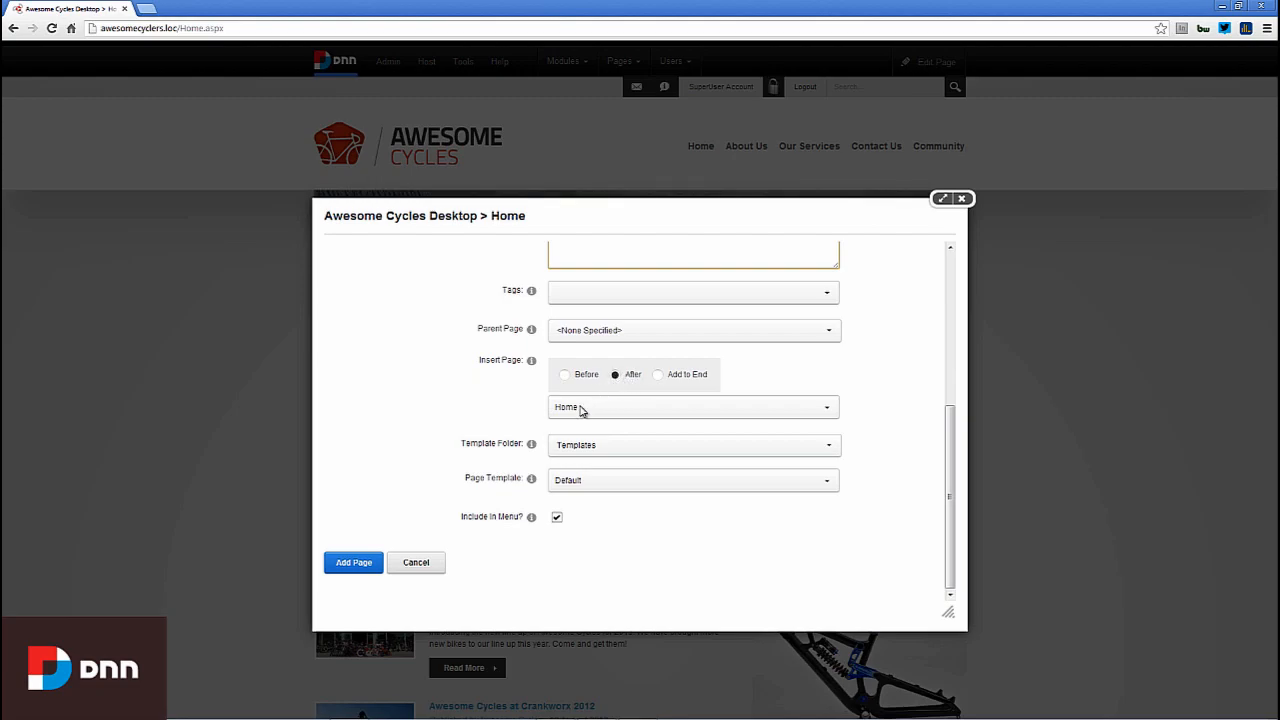
{"action": "left_click", "coordinate": [692, 408]}
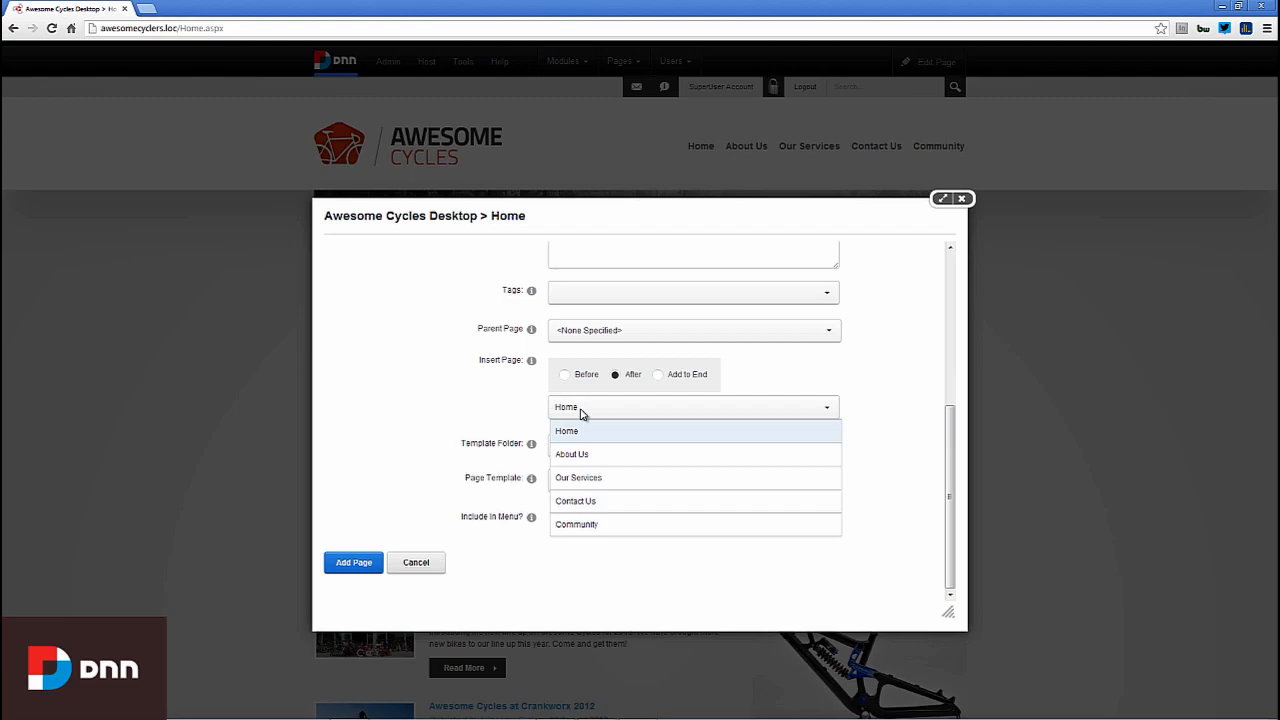
{"action": "mouse_move", "coordinate": [696, 148]}
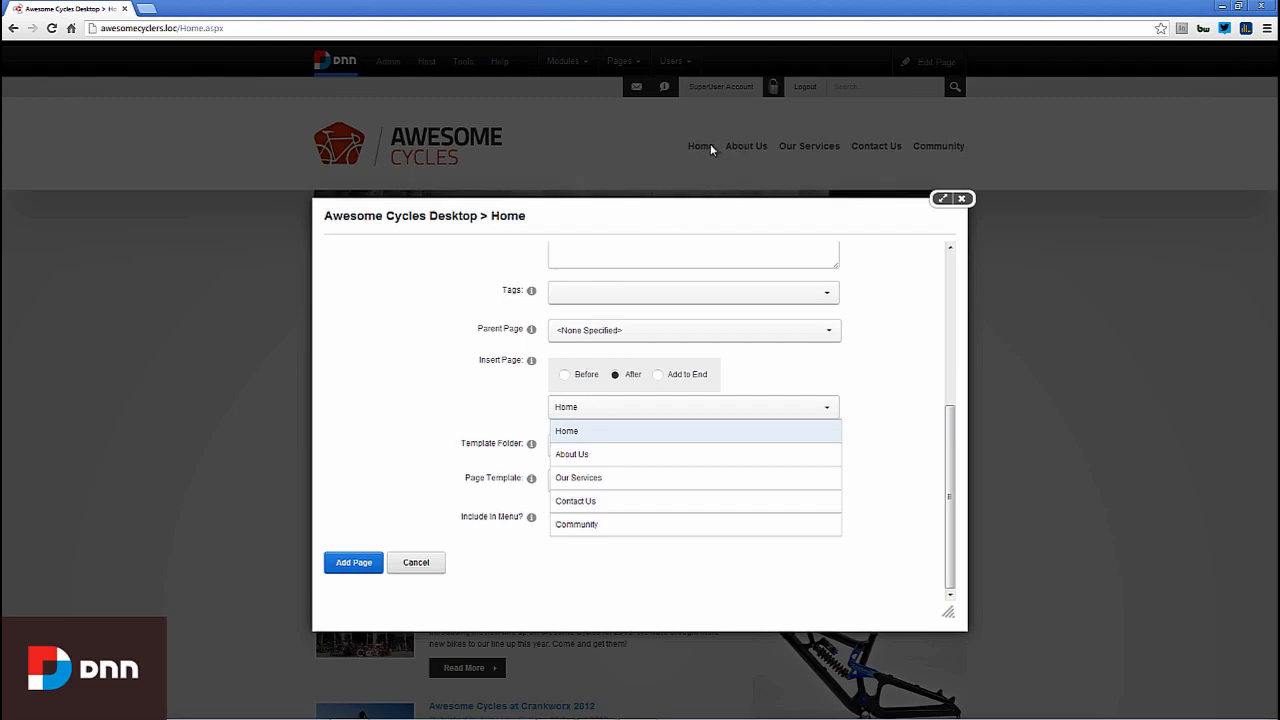
{"action": "mouse_move", "coordinate": [728, 156]}
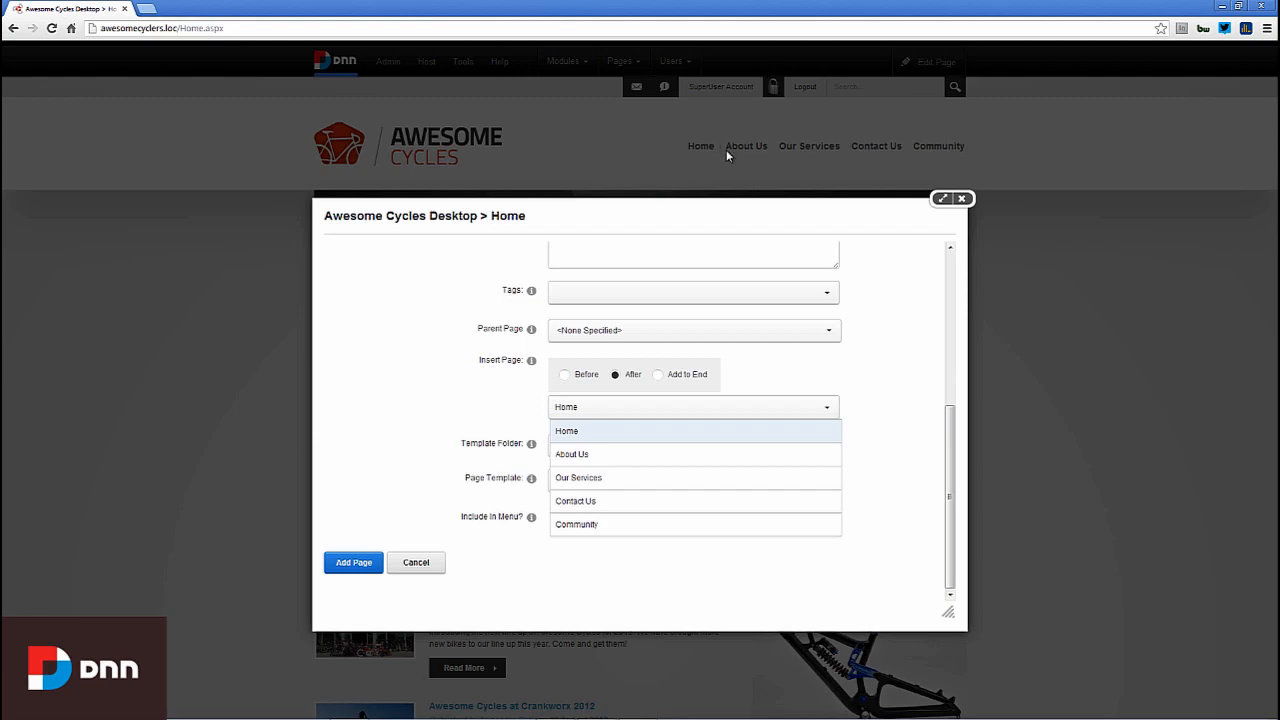
{"action": "mouse_move", "coordinate": [530, 316]}
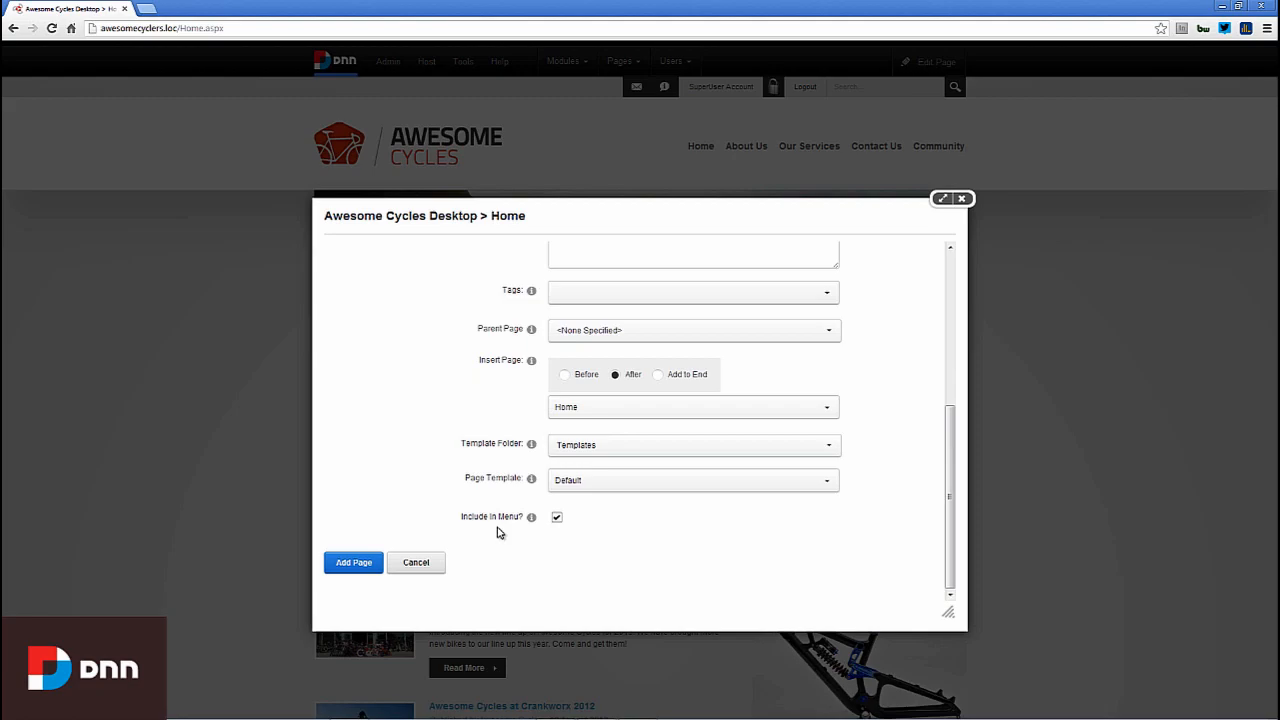
{"action": "left_click", "coordinate": [556, 516]}
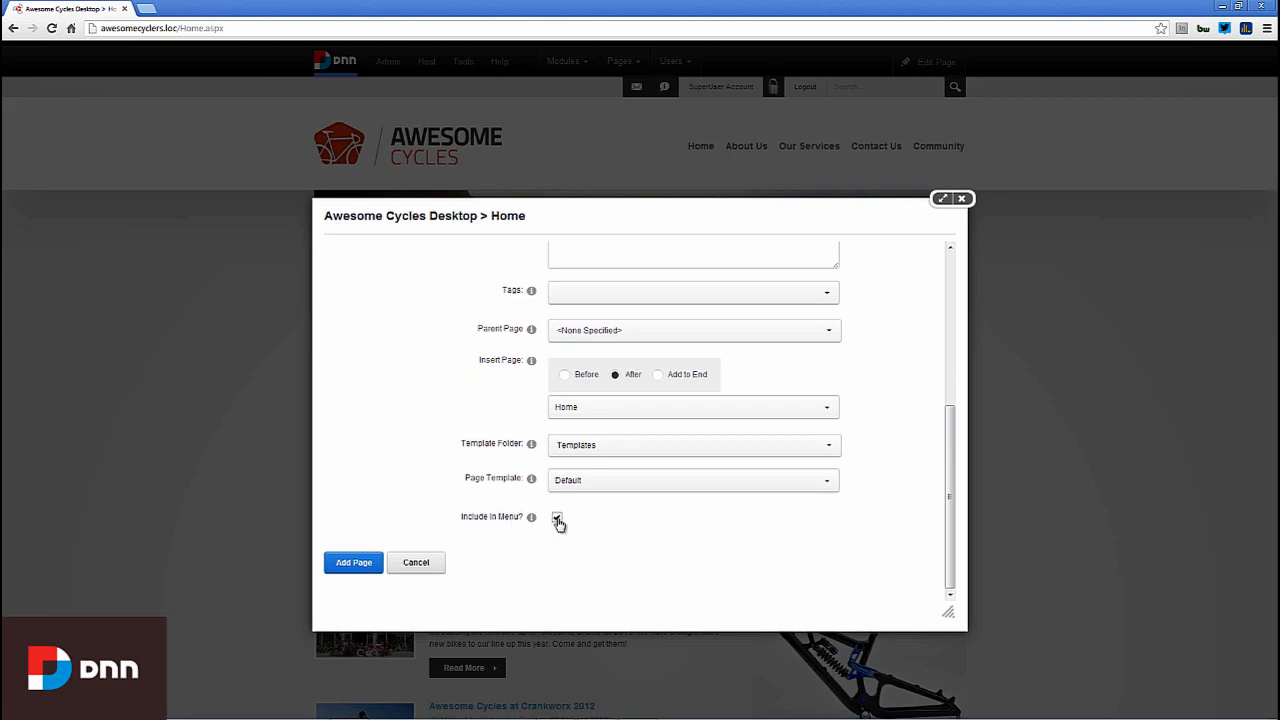
{"action": "scroll", "scroll_direction": "up", "scroll_amount": 3}
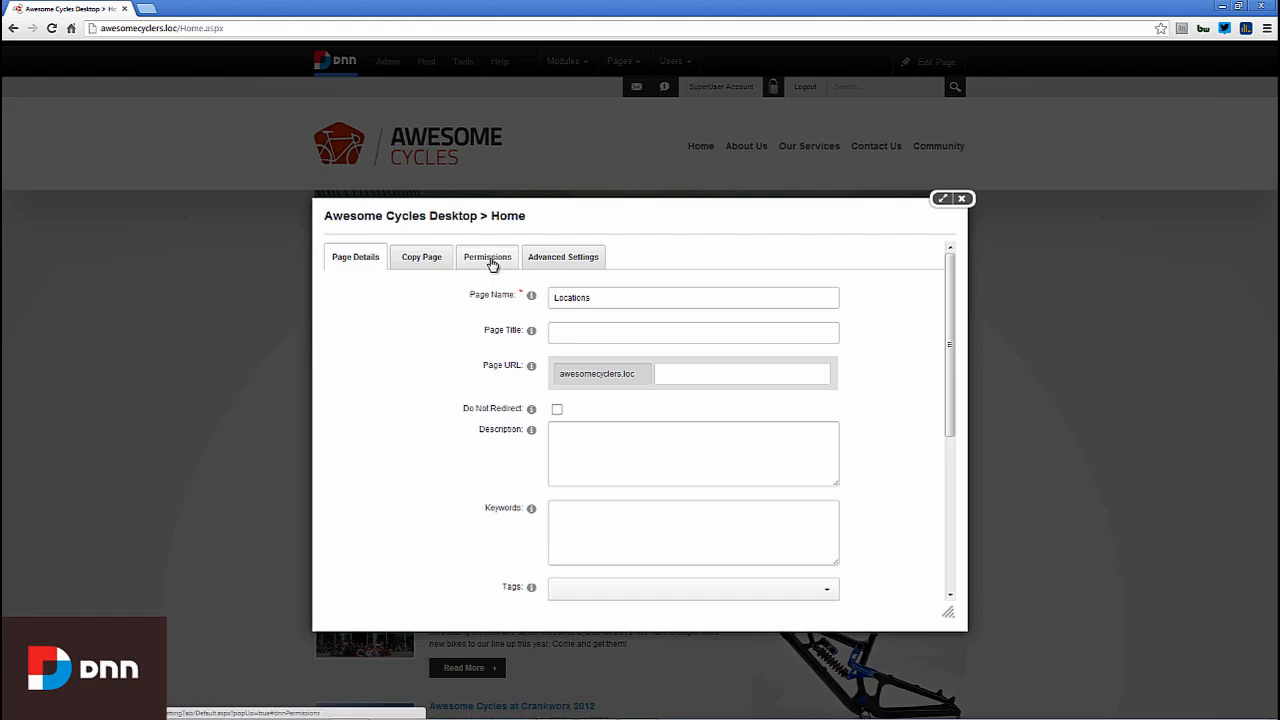
- Grant All Users View permission on the page, then return to Page Details
{"action": "left_click", "coordinate": [488, 256]}
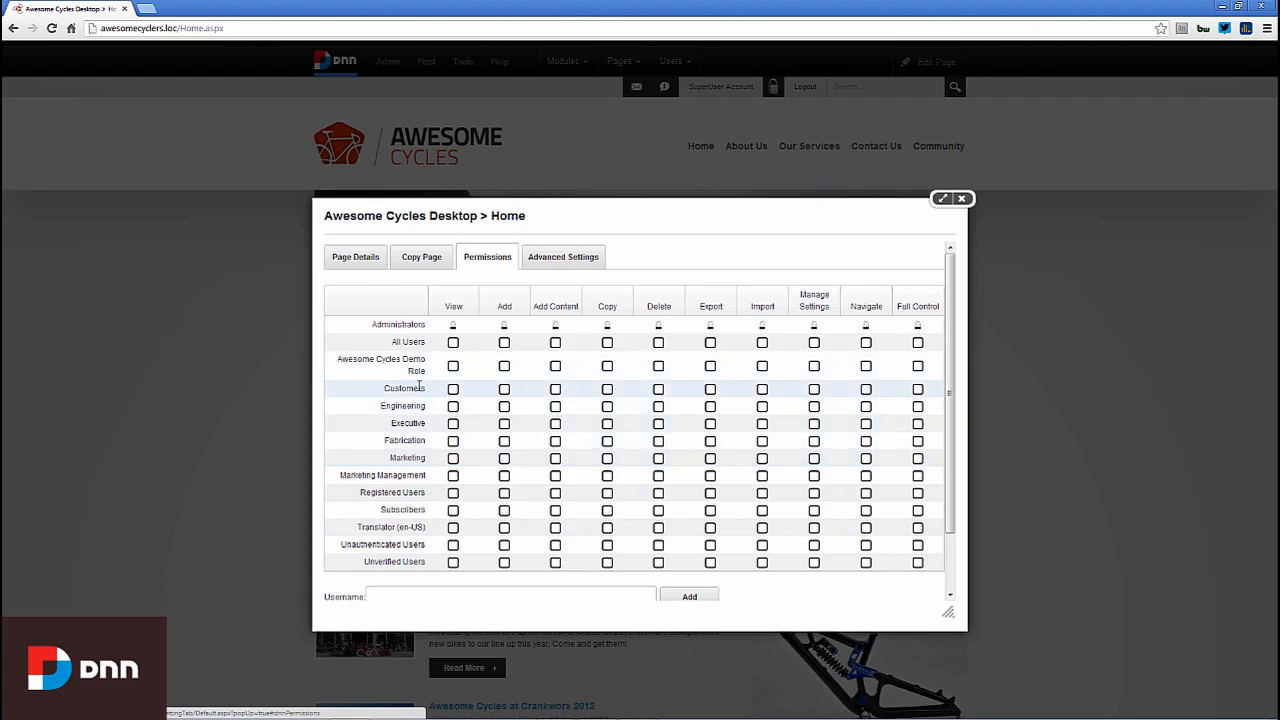
{"action": "mouse_move", "coordinate": [418, 360]}
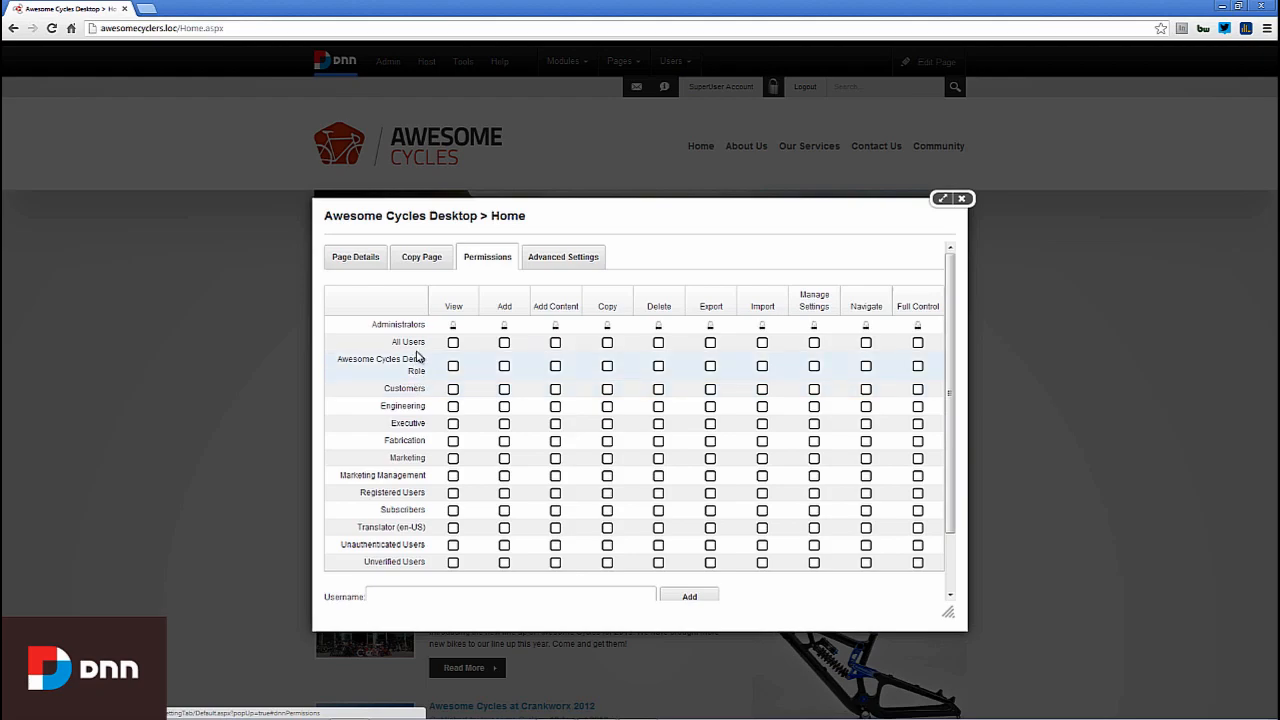
{"action": "left_click", "coordinate": [452, 342]}
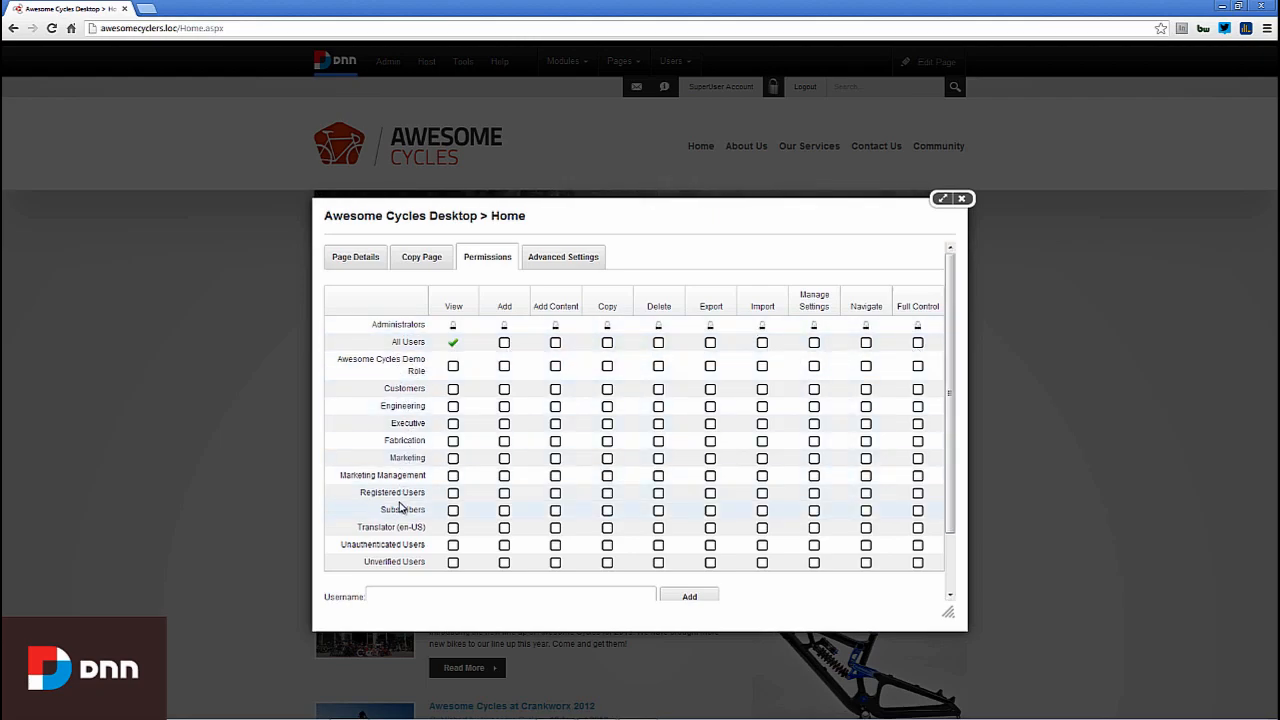
{"action": "scroll", "scroll_direction": "down", "scroll_amount": 3}
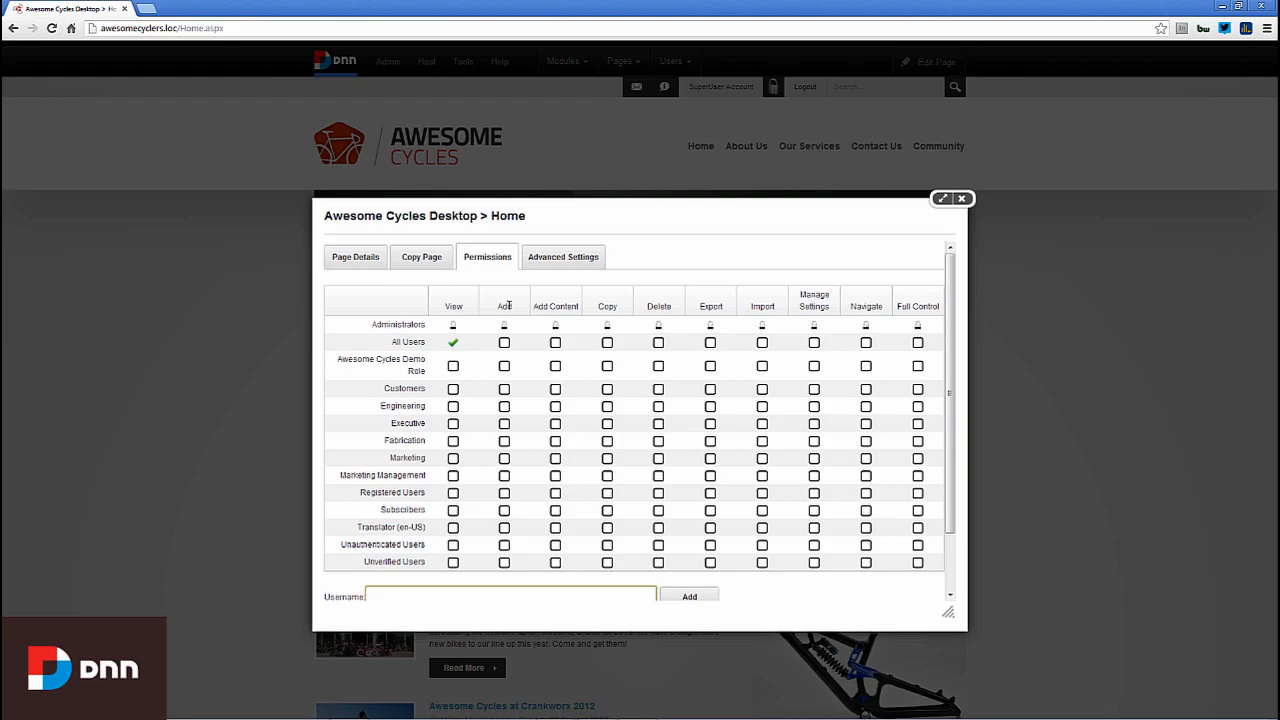
{"action": "mouse_move", "coordinate": [608, 306]}
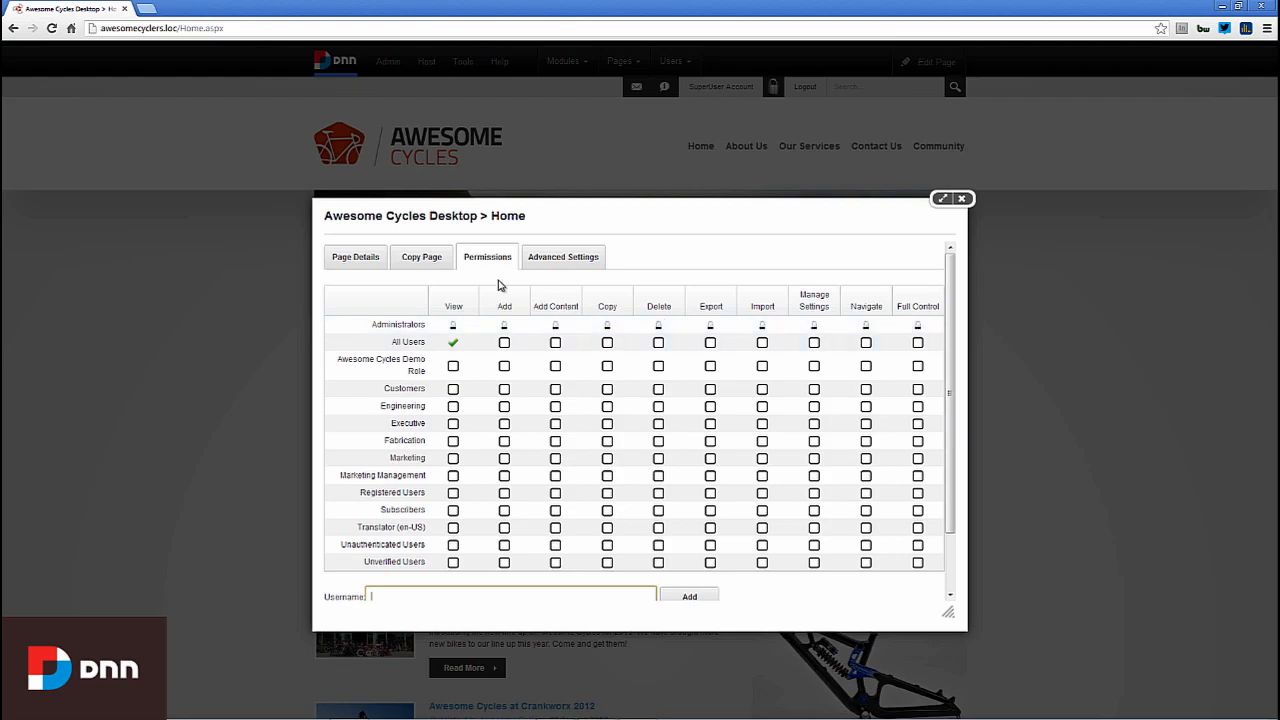
{"action": "left_click", "coordinate": [356, 256]}
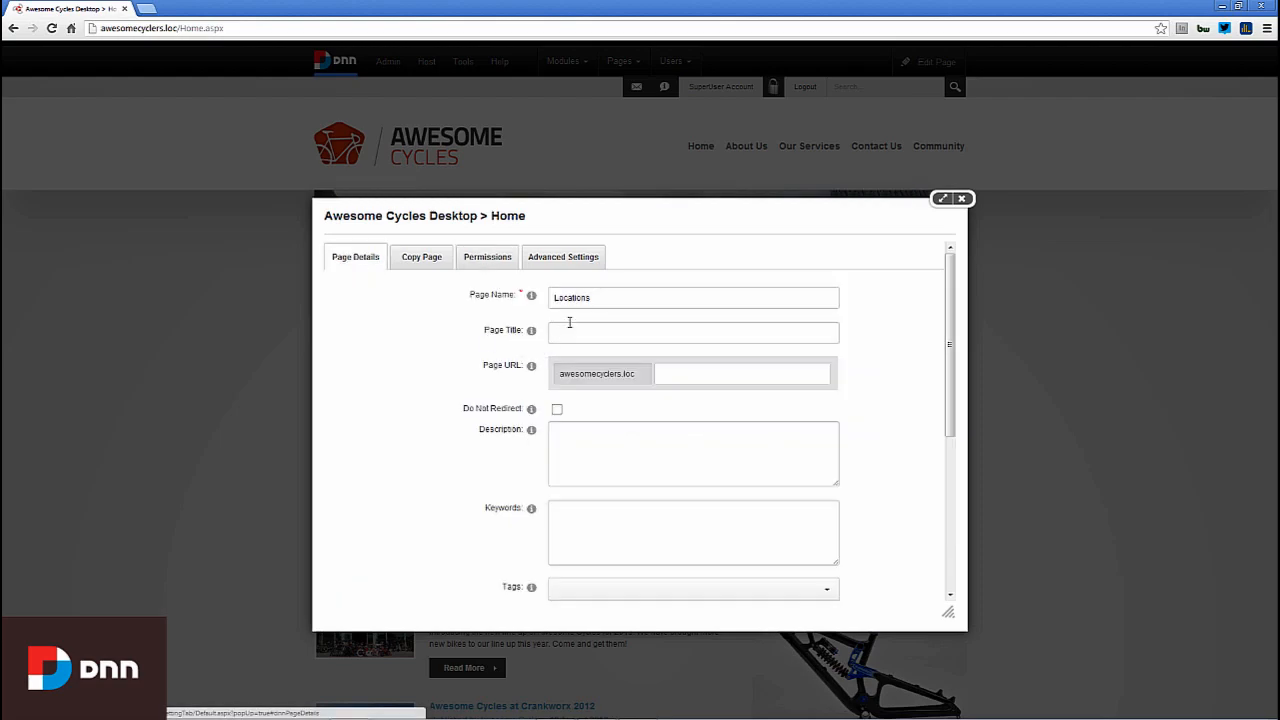
- Submit the Page Details form with Add Page so the Locations page goes live in the menu
{"action": "scroll", "scroll_direction": "down", "scroll_amount": 3}
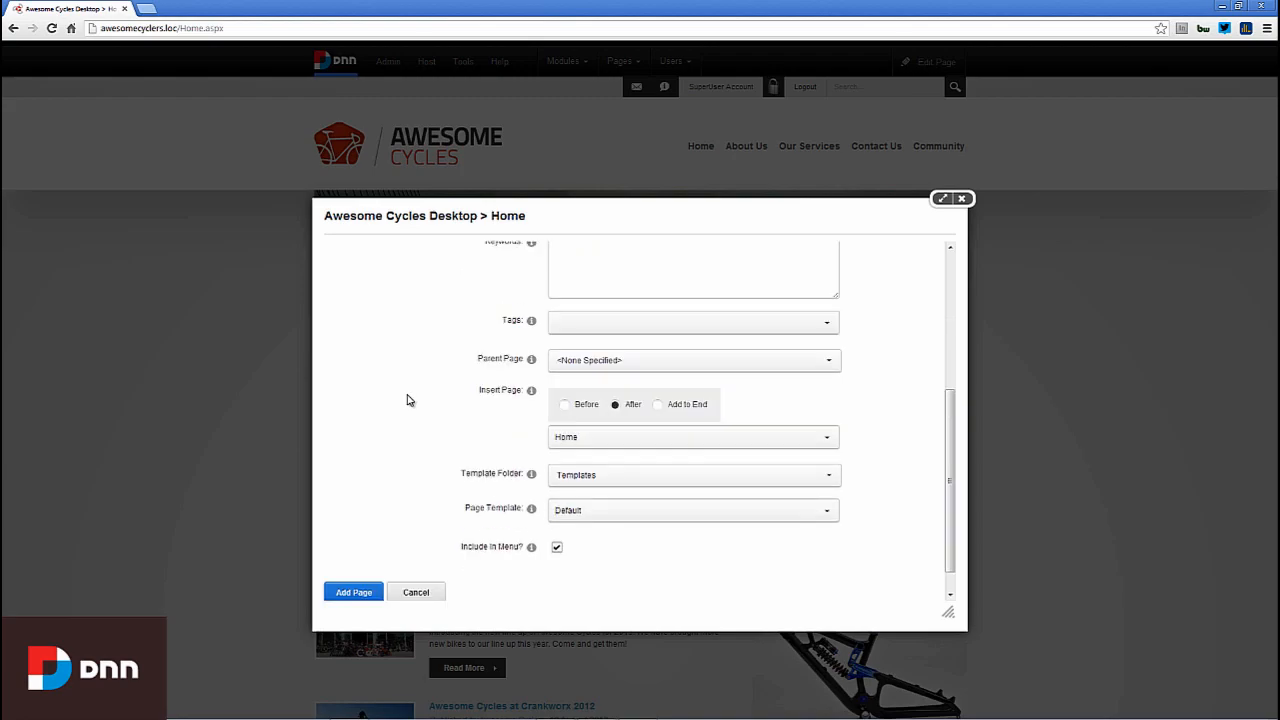
{"action": "scroll", "scroll_direction": "down", "scroll_amount": 3}
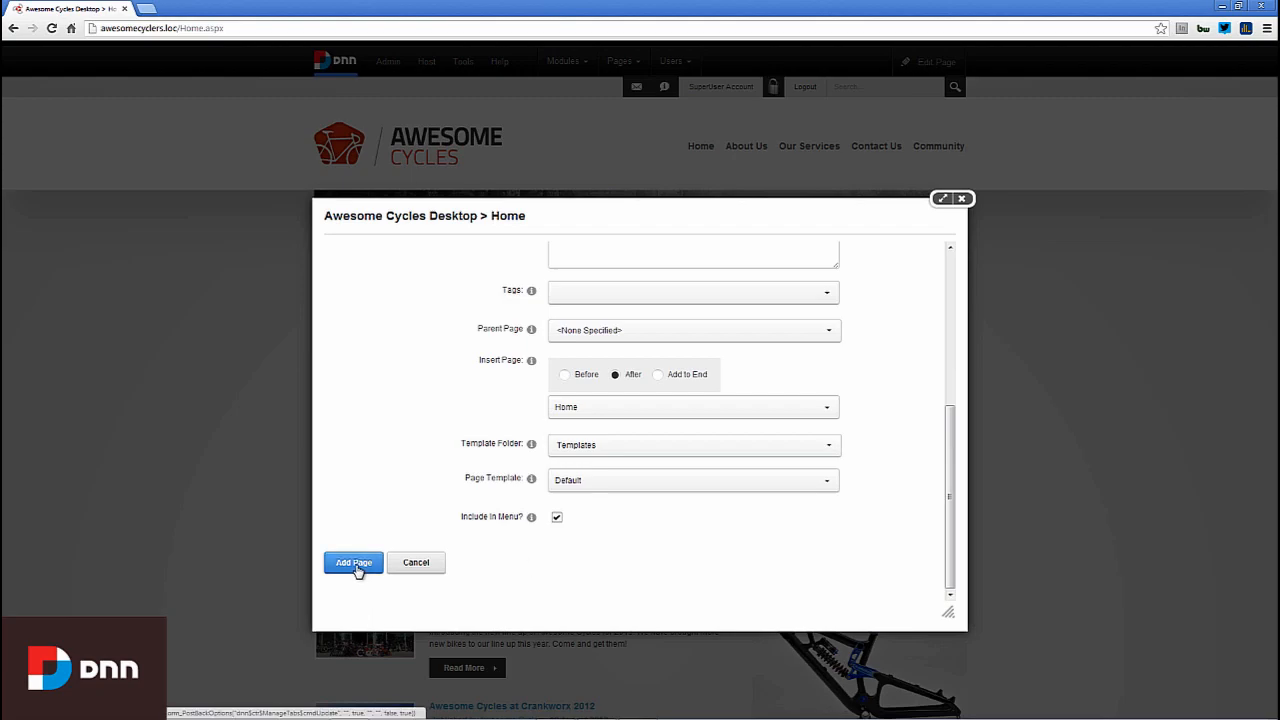
{"action": "left_click", "coordinate": [352, 562]}
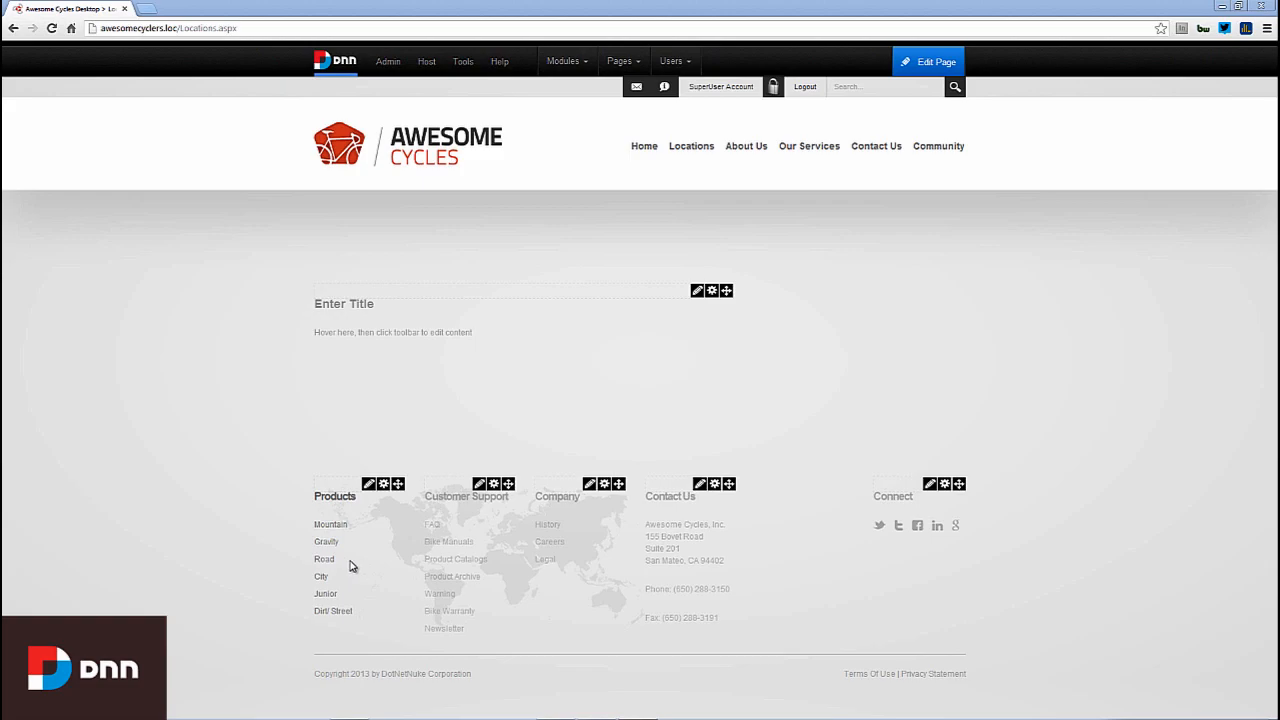
{"action": "mouse_move", "coordinate": [692, 146]}
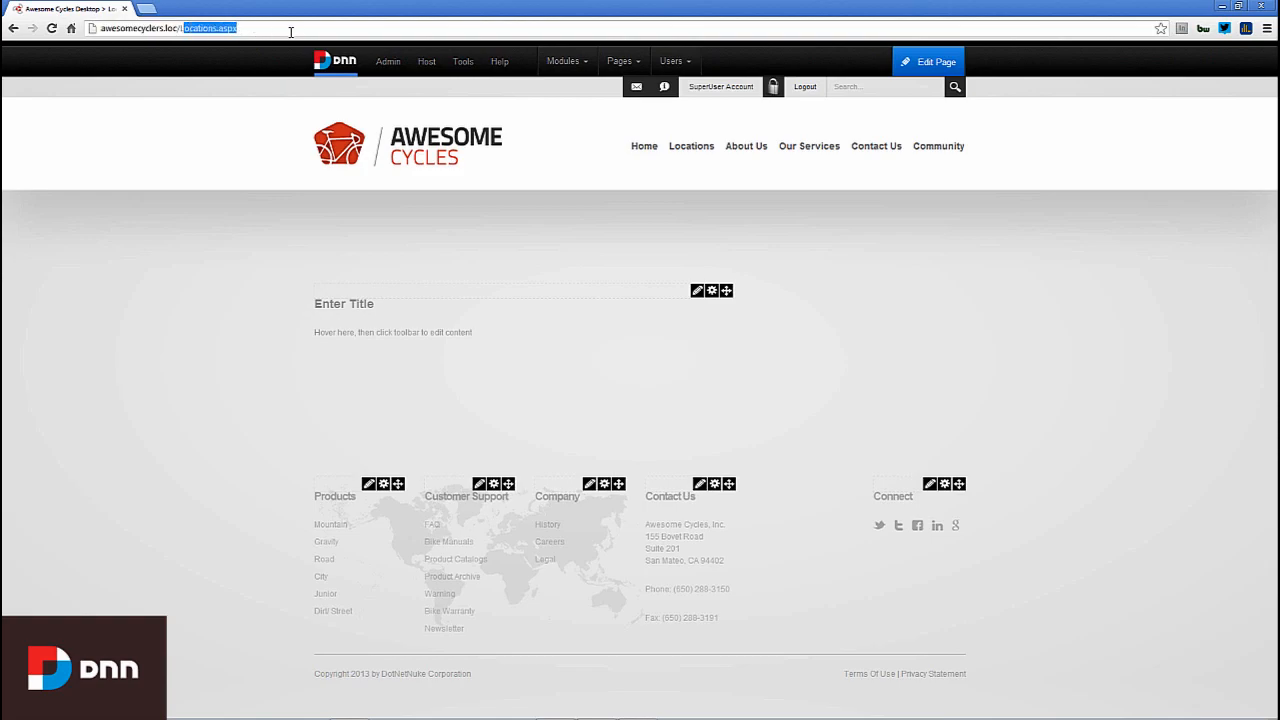
{"action": "mouse_move", "coordinate": [924, 314]}
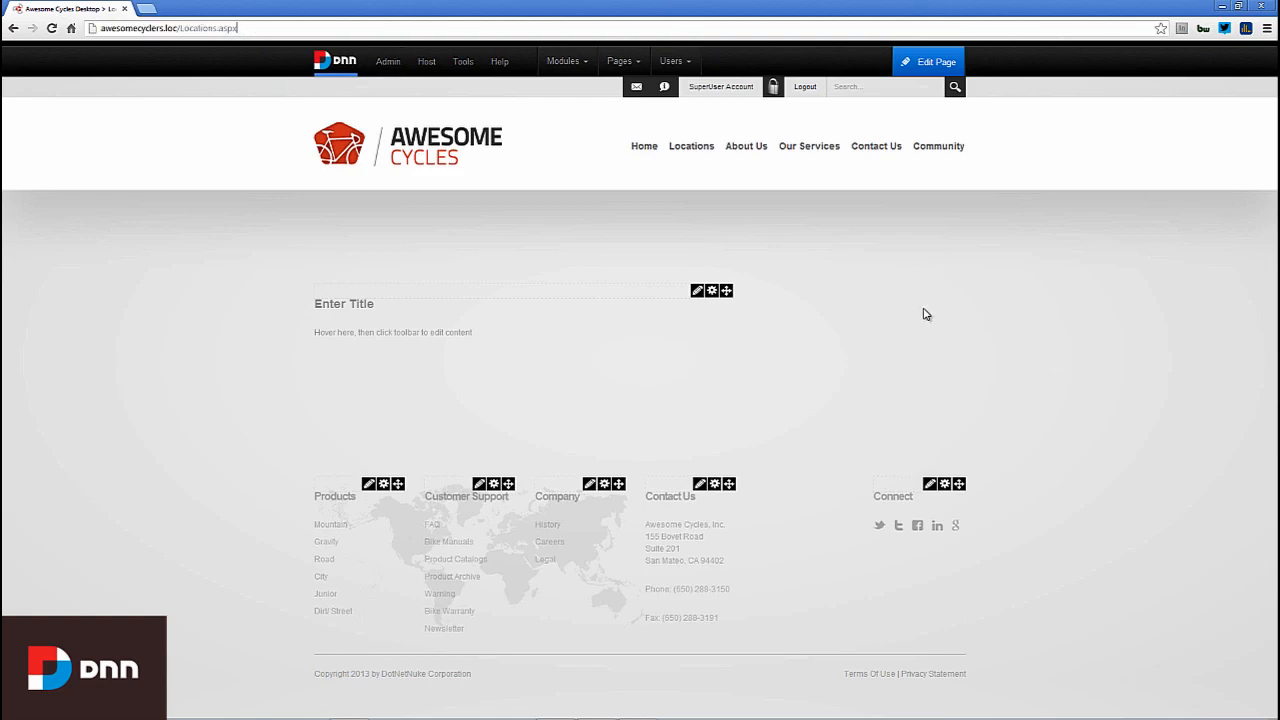
{"action": "mouse_move", "coordinate": [852, 368]}
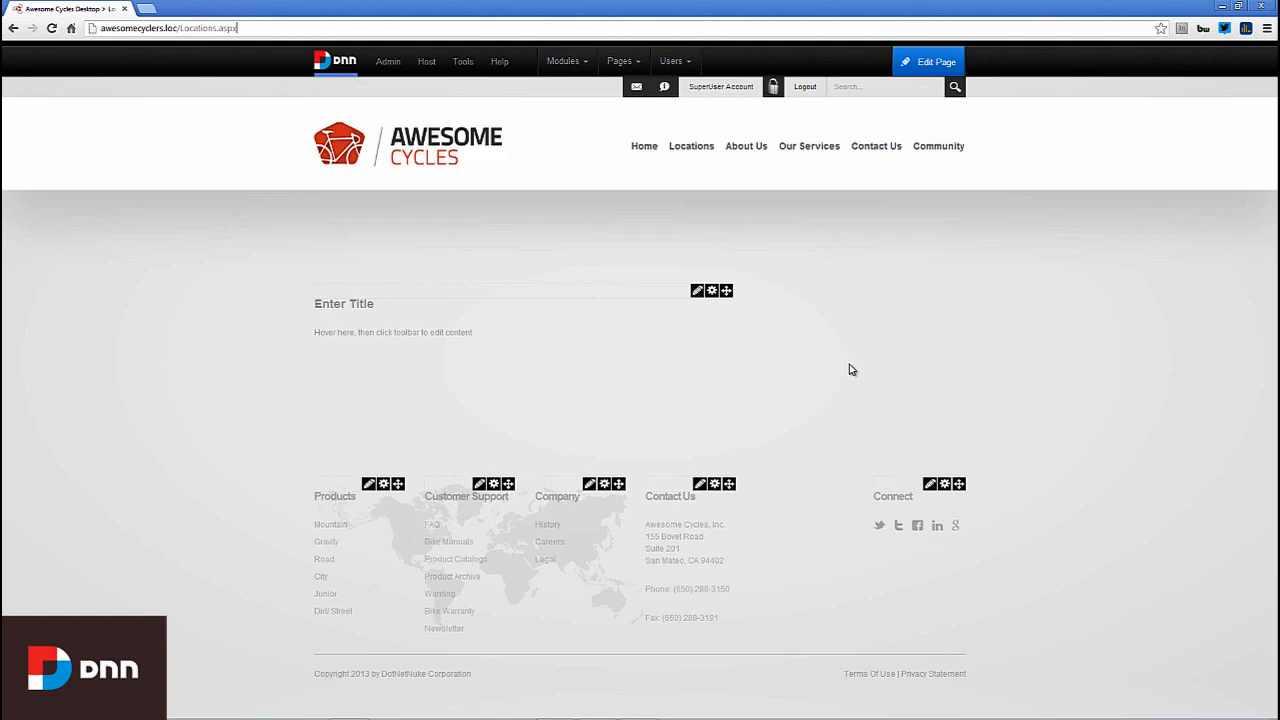
{"action": "mouse_move", "coordinate": [890, 312]}
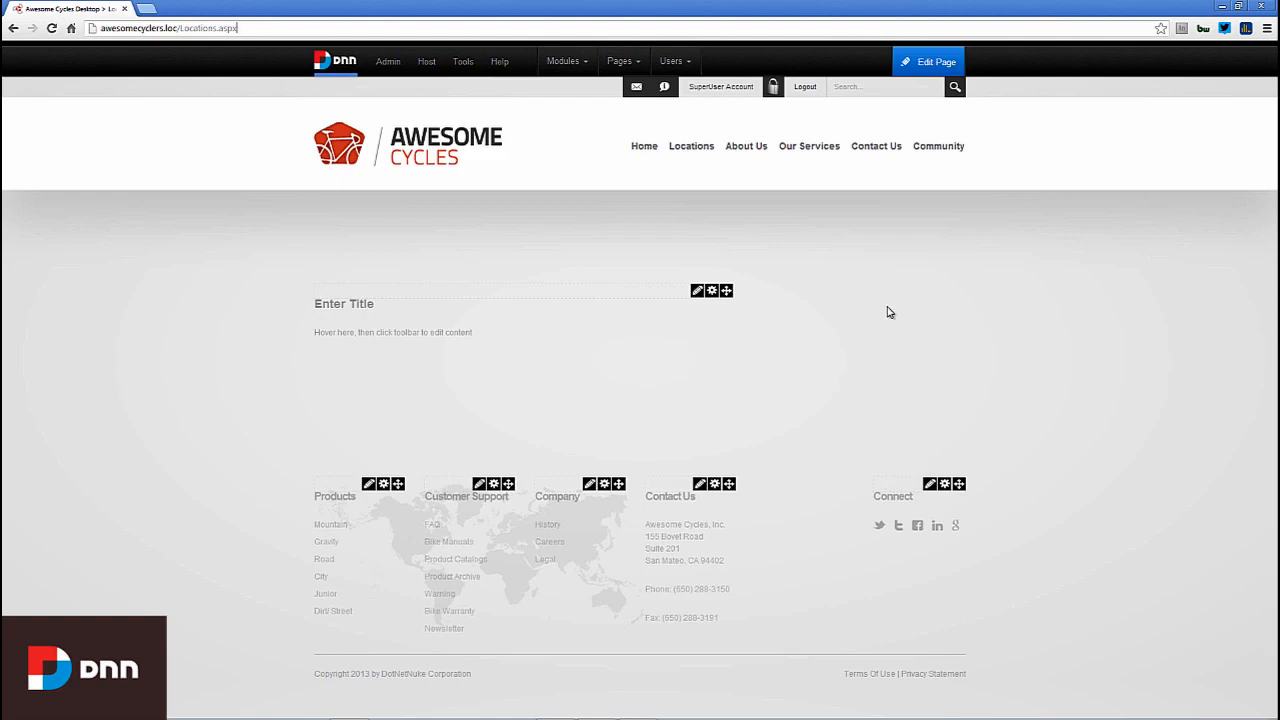
{"action": "mouse_move", "coordinate": [932, 88]}
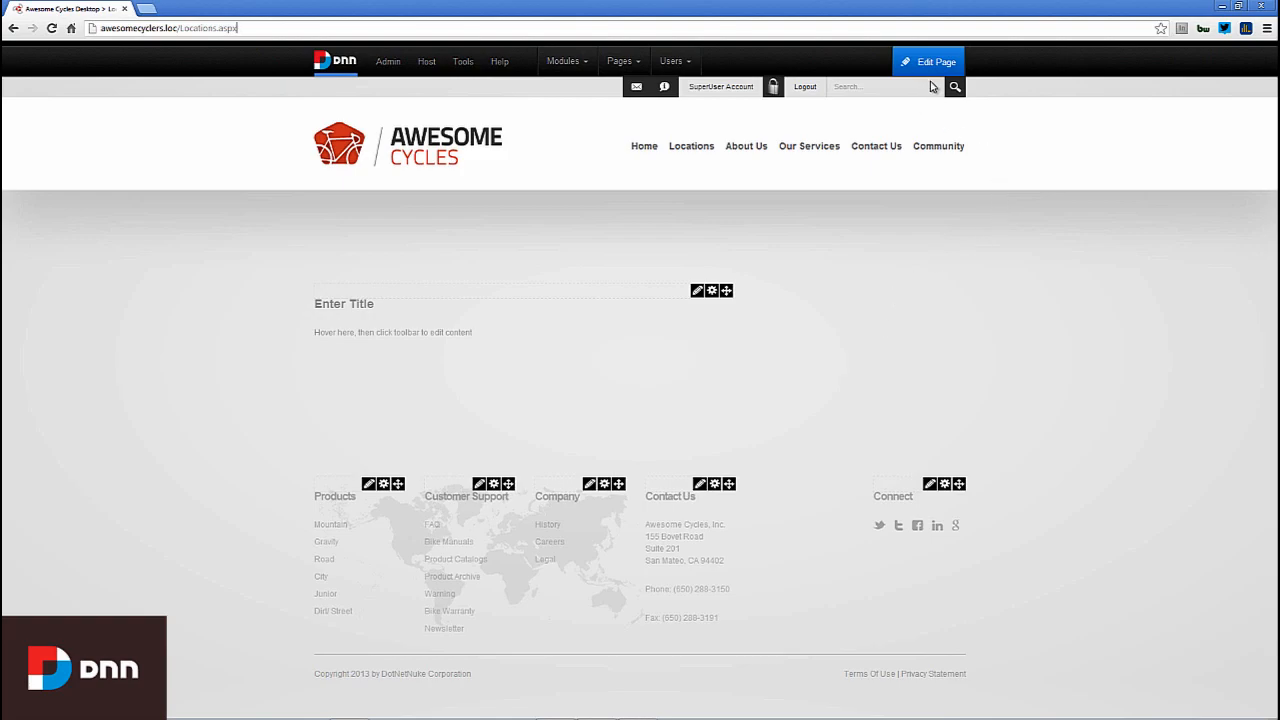
{"action": "mouse_move", "coordinate": [958, 488]}
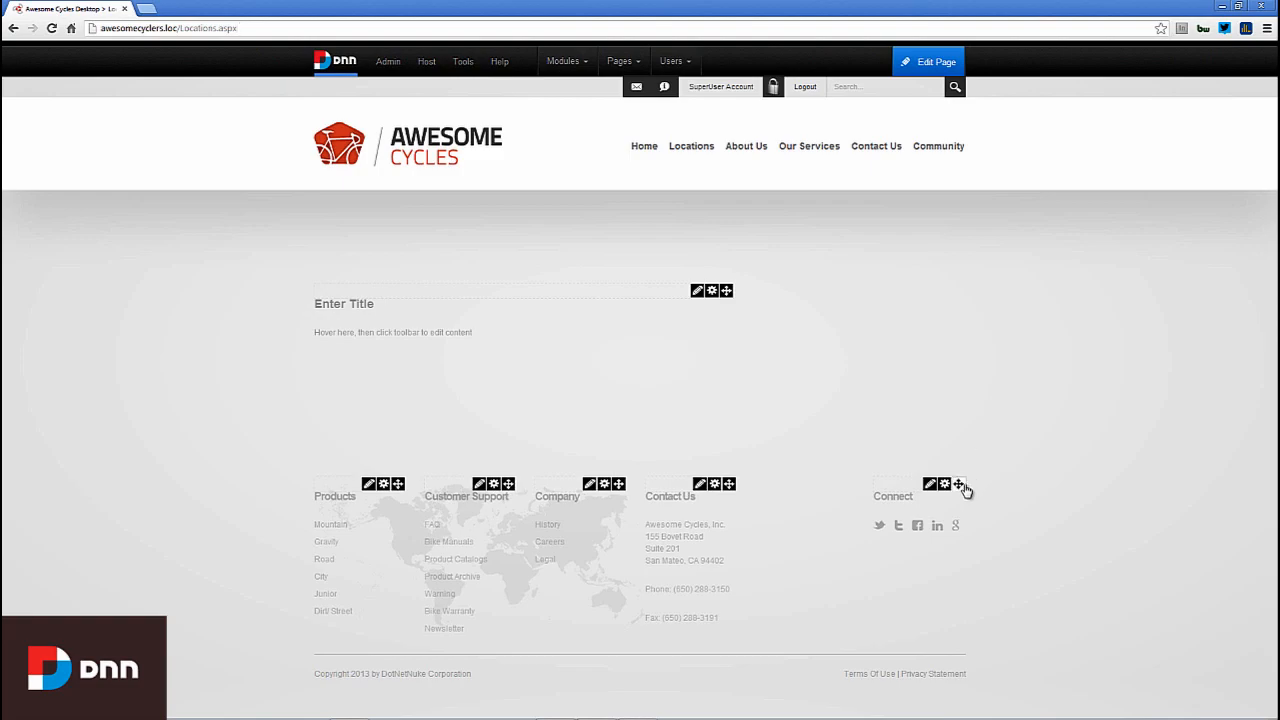
- Reveal the gear action menu of the untitled content module on the Locations page
{"action": "left_click", "coordinate": [712, 484]}
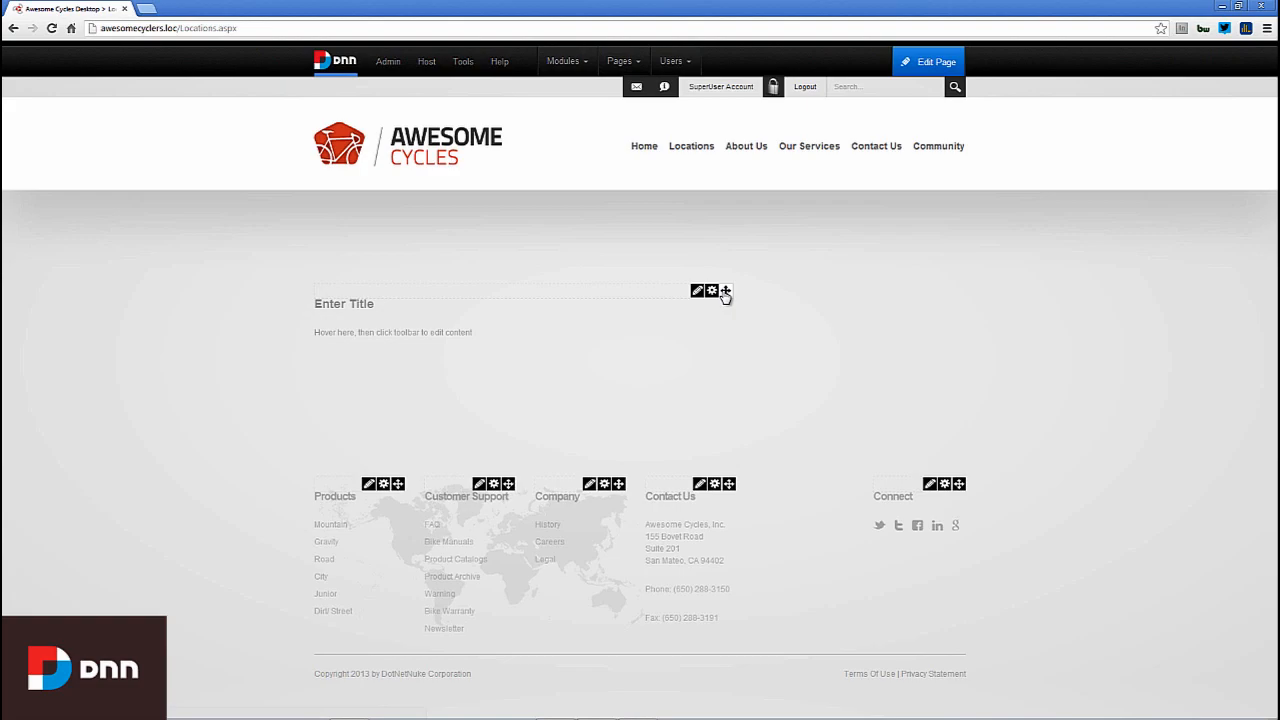
{"action": "left_click", "coordinate": [712, 292]}
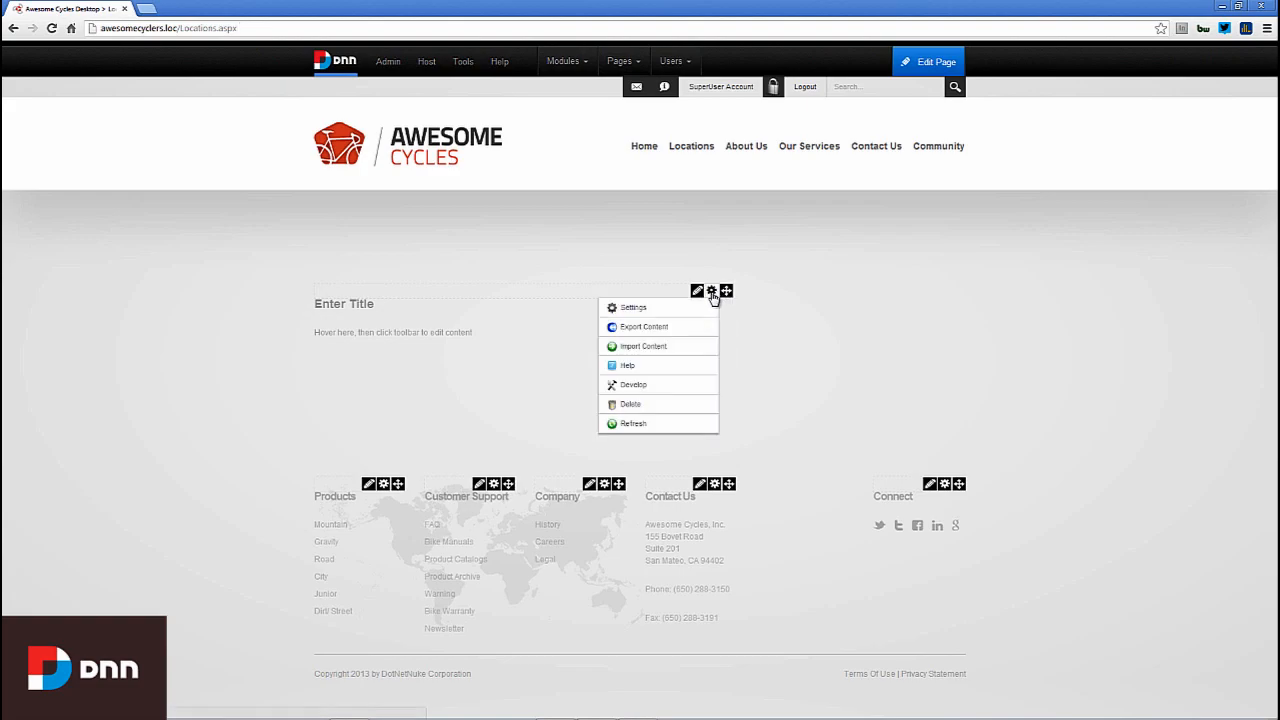
{"action": "left_click", "coordinate": [696, 292]}
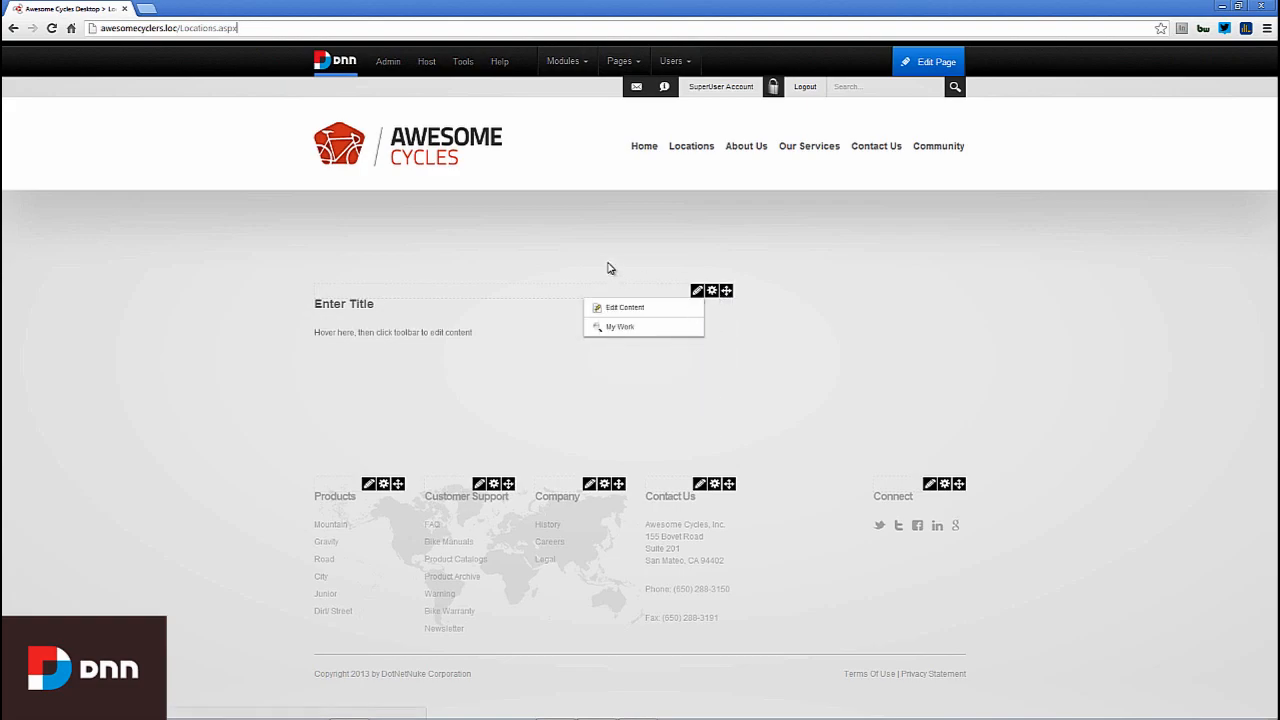
{"action": "left_click", "coordinate": [408, 308]}
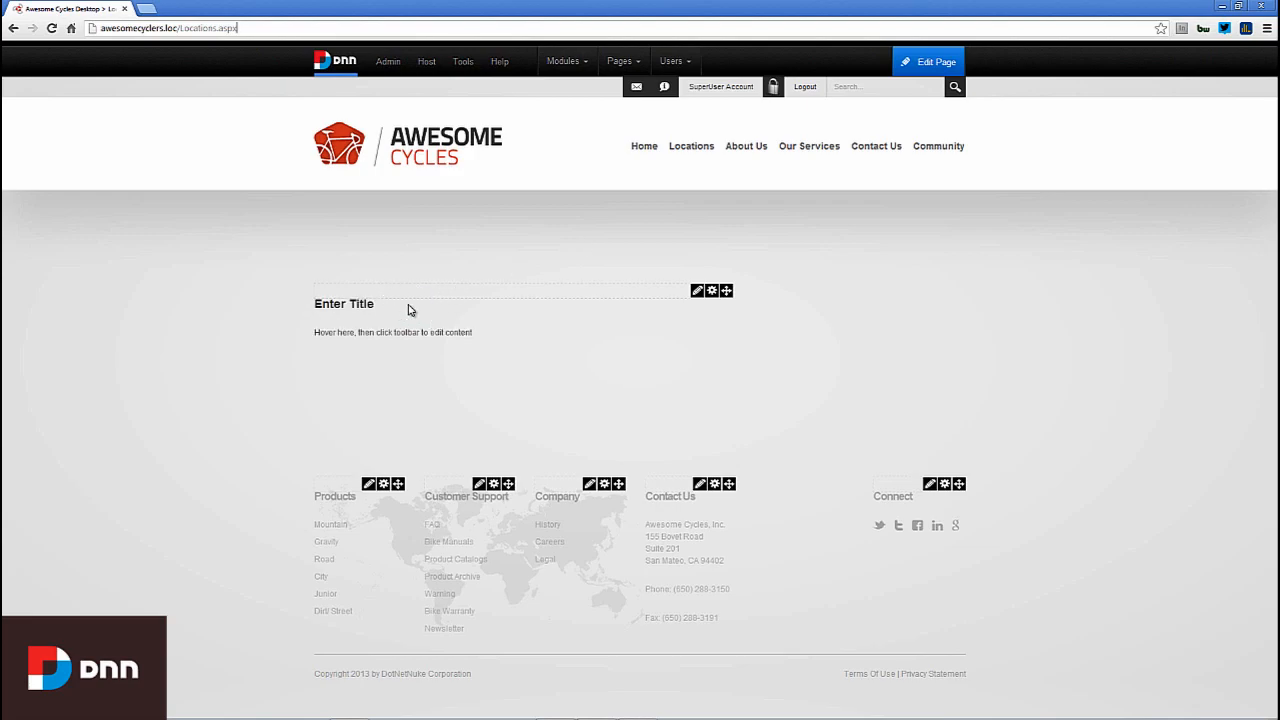
{"action": "mouse_move", "coordinate": [430, 318]}
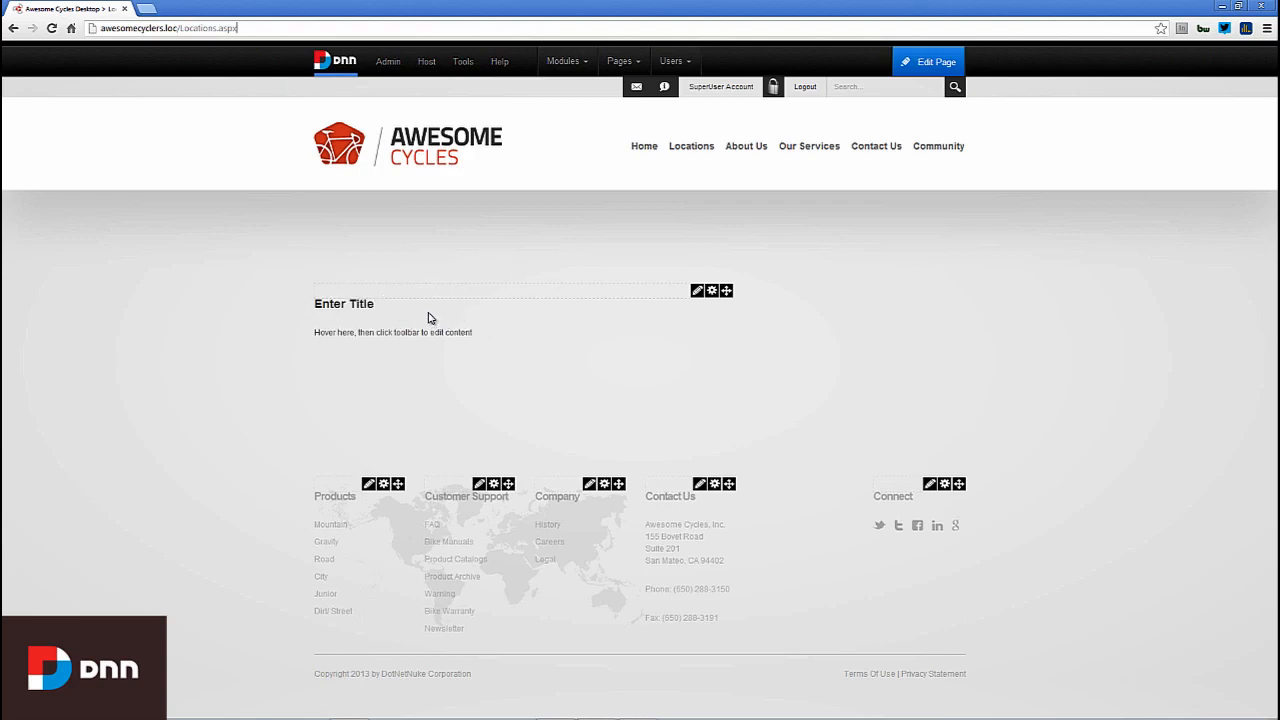
{"action": "mouse_move", "coordinate": [344, 310]}
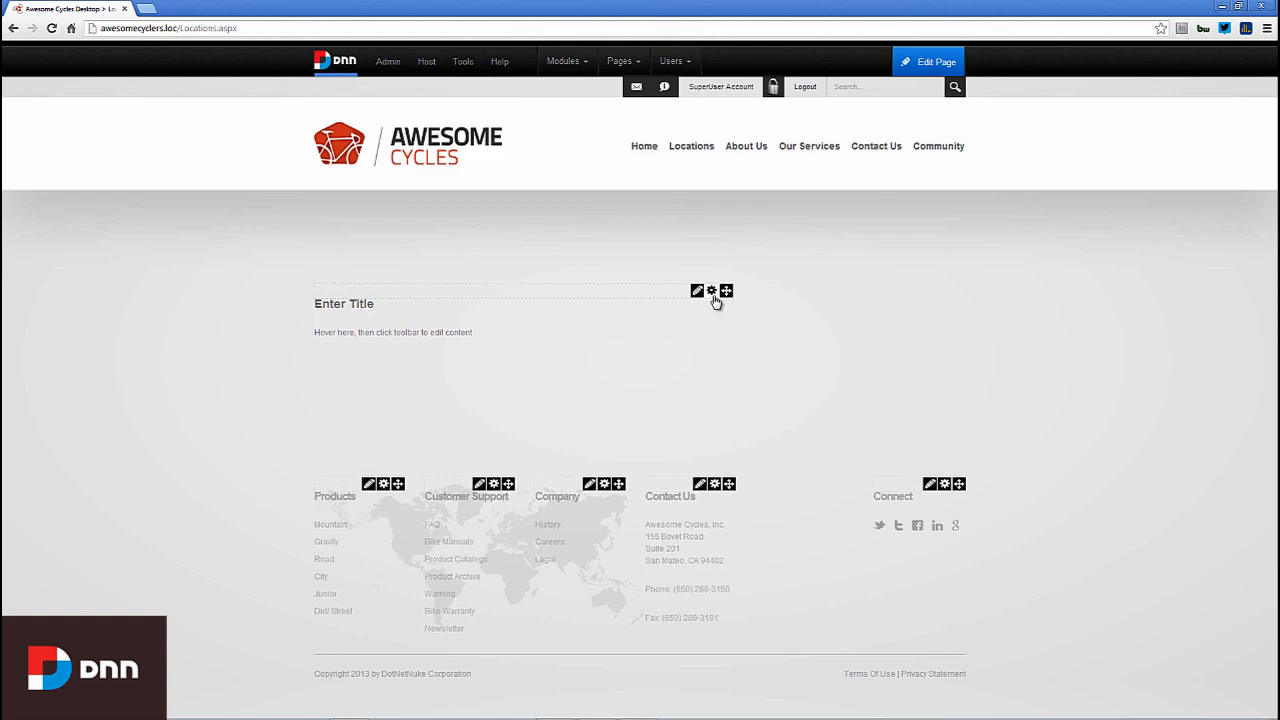
{"action": "left_click", "coordinate": [712, 290]}
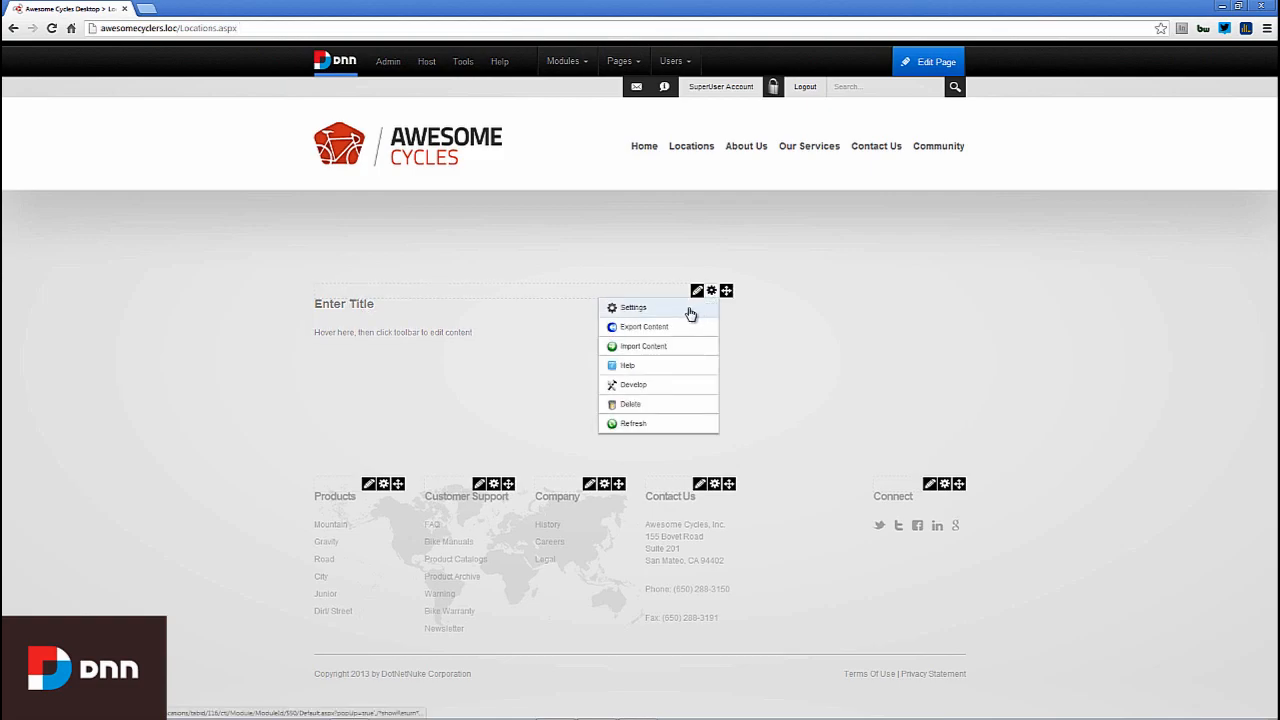
- In the module's Settings, enter the title Locations and review its Permissions
{"action": "left_click", "coordinate": [632, 308]}
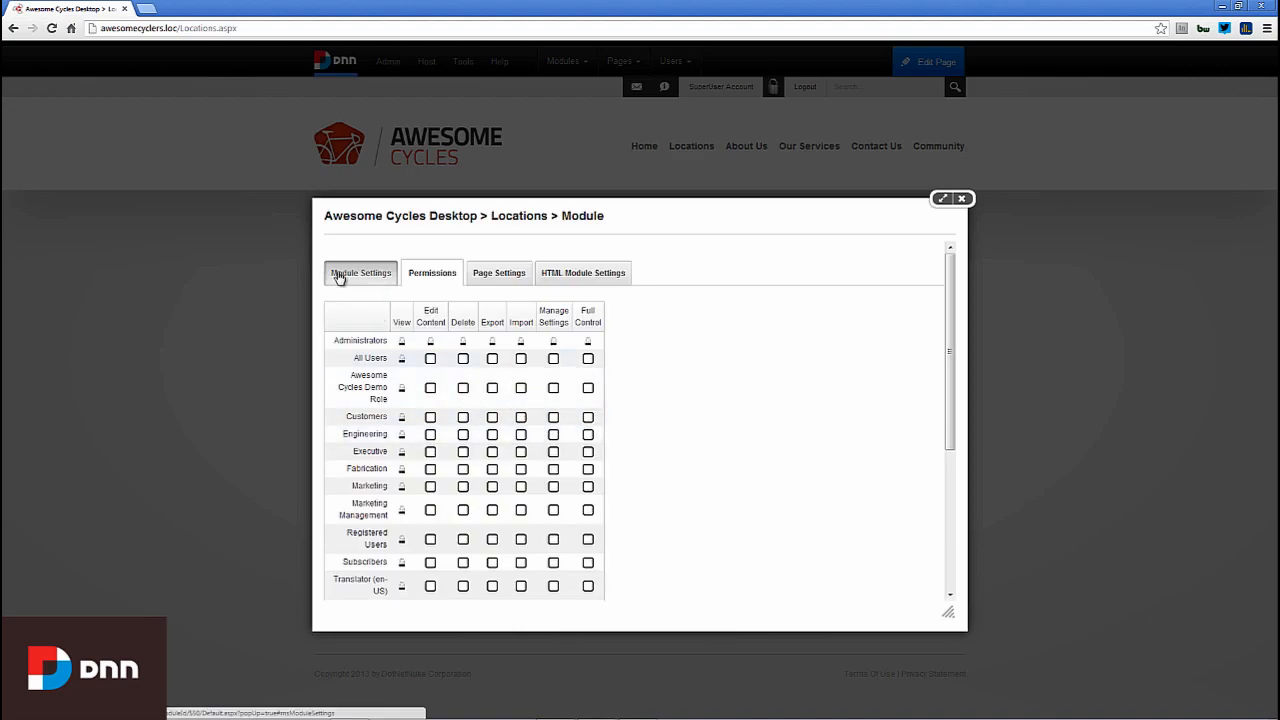
{"action": "left_click", "coordinate": [360, 272]}
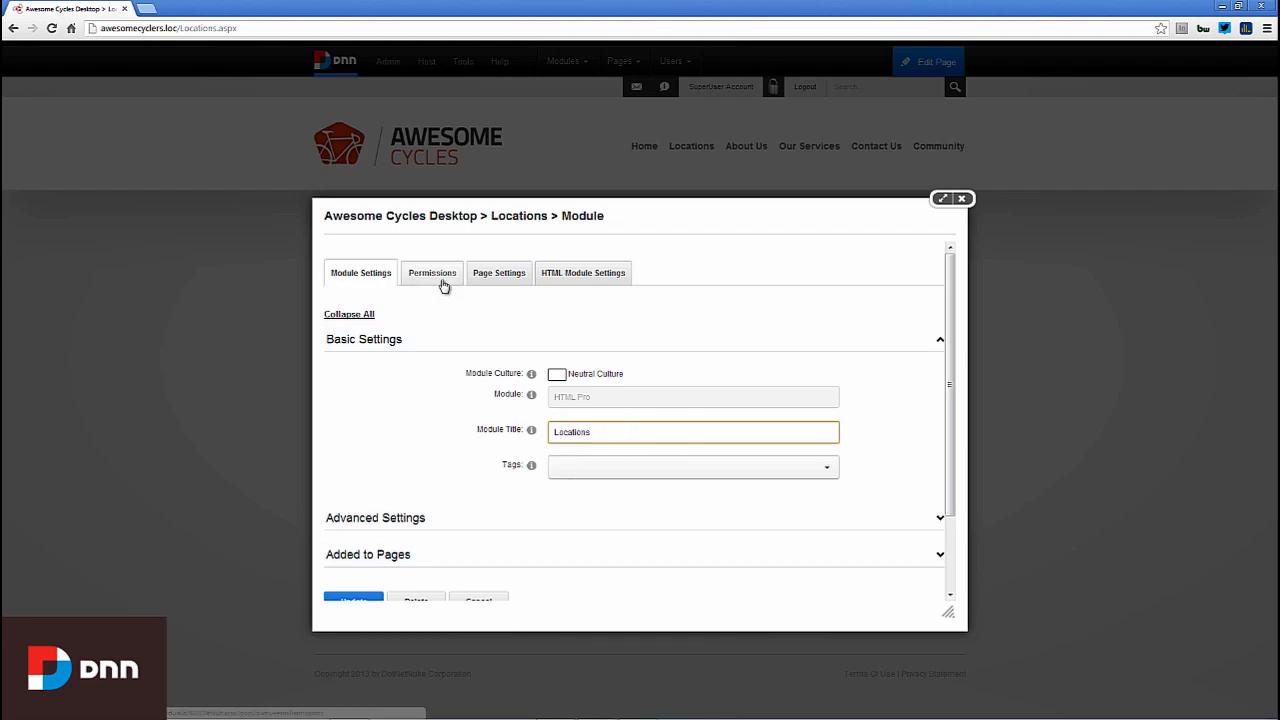
{"action": "left_click", "coordinate": [432, 272]}
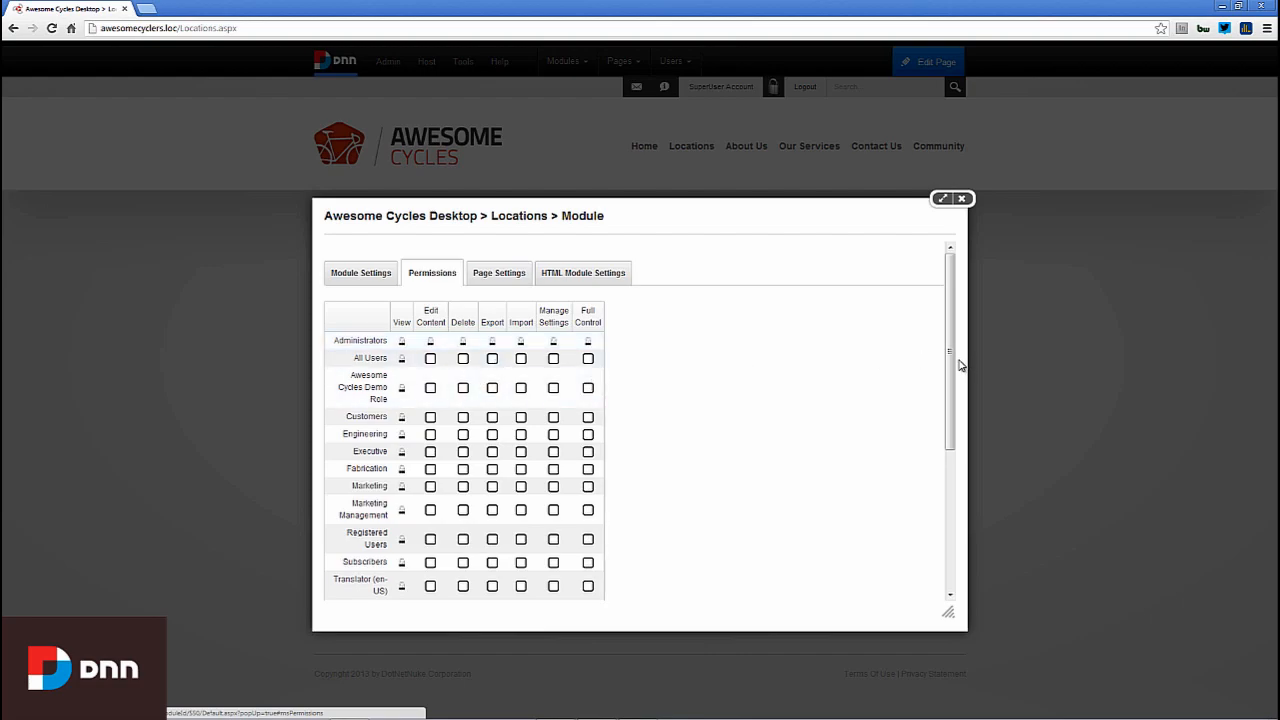
{"action": "scroll", "scroll_direction": "down", "scroll_amount": 3}
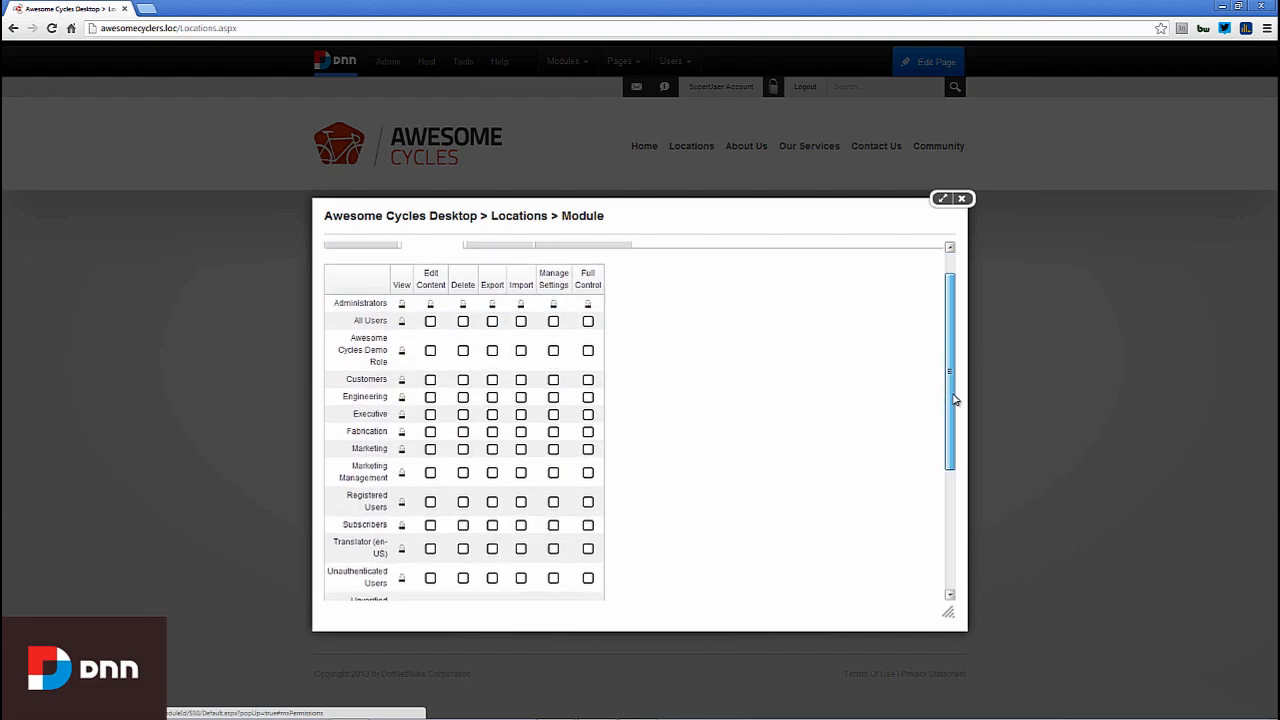
{"action": "scroll", "scroll_direction": "down", "scroll_amount": 3}
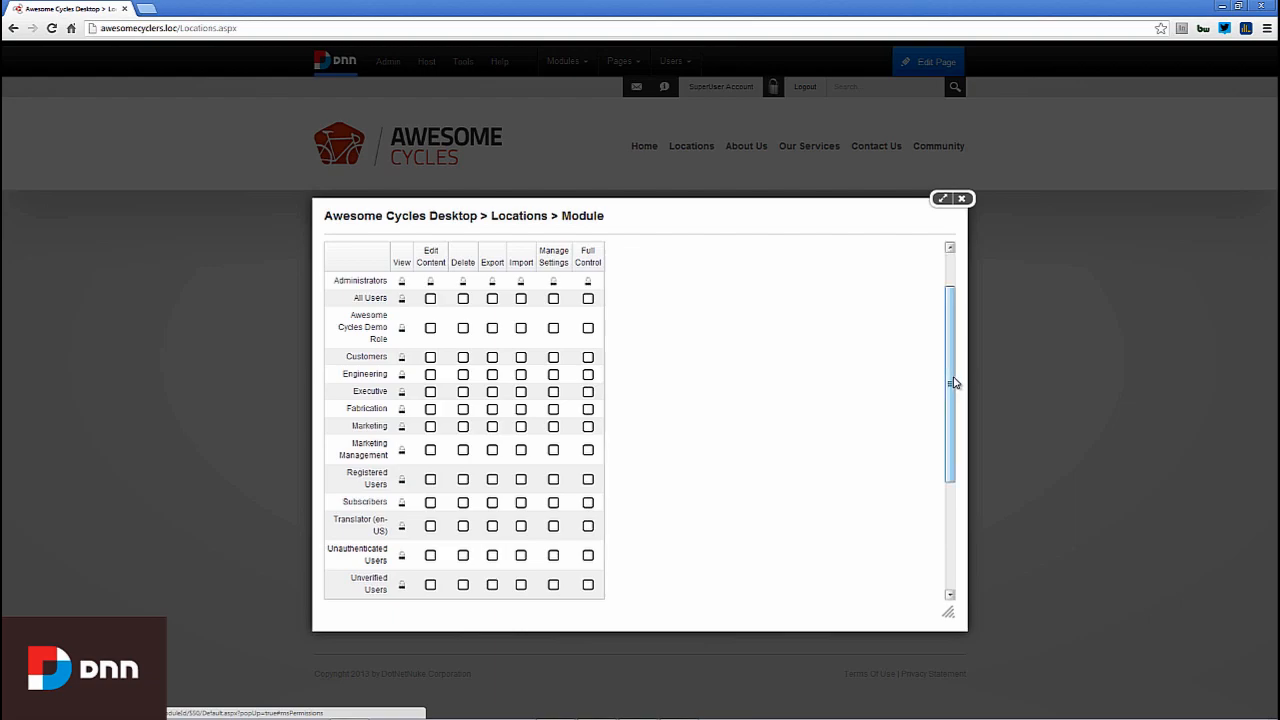
{"action": "scroll", "scroll_direction": "down", "scroll_amount": 3}
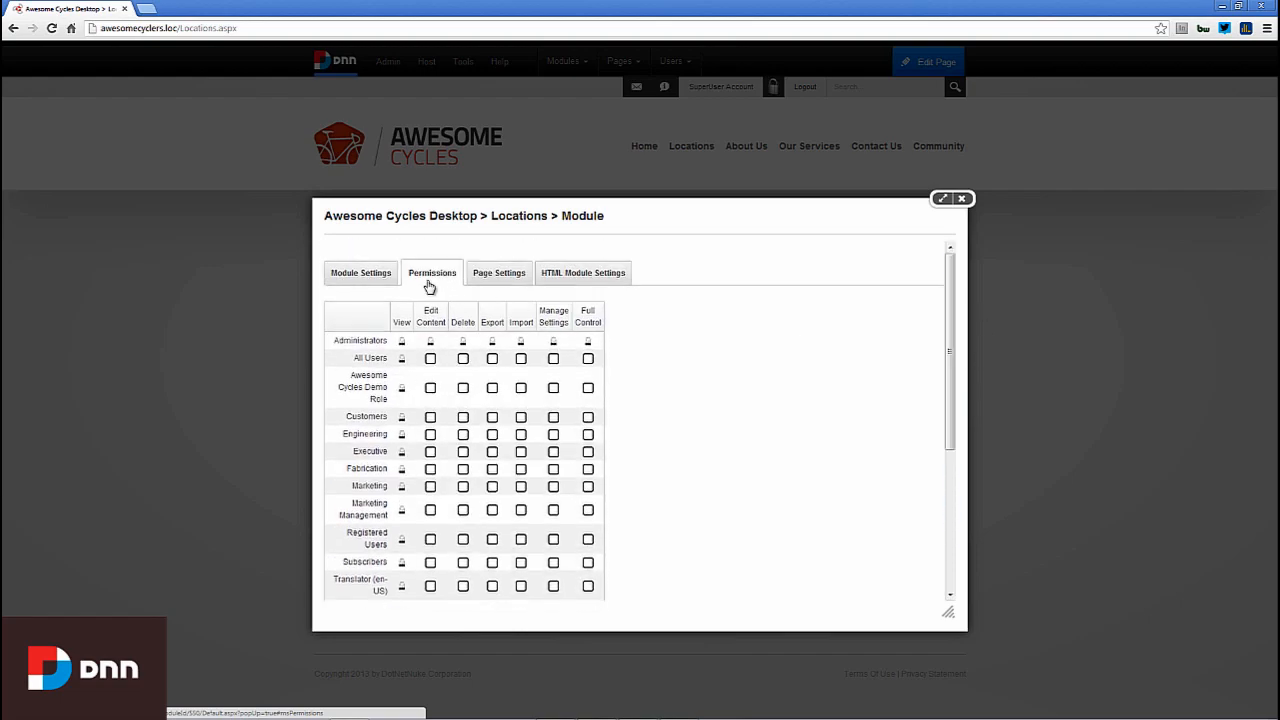
- Return to Module Settings and update to save the Locations title
{"action": "left_click", "coordinate": [360, 272]}
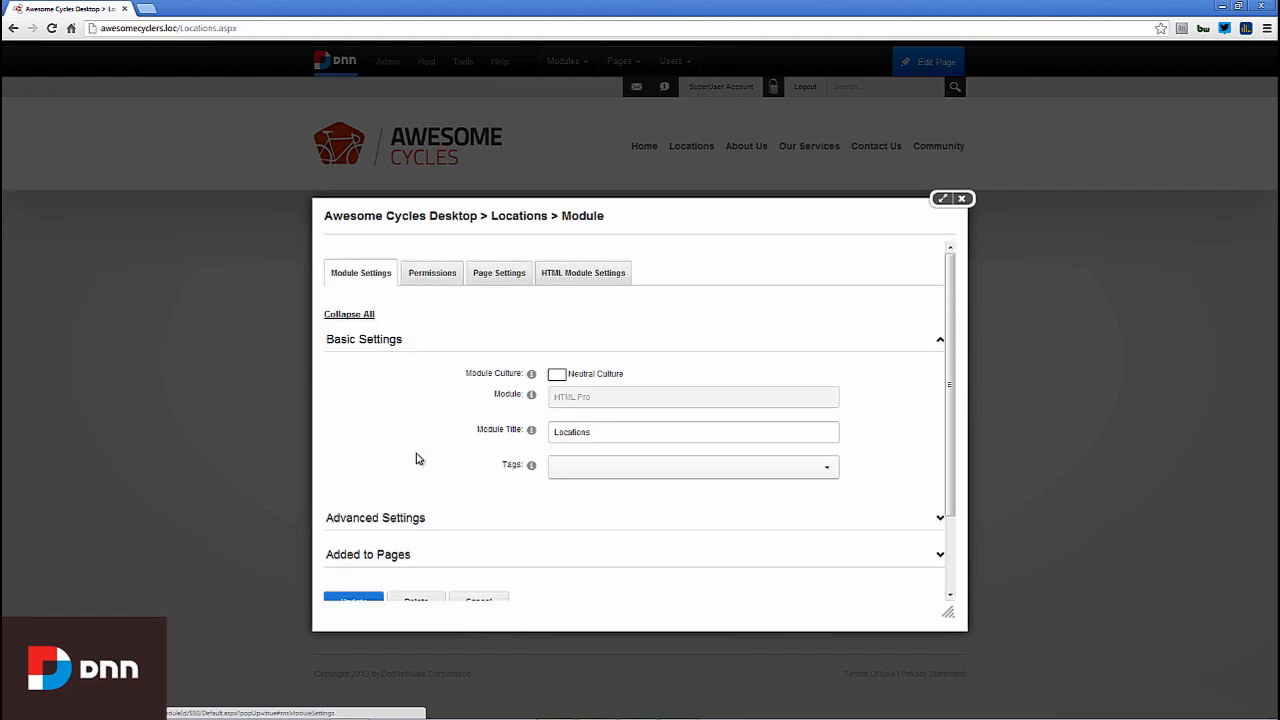
{"action": "left_click", "coordinate": [352, 502]}
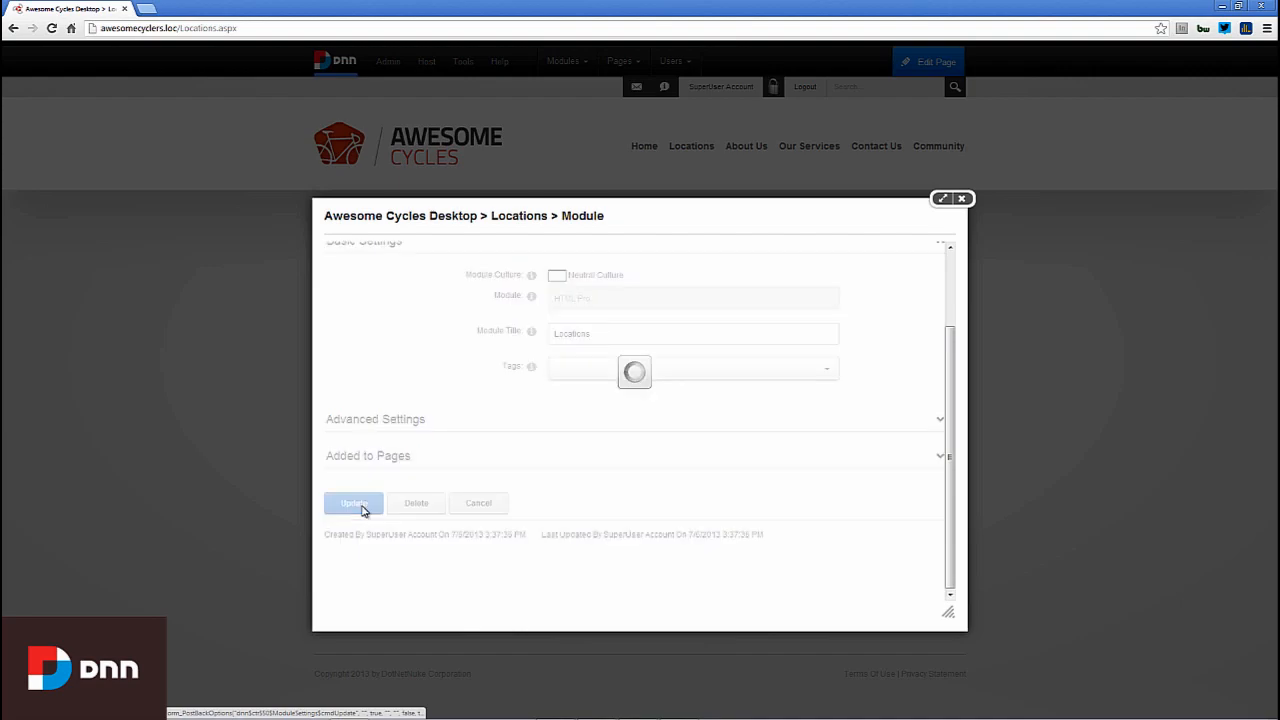
{"action": "left_click", "coordinate": [354, 504]}
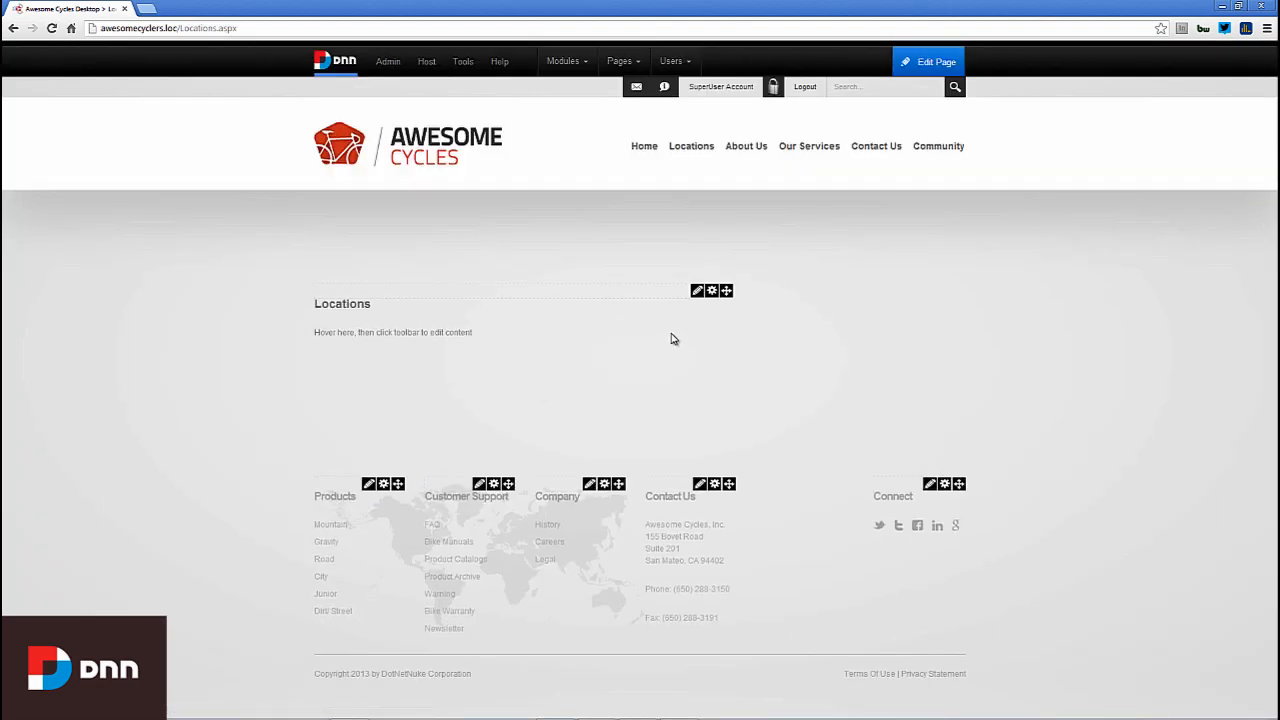
- Start Edit Content on the Locations module
{"action": "left_click", "coordinate": [696, 292]}
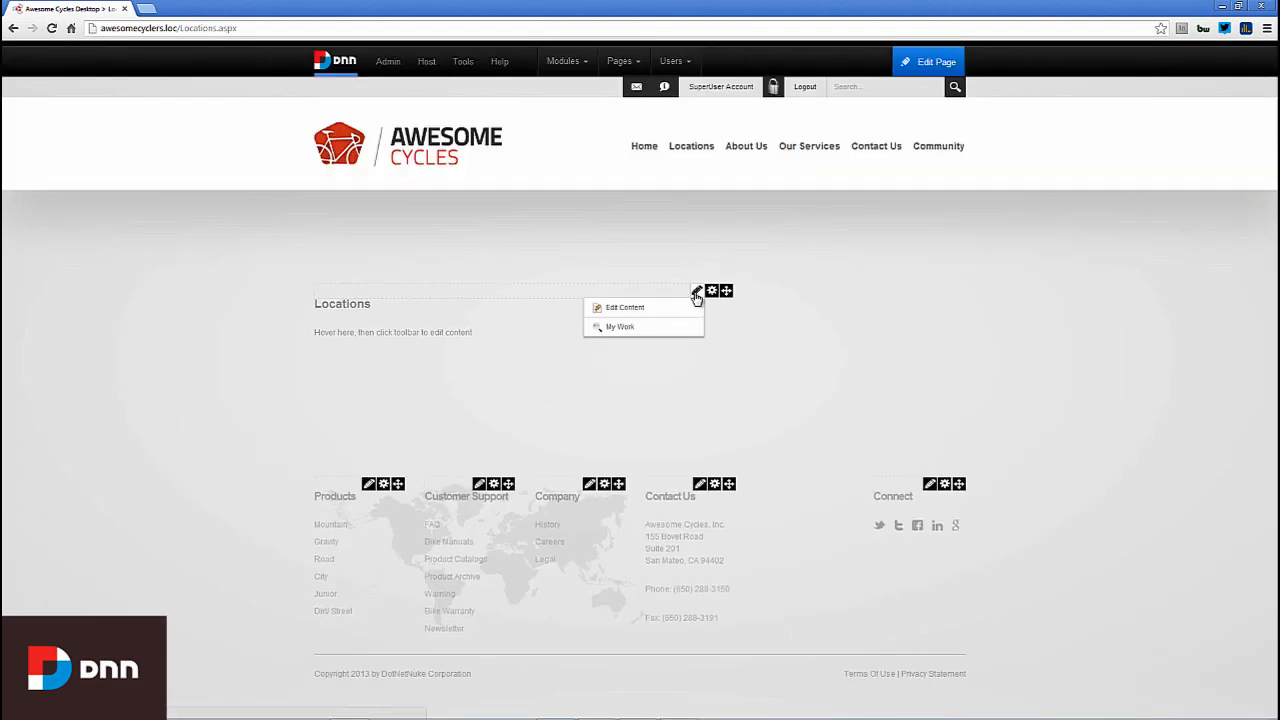
{"action": "left_click", "coordinate": [624, 308]}
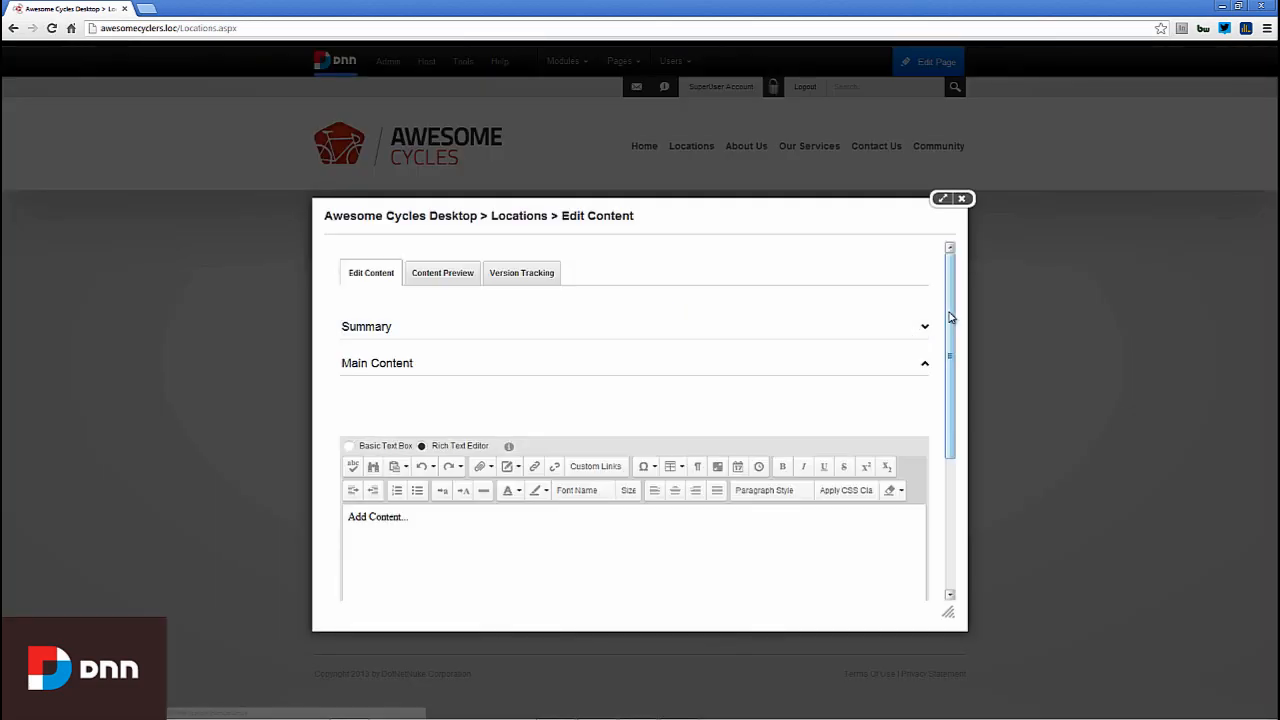
{"action": "scroll", "scroll_direction": "down", "scroll_amount": 3}
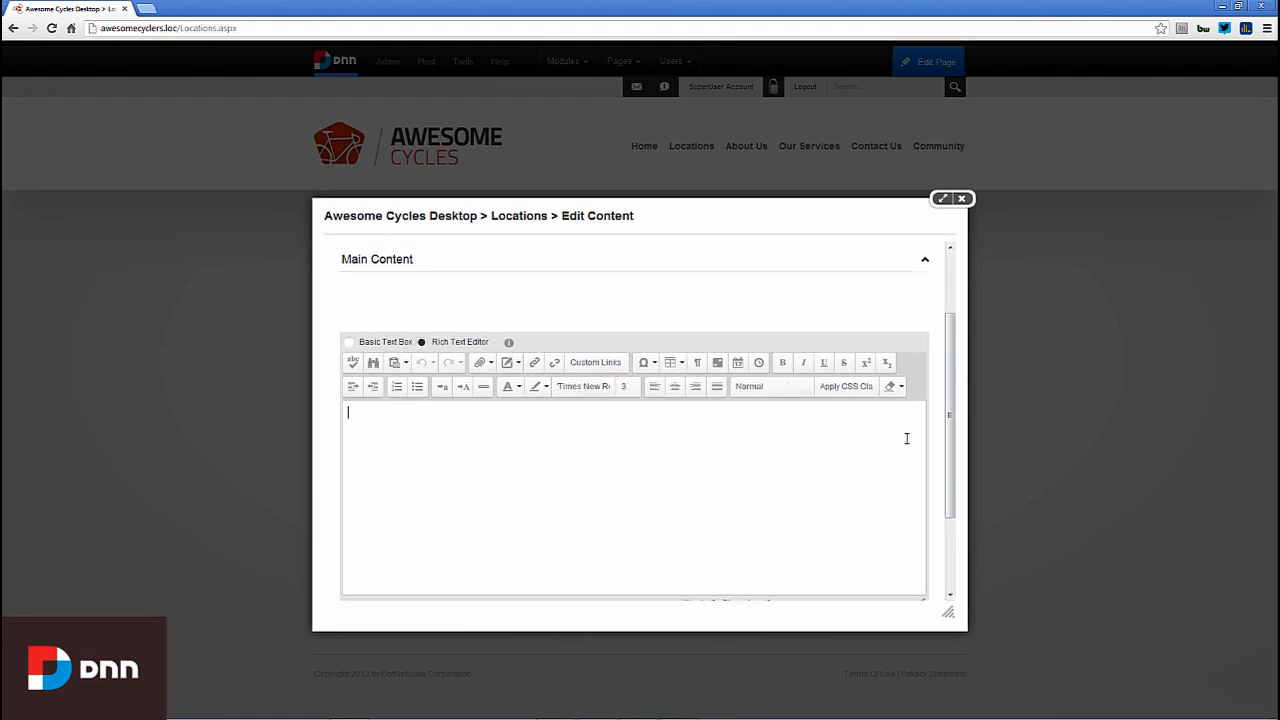
{"action": "mouse_move", "coordinate": [820, 476]}
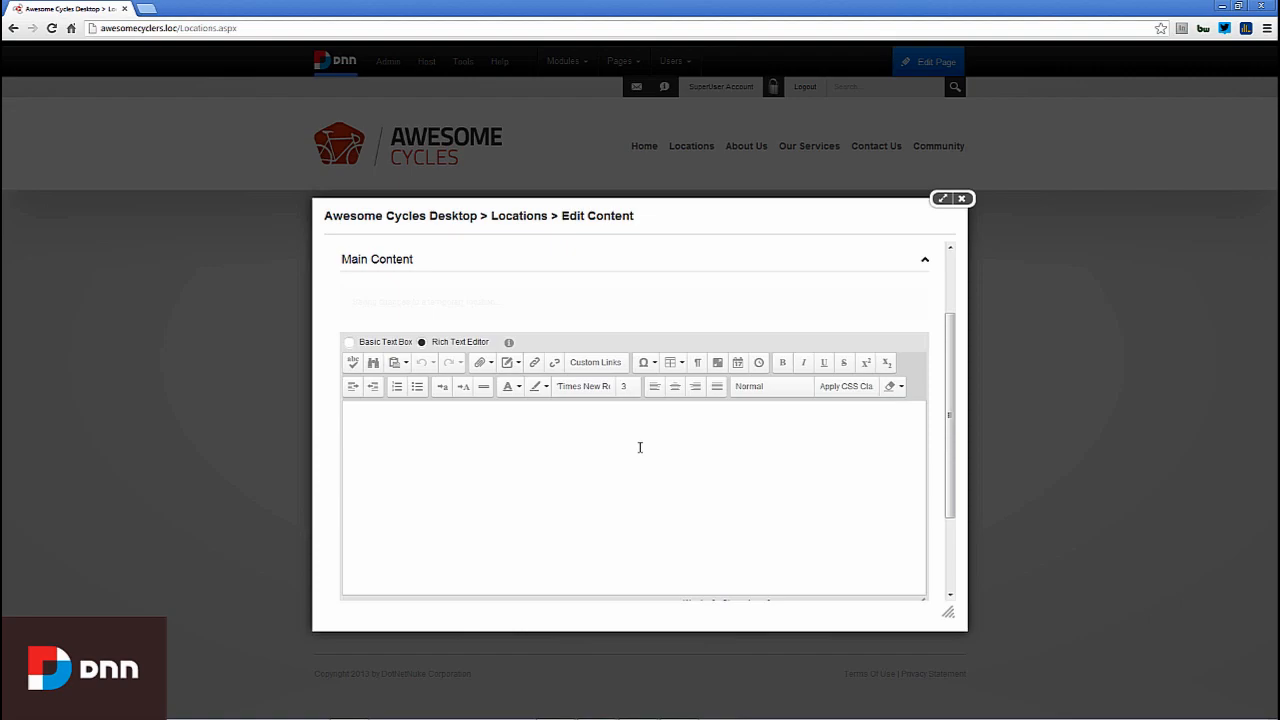
{"action": "mouse_move", "coordinate": [784, 362]}
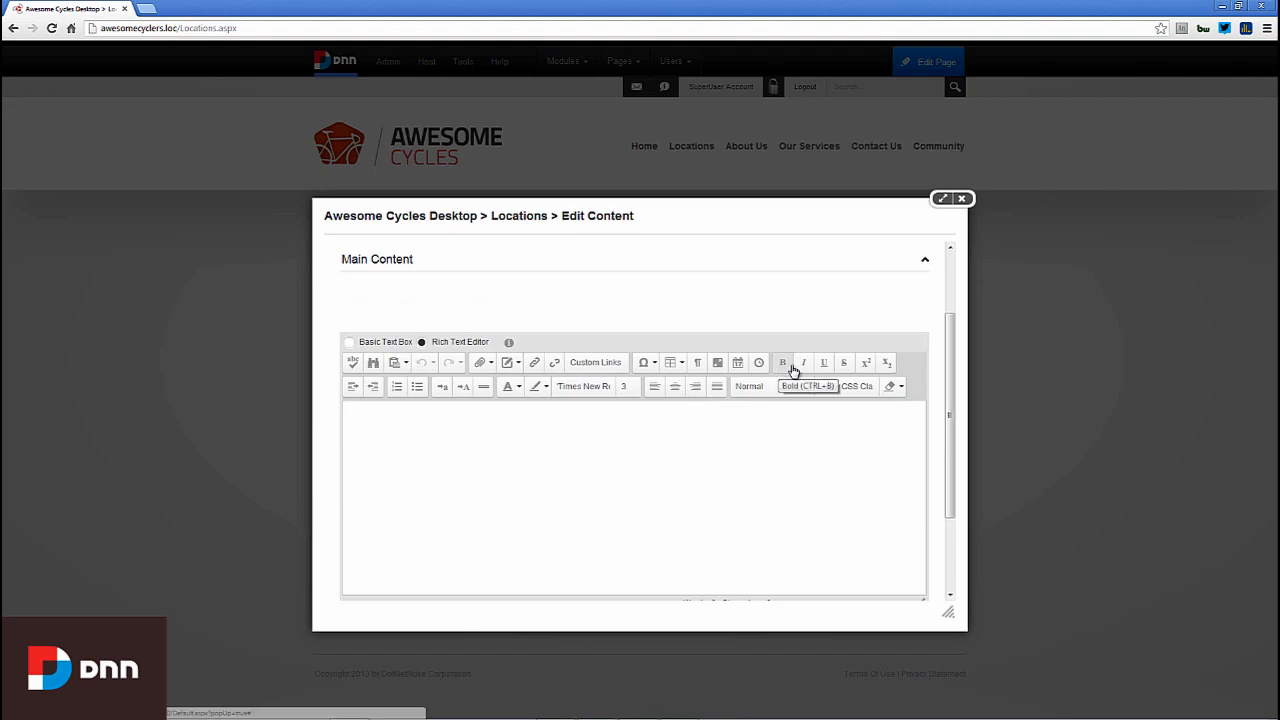
{"action": "mouse_move", "coordinate": [698, 424]}
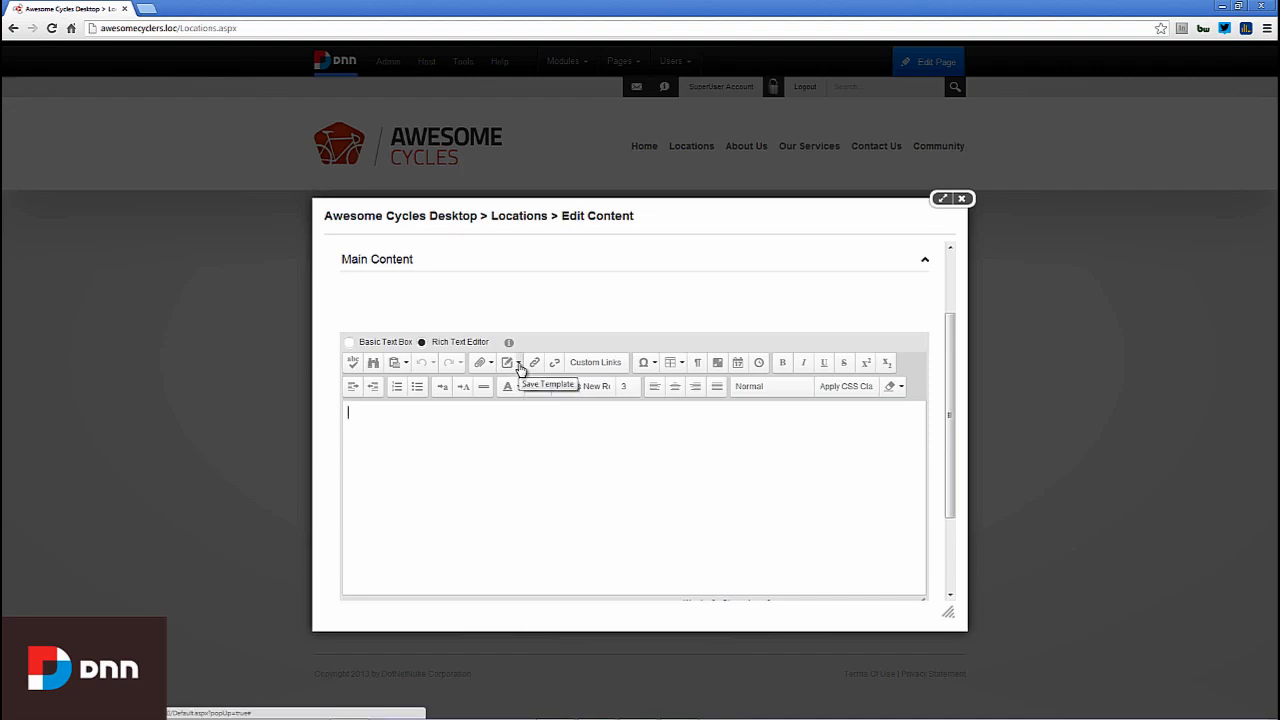
- Insert the saved Location template from Template Manager and save the content
{"action": "left_click", "coordinate": [516, 362]}
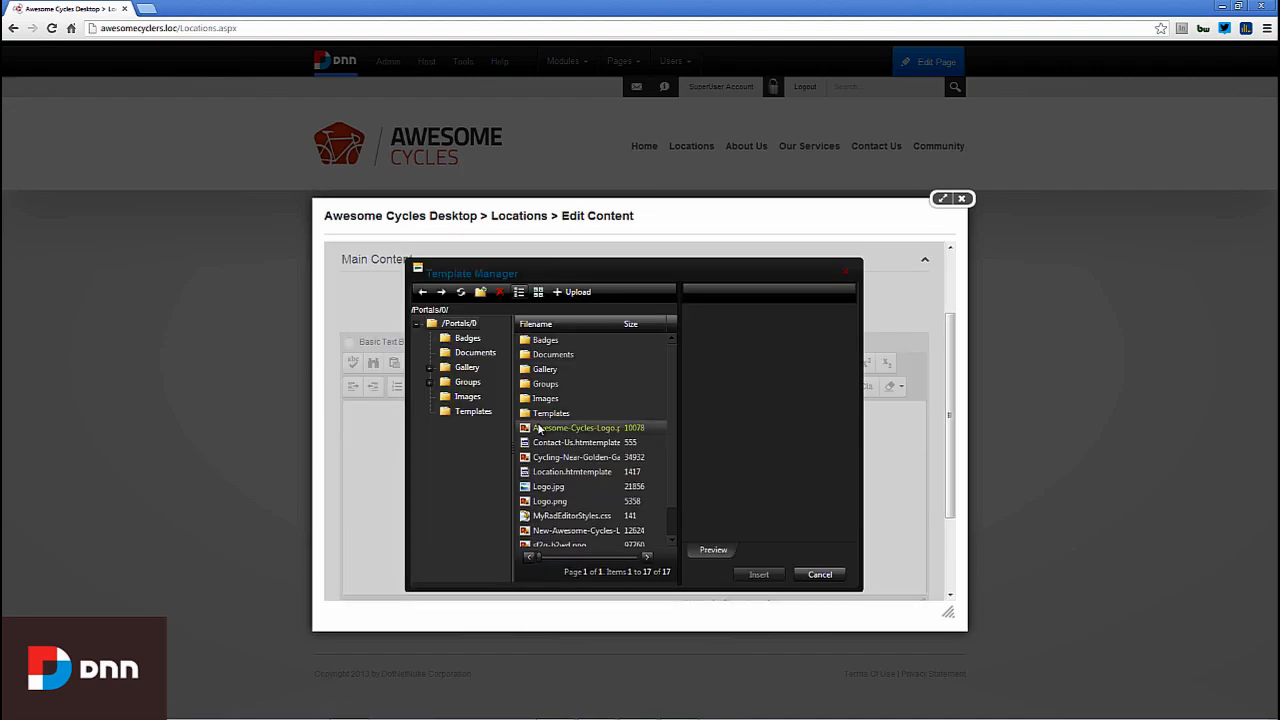
{"action": "left_click", "coordinate": [572, 472]}
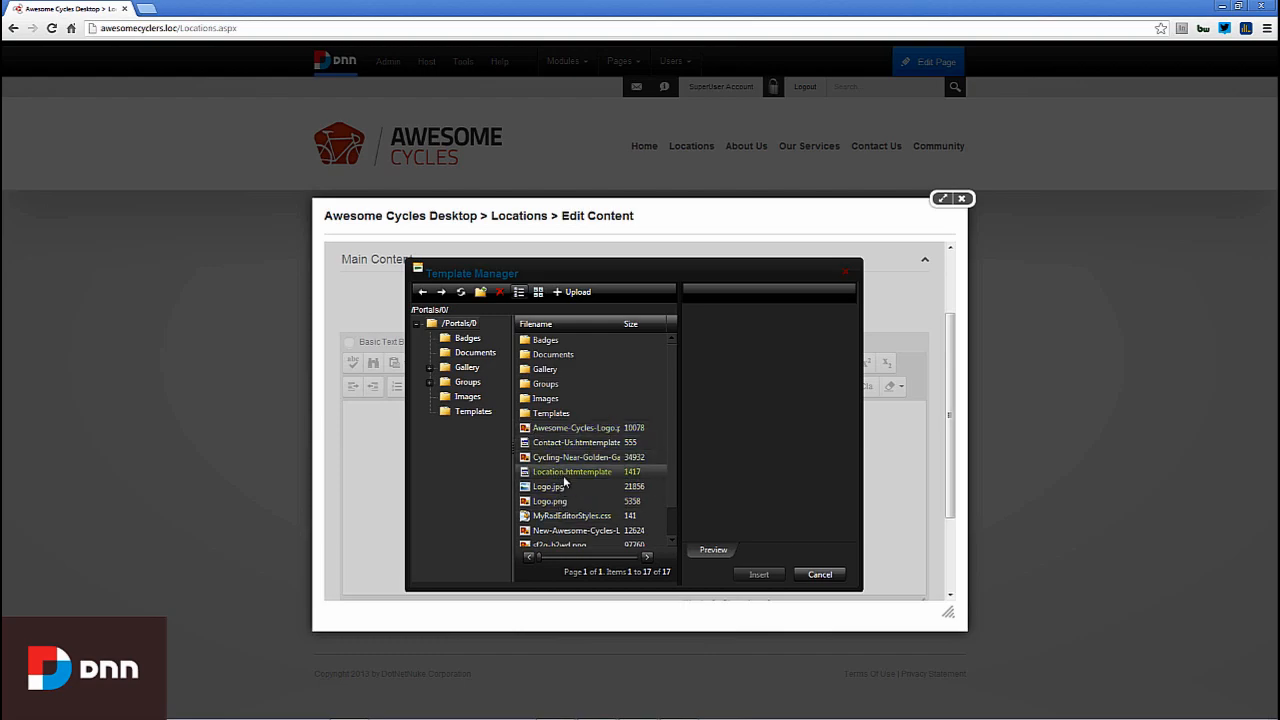
{"action": "left_click", "coordinate": [820, 574]}
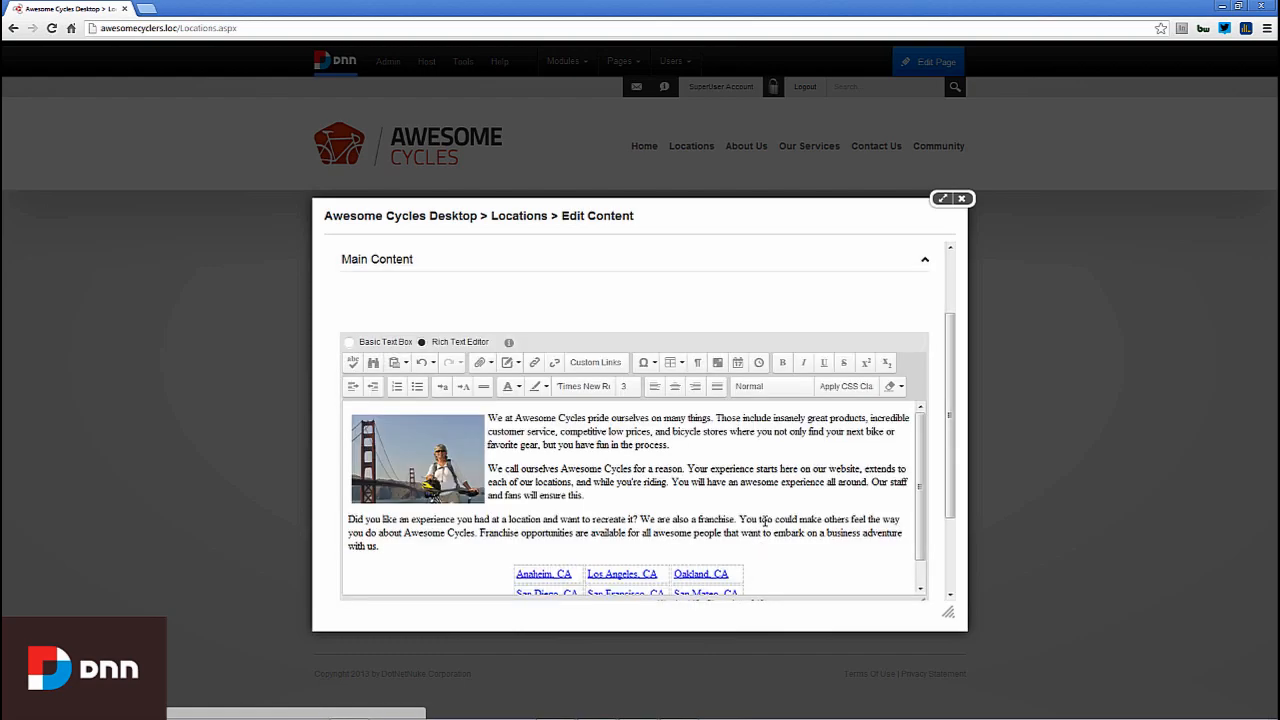
{"action": "scroll", "scroll_direction": "down", "scroll_amount": 3}
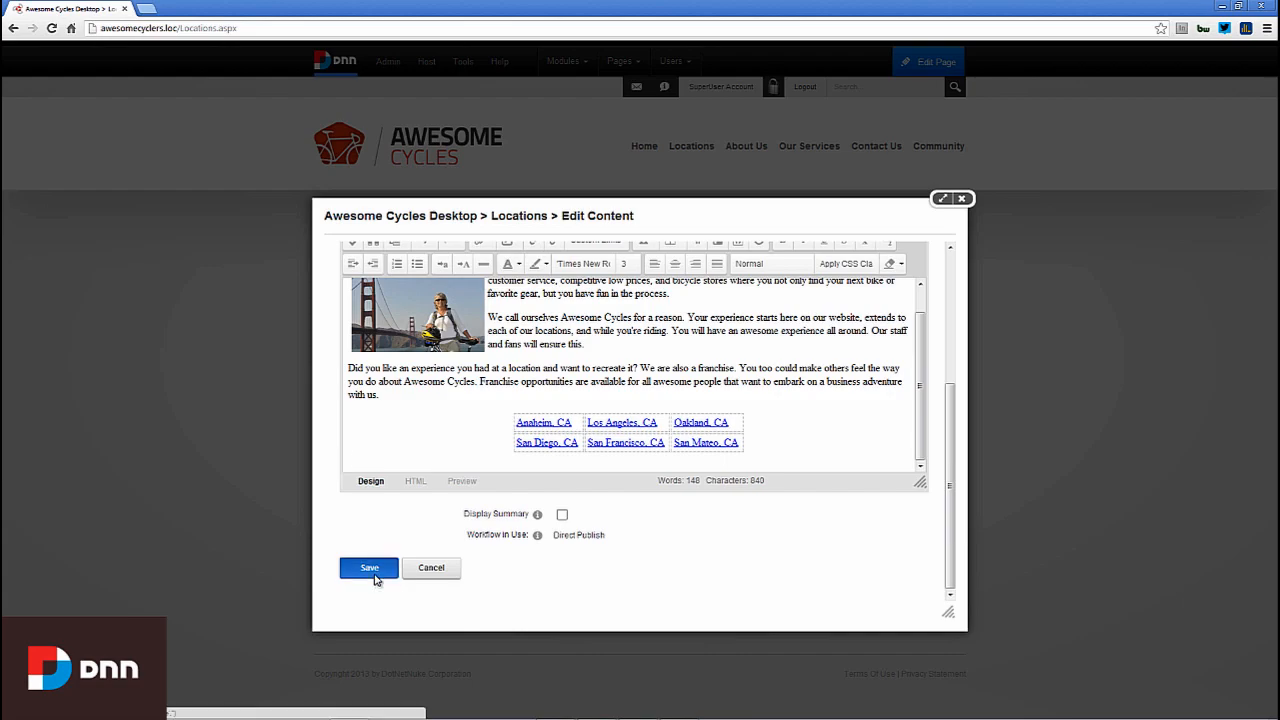
{"action": "left_click", "coordinate": [368, 568]}
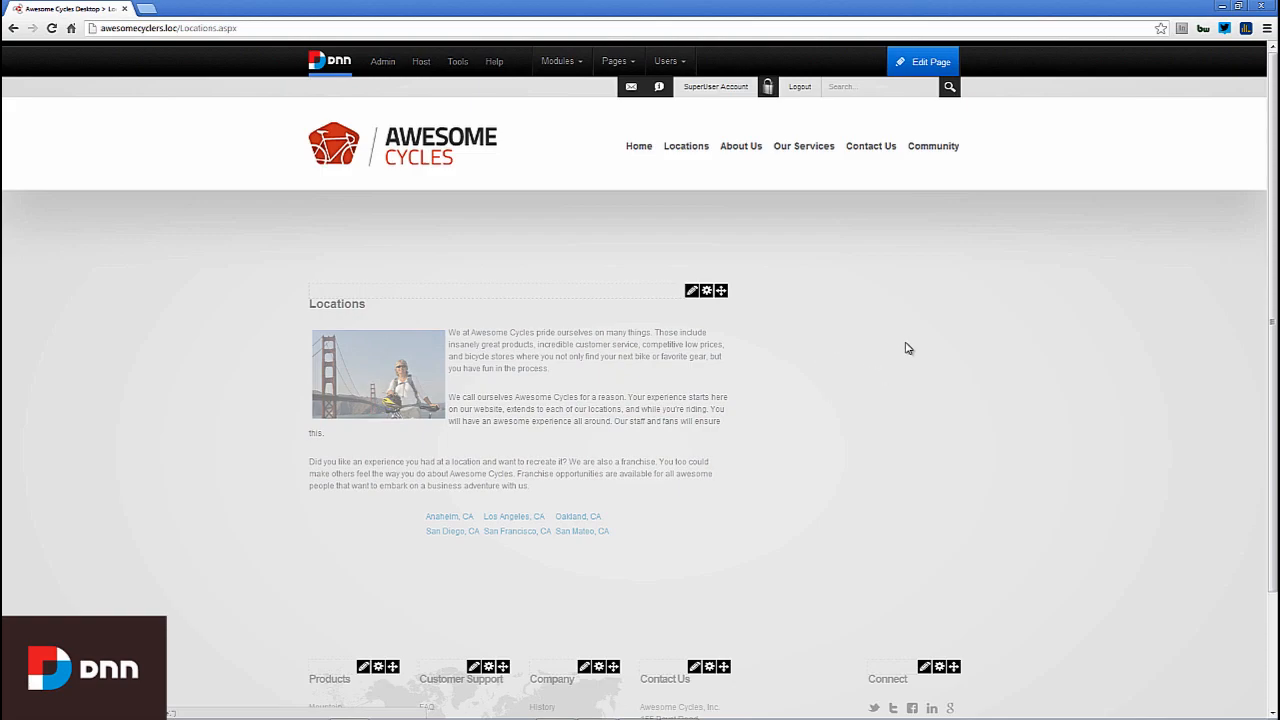
{"action": "mouse_move", "coordinate": [872, 368]}
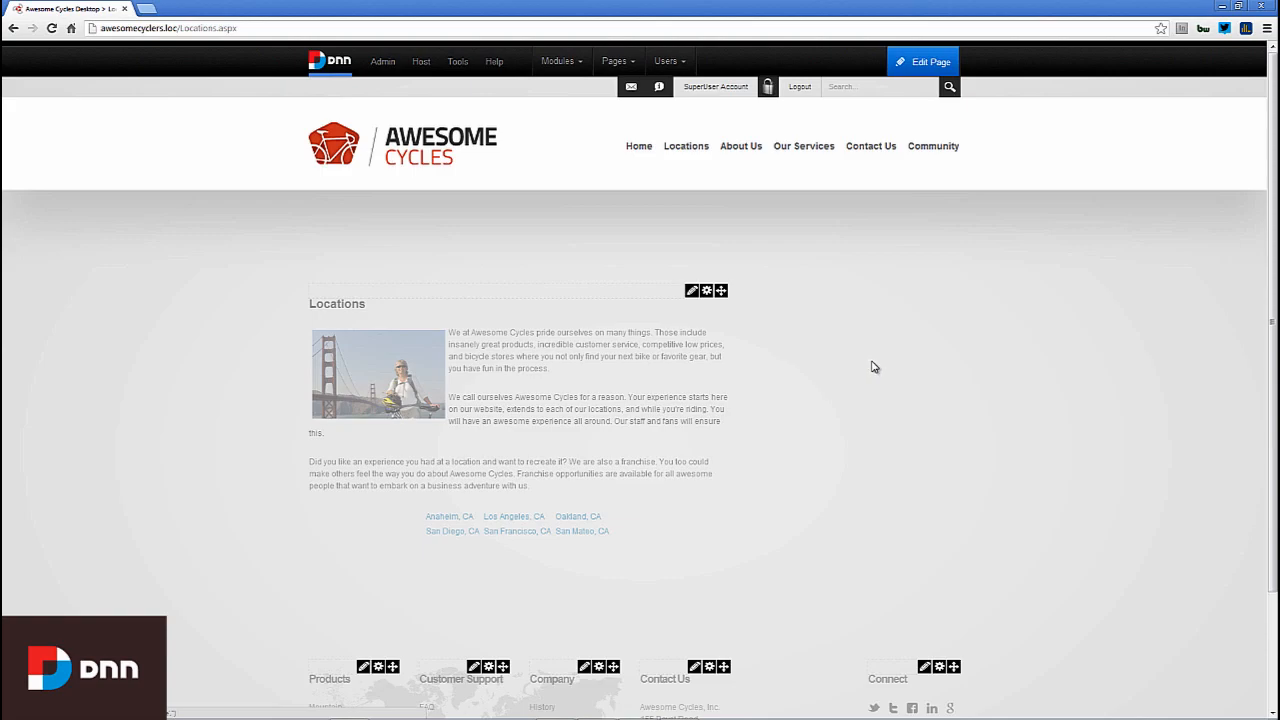
{"action": "mouse_move", "coordinate": [556, 80]}
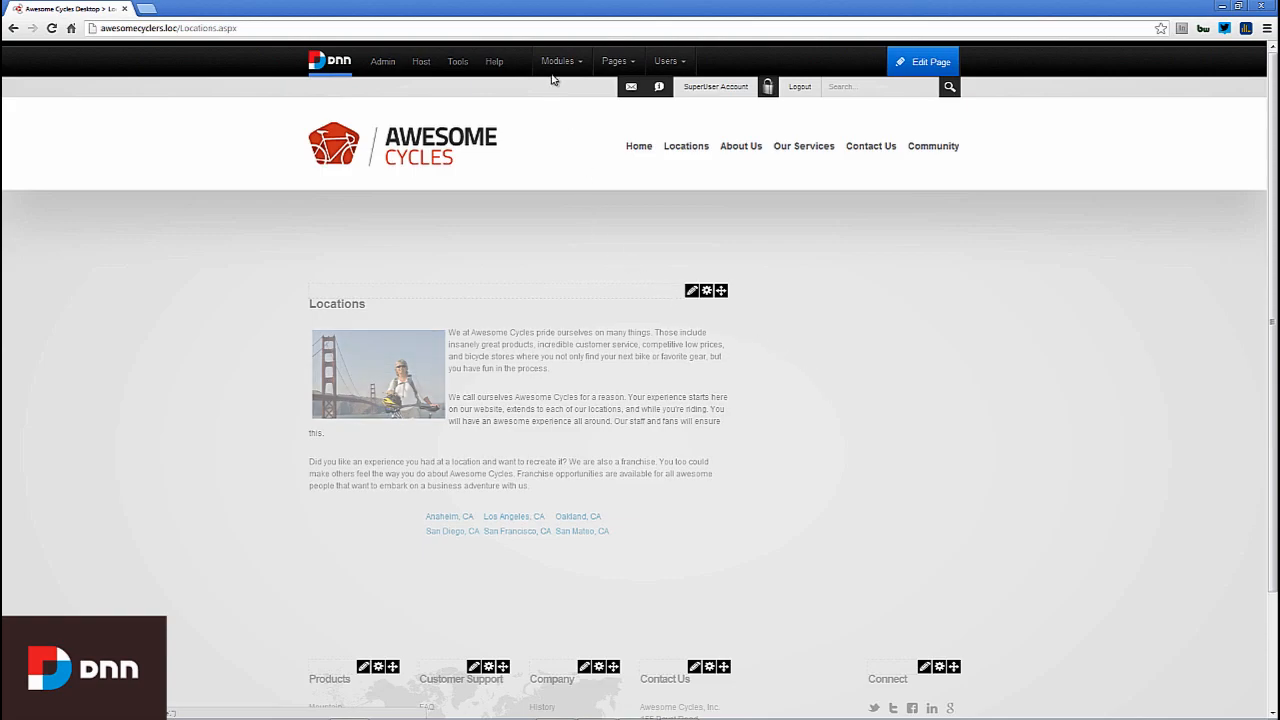
- Choose Add New Module from the Modules menu and browse the module category list
{"action": "left_click", "coordinate": [558, 60]}
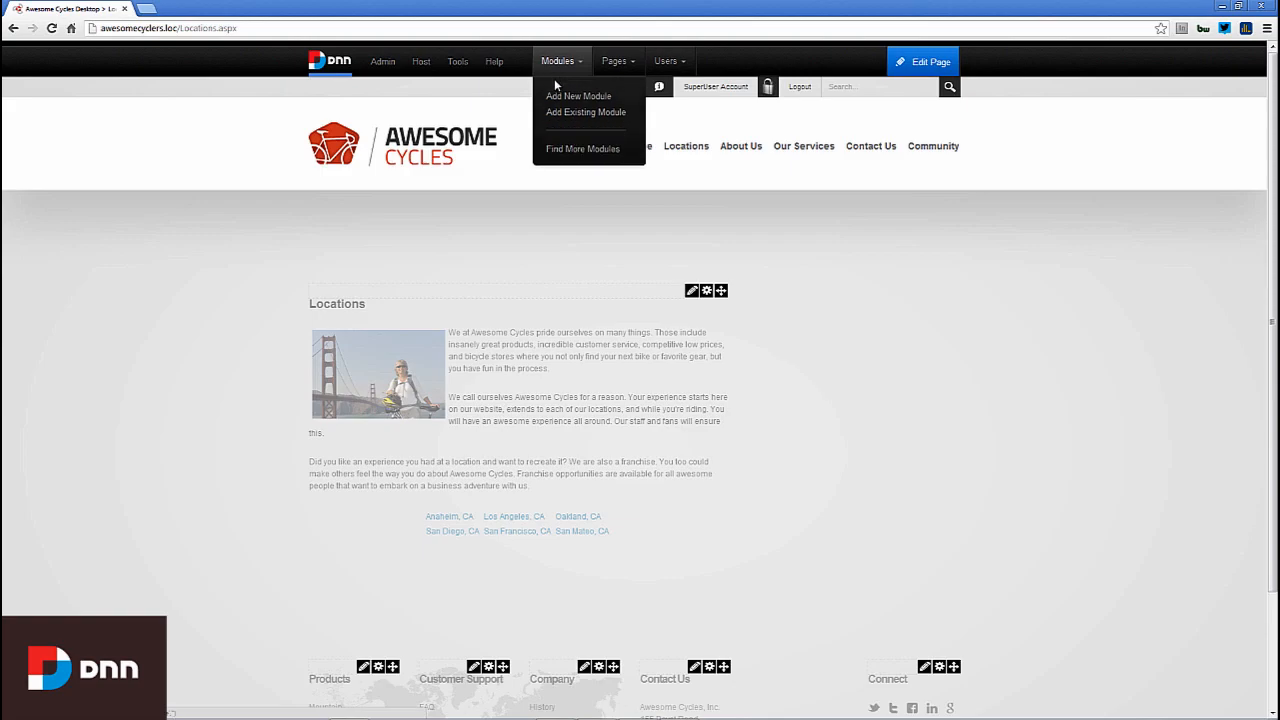
{"action": "left_click", "coordinate": [580, 96]}
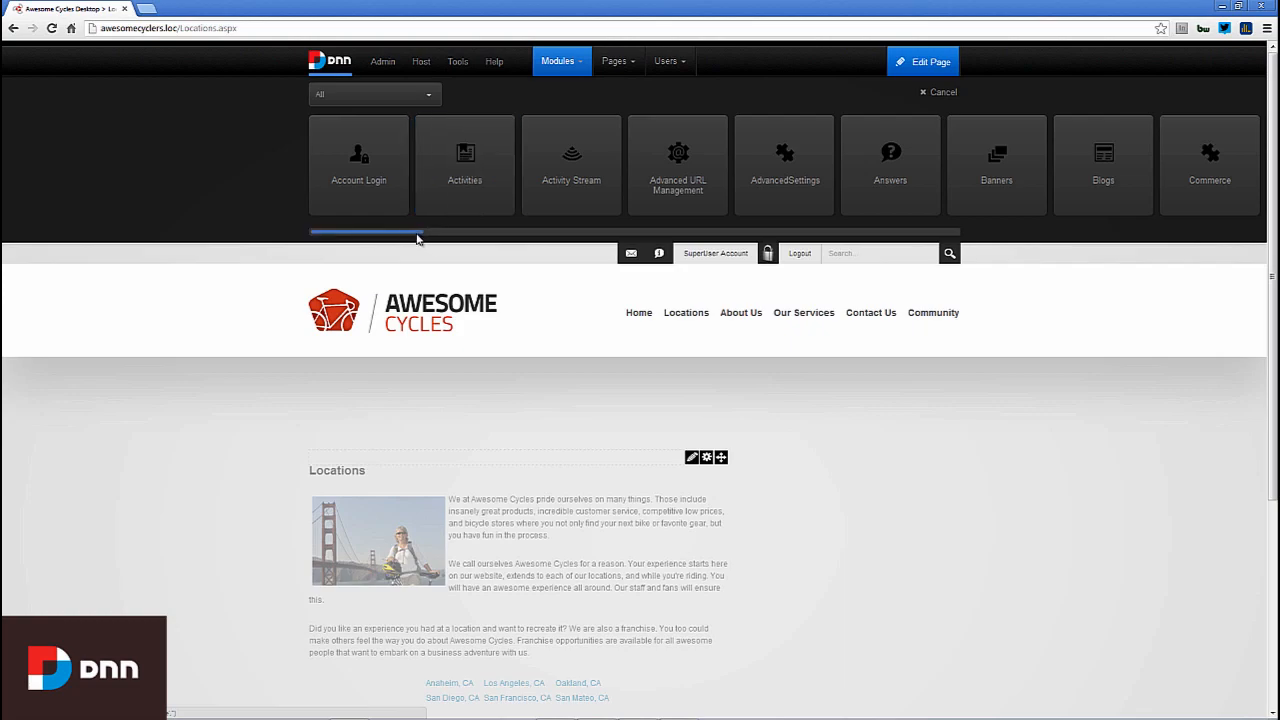
{"action": "scroll", "scroll_direction": "right", "scroll_amount": 3}
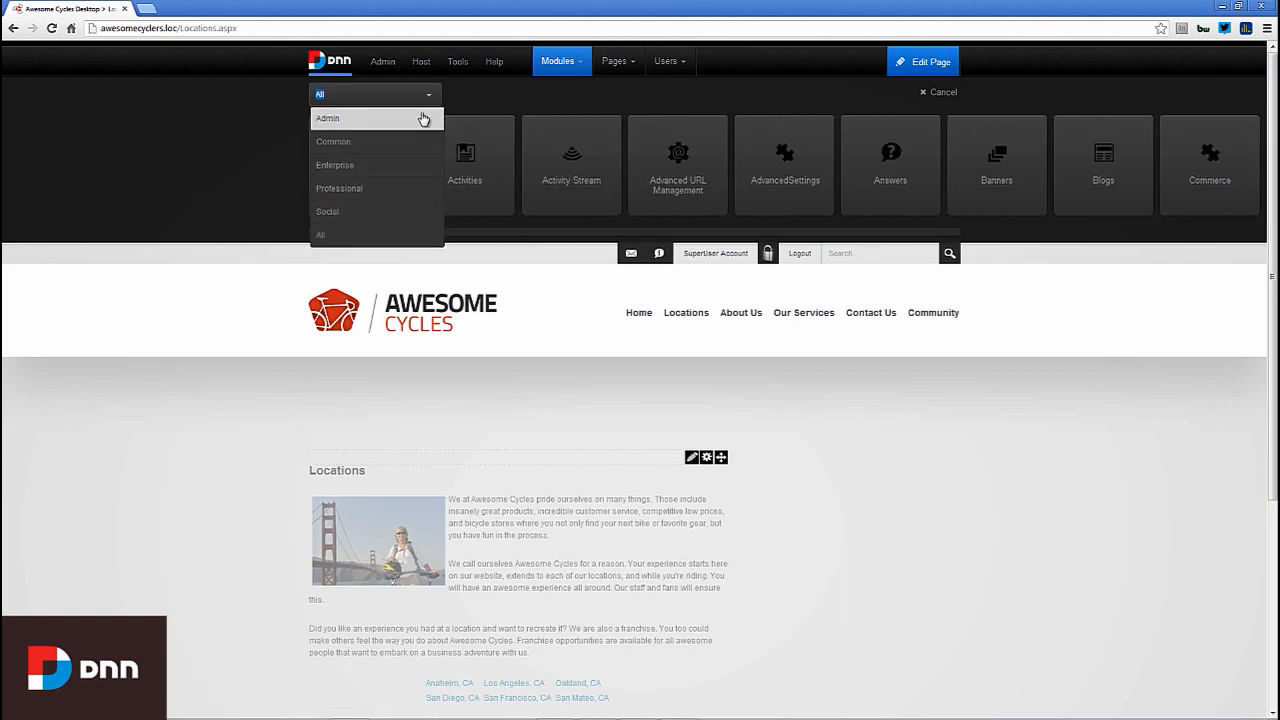
{"action": "mouse_move", "coordinate": [408, 156]}
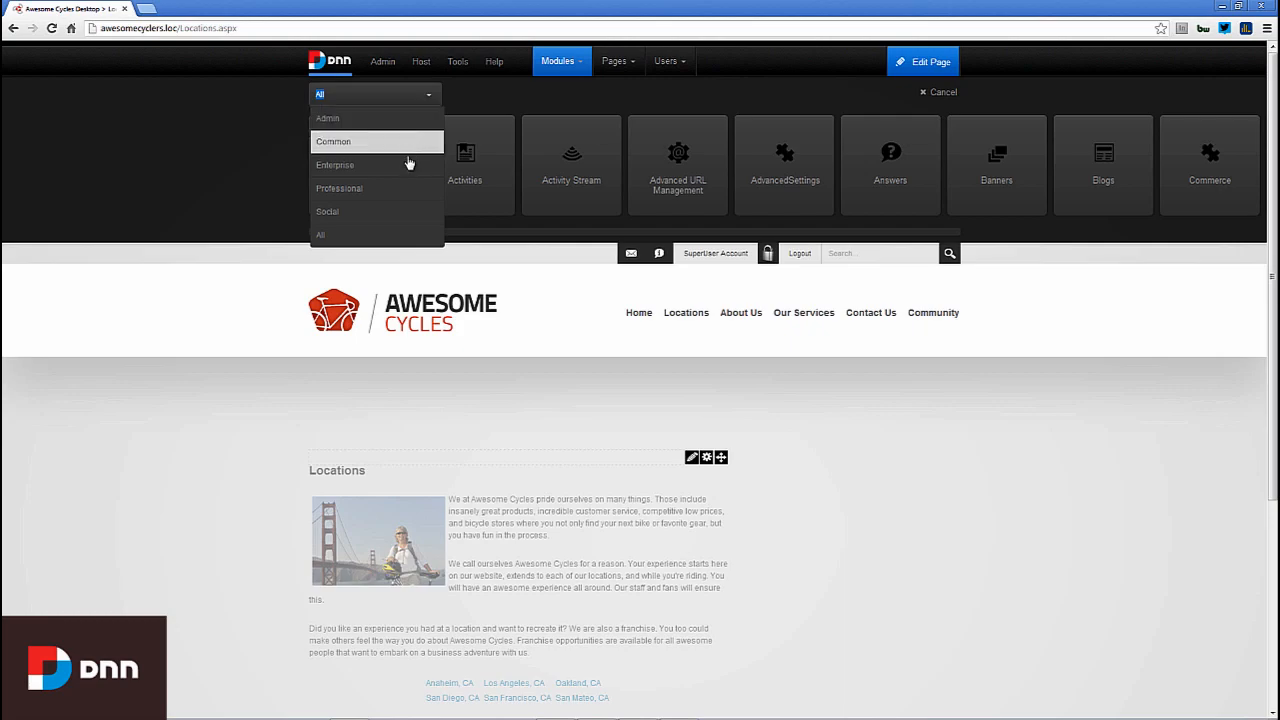
{"action": "mouse_move", "coordinate": [396, 212]}
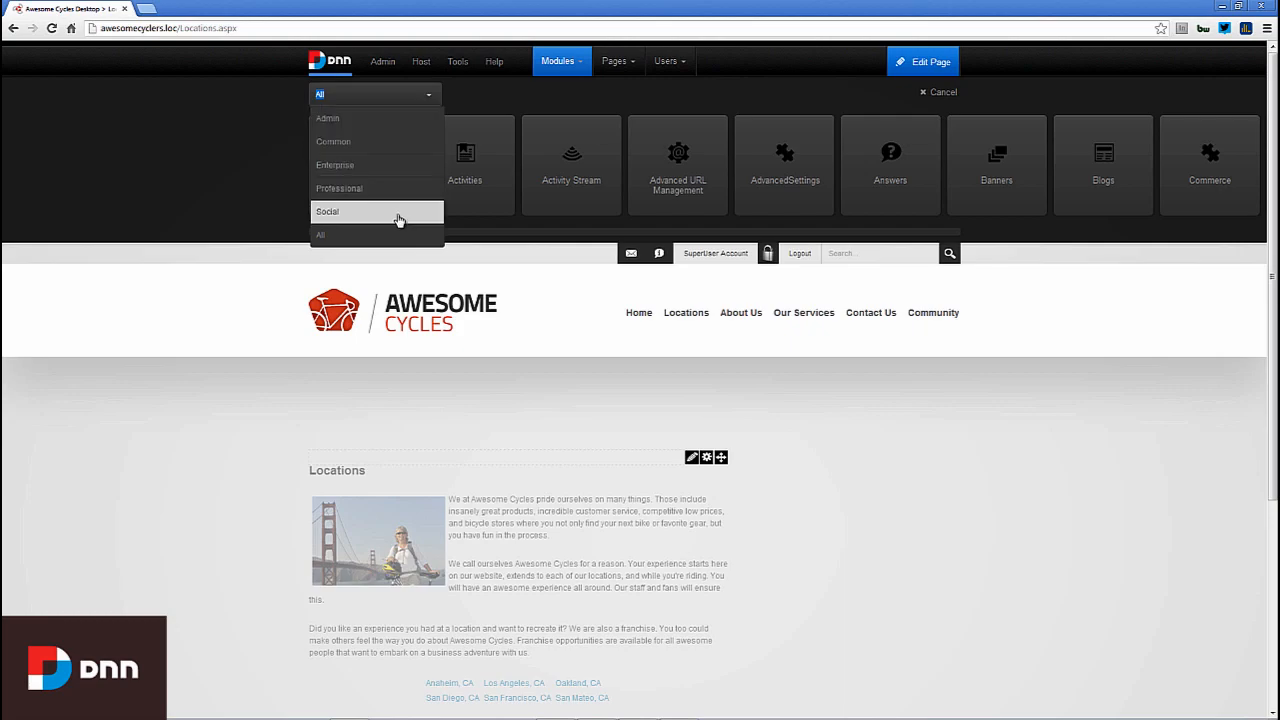
{"action": "mouse_move", "coordinate": [406, 142]}
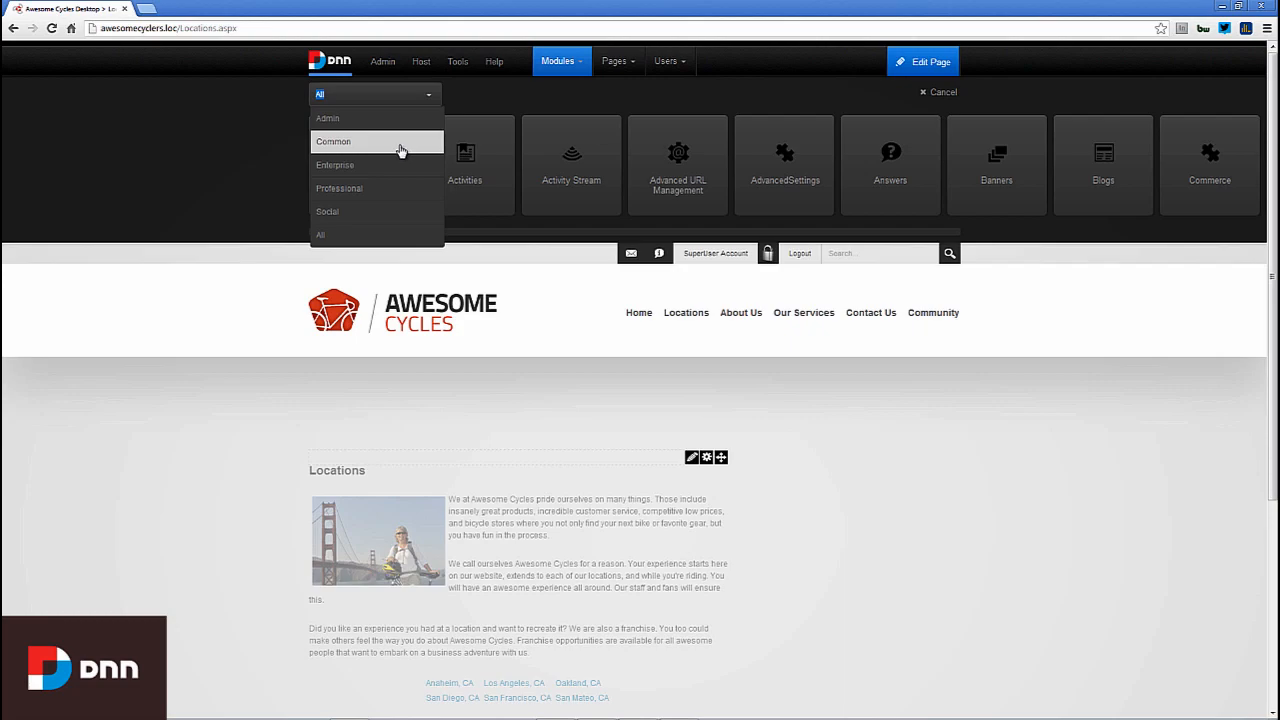
- Drag the HTML Pro module from the Common category into the right pane beside Locations
{"action": "left_click", "coordinate": [332, 140]}
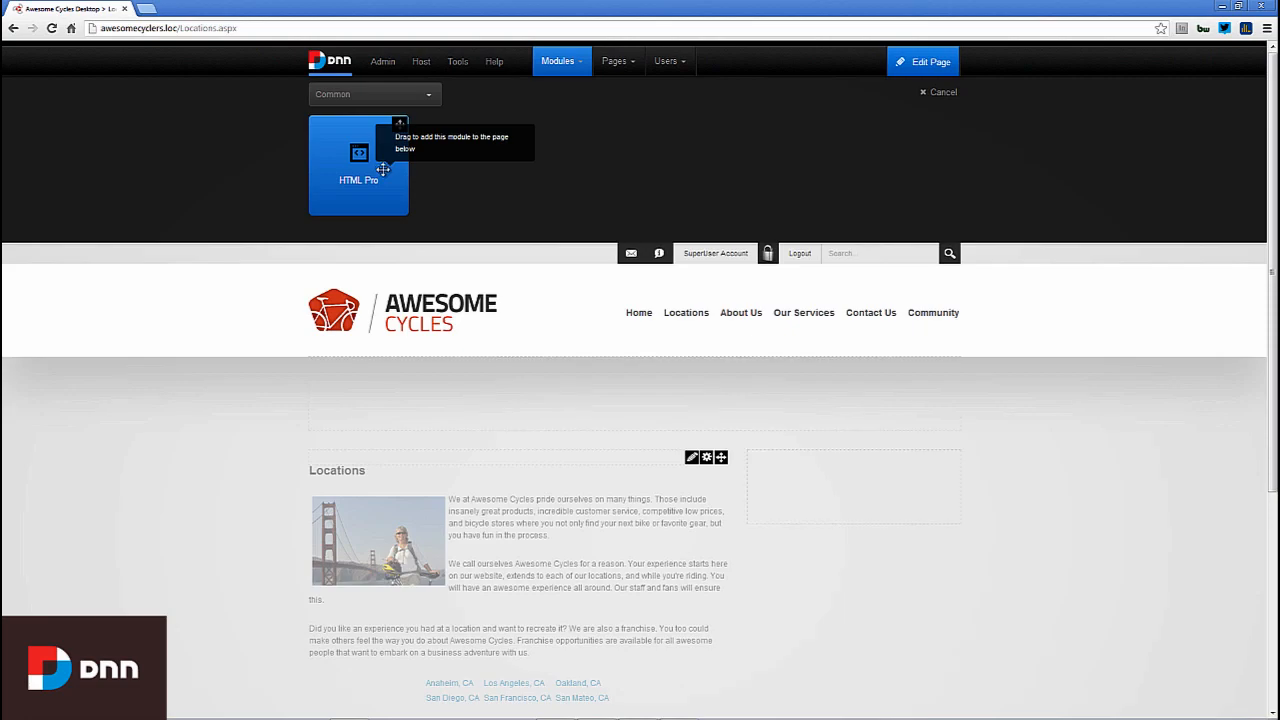
{"action": "left_click_drag", "start_coordinate": [358, 164], "coordinate": [508, 392]}
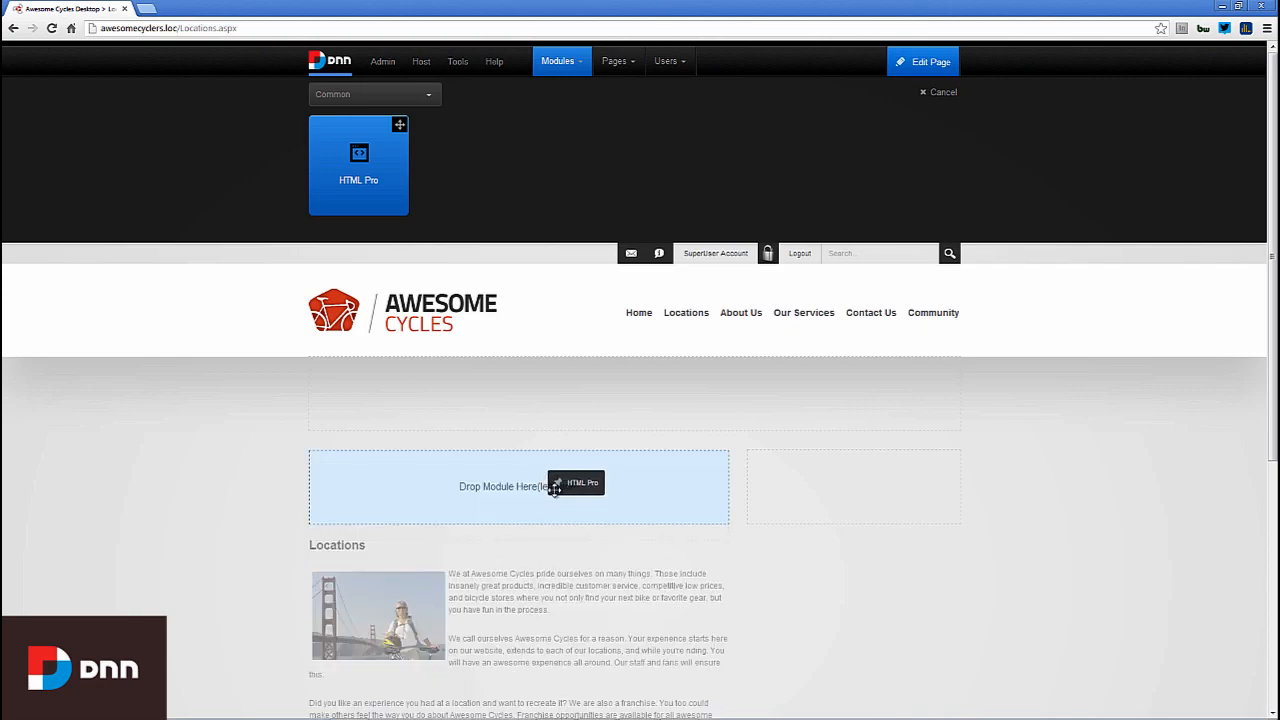
{"action": "left_click_drag", "start_coordinate": [576, 482], "coordinate": [832, 452]}
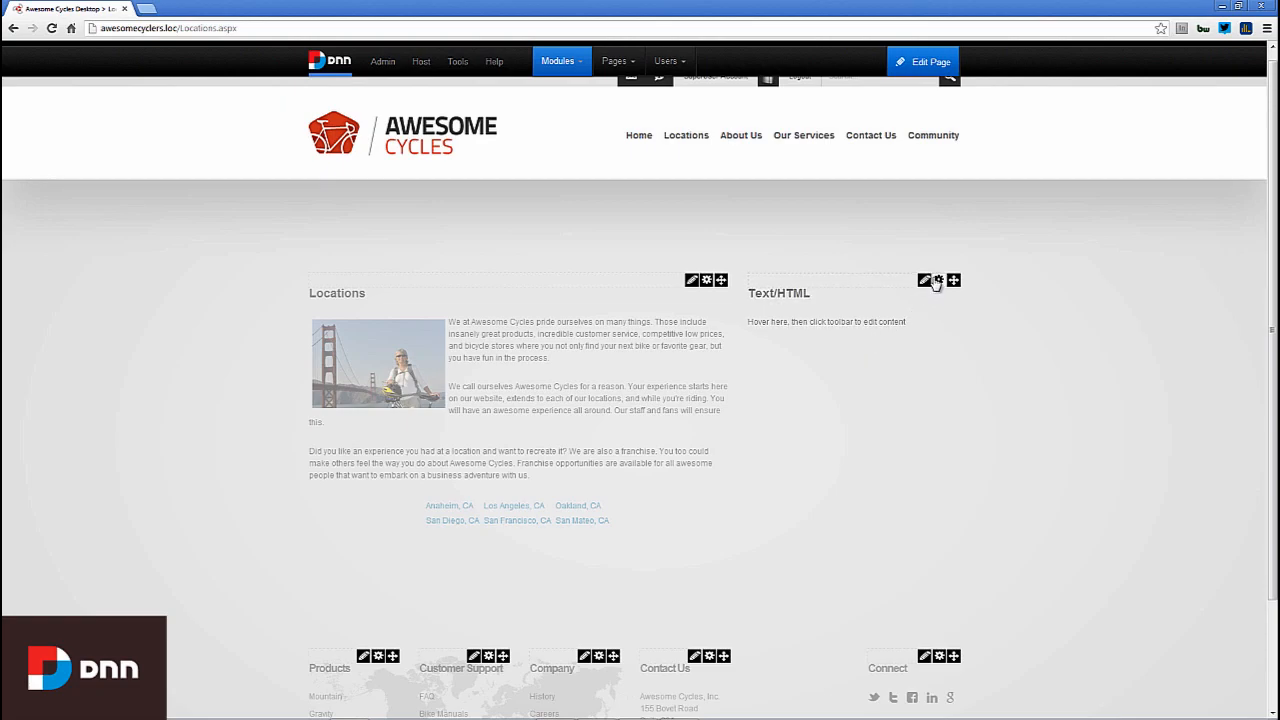
- Set the new module's title to Contact Us in its settings and update
{"action": "left_click", "coordinate": [938, 280]}
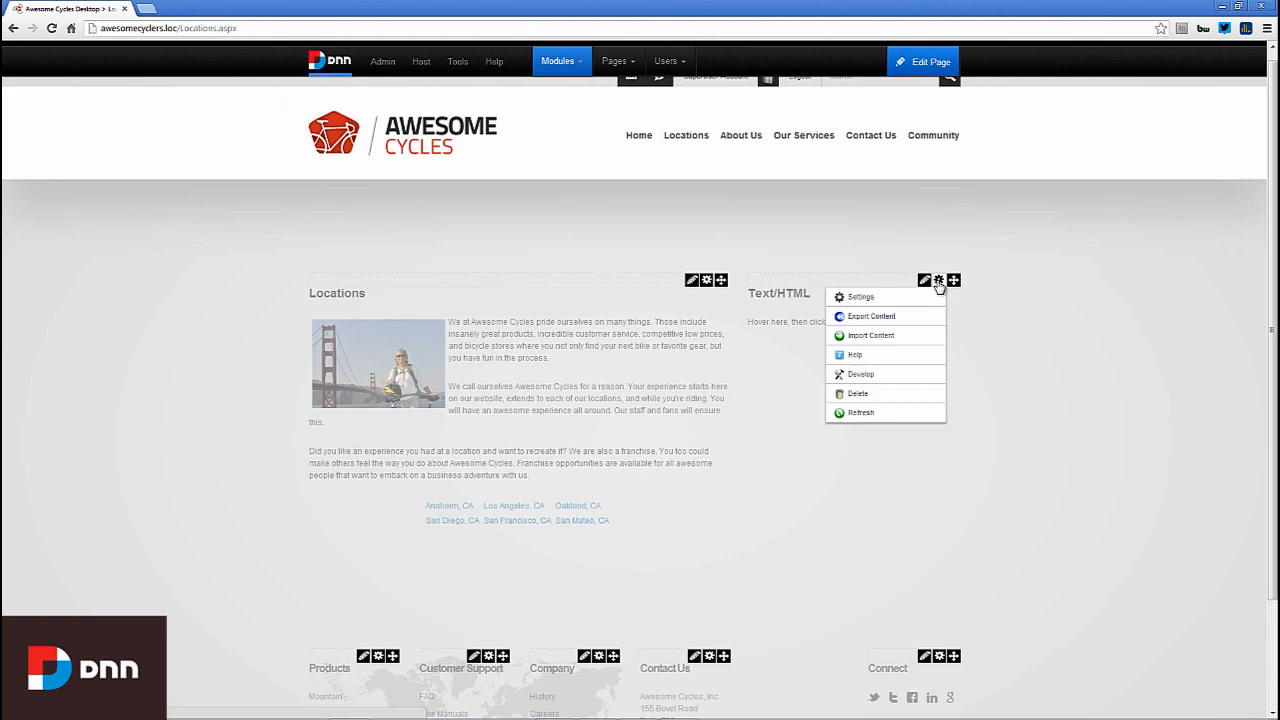
{"action": "left_click", "coordinate": [860, 296]}
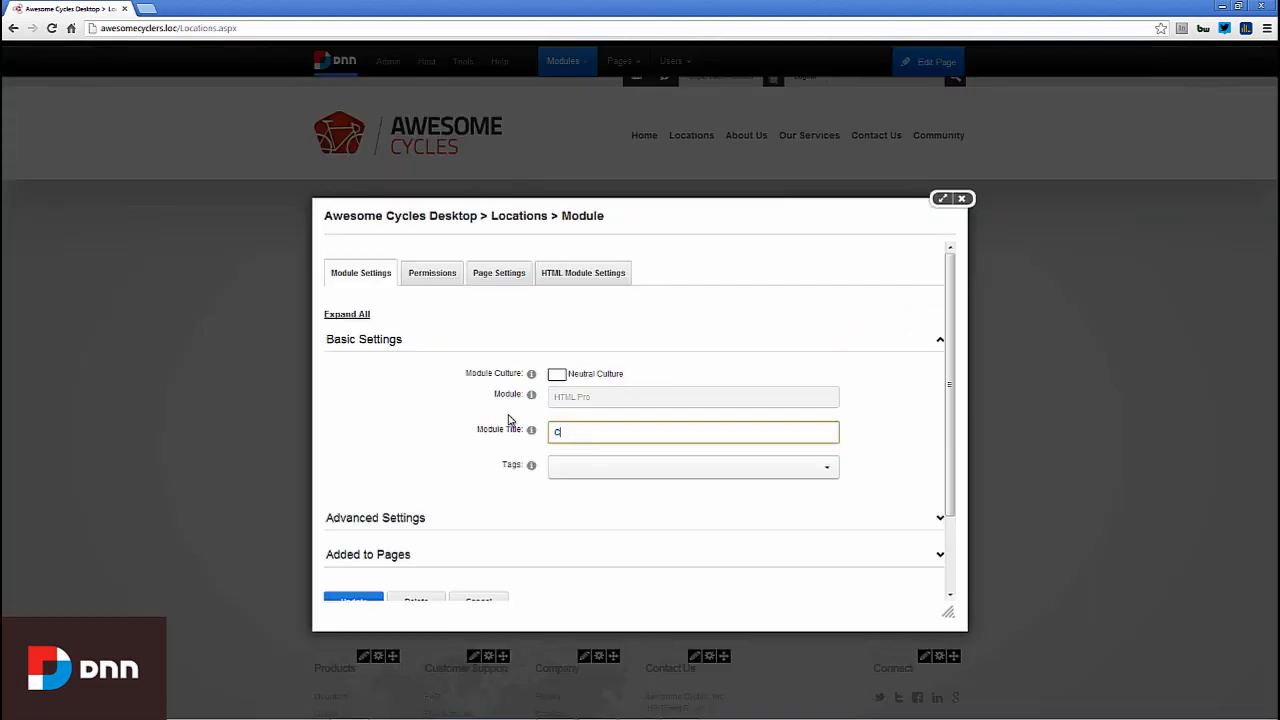
{"action": "type", "text": "Contact Us"}
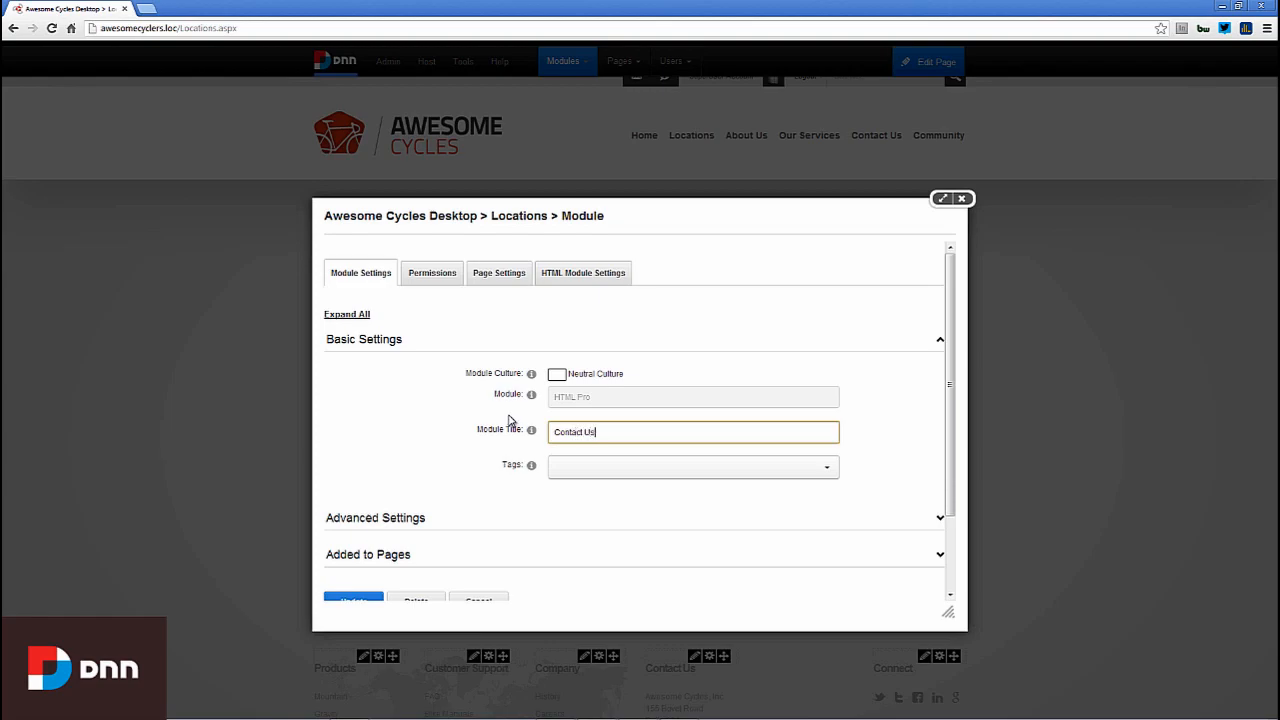
{"action": "scroll", "scroll_direction": "down", "scroll_amount": 3}
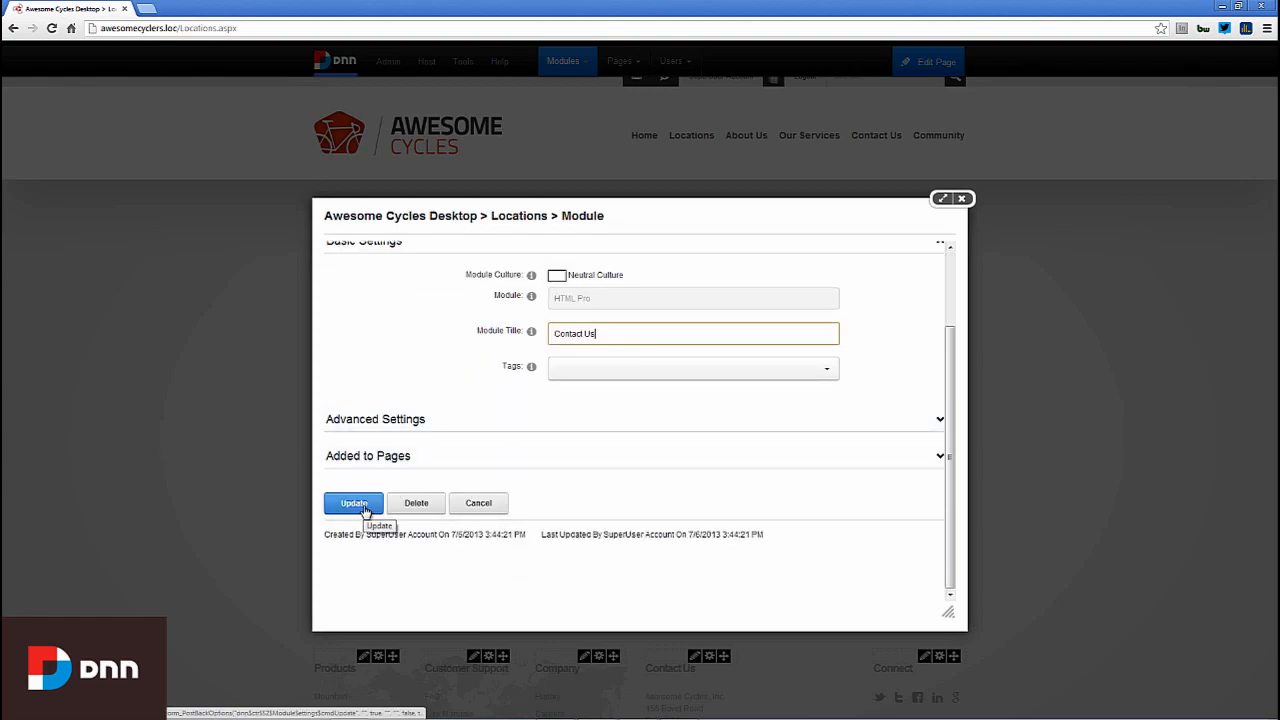
{"action": "left_click", "coordinate": [354, 504]}
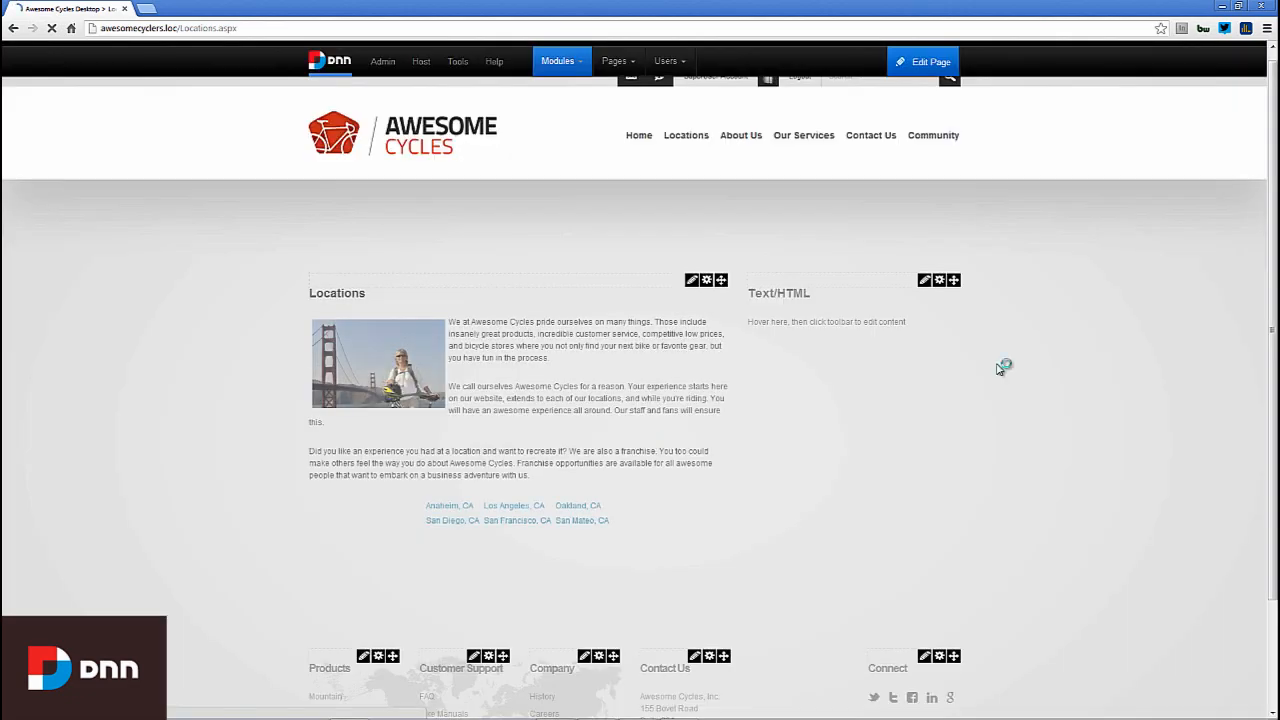
- Edit the Contact Us module's content with the saved template and save the contact details
{"action": "left_click", "coordinate": [924, 290]}
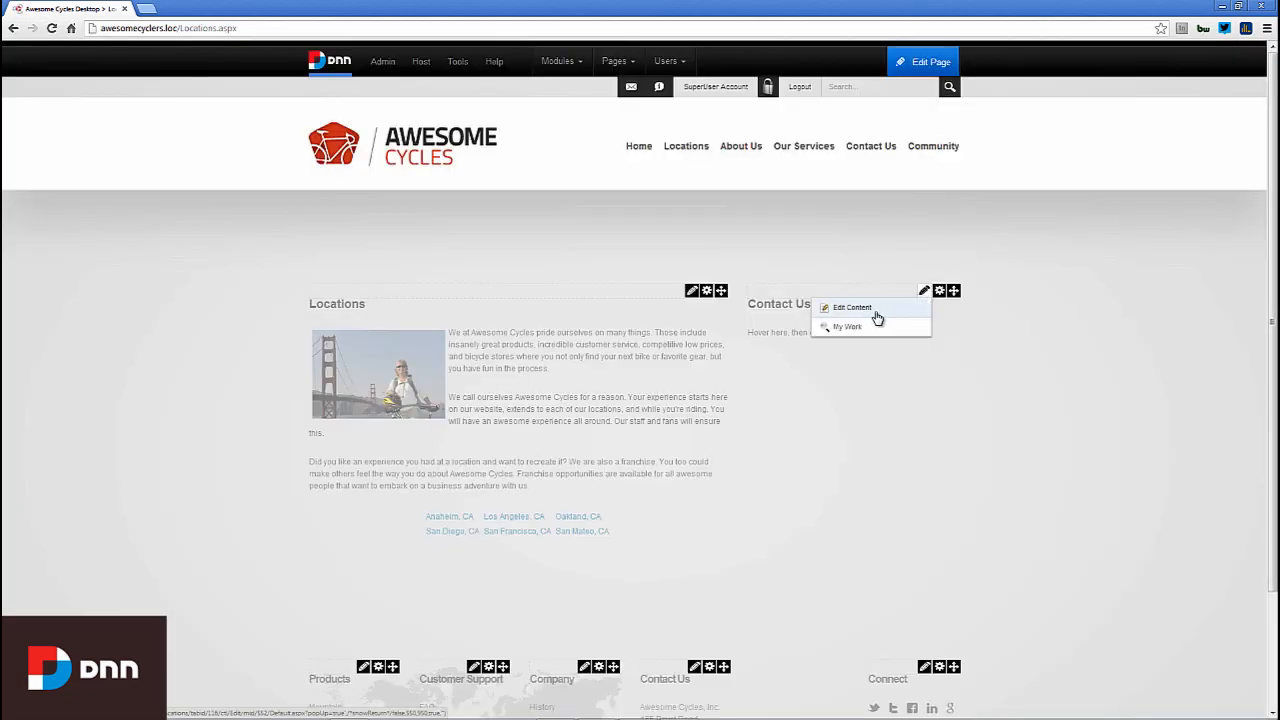
{"action": "left_click", "coordinate": [852, 308]}
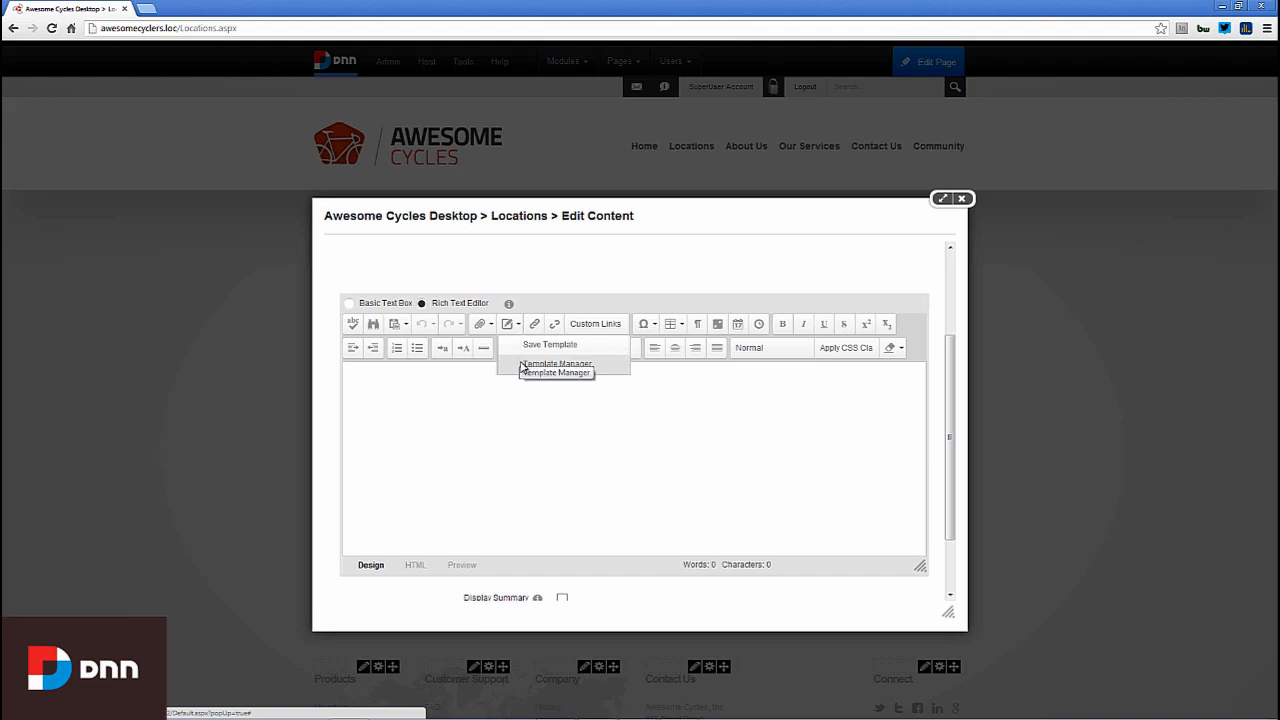
{"action": "left_click", "coordinate": [556, 372]}
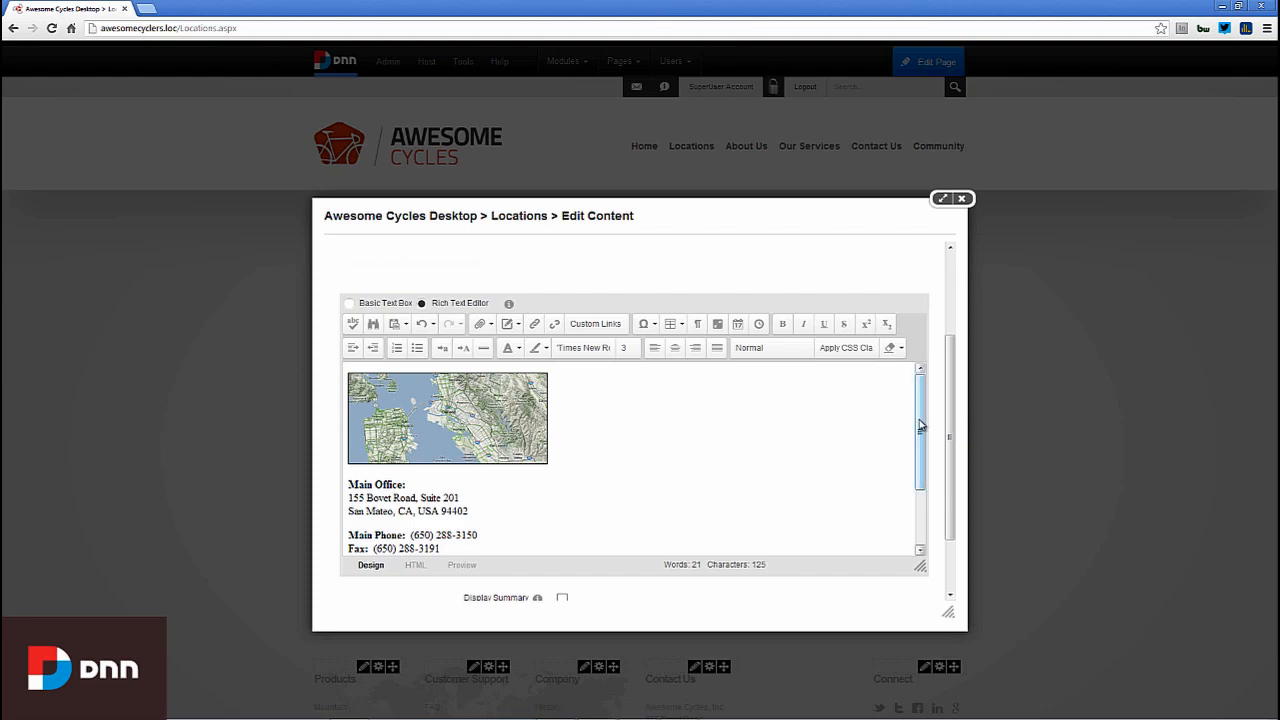
{"action": "scroll", "scroll_direction": "down", "scroll_amount": 3}
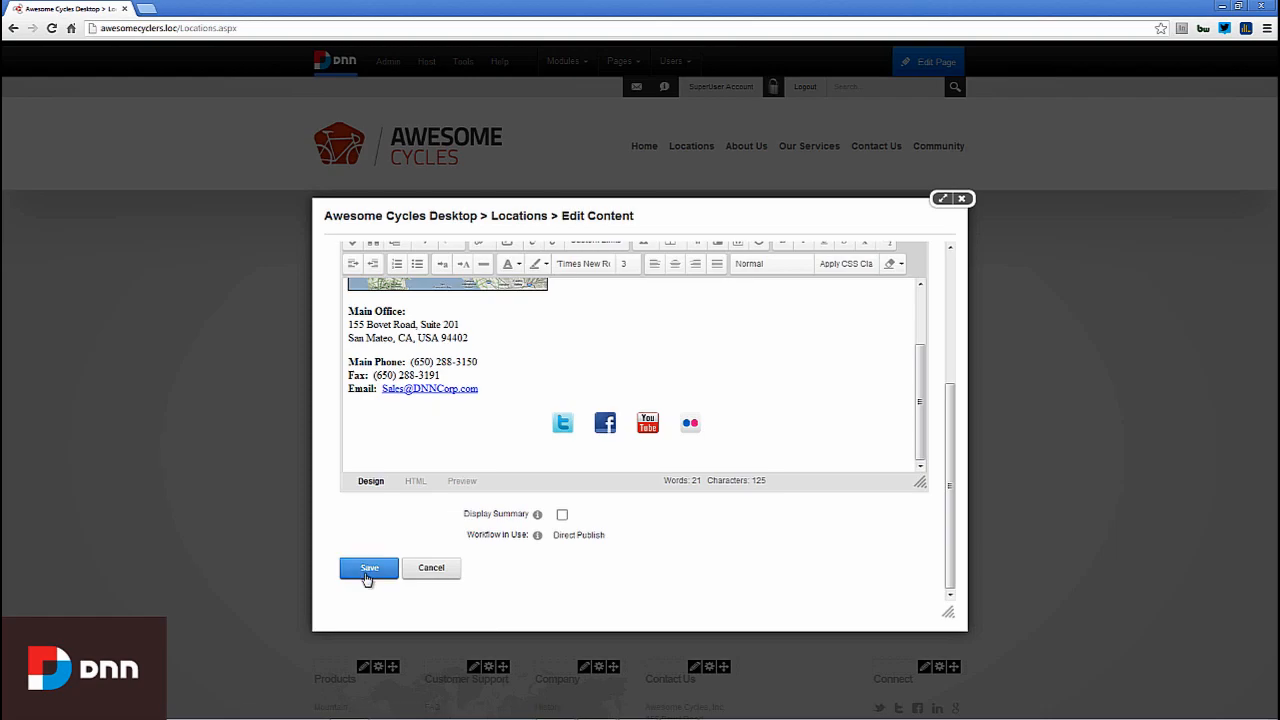
{"action": "left_click", "coordinate": [368, 568]}
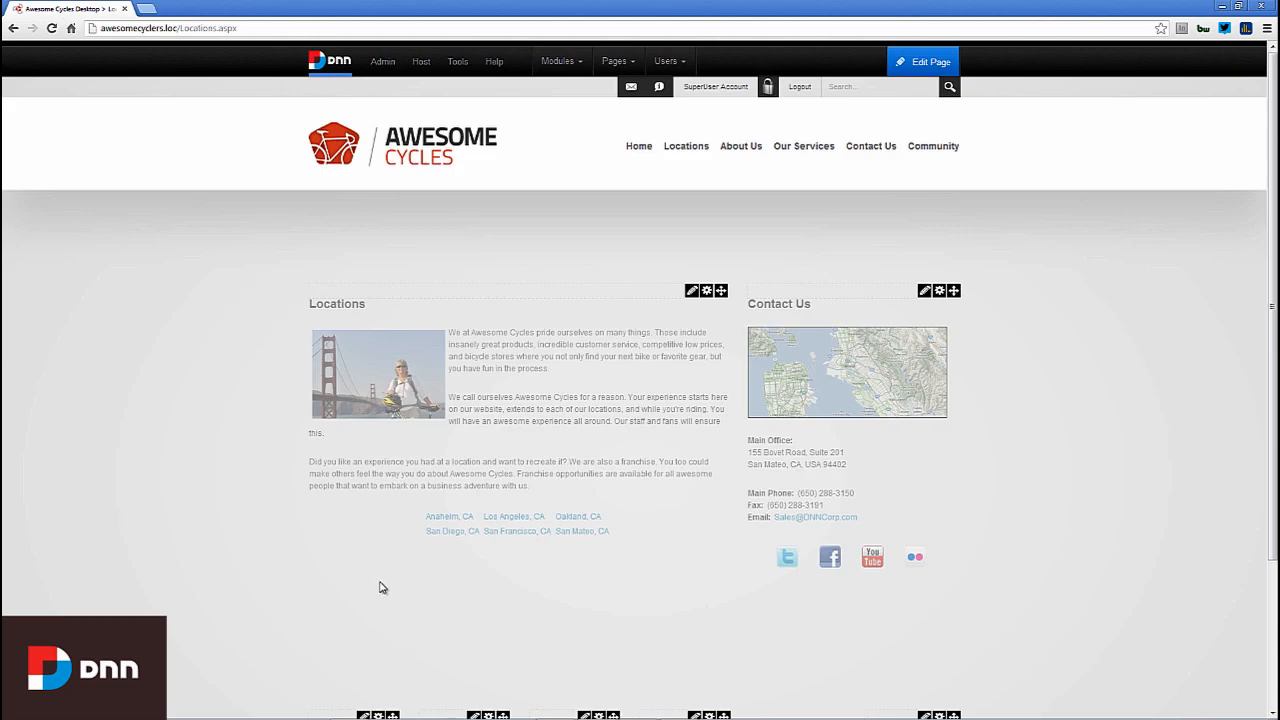
{"action": "mouse_move", "coordinate": [868, 146]}
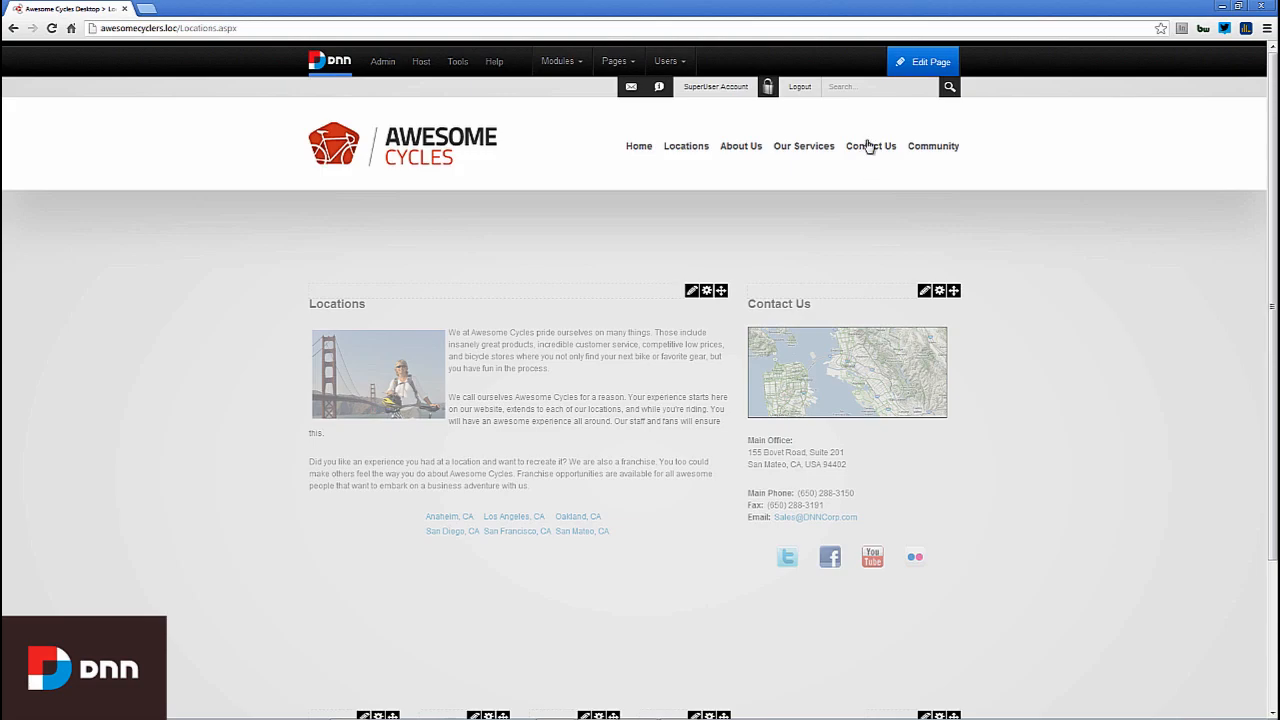
- Close Edit Mode from the Edit Page dropdown to view the page as visitors do
{"action": "left_click", "coordinate": [922, 60]}
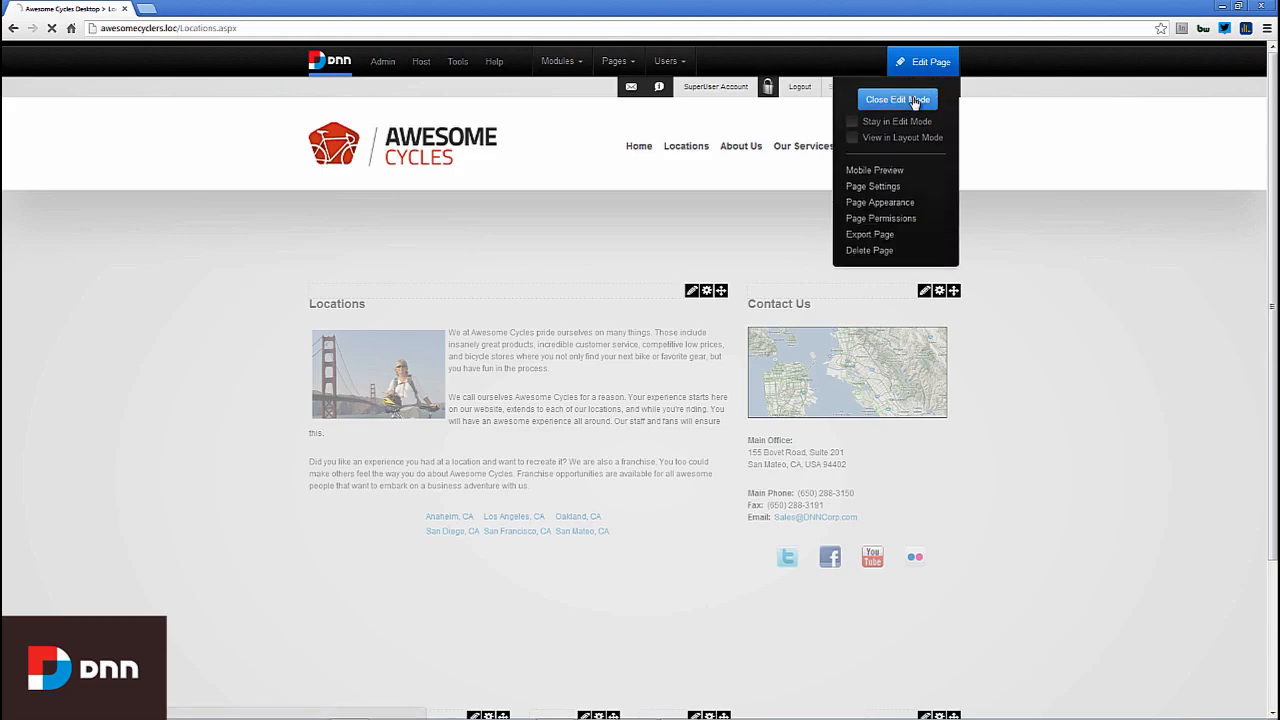
{"action": "left_click", "coordinate": [896, 100]}
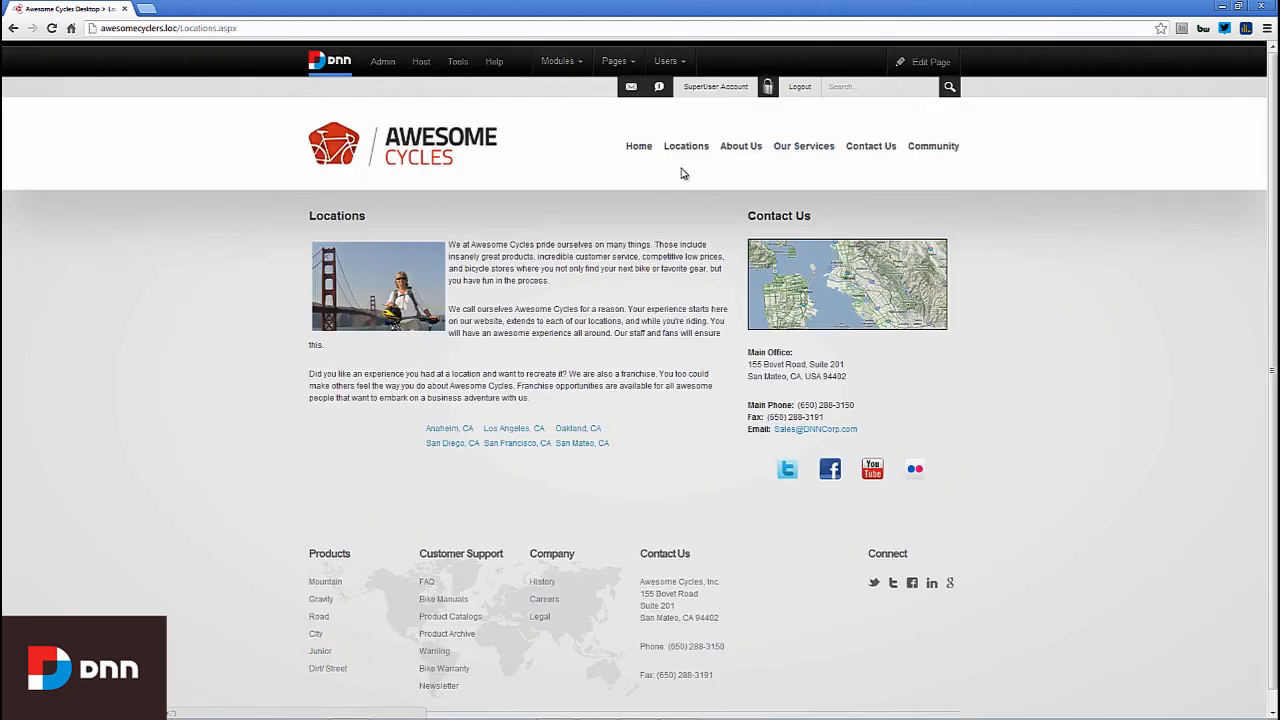
{"action": "mouse_move", "coordinate": [602, 314]}
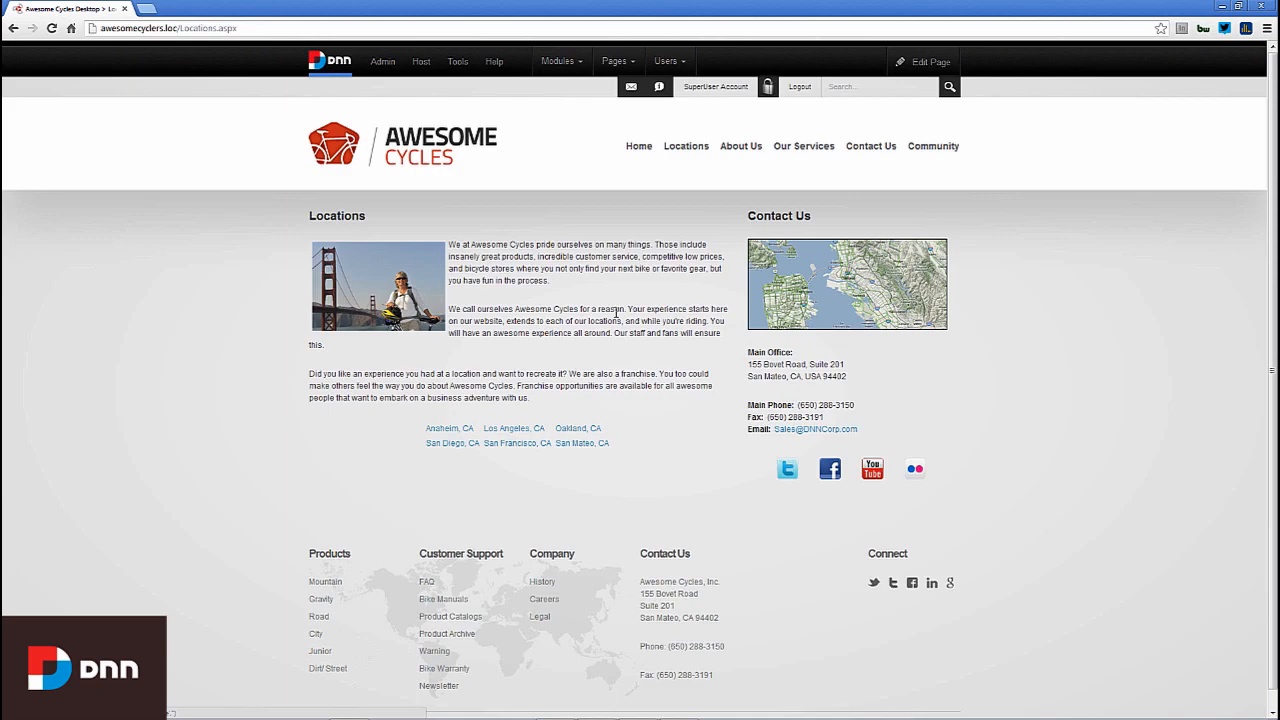
- Go to Page Management from the Admin menu to see the site's page tree
{"action": "left_click", "coordinate": [382, 60]}
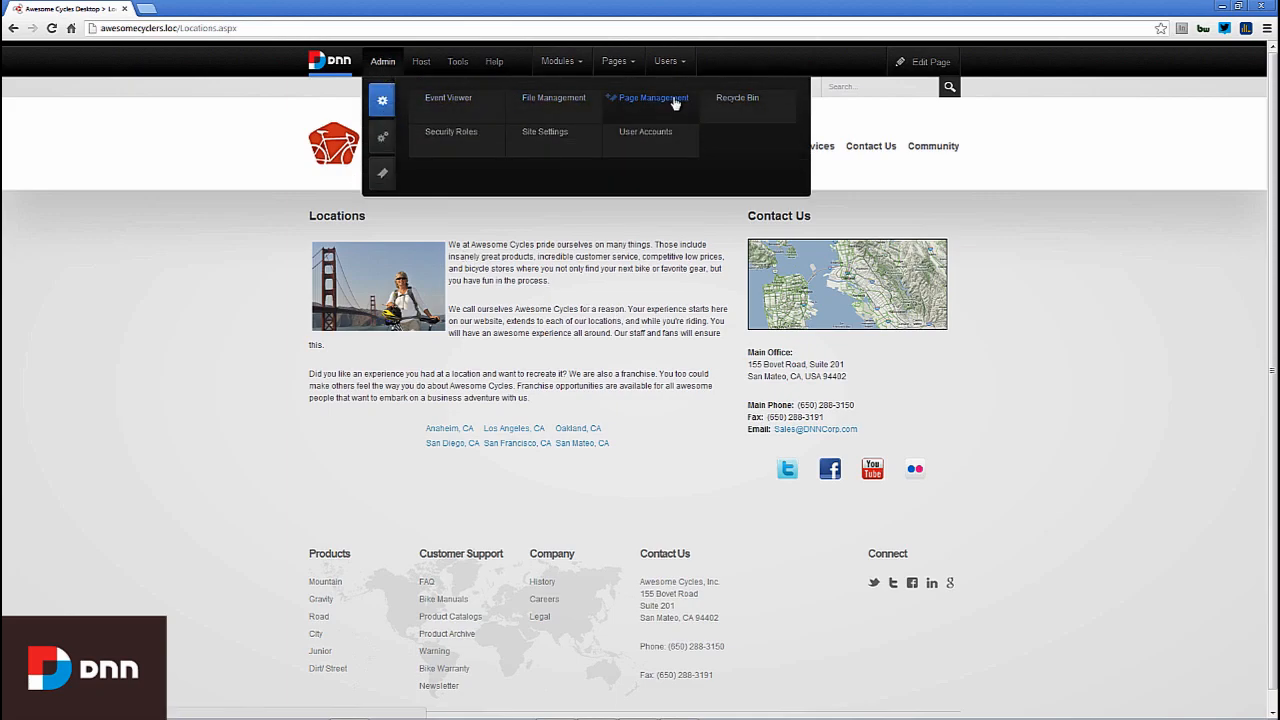
{"action": "left_click", "coordinate": [648, 96]}
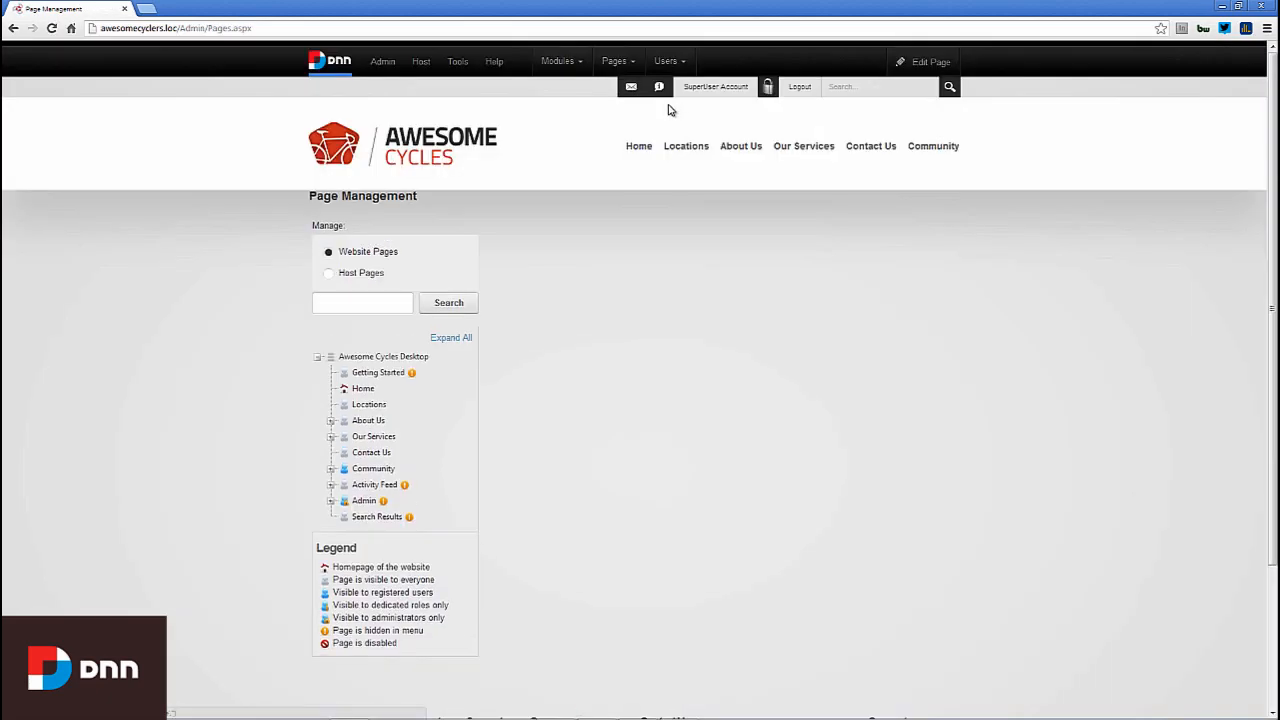
{"action": "mouse_move", "coordinate": [602, 288]}
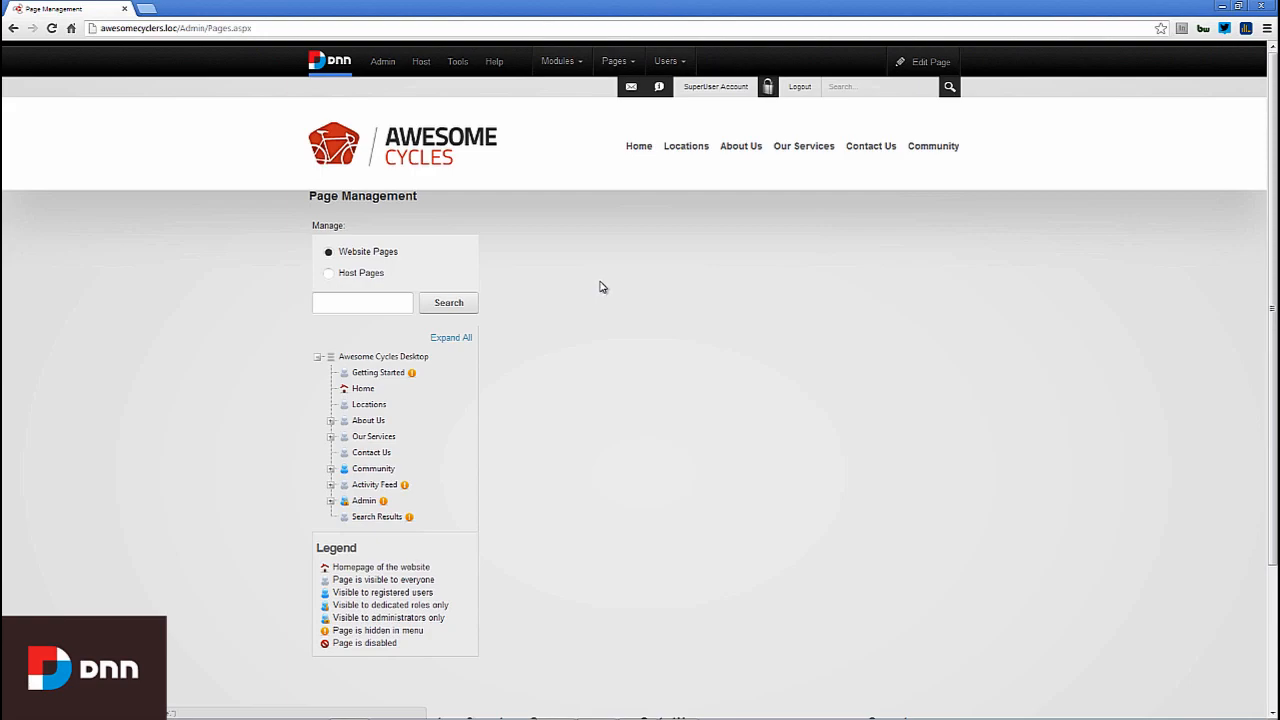
{"action": "mouse_move", "coordinate": [686, 146]}
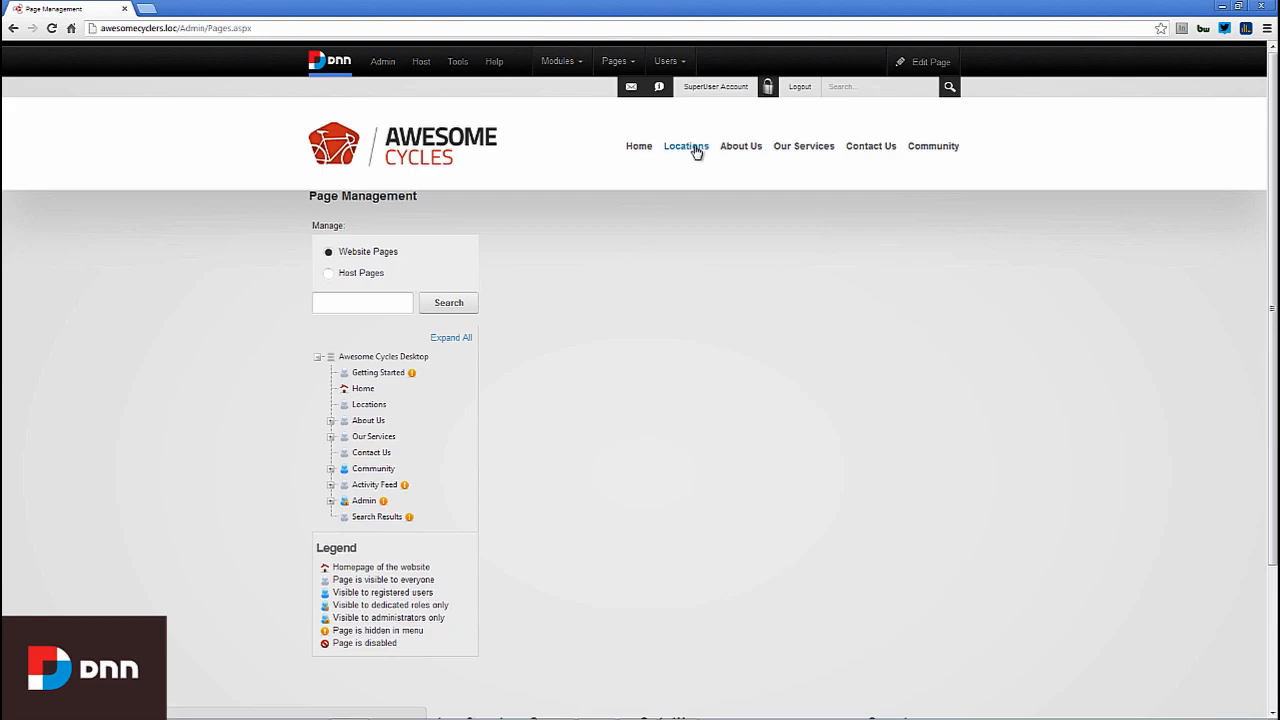
{"action": "scroll", "scroll_direction": "down", "scroll_amount": 3}
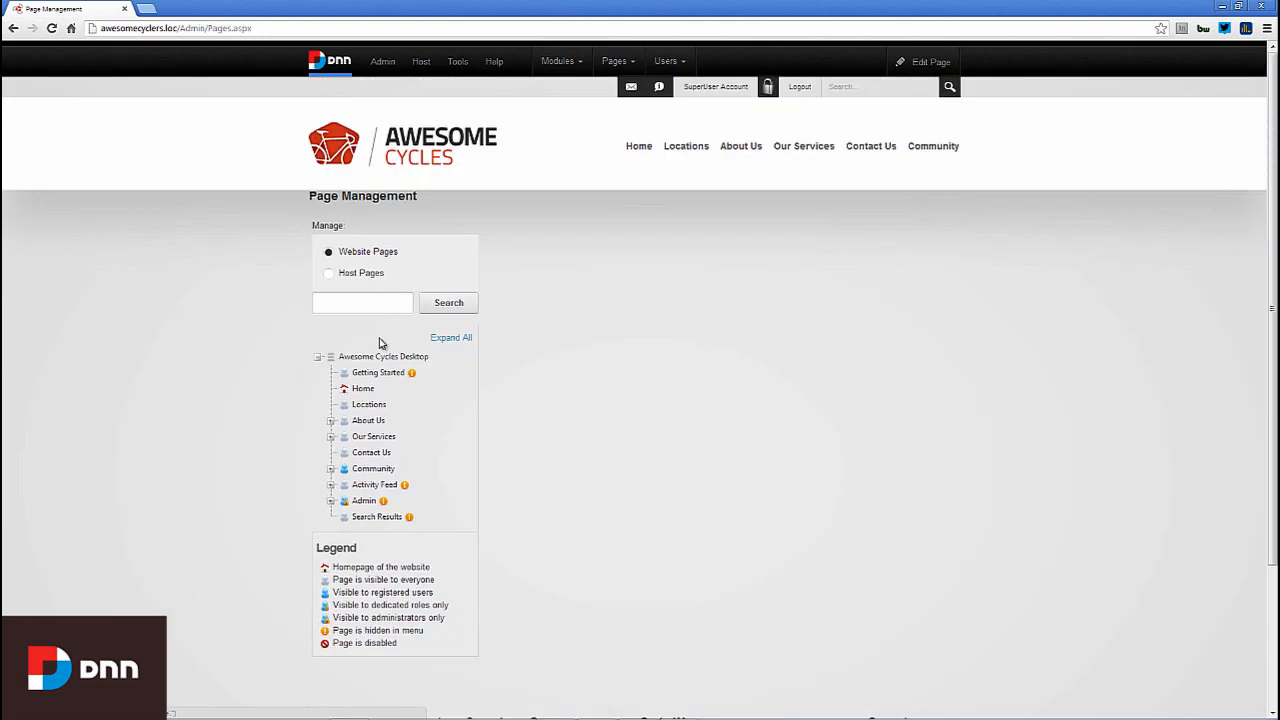
{"action": "mouse_move", "coordinate": [380, 388]}
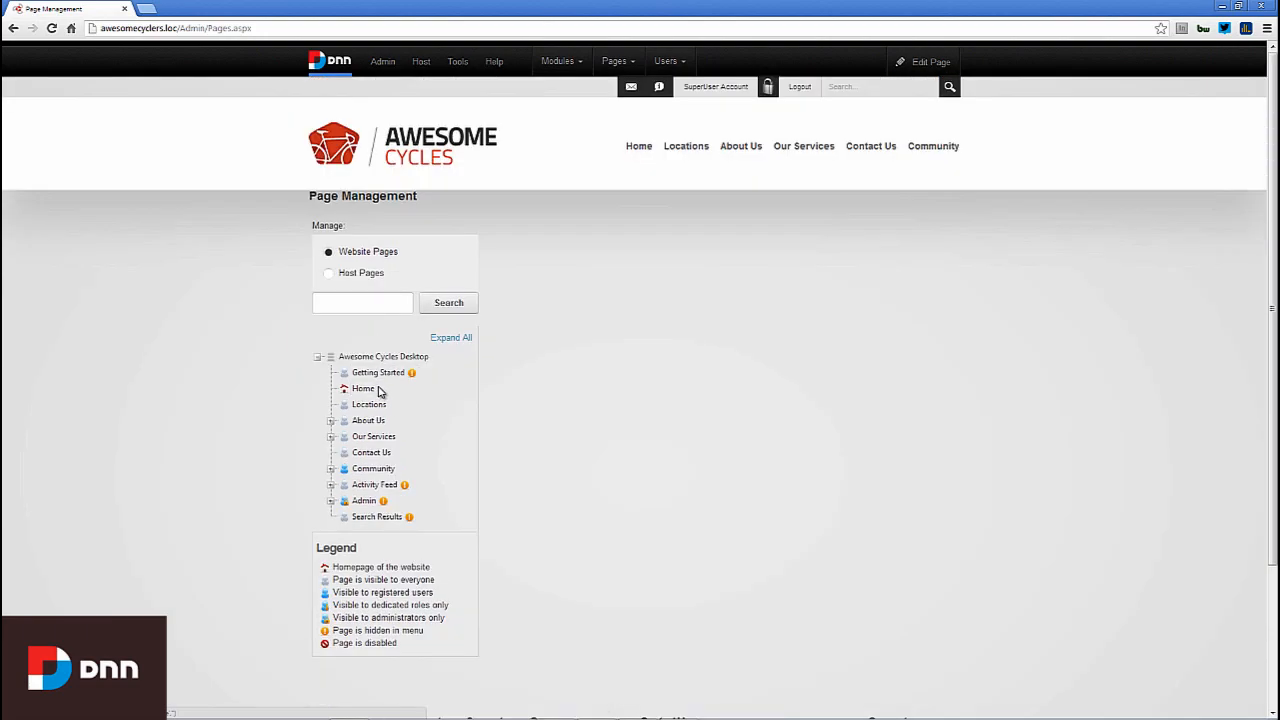
{"action": "mouse_move", "coordinate": [804, 144]}
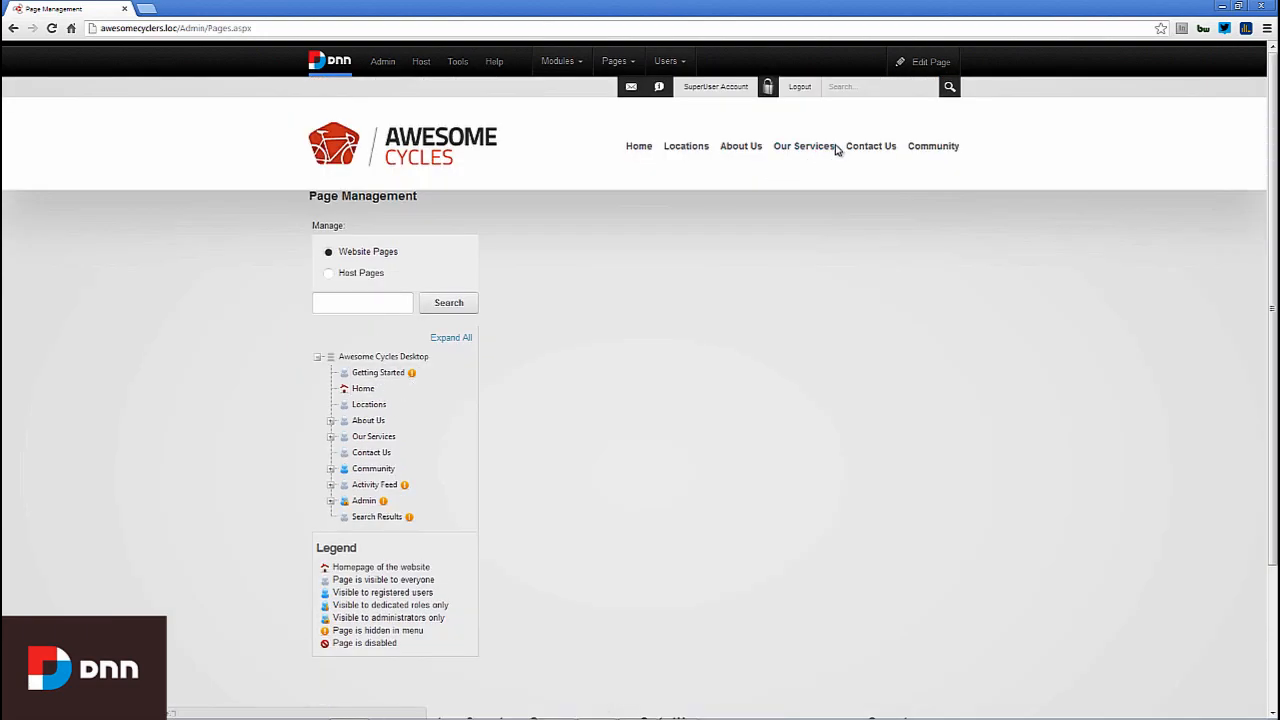
{"action": "mouse_move", "coordinate": [560, 400]}
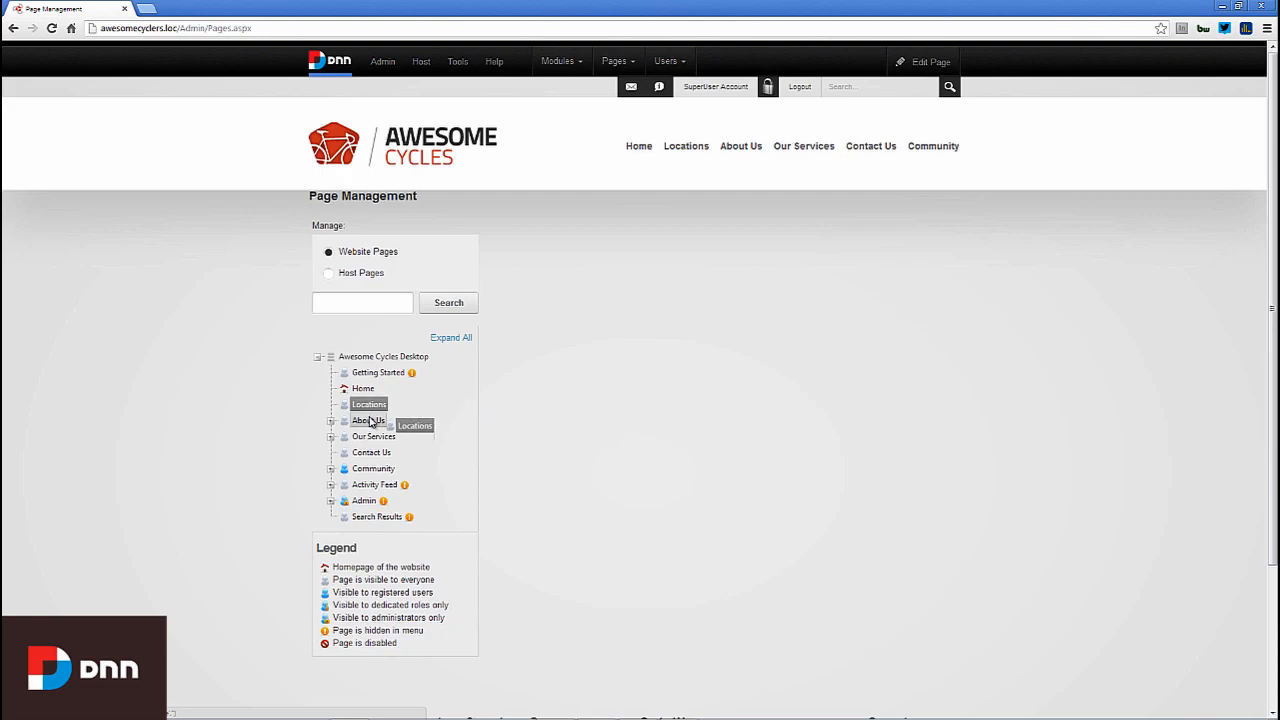
- Place Locations after Contact Us in the page tree and reload to refresh the site menu
{"action": "left_click", "coordinate": [332, 436]}
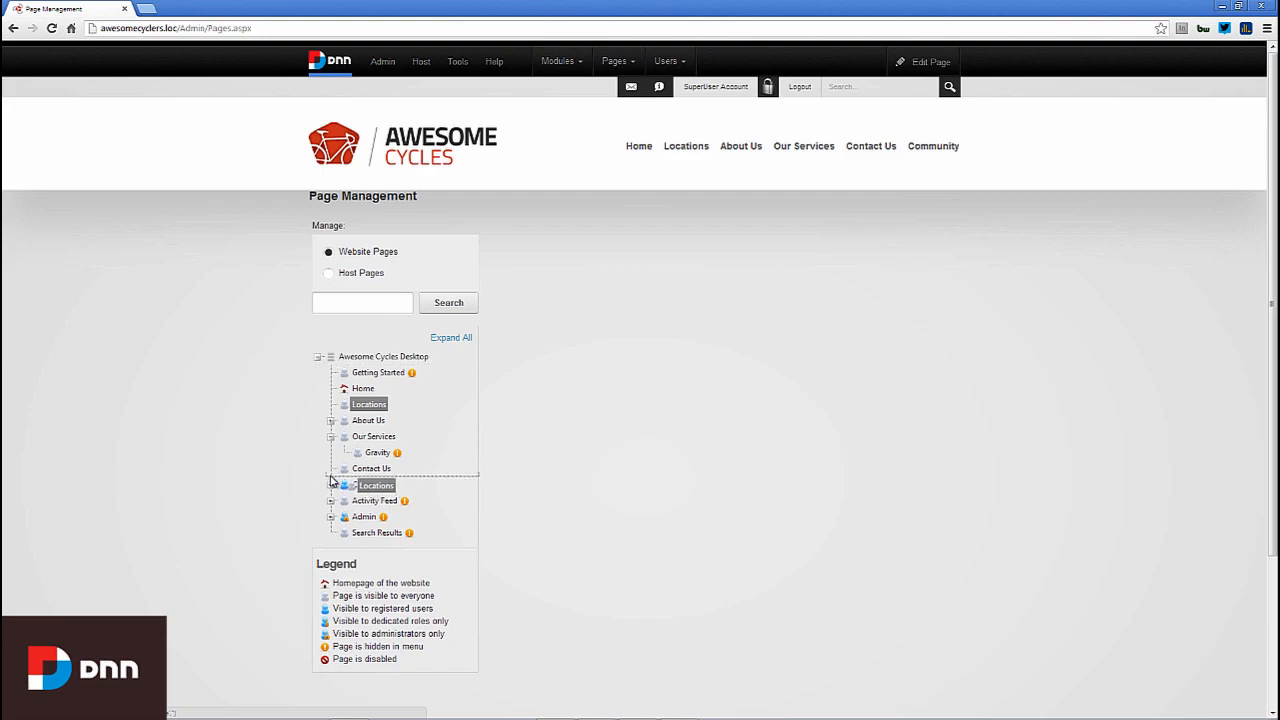
{"action": "scroll", "scroll_direction": "down", "scroll_amount": 3}
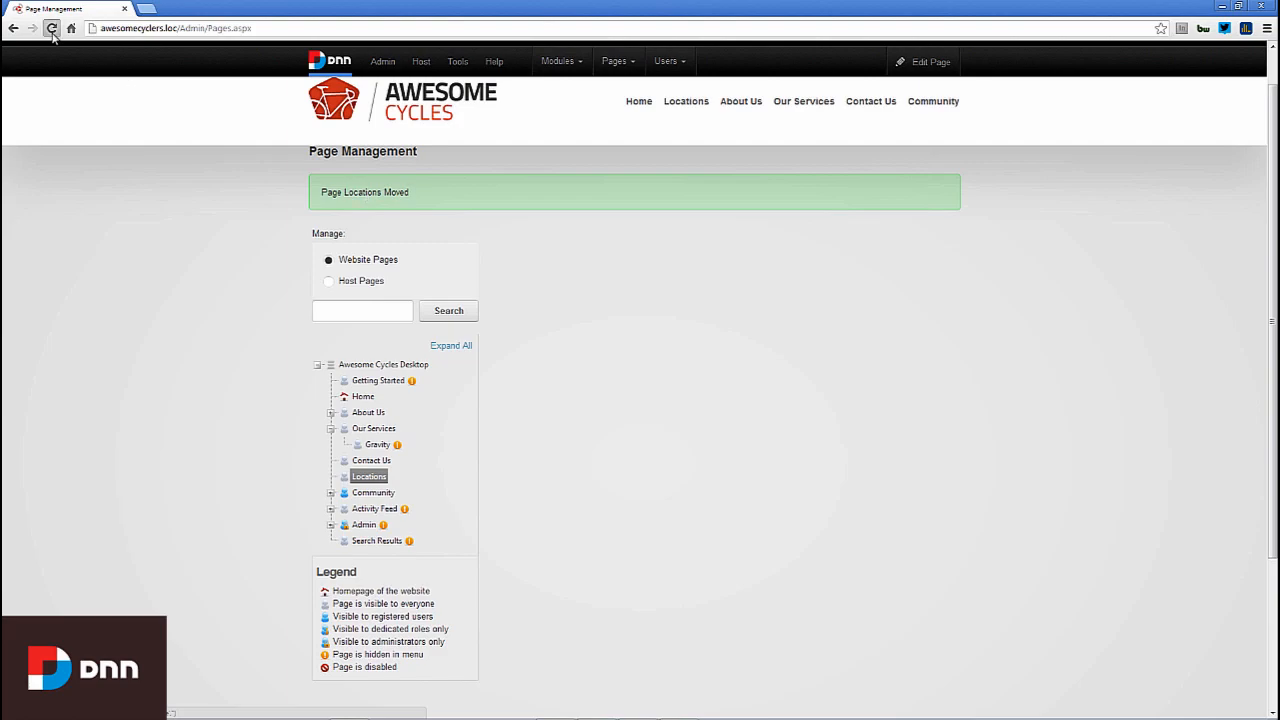
{"action": "left_click", "coordinate": [52, 28]}
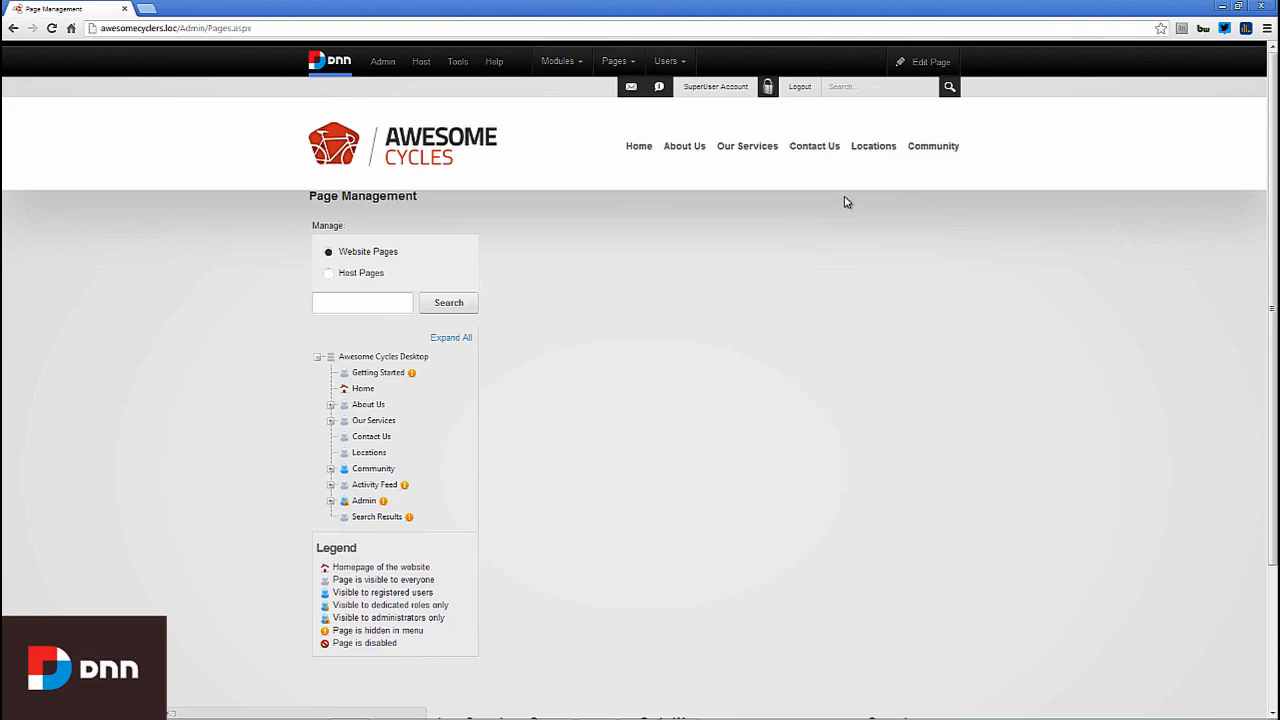
{"action": "mouse_move", "coordinate": [604, 338]}
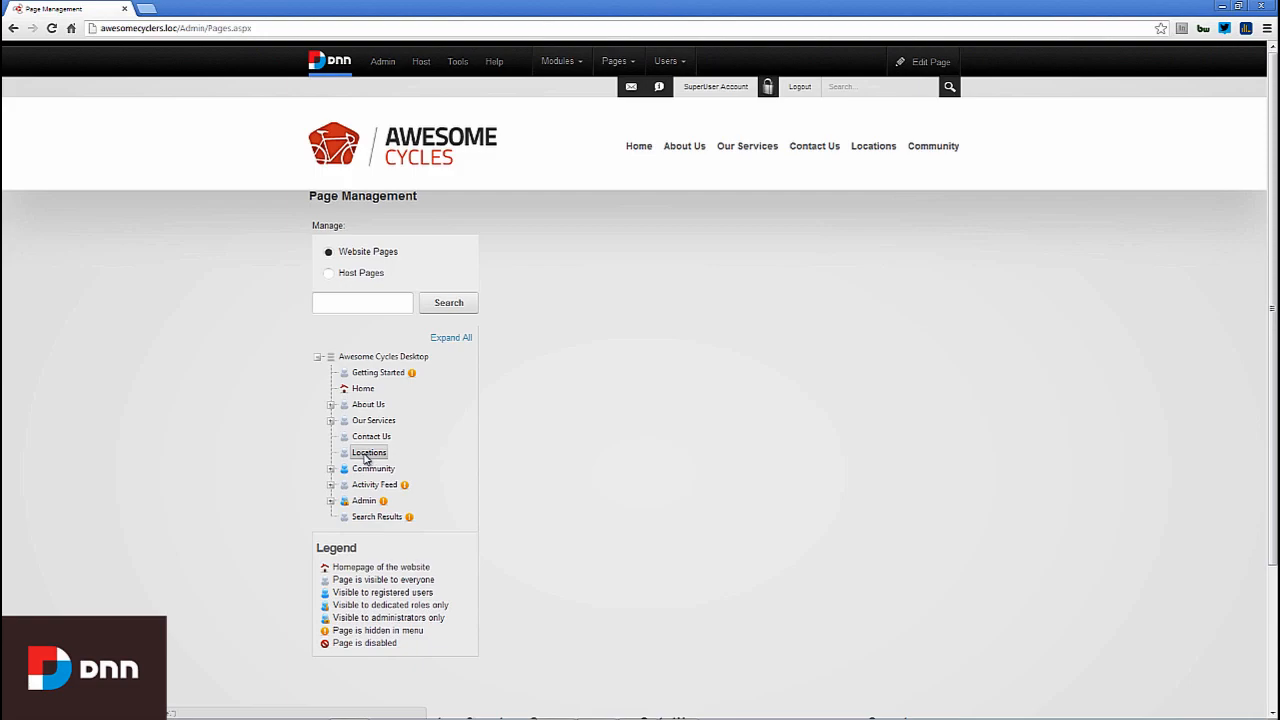
- Start Add Page(s) under Locations and list Sub page 1, Sub page 2 and a nested >Sub Sub page
{"action": "right_click", "coordinate": [368, 452]}
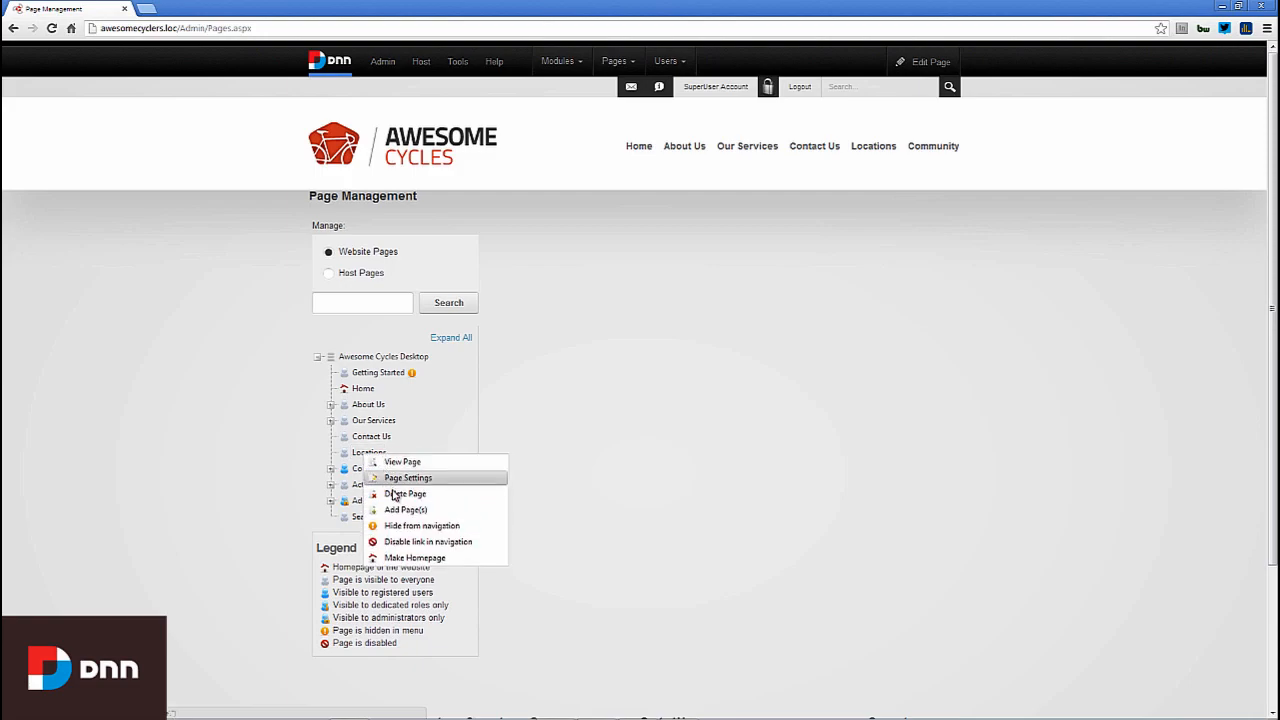
{"action": "left_click", "coordinate": [406, 510]}
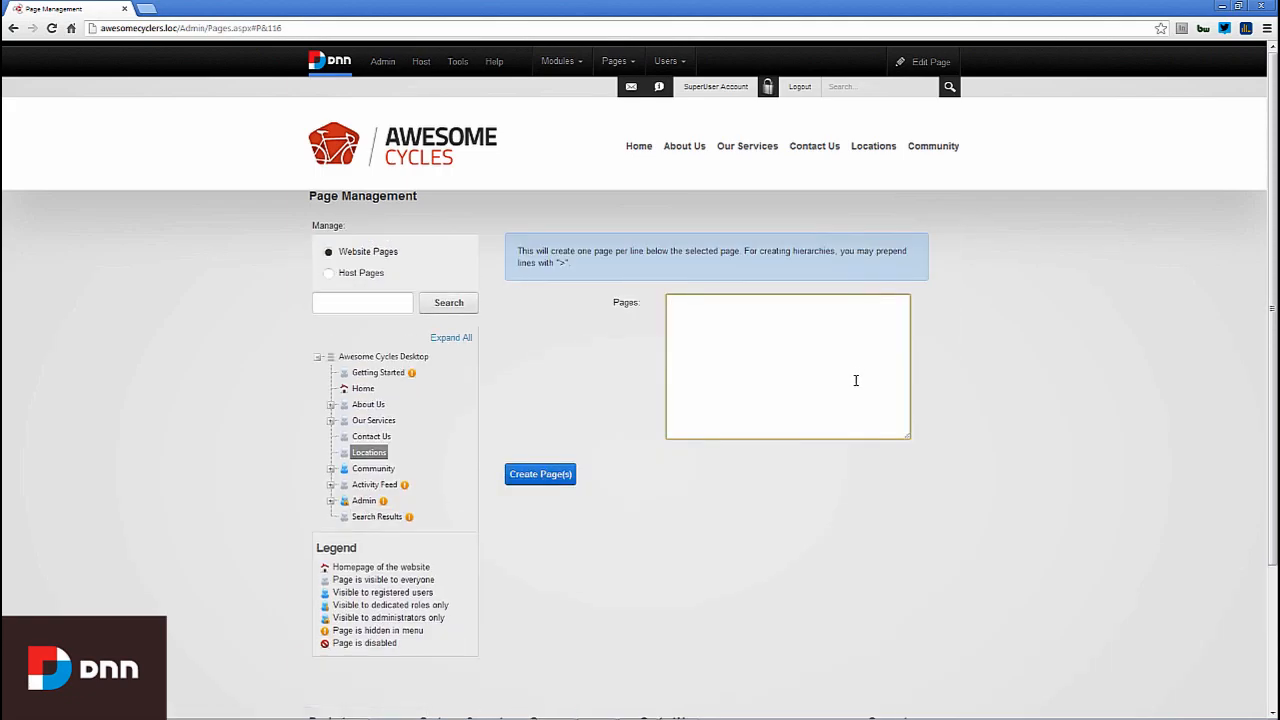
{"action": "type", "text": "s"}
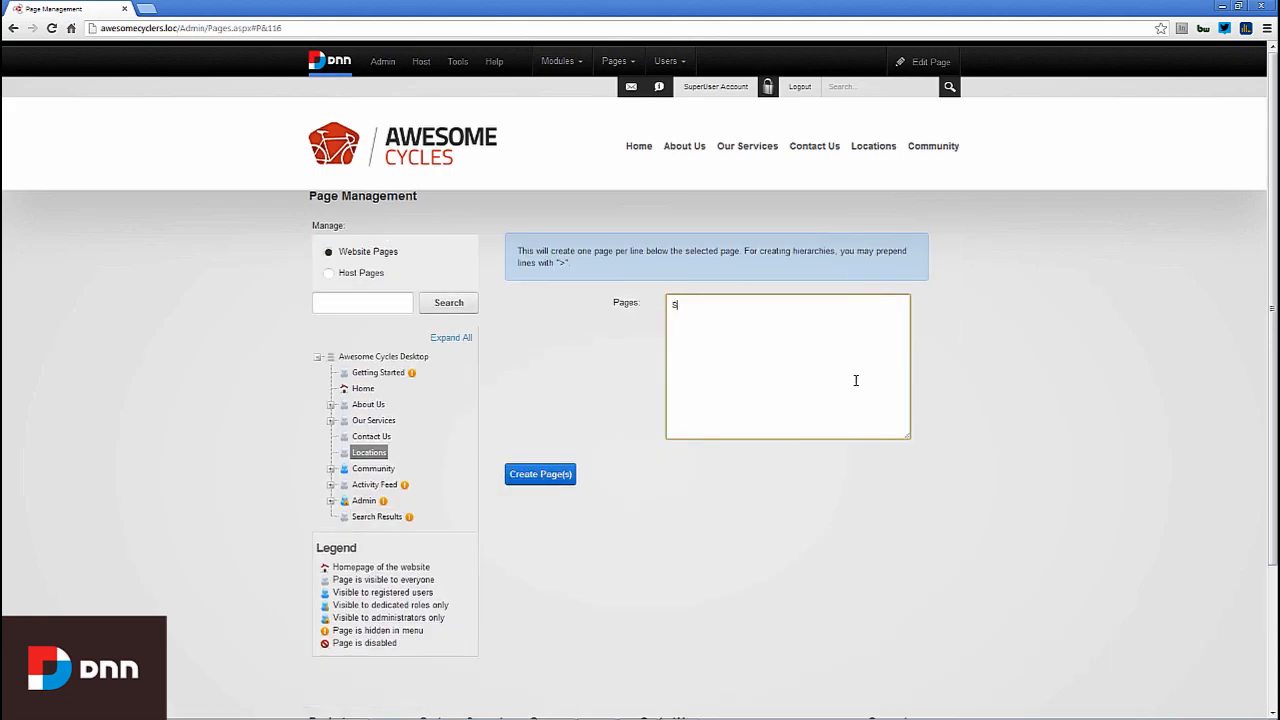
{"action": "type", "text": "ub"}
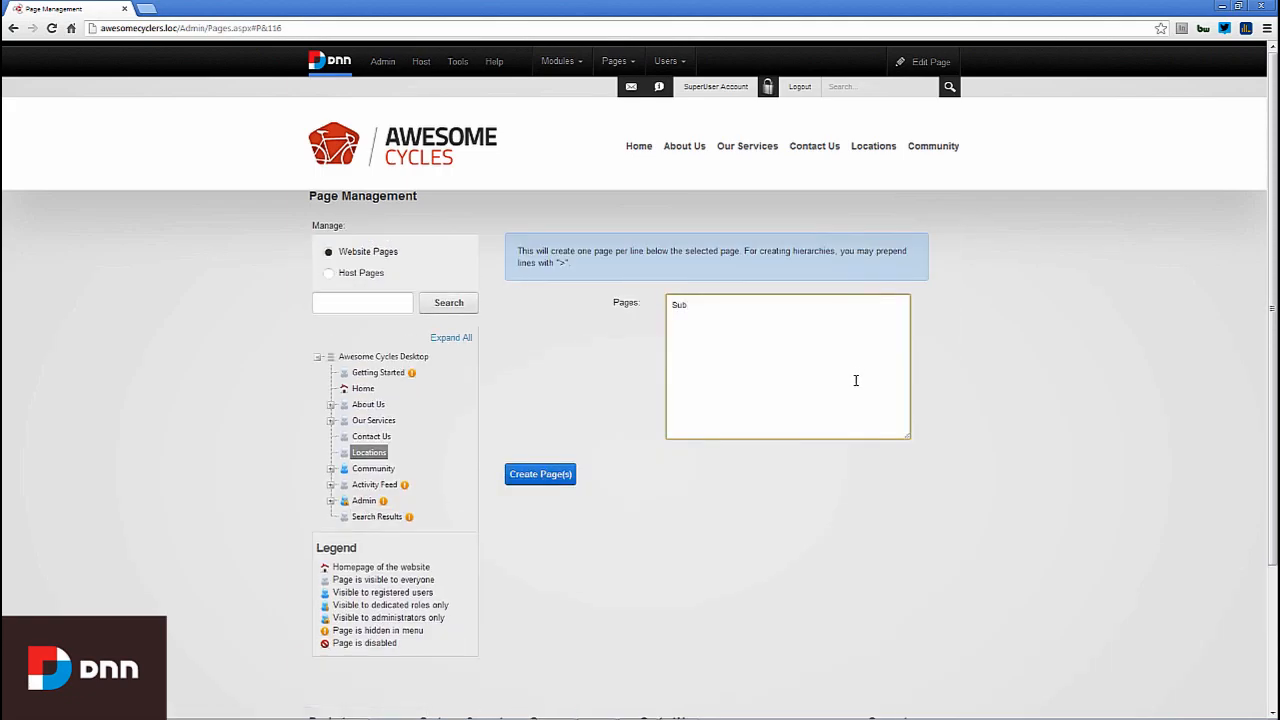
{"action": "type", "text": "page 1"}
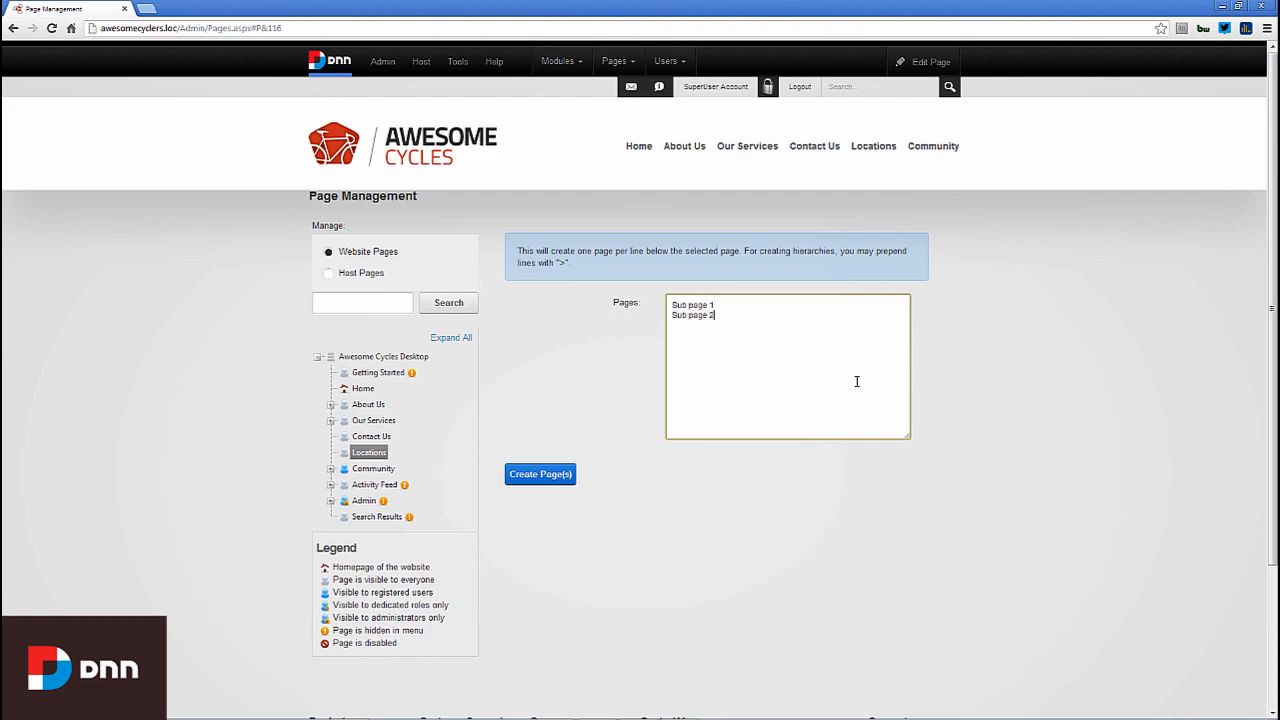
{"action": "type", "text": ">"}
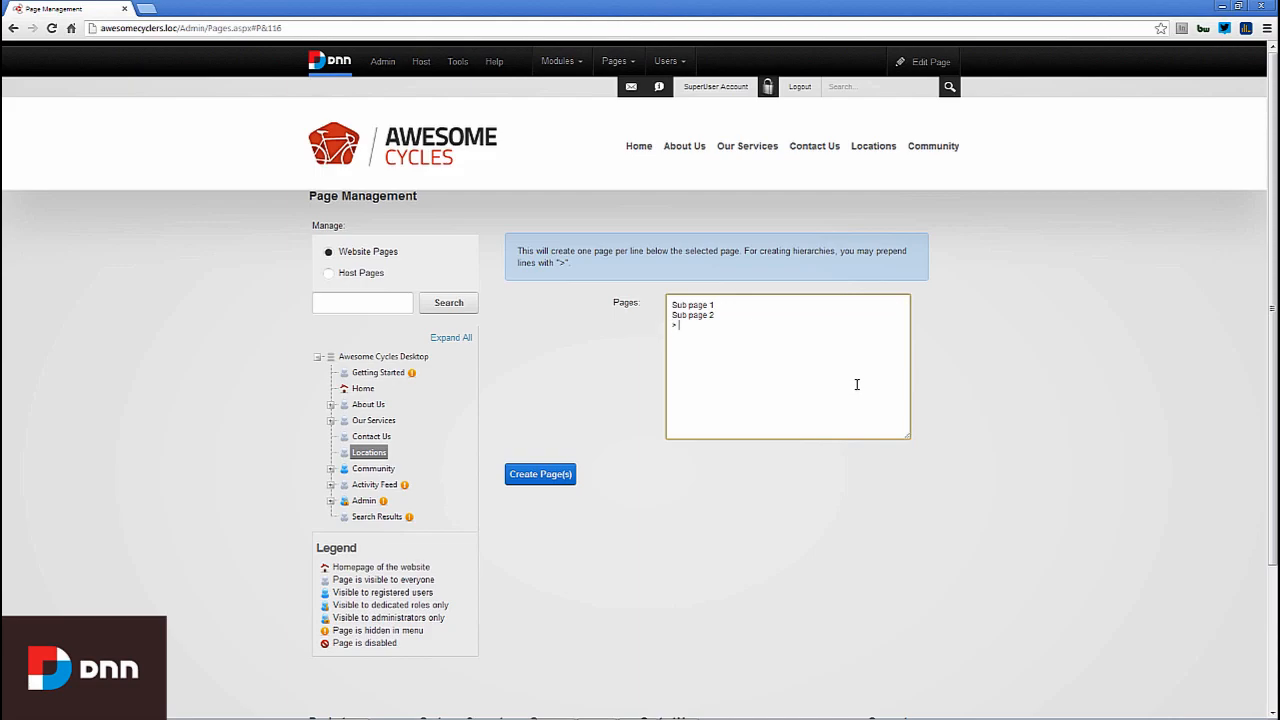
{"action": "mouse_move", "coordinate": [748, 344]}
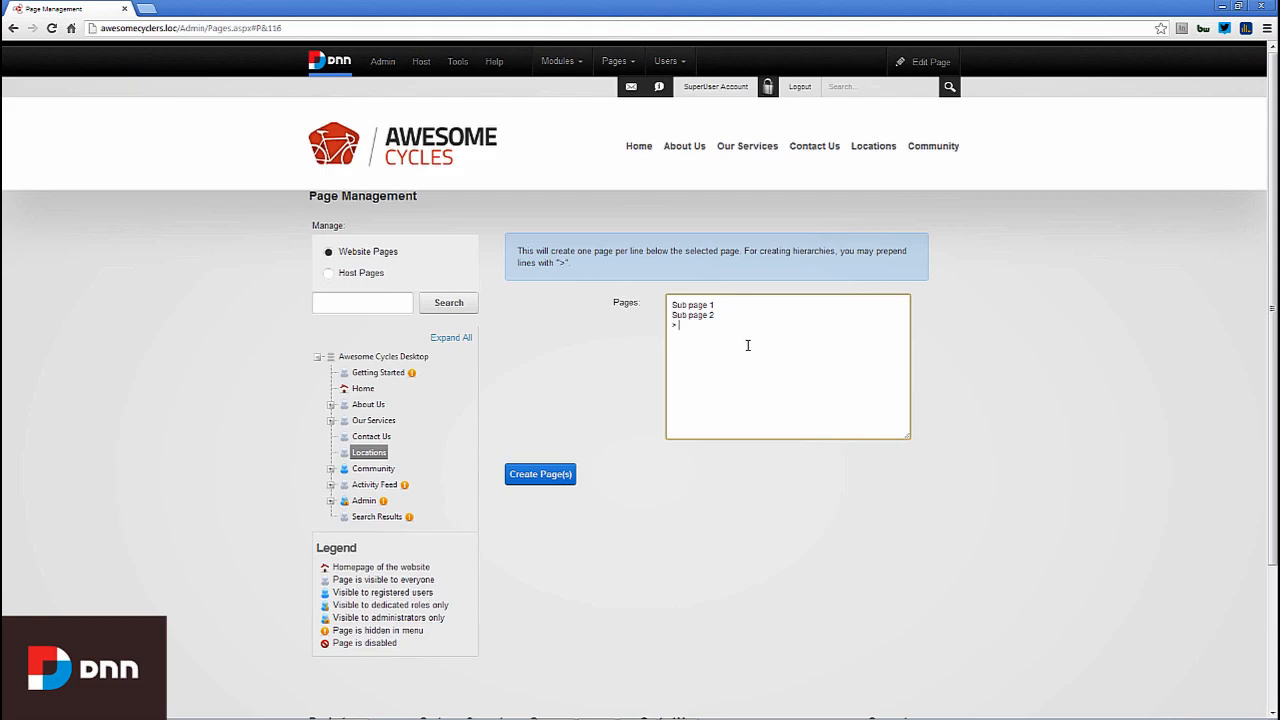
{"action": "type", "text": "Sub"}
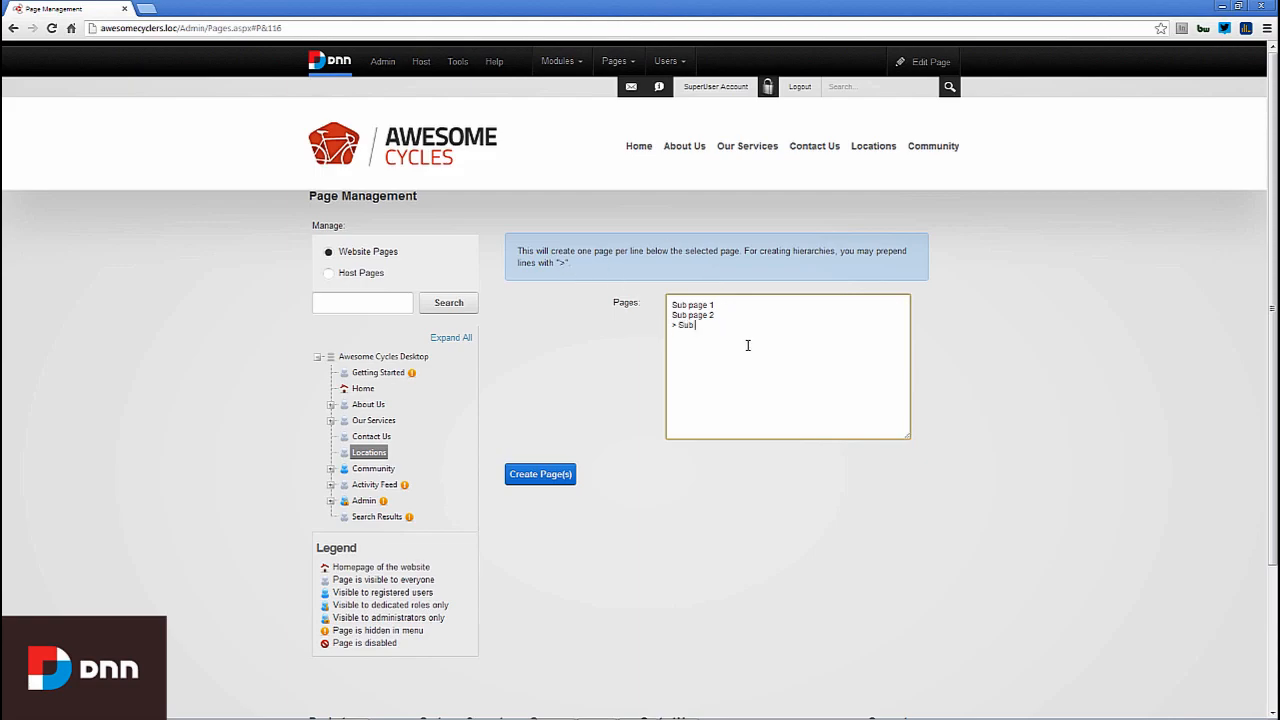
{"action": "type", "text": "Sub page"}
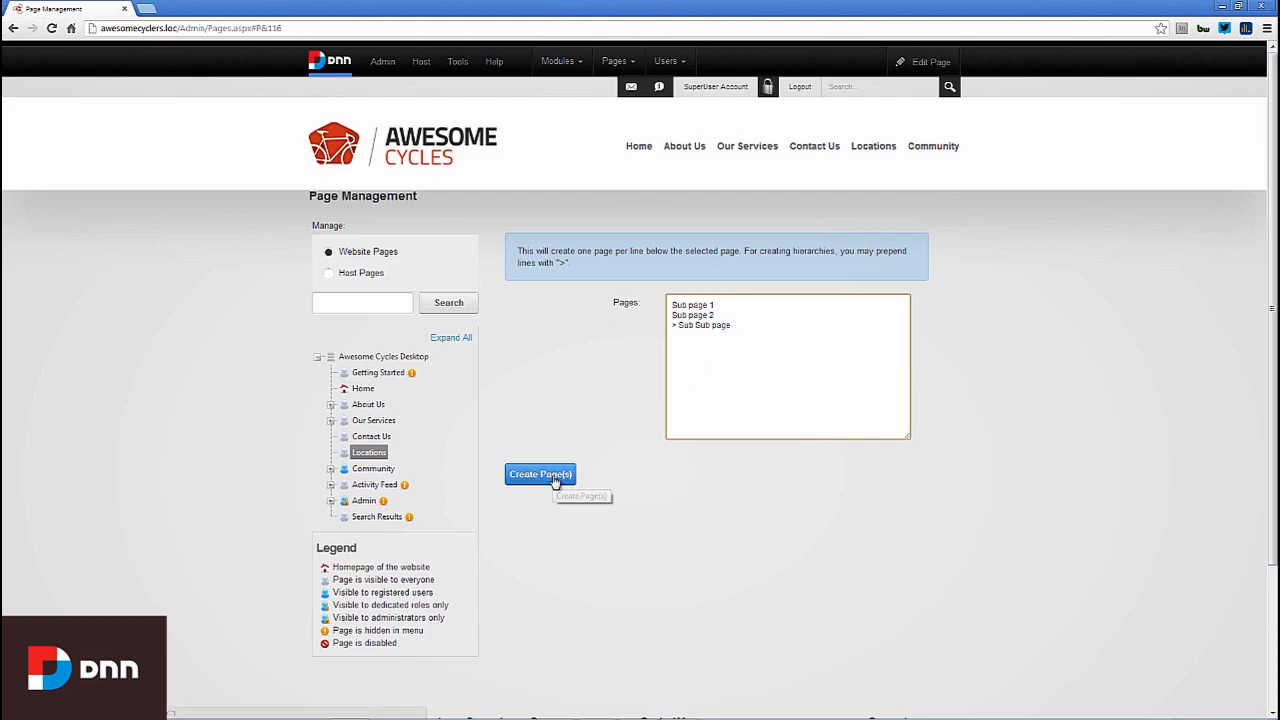
- Create the listed sub-pages under Locations and view the Locations page settings
{"action": "left_click", "coordinate": [540, 474]}
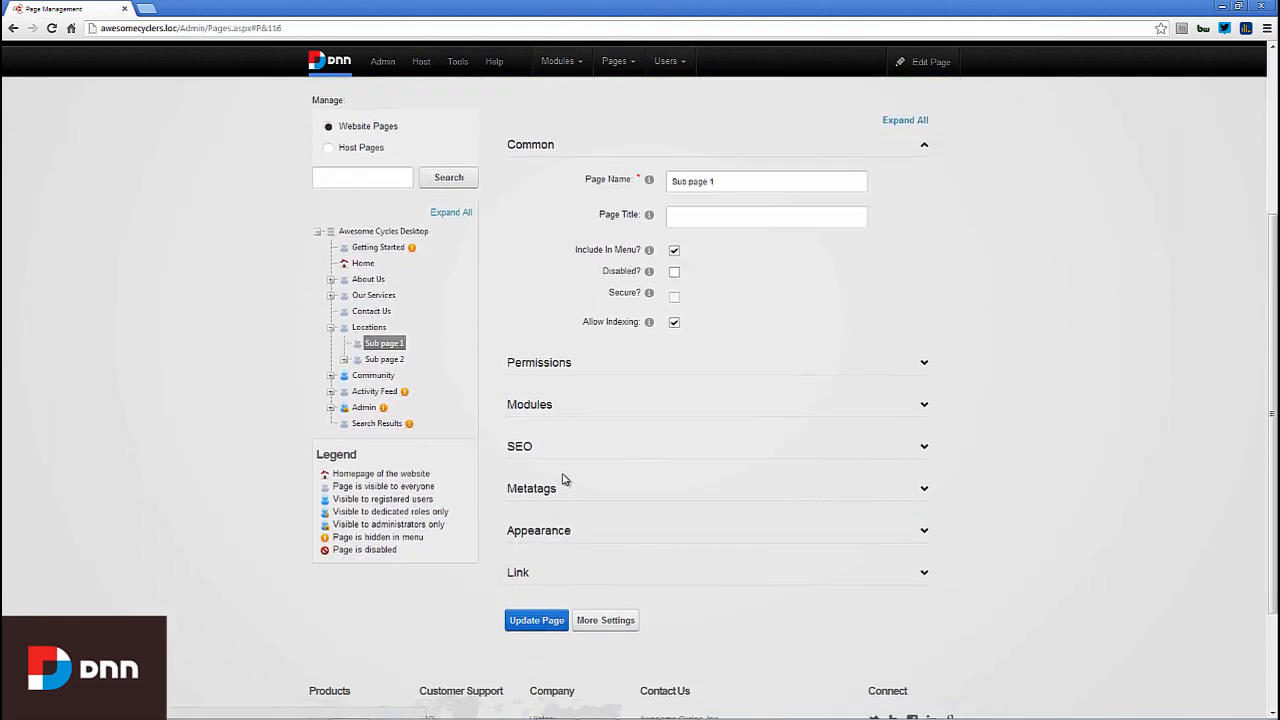
{"action": "left_click", "coordinate": [536, 620]}
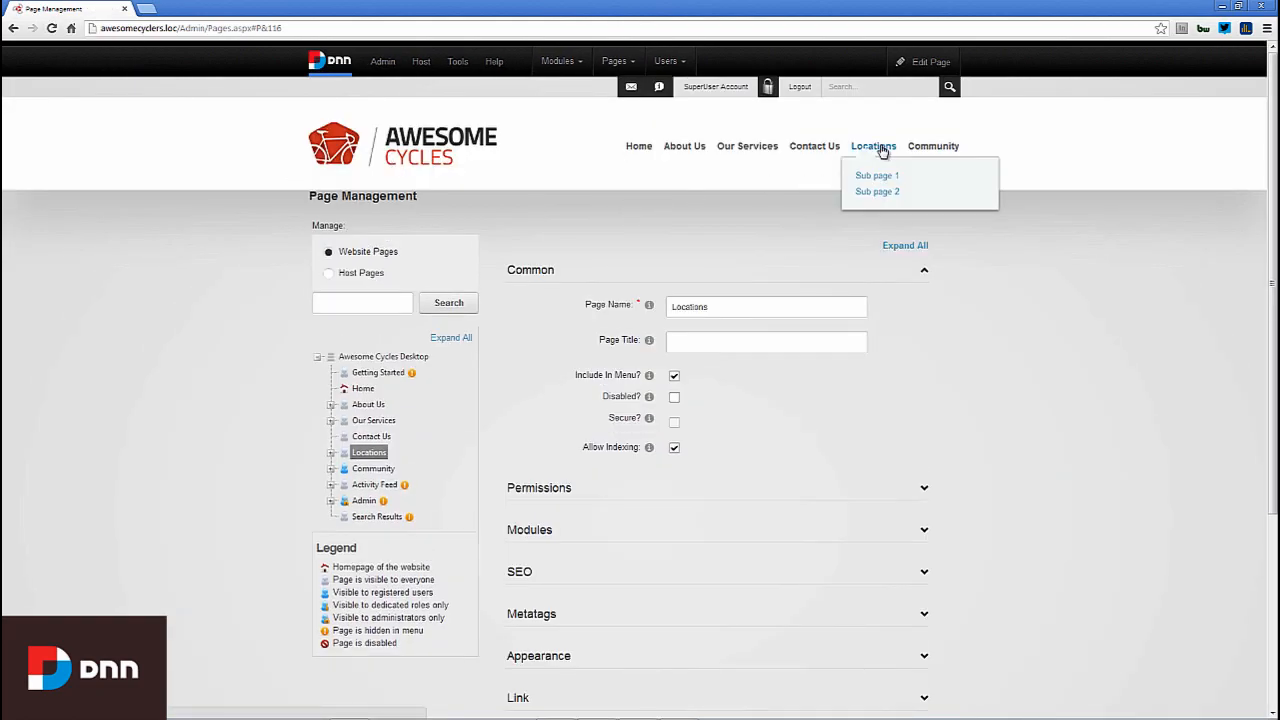
{"action": "mouse_move", "coordinate": [876, 176]}
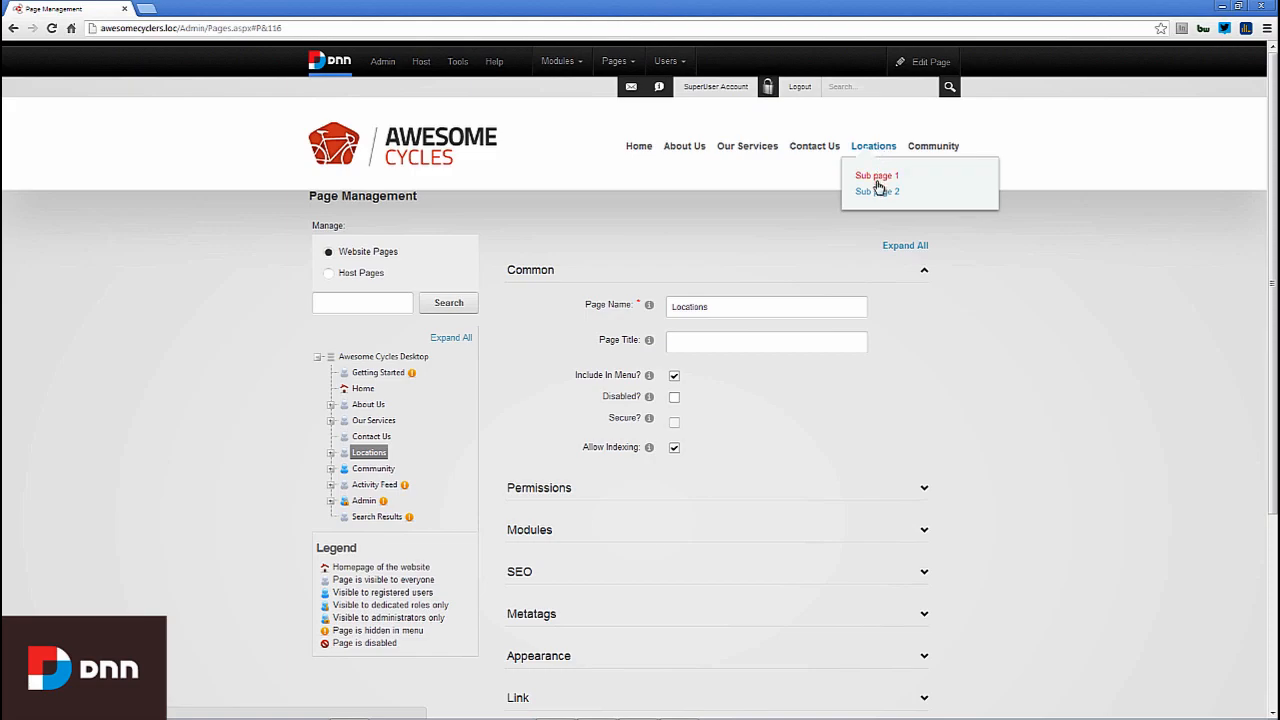
{"action": "mouse_move", "coordinate": [876, 192]}
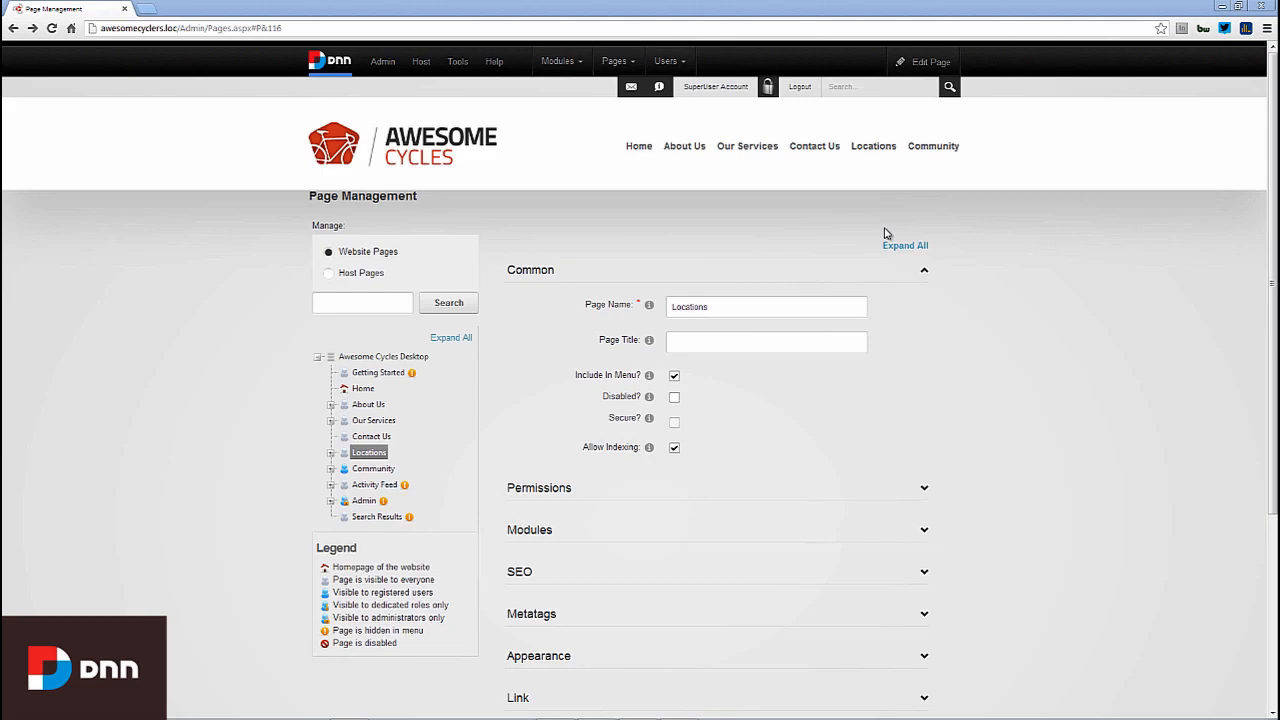
{"action": "mouse_move", "coordinate": [440, 138]}
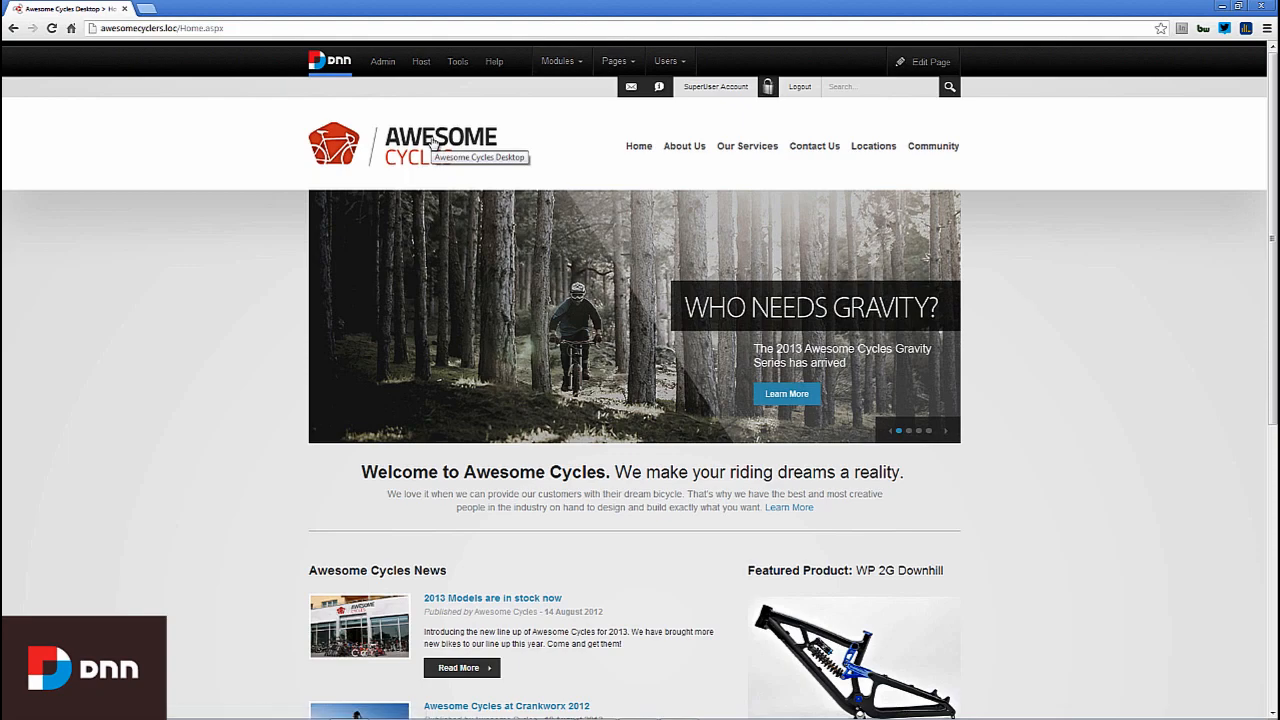
{"action": "mouse_move", "coordinate": [520, 144]}
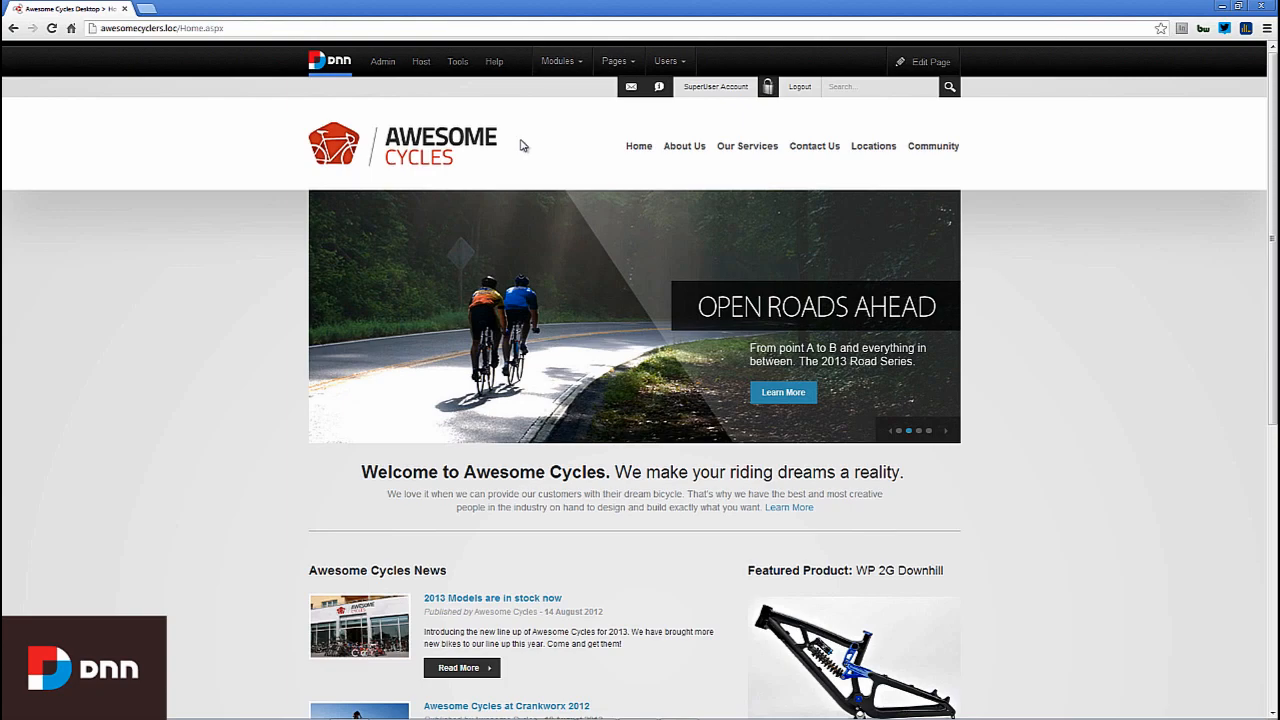
{"action": "mouse_move", "coordinate": [684, 146]}
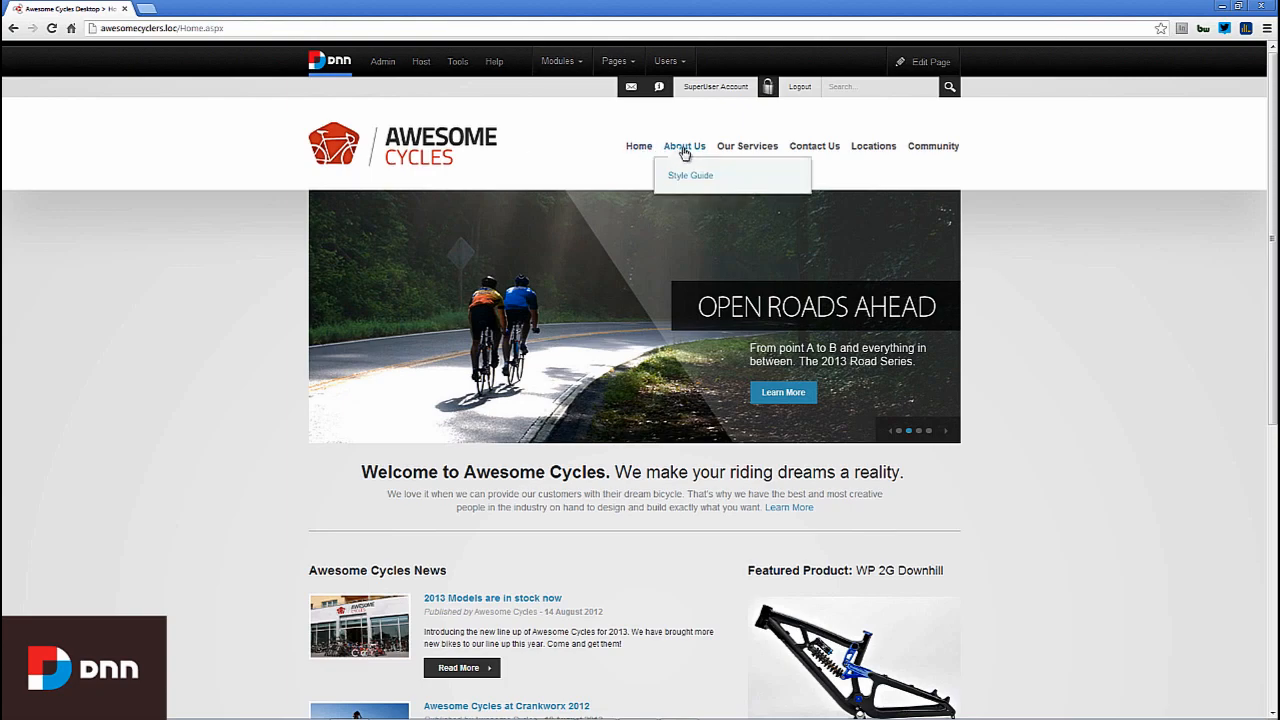
- Visit Our Services, return to the home page and bring up the Admin menu
{"action": "left_click", "coordinate": [748, 146]}
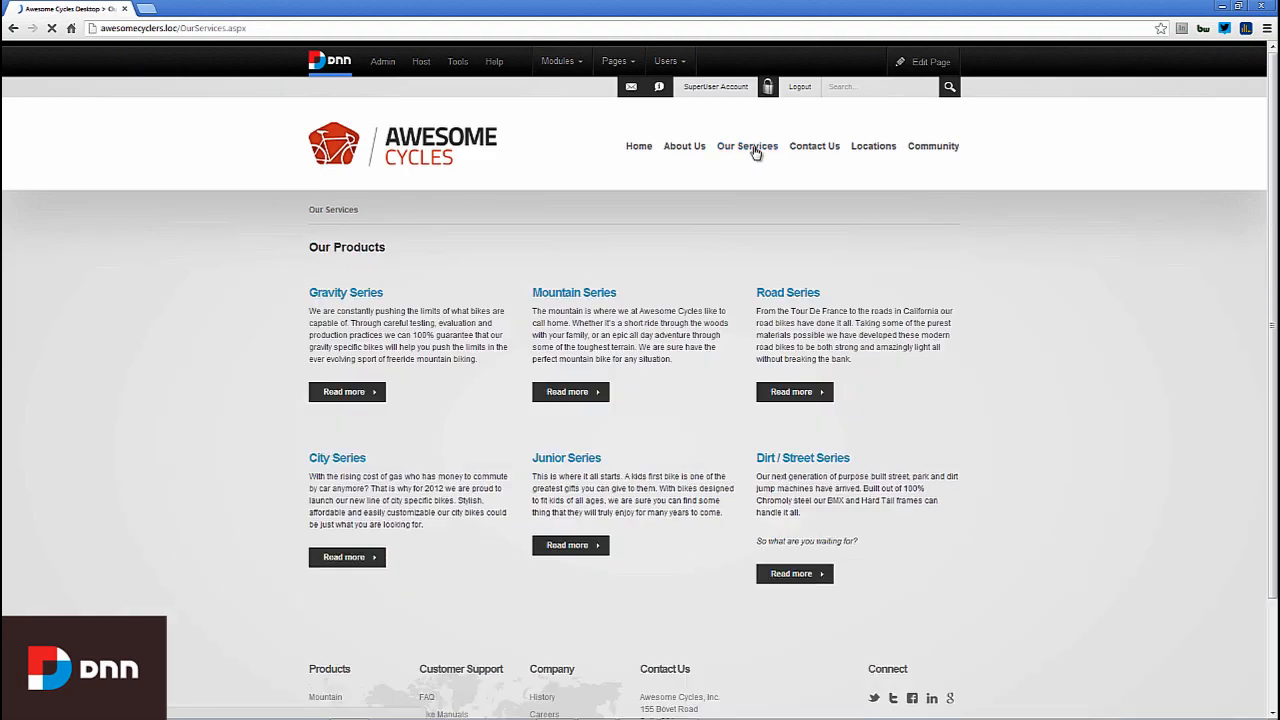
{"action": "left_click", "coordinate": [814, 146]}
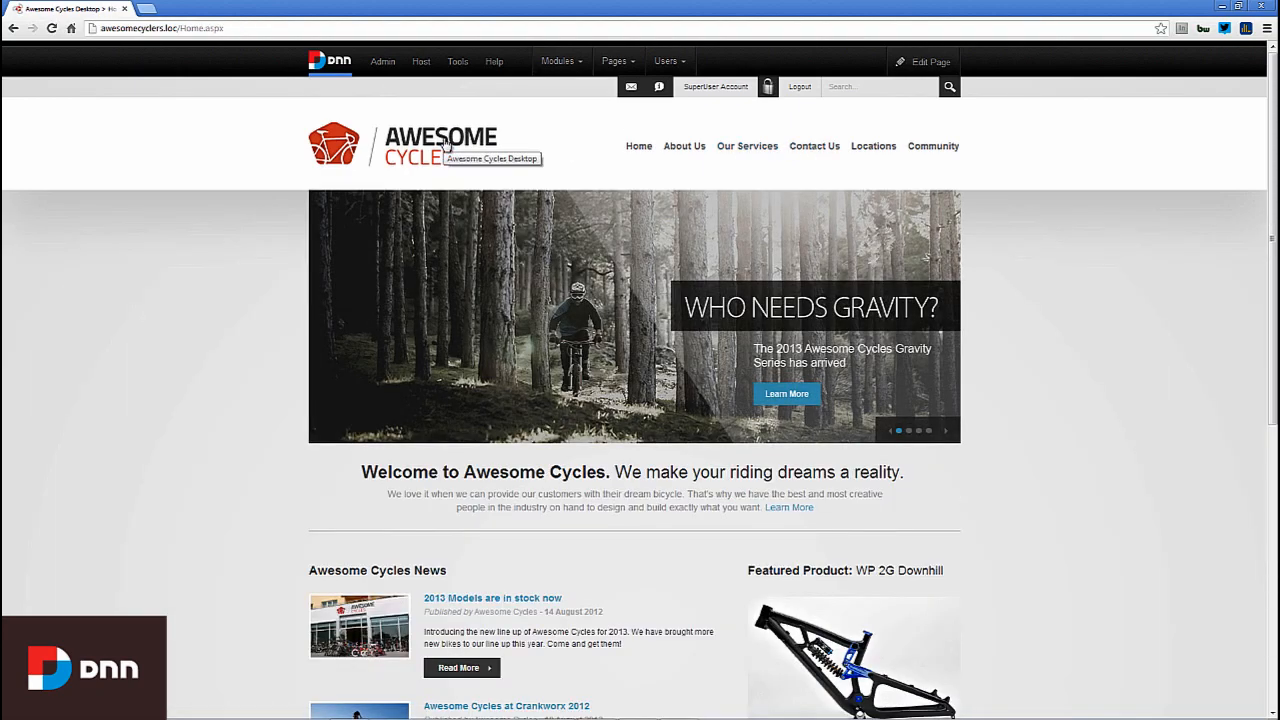
{"action": "mouse_move", "coordinate": [464, 140]}
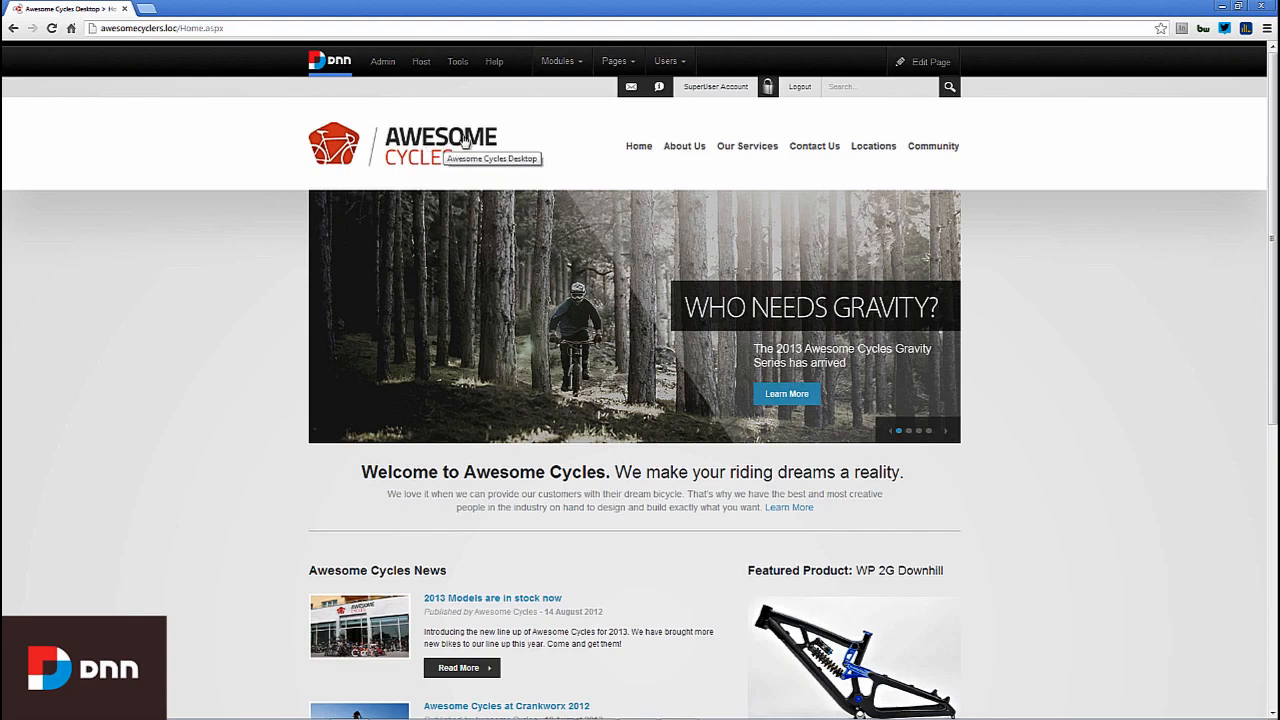
{"action": "mouse_move", "coordinate": [388, 96]}
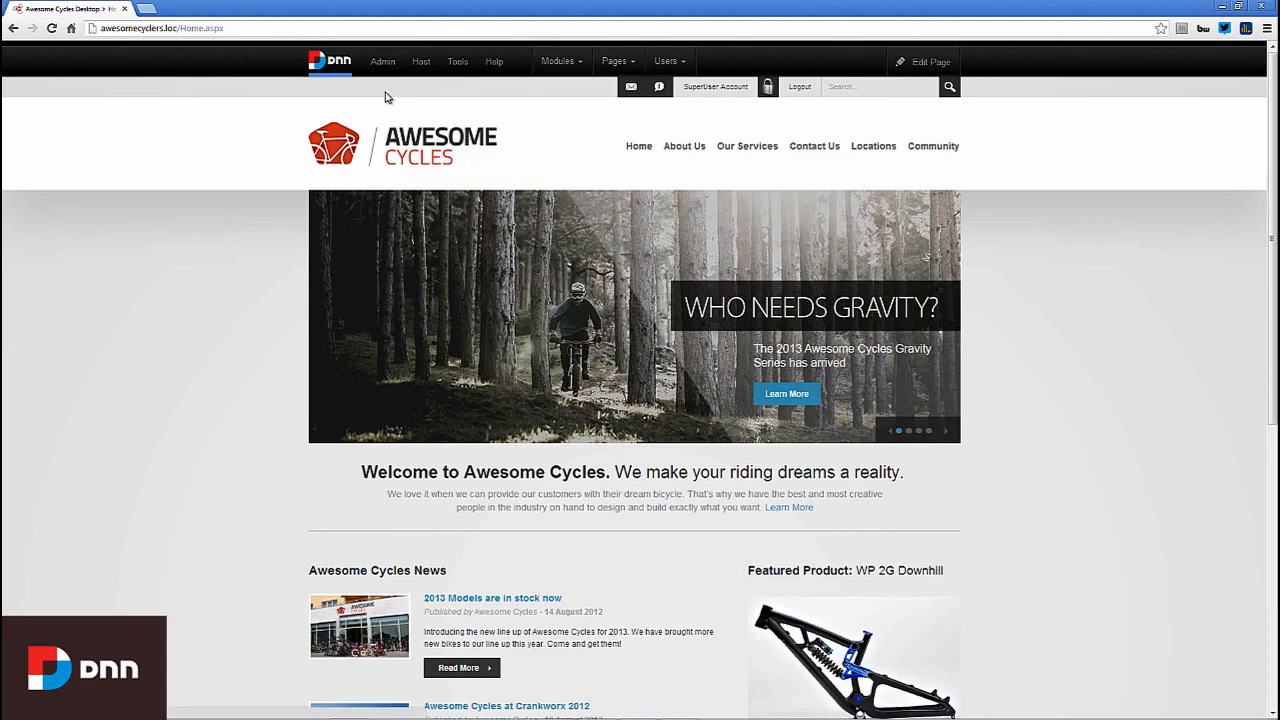
{"action": "left_click", "coordinate": [382, 60]}
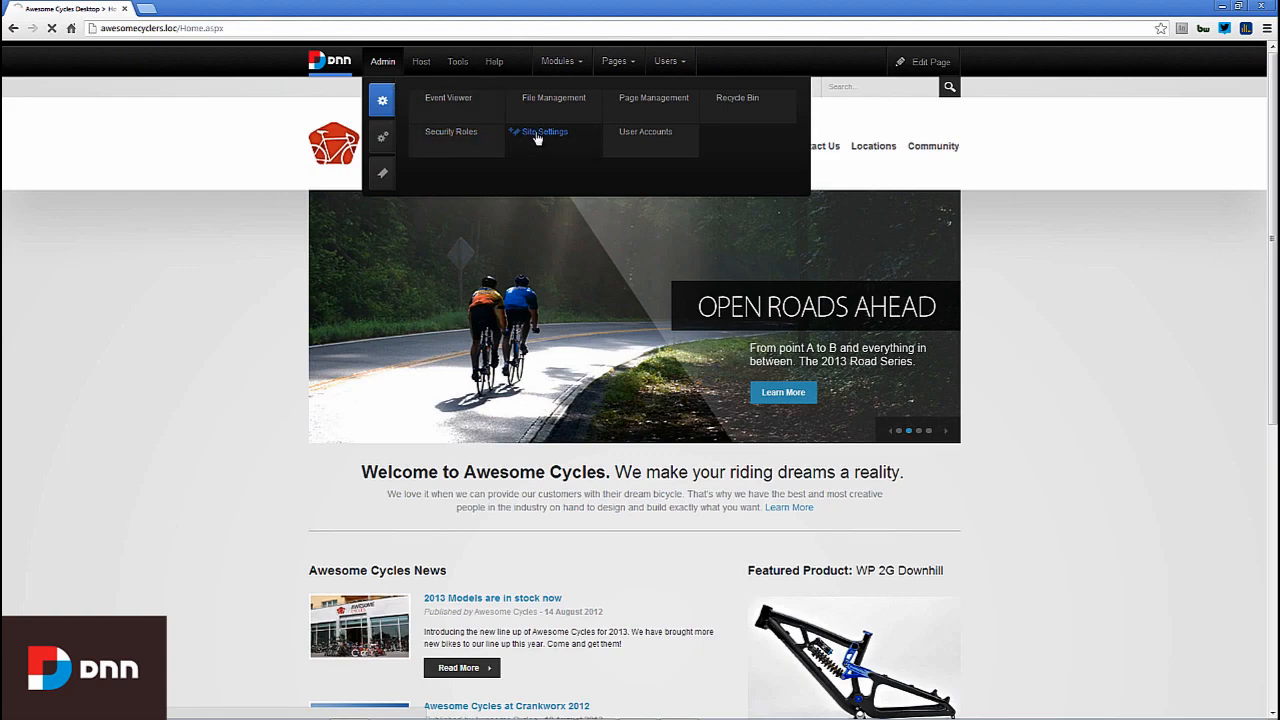
- Go to Site Settings, collapse Site Details and reveal the Appearance section's Logo field
{"action": "left_click", "coordinate": [544, 132]}
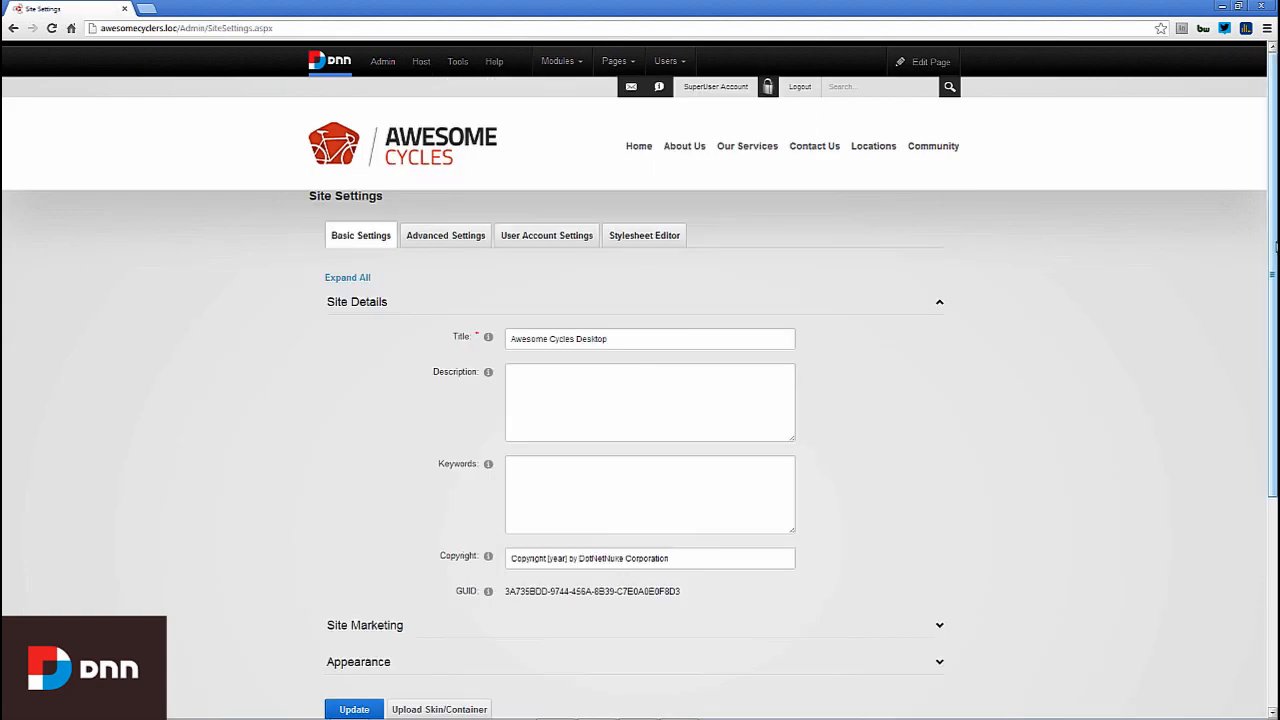
{"action": "scroll", "scroll_direction": "down", "scroll_amount": 3}
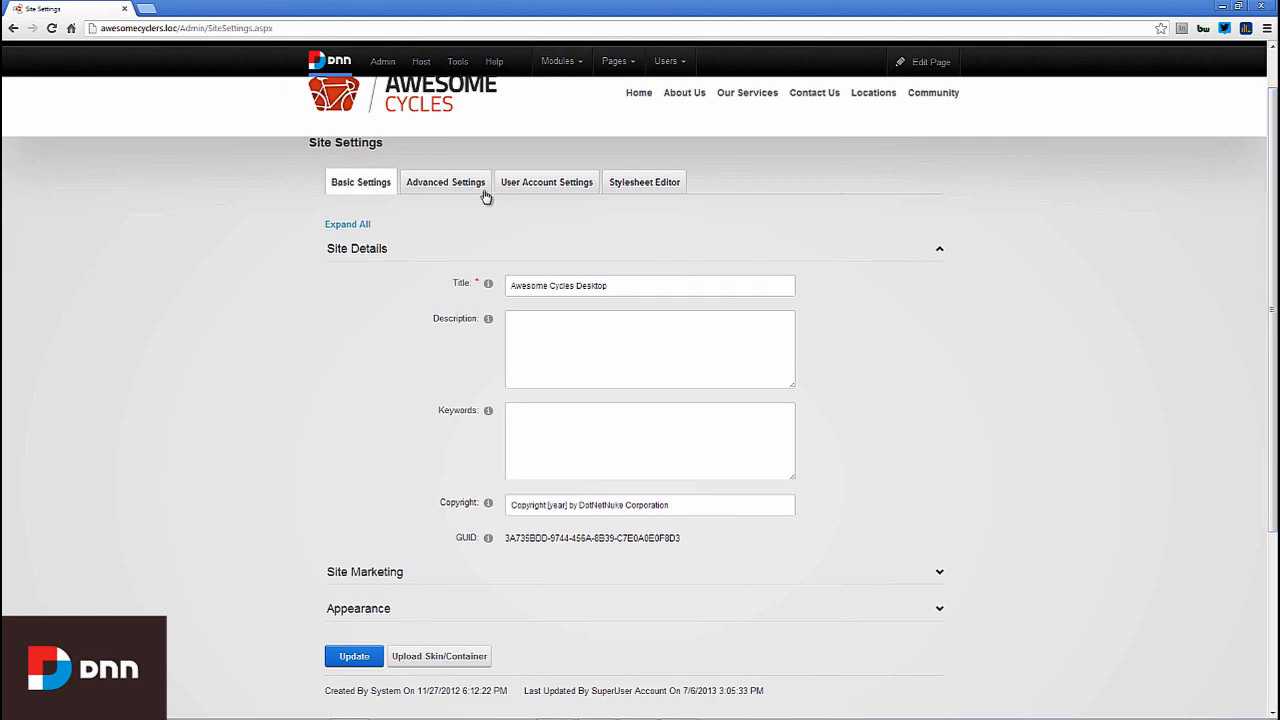
{"action": "mouse_move", "coordinate": [396, 184]}
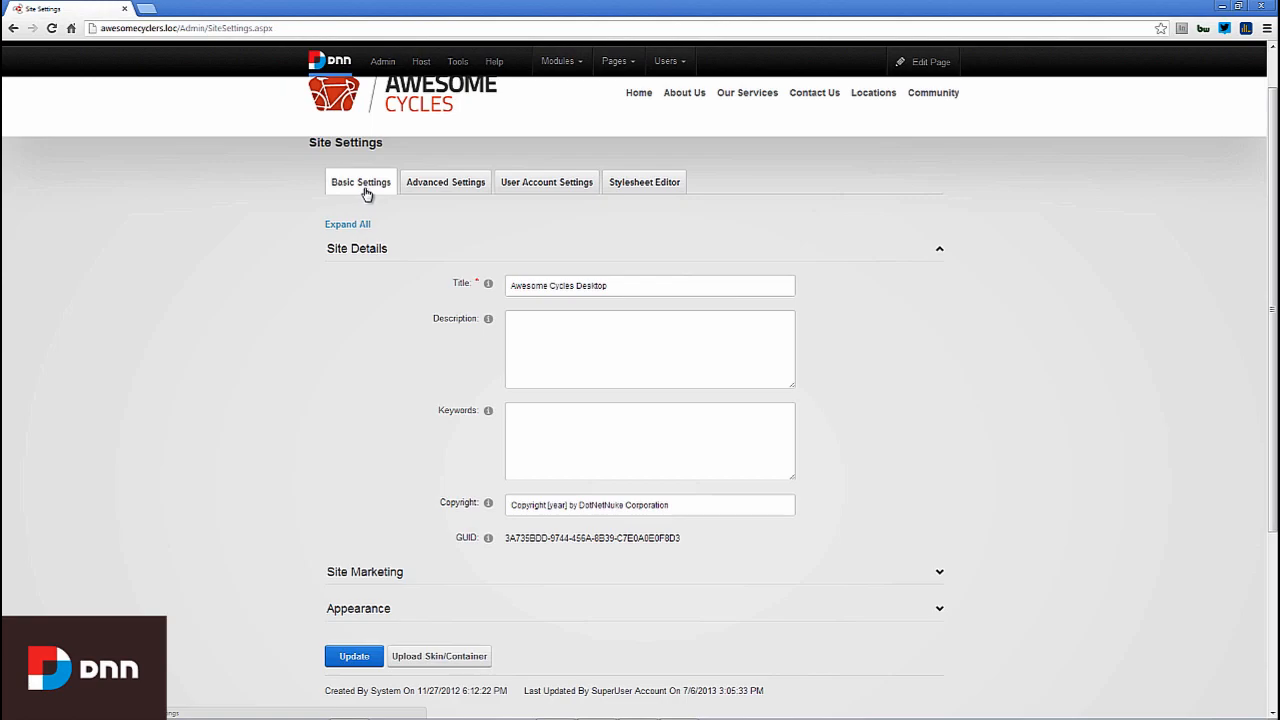
{"action": "mouse_move", "coordinate": [376, 248]}
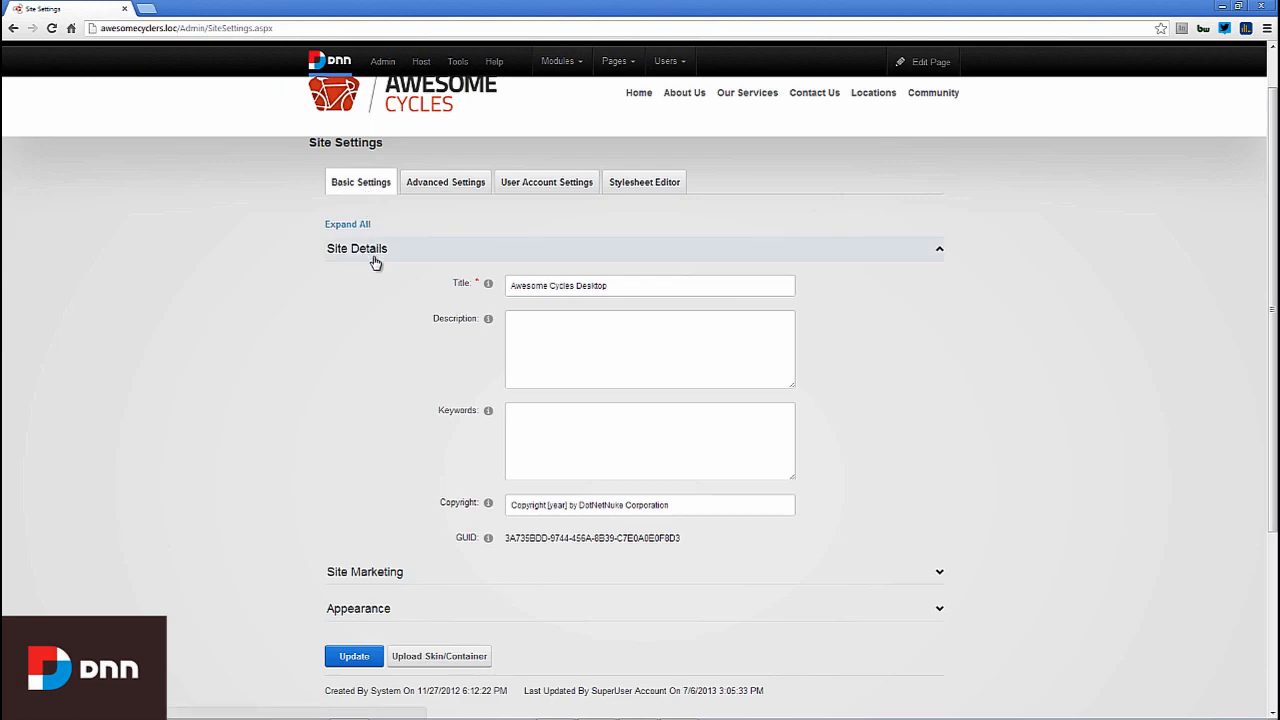
{"action": "left_click", "coordinate": [936, 248]}
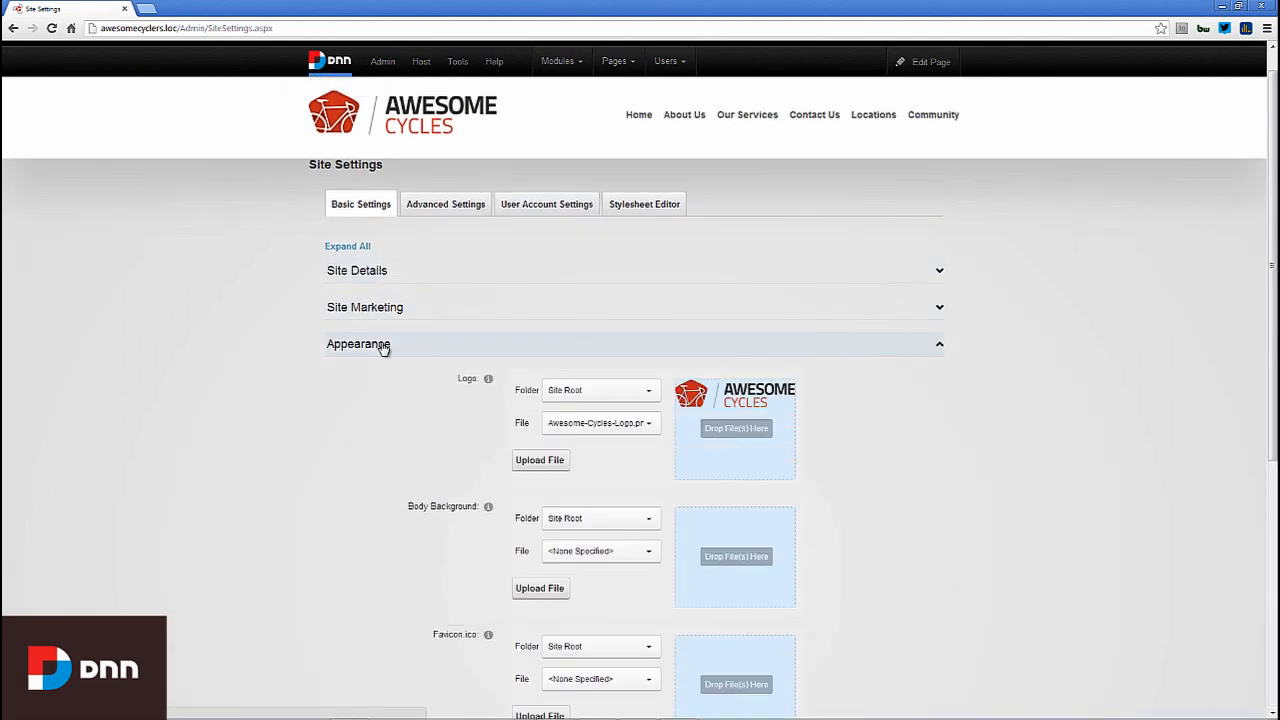
{"action": "scroll", "scroll_direction": "down", "scroll_amount": 3}
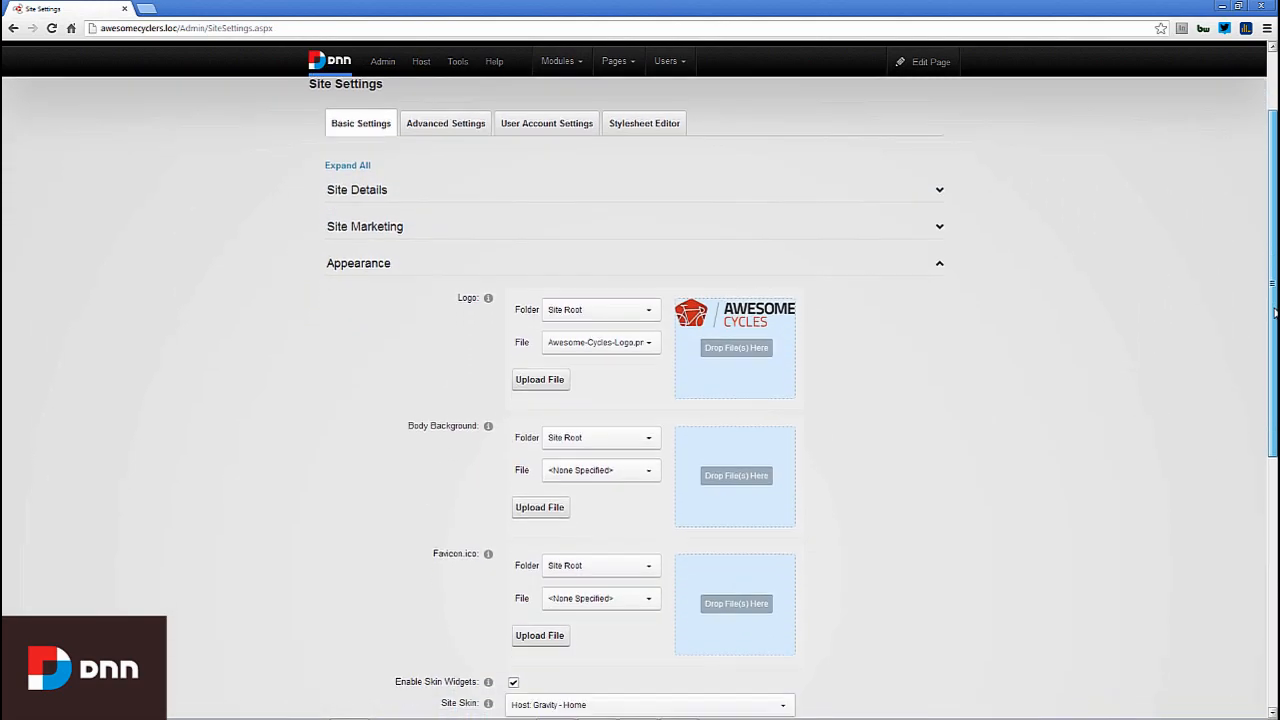
{"action": "scroll", "scroll_direction": "down", "scroll_amount": 3}
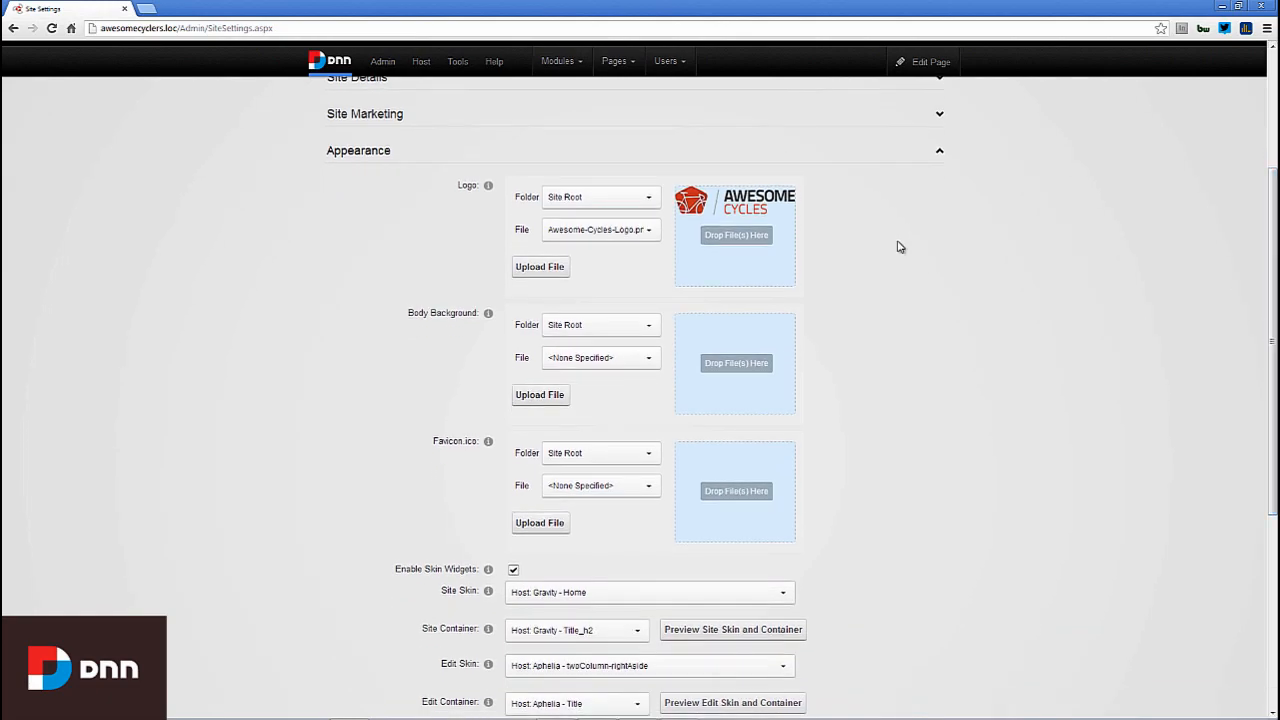
{"action": "mouse_move", "coordinate": [508, 220]}
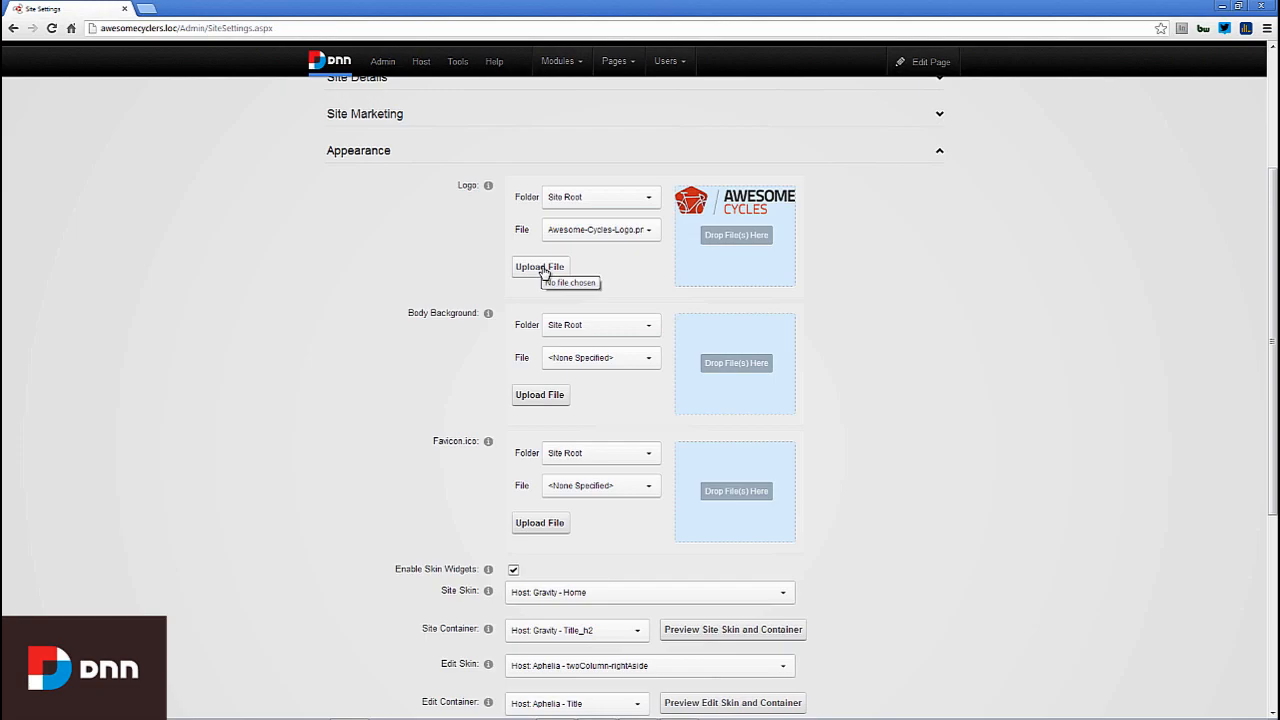
- Upload New-Awesome-Cycles-Logo.png from Windows Explorer into the Logo drop box
{"action": "left_click", "coordinate": [540, 266]}
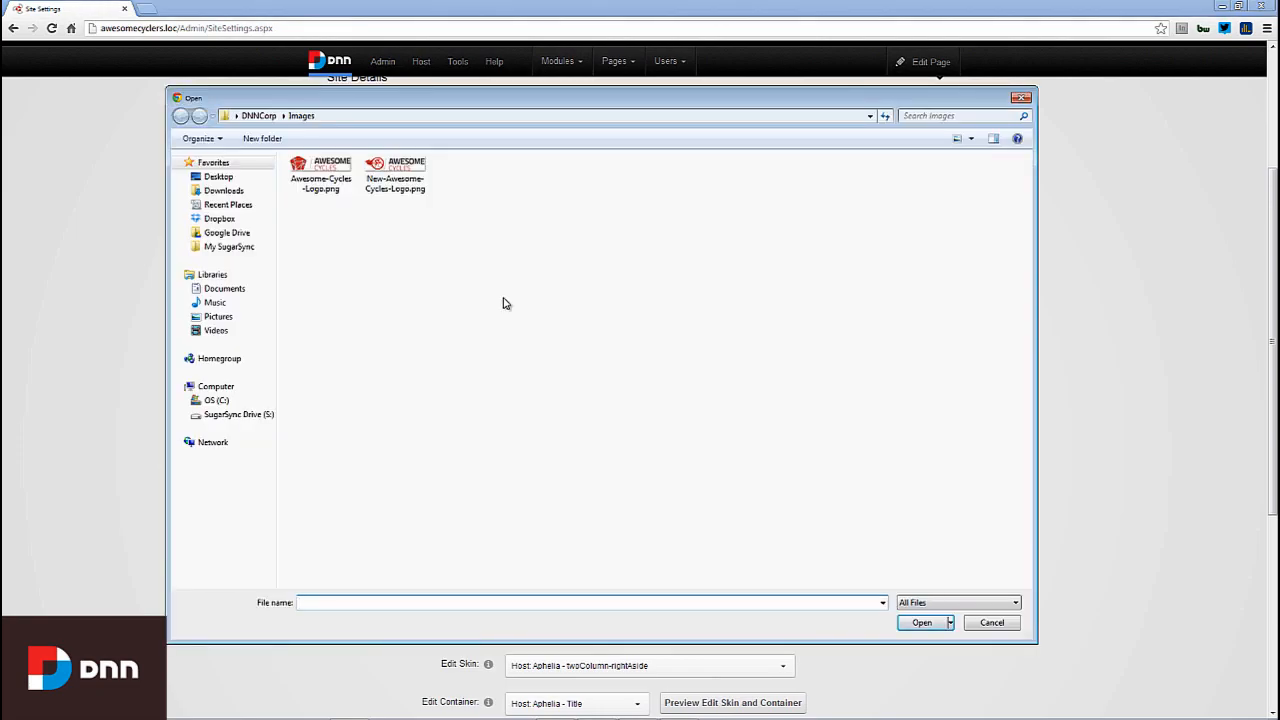
{"action": "left_click", "coordinate": [992, 622]}
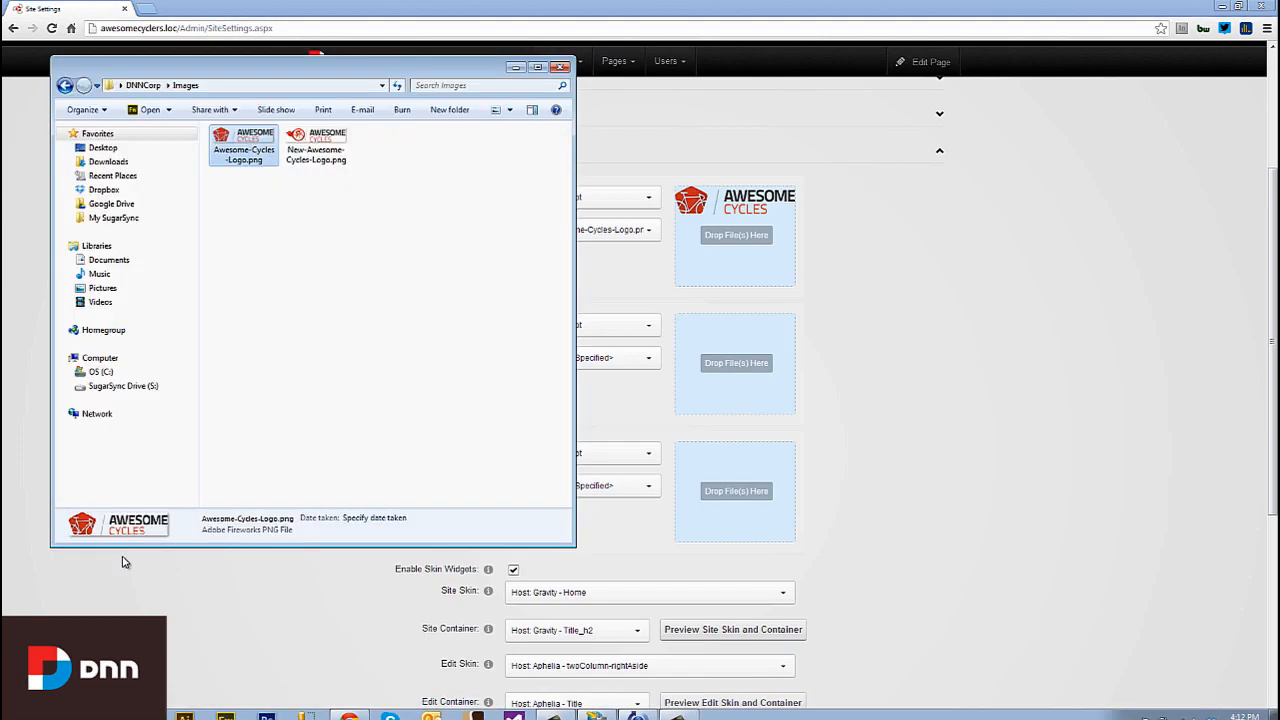
{"action": "left_click", "coordinate": [316, 146]}
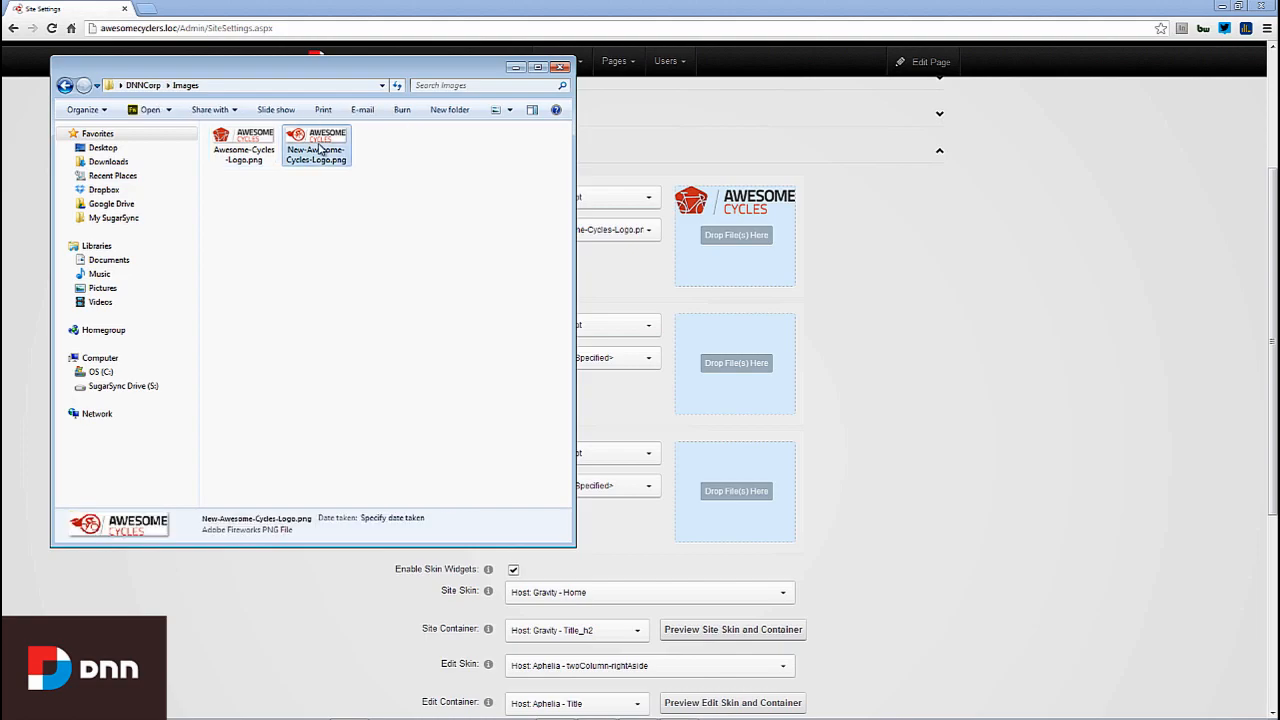
{"action": "left_click_drag", "start_coordinate": [316, 144], "coordinate": [740, 244]}
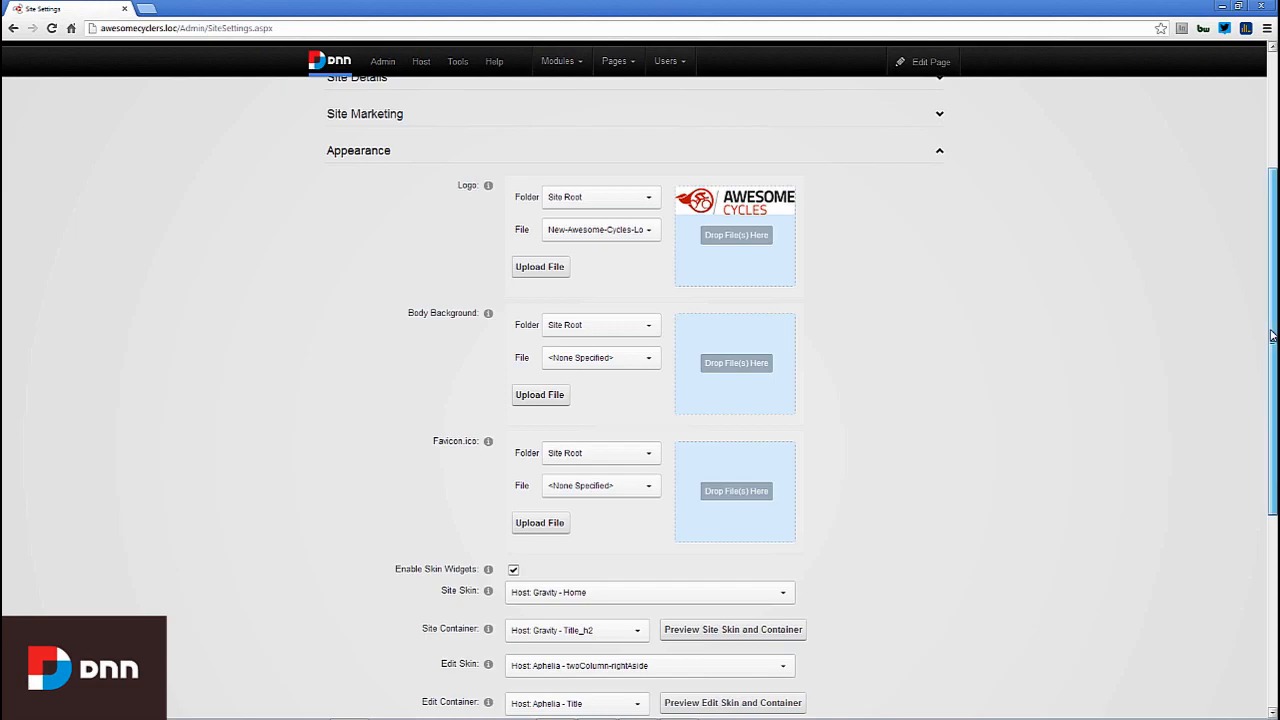
- Update the site settings and return home to see the new Awesome Cycles logo in the header
{"action": "scroll", "scroll_direction": "down", "scroll_amount": 3}
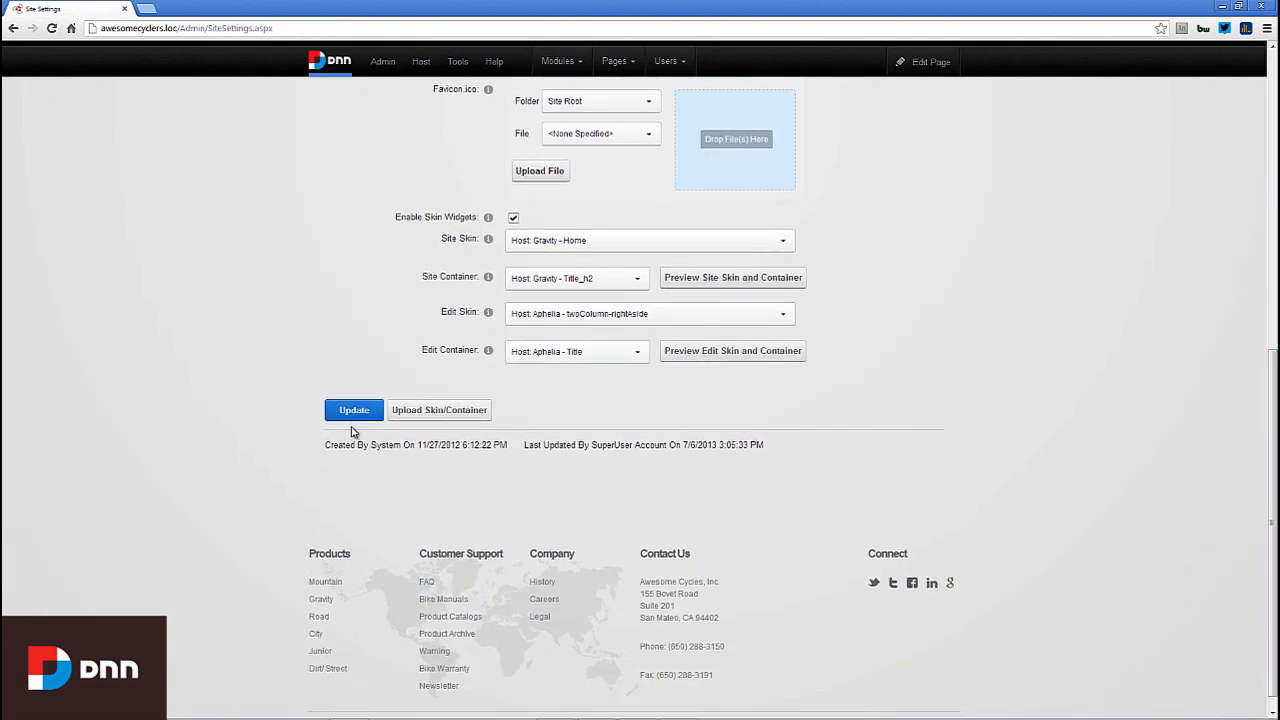
{"action": "left_click", "coordinate": [354, 410]}
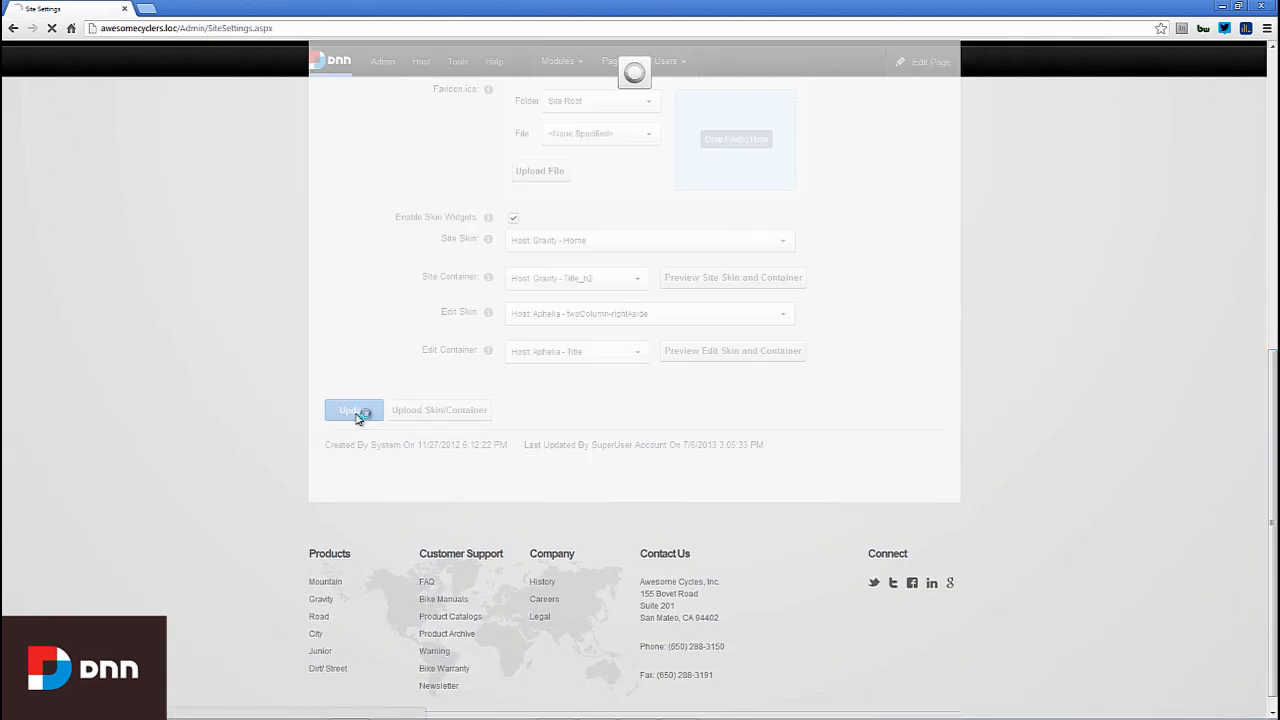
{"action": "left_click", "coordinate": [352, 410]}
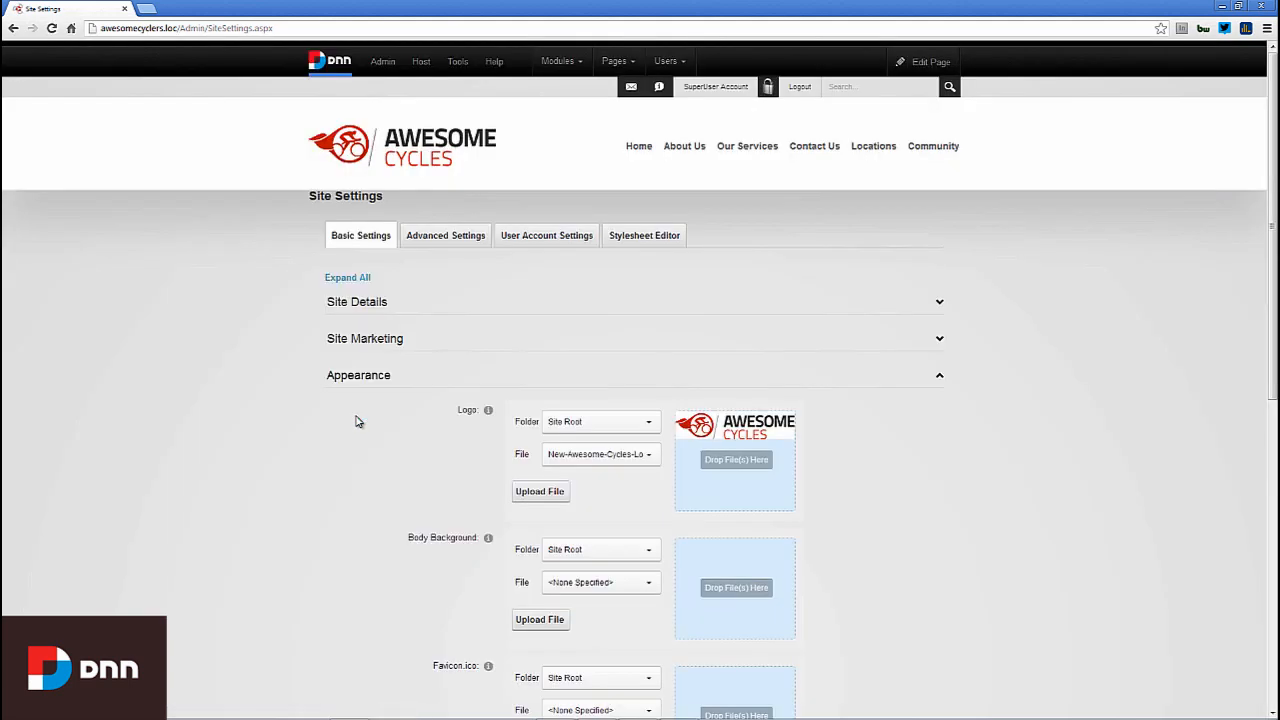
{"action": "mouse_move", "coordinate": [412, 156]}
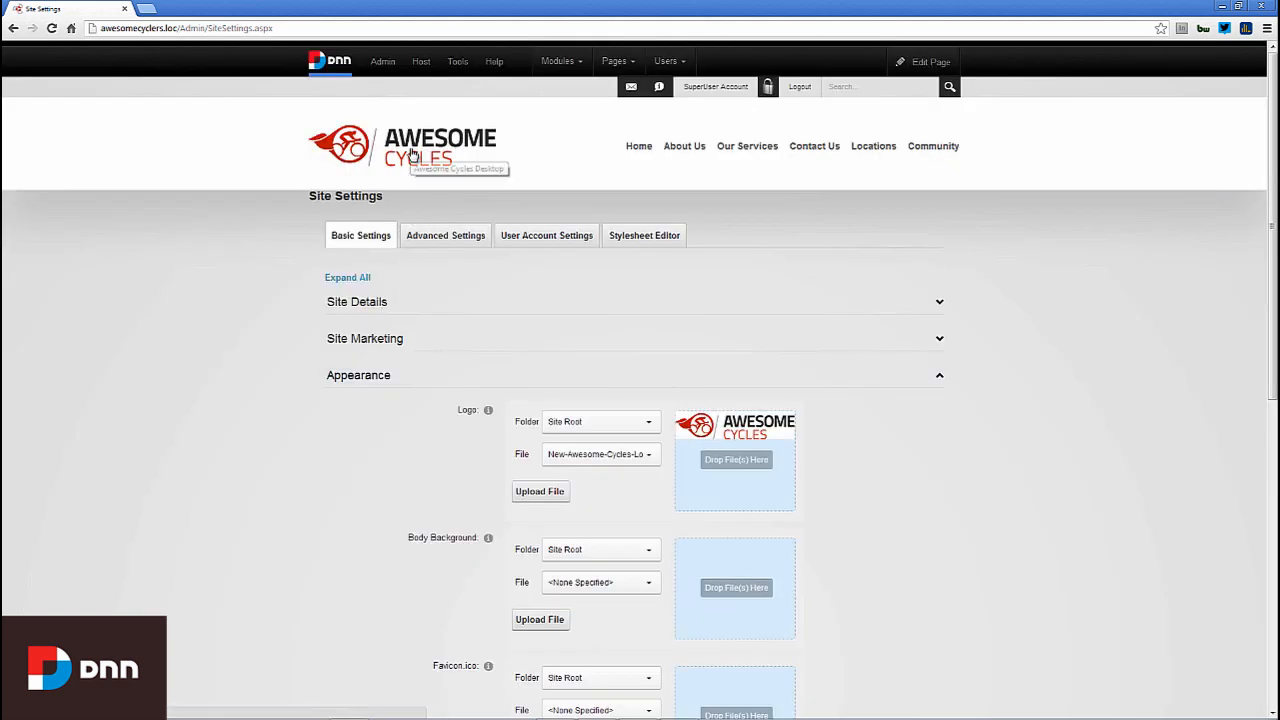
{"action": "left_click", "coordinate": [404, 144]}
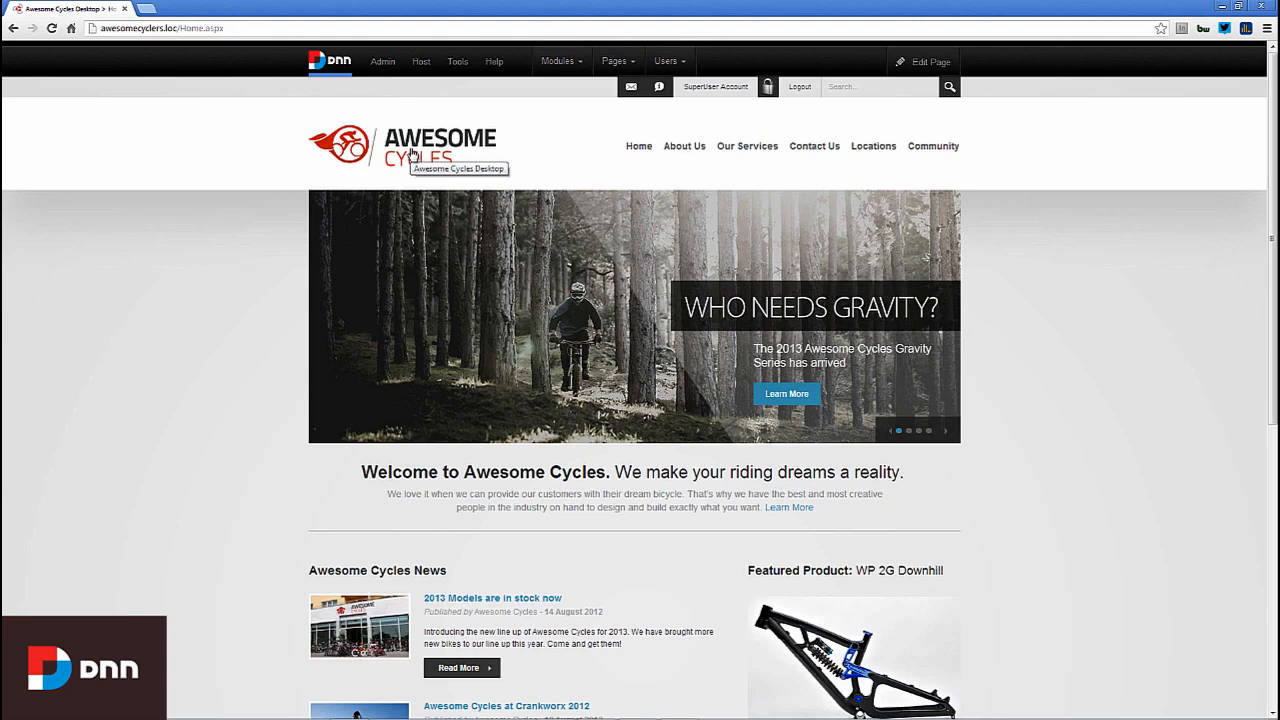
{"action": "mouse_move", "coordinate": [464, 172]}
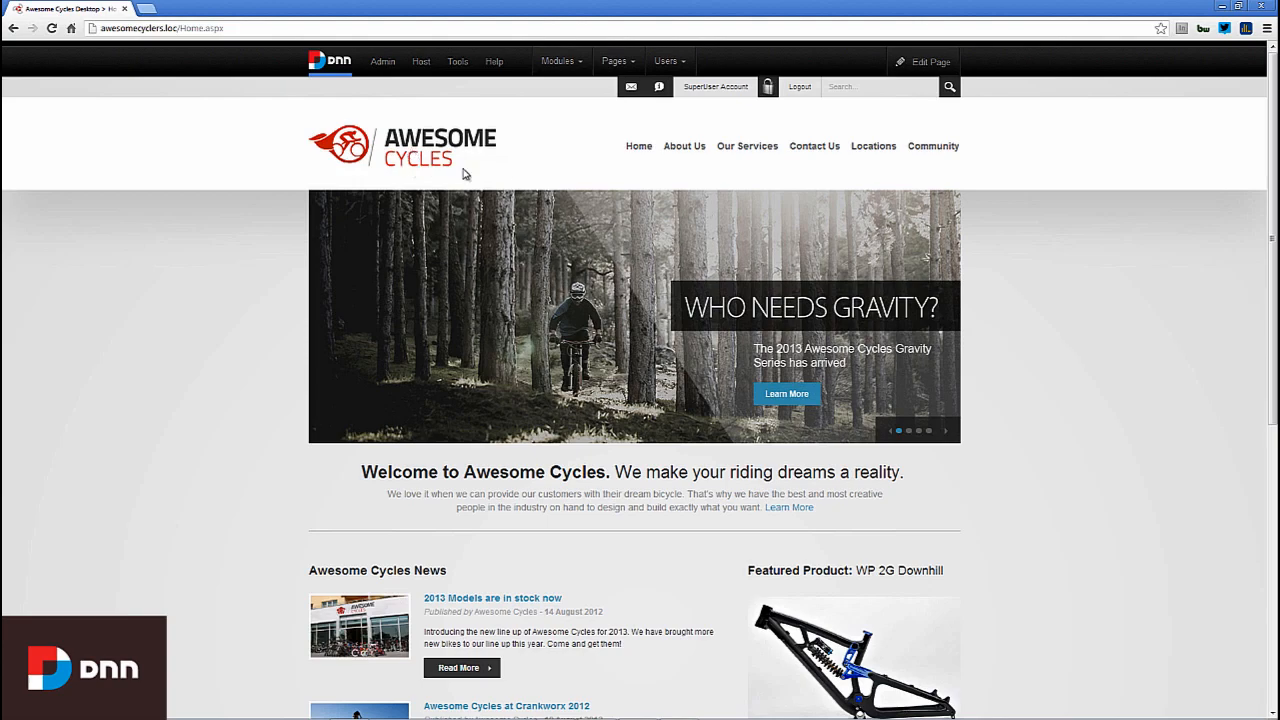